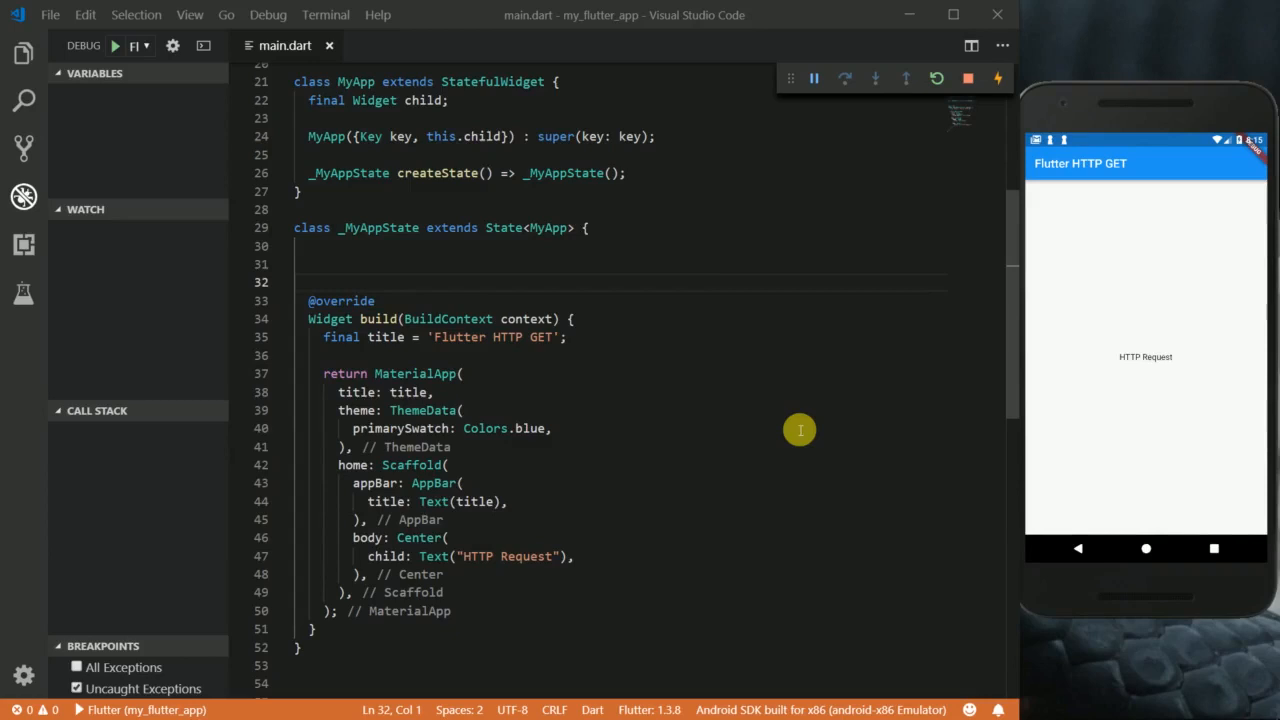
- Replace the Scaffold body's Center widget with a FutureBuilder having an empty future property
{"action": "scroll", "scroll_direction": "up", "scroll_amount": 3}
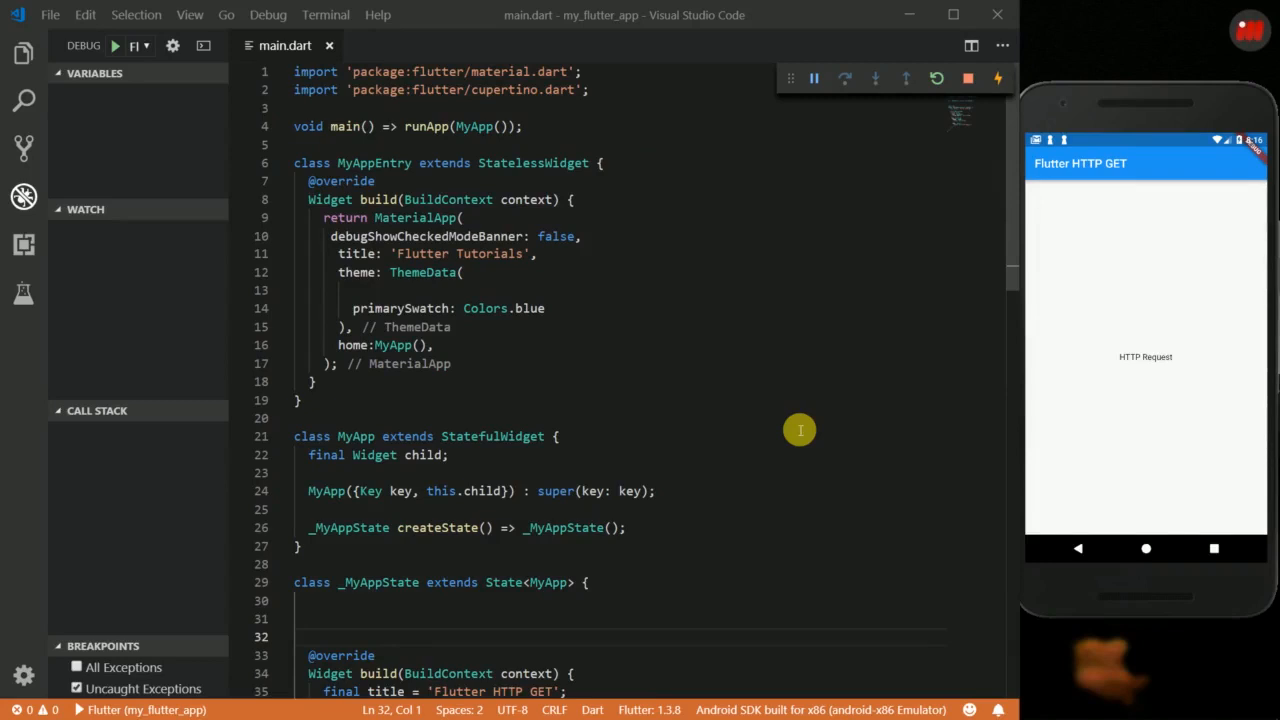
{"action": "scroll", "scroll_direction": "down", "scroll_amount": 3}
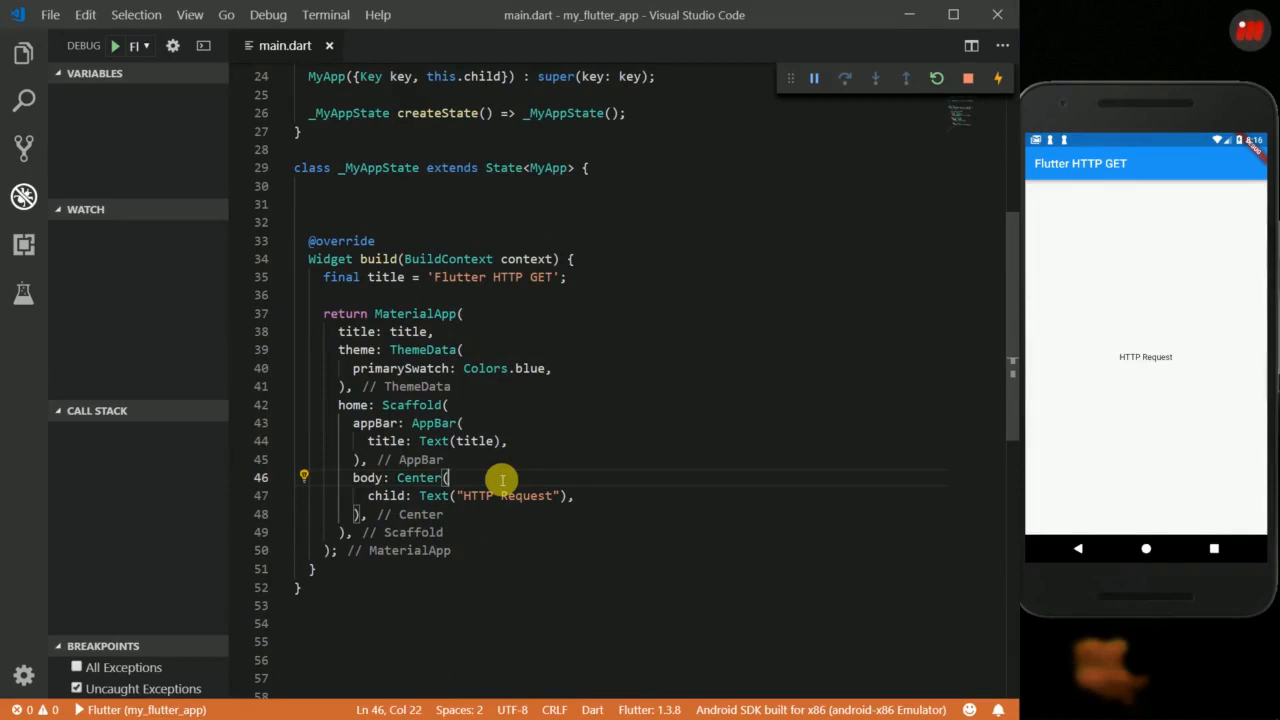
{"action": "mouse_move", "coordinate": [382, 524]}
{"action": "type", "text": "FutureBuild"}
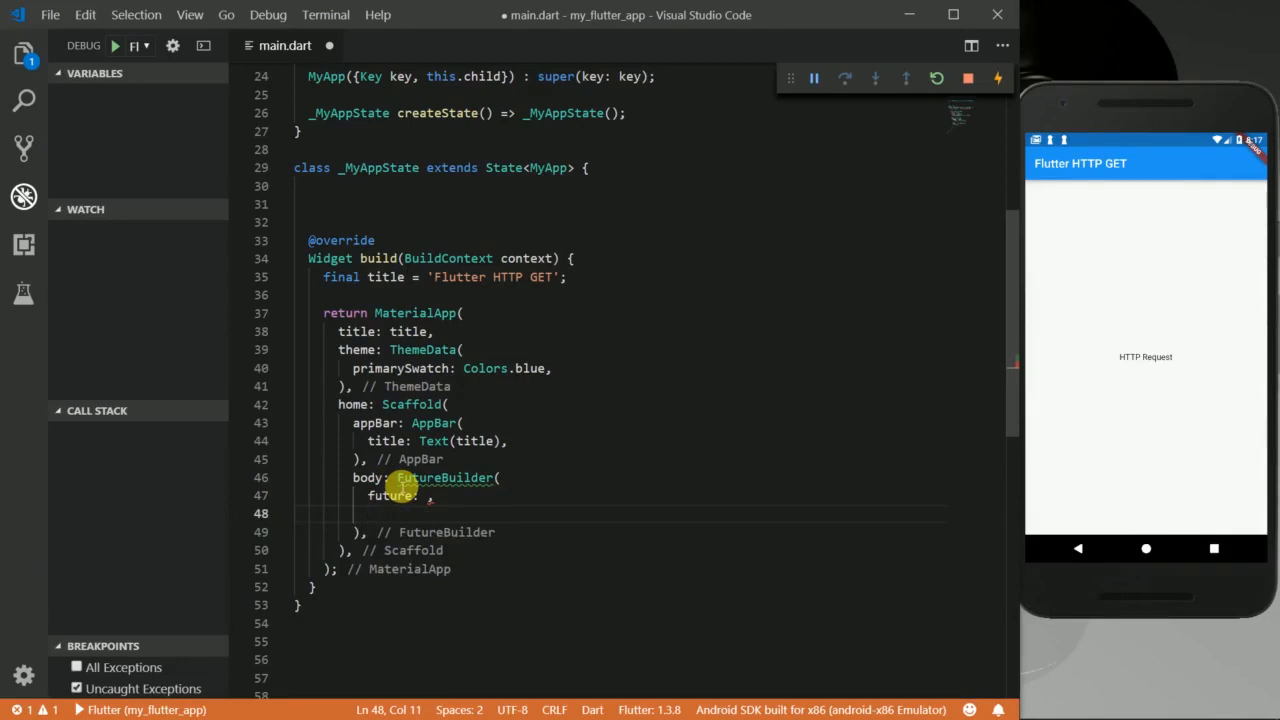
- Add builder: (BuildContext context, AsyncSnapshot snapshot) returning ListView.builder with an itemCount parameter
{"action": "type", "text": "builder: (),"}
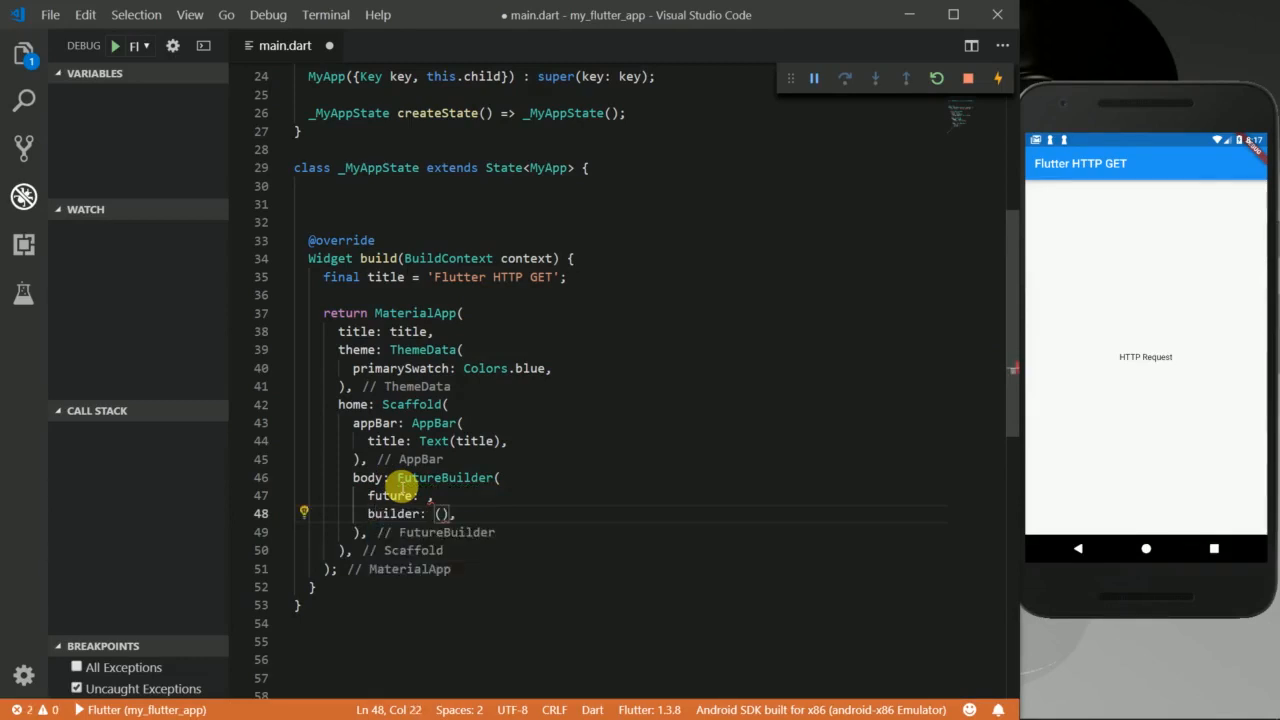
{"action": "type", "text": "{}"}
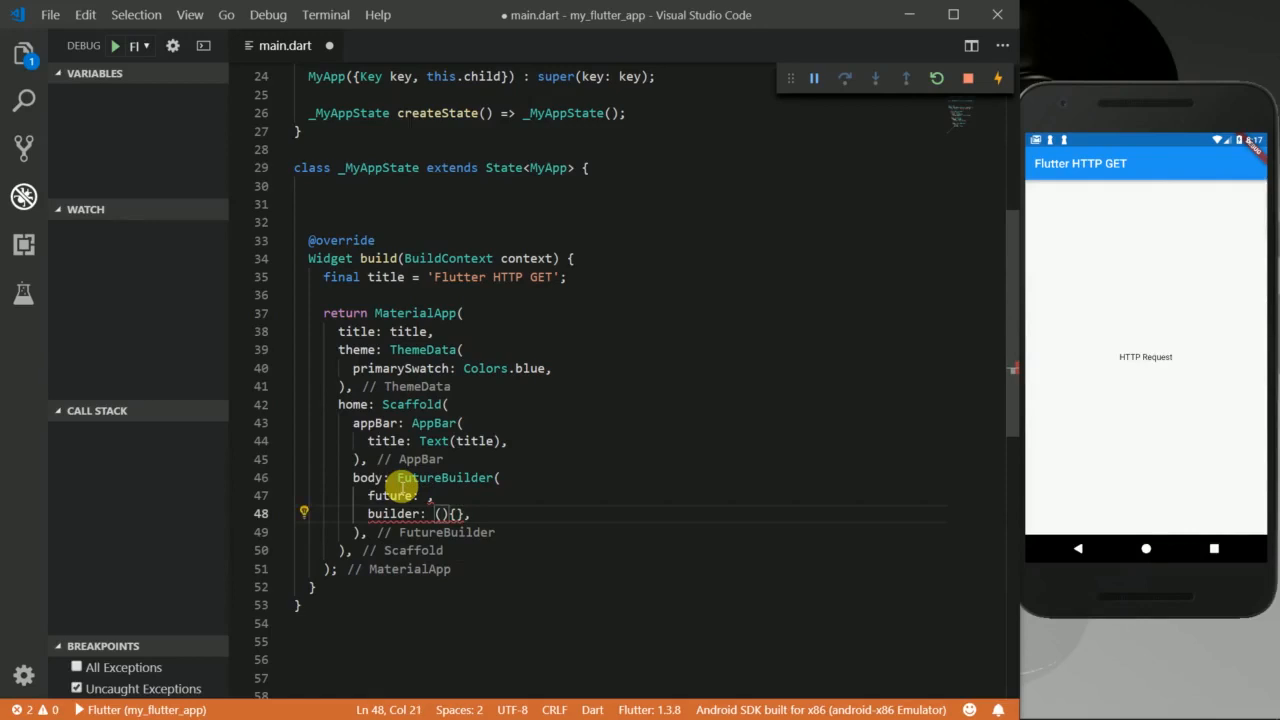
{"action": "type", "text": "BuildContext"}
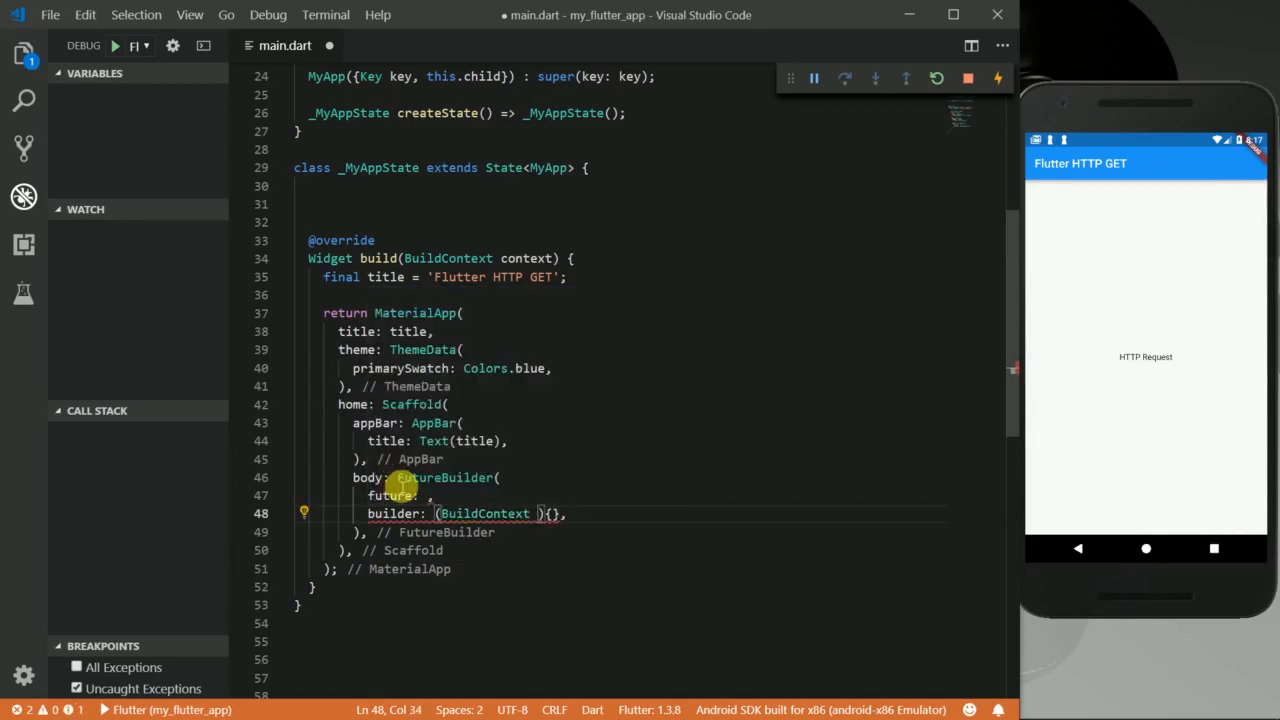
{"action": "type", "text": "context,"}
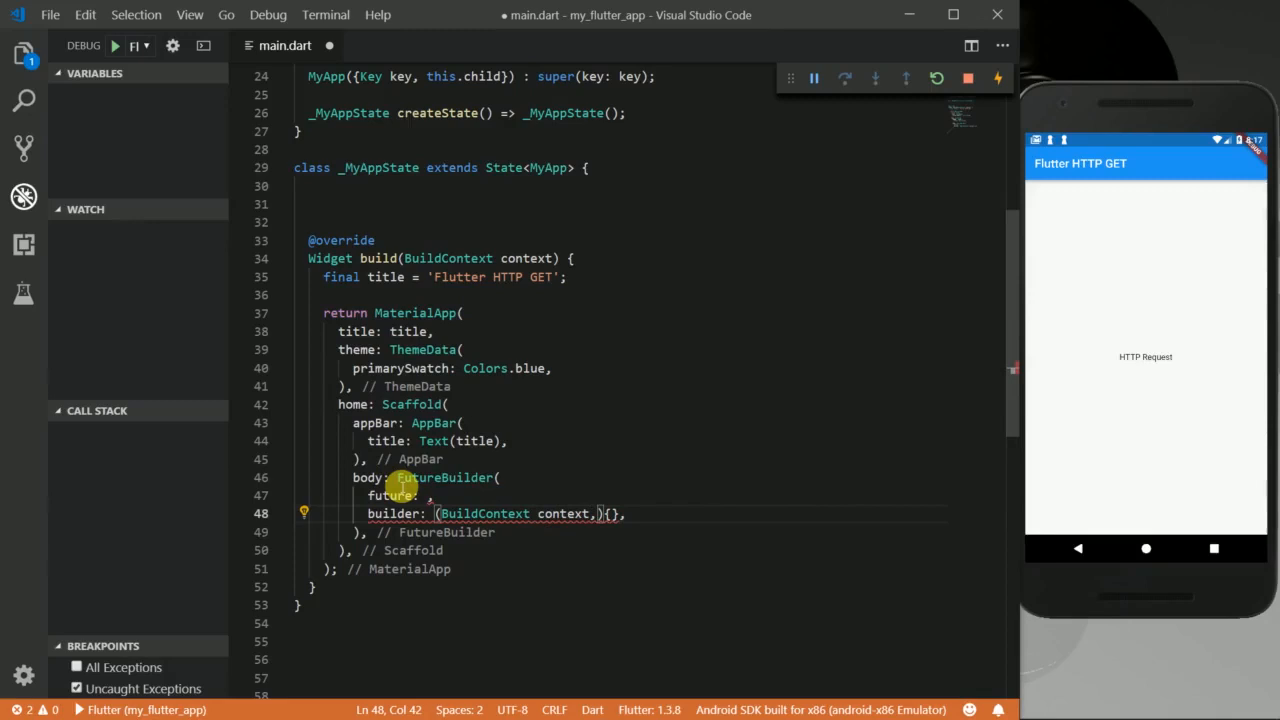
{"action": "type", "text": "AsyncSnapshot"}
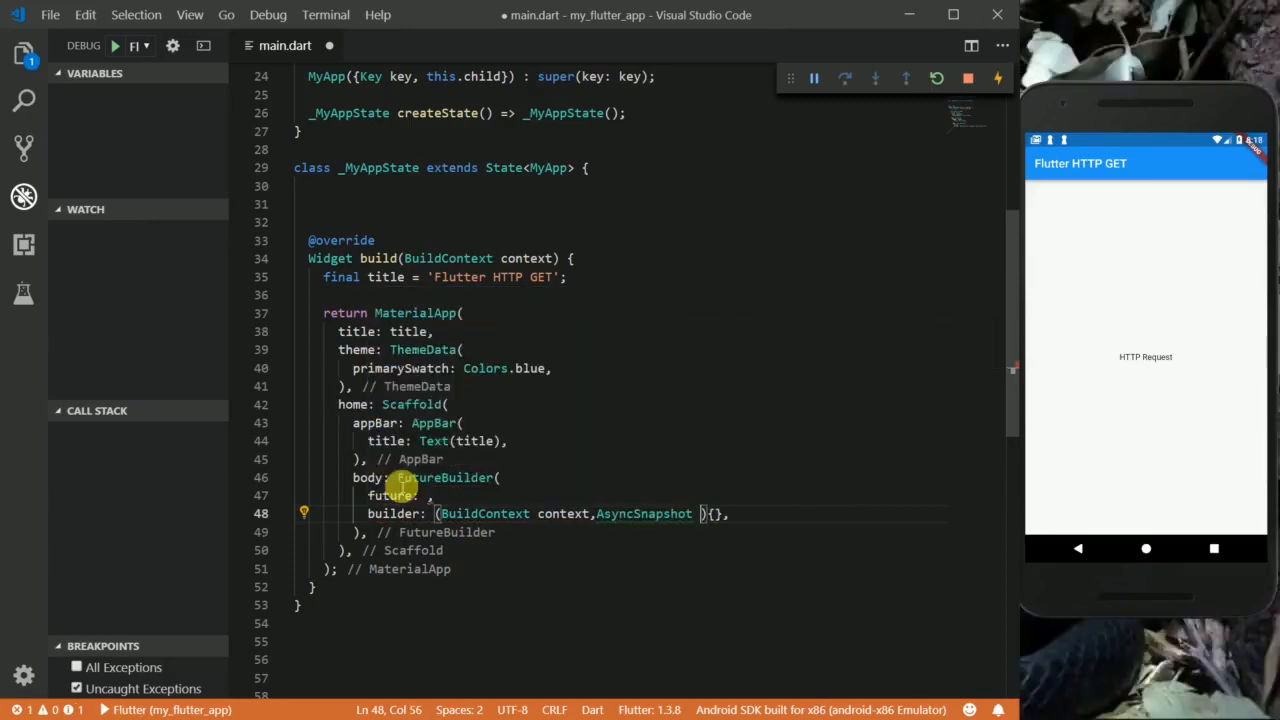
{"action": "type", "text": "snapshot"}
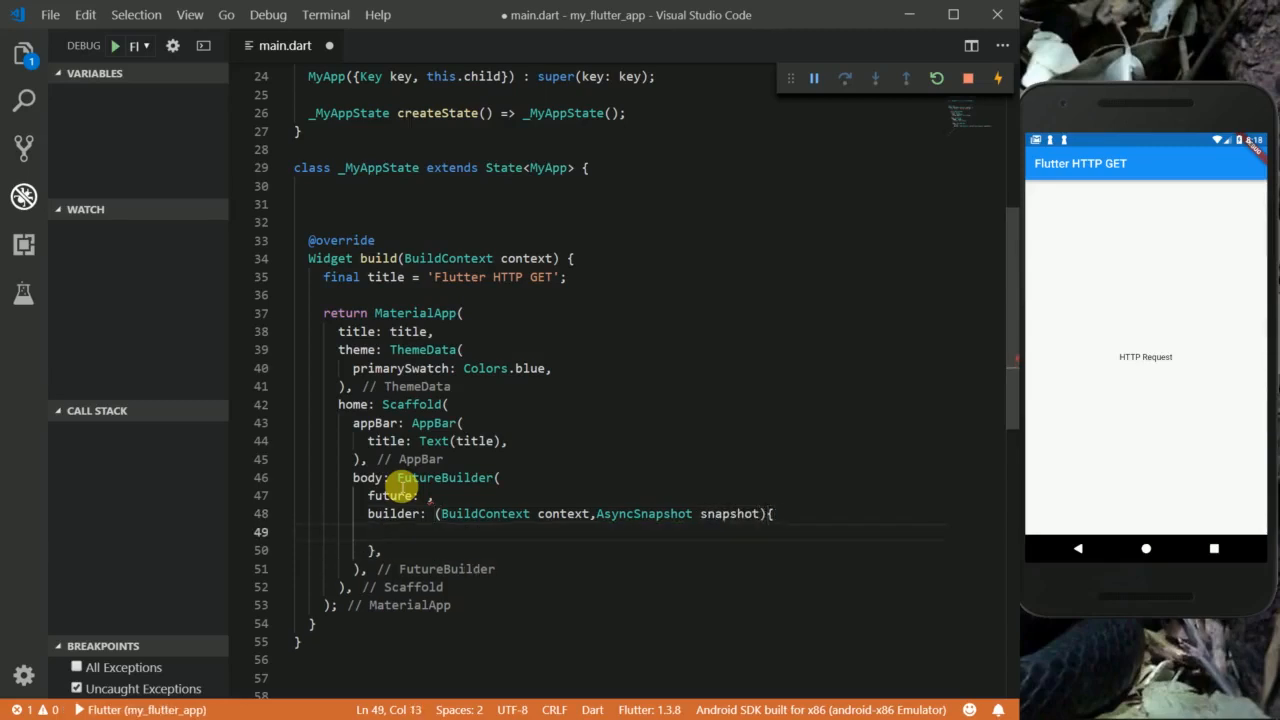
{"action": "type", "text": "return"}
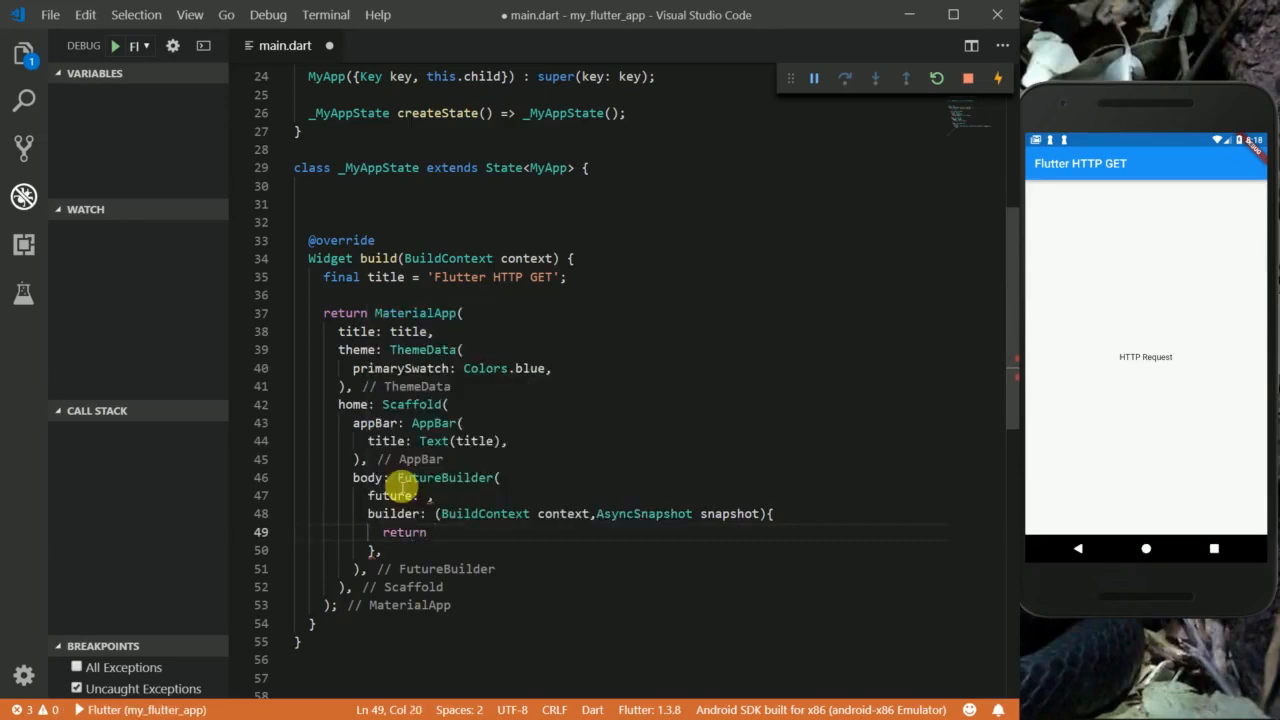
{"action": "type", "text": "ListView.builder("}
{"action": "type", "text": "itemCount:"}
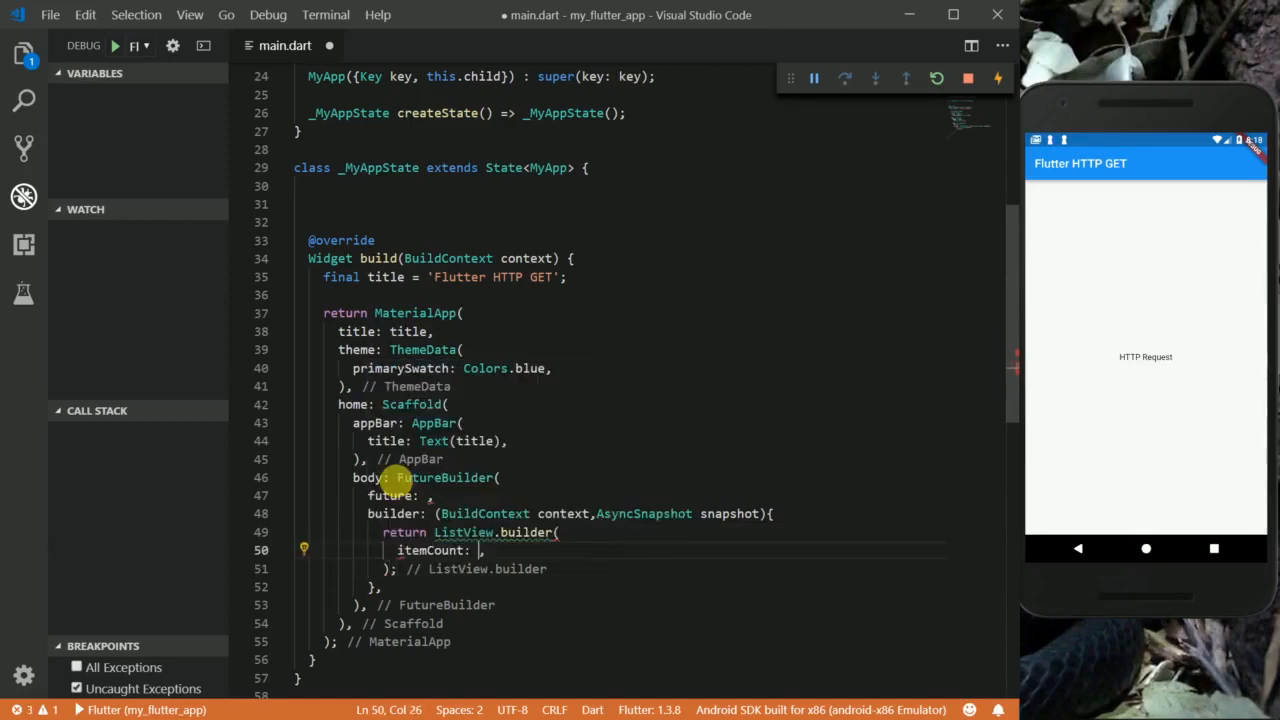
- Declare List snapData = snapshot.data on a new line above the return
{"action": "scroll", "scroll_direction": "down", "scroll_amount": 3}
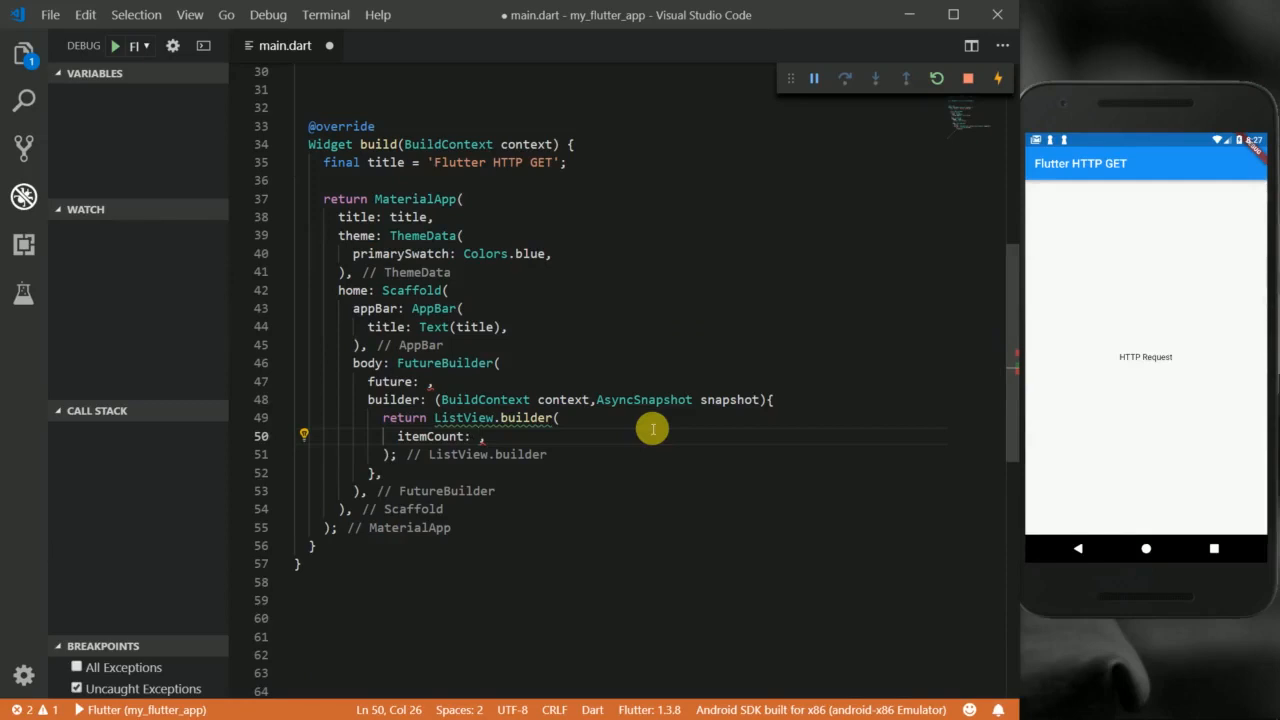
{"action": "mouse_move", "coordinate": [792, 412]}
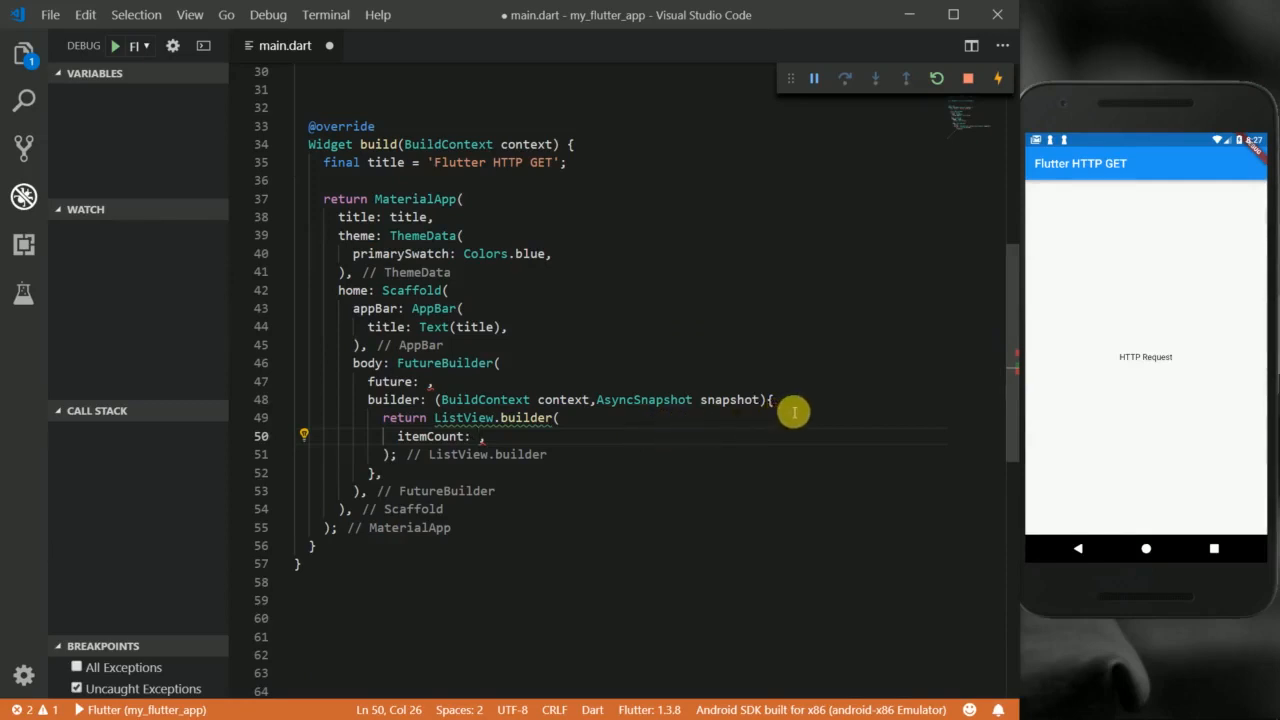
{"action": "key", "text": "Enter"}
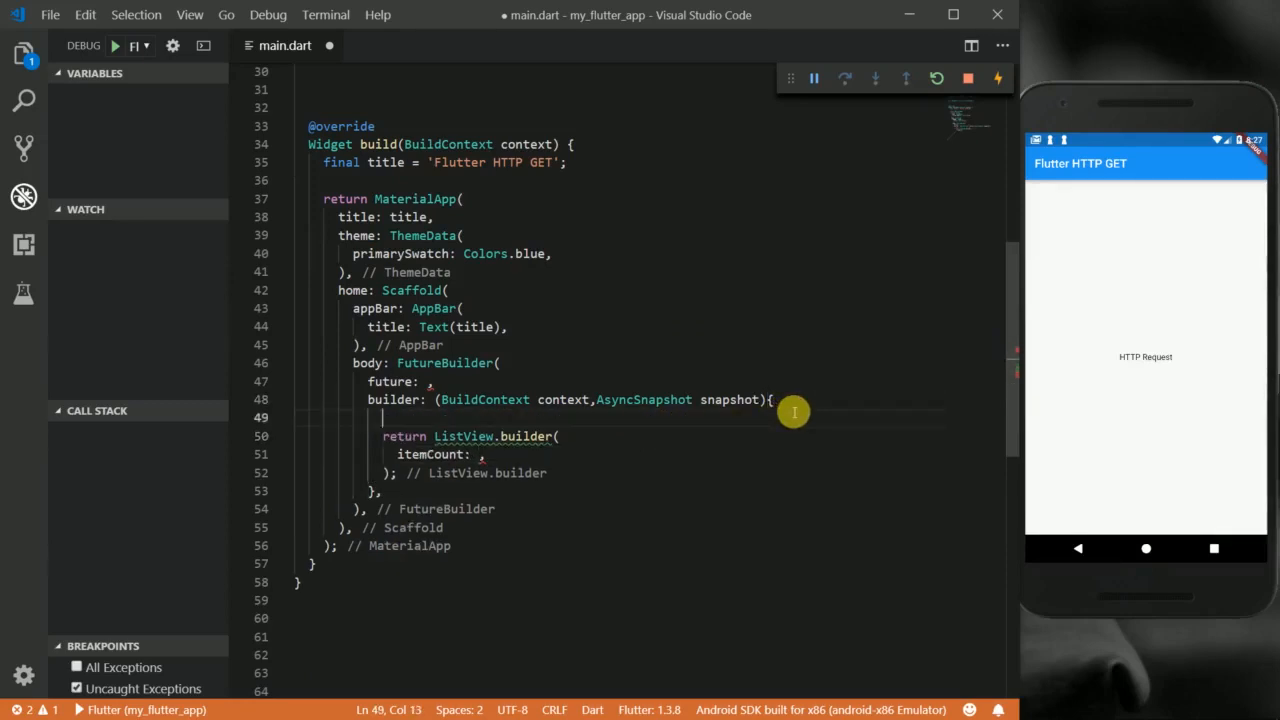
{"action": "type", "text": "List"}
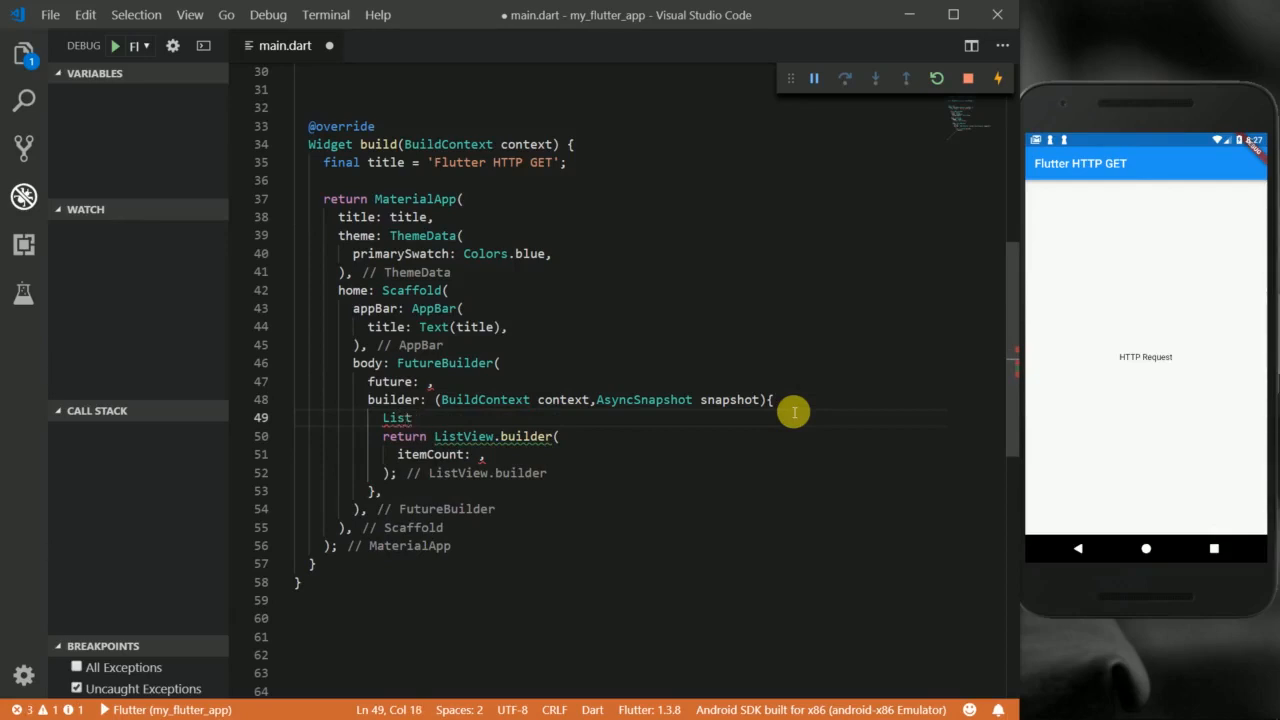
{"action": "type", "text": "snap"}
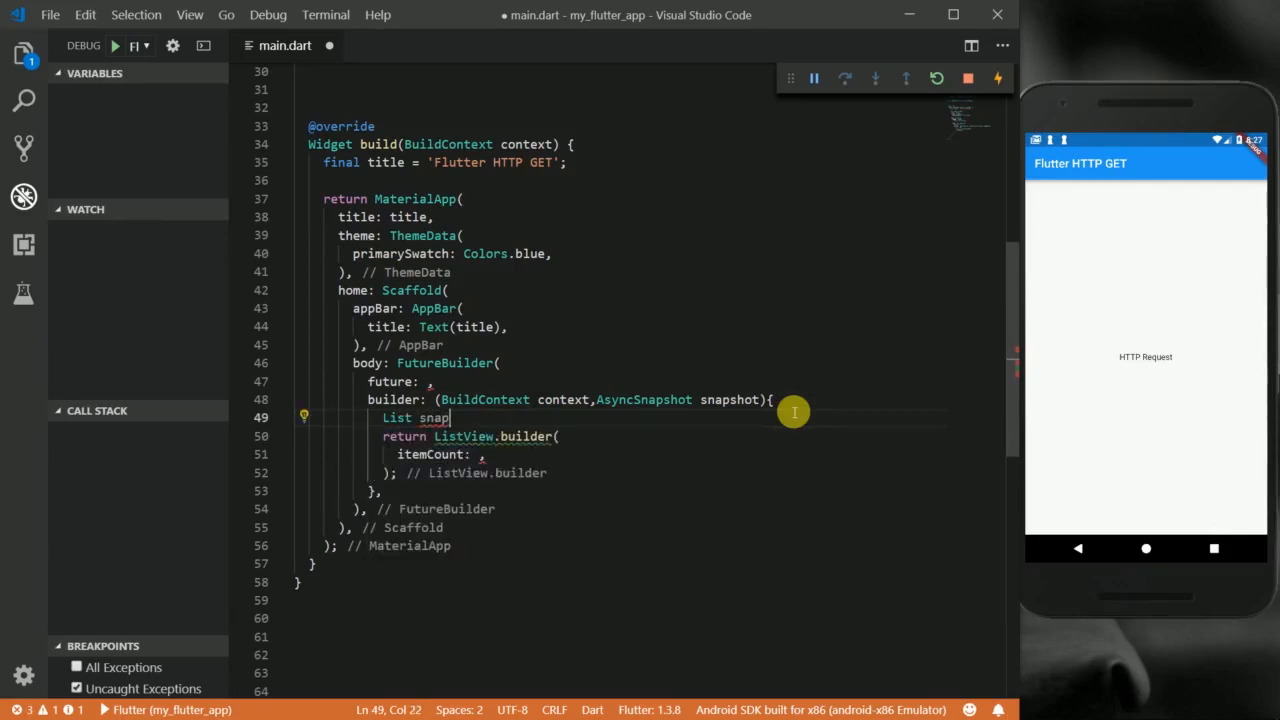
{"action": "type", "text": "Data ="}
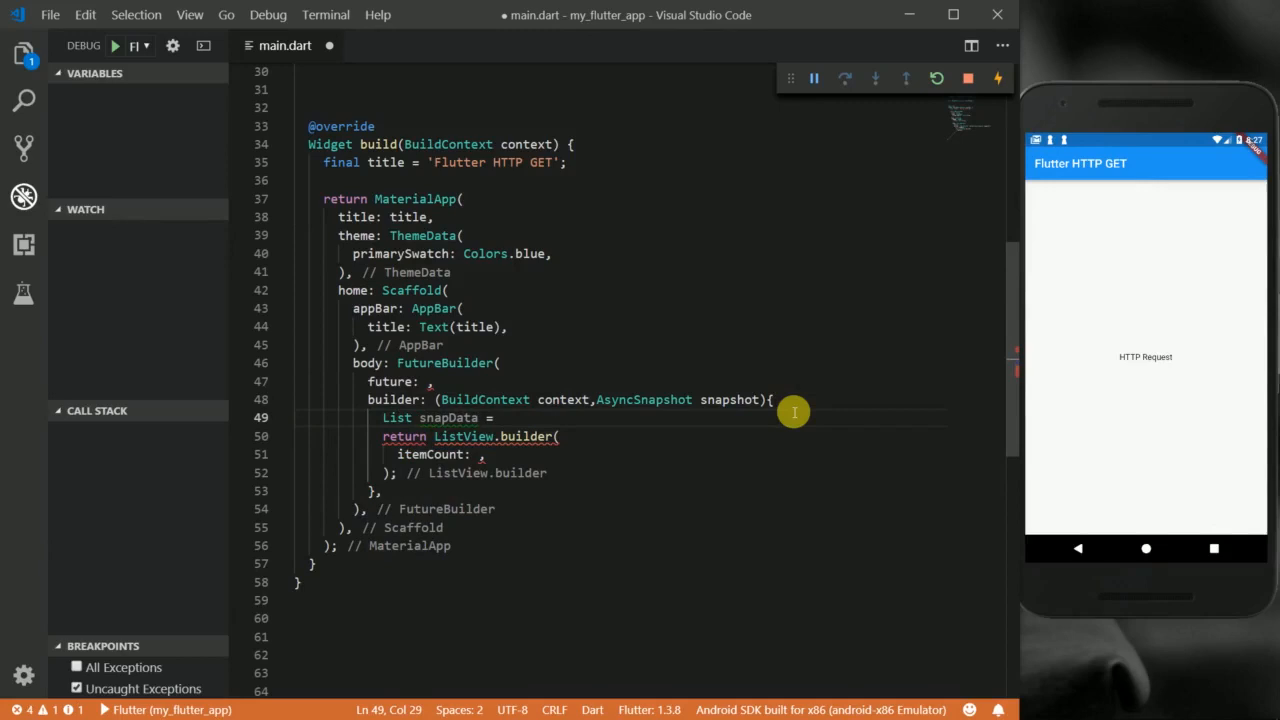
{"action": "type", "text": "snapshot.data"}
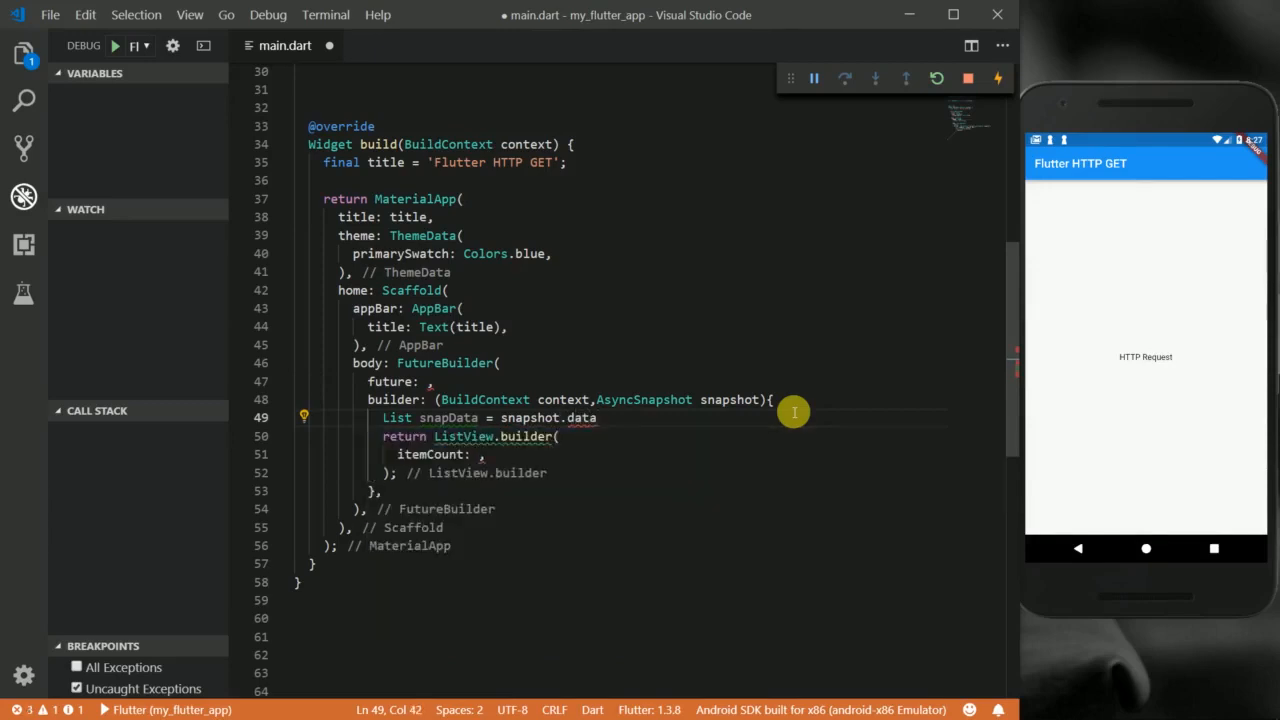
- Set itemCount to snapData.length
{"action": "left_click", "coordinate": [484, 454]}
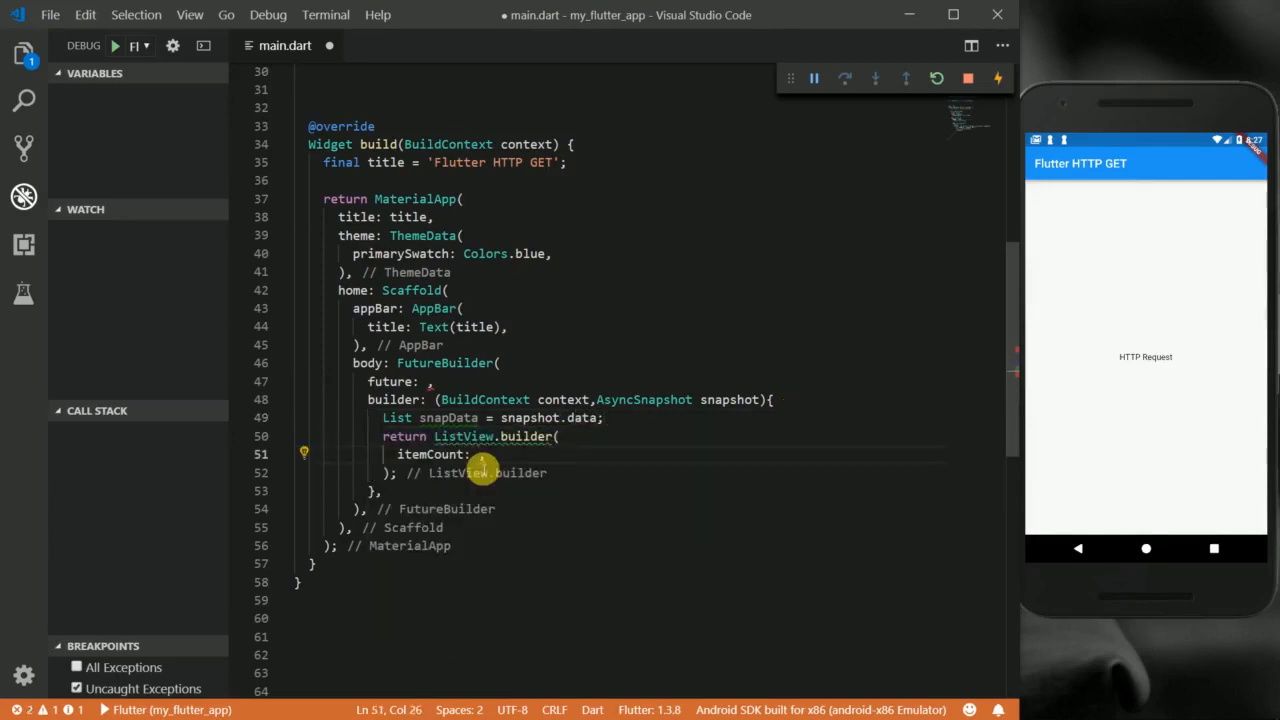
{"action": "type", "text": "snapData.length,"}
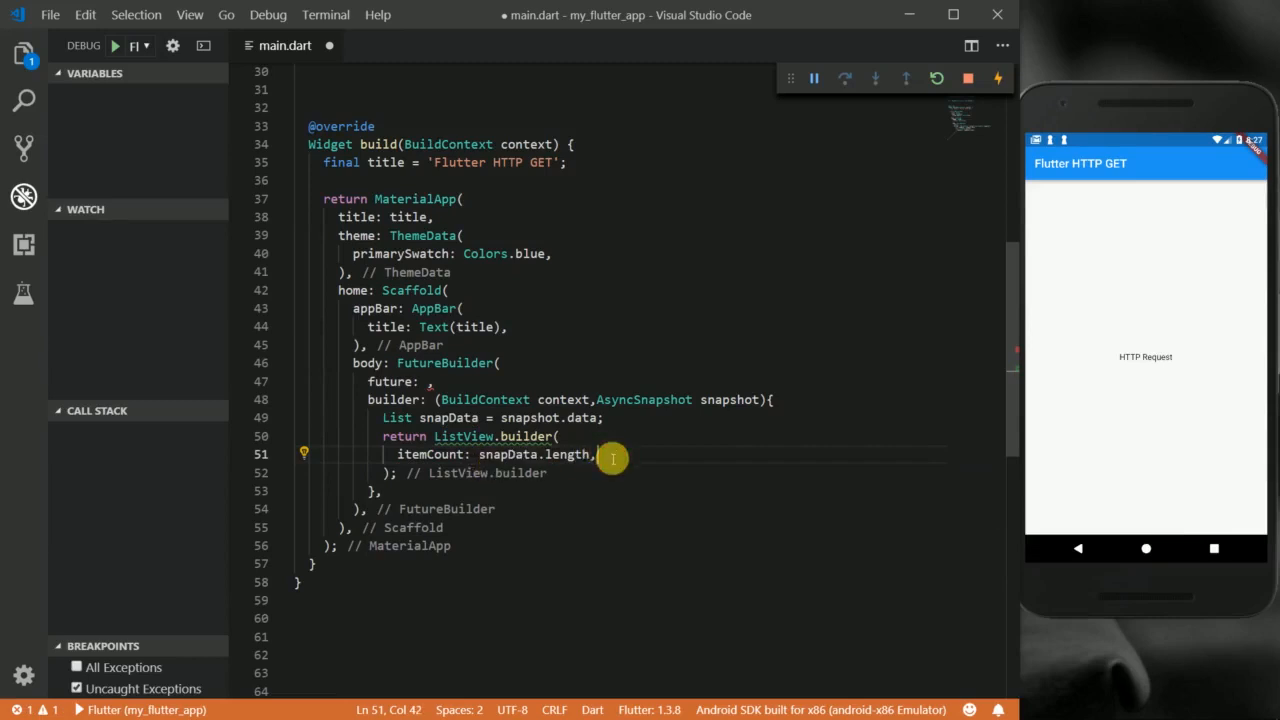
{"action": "key", "text": "Enter"}
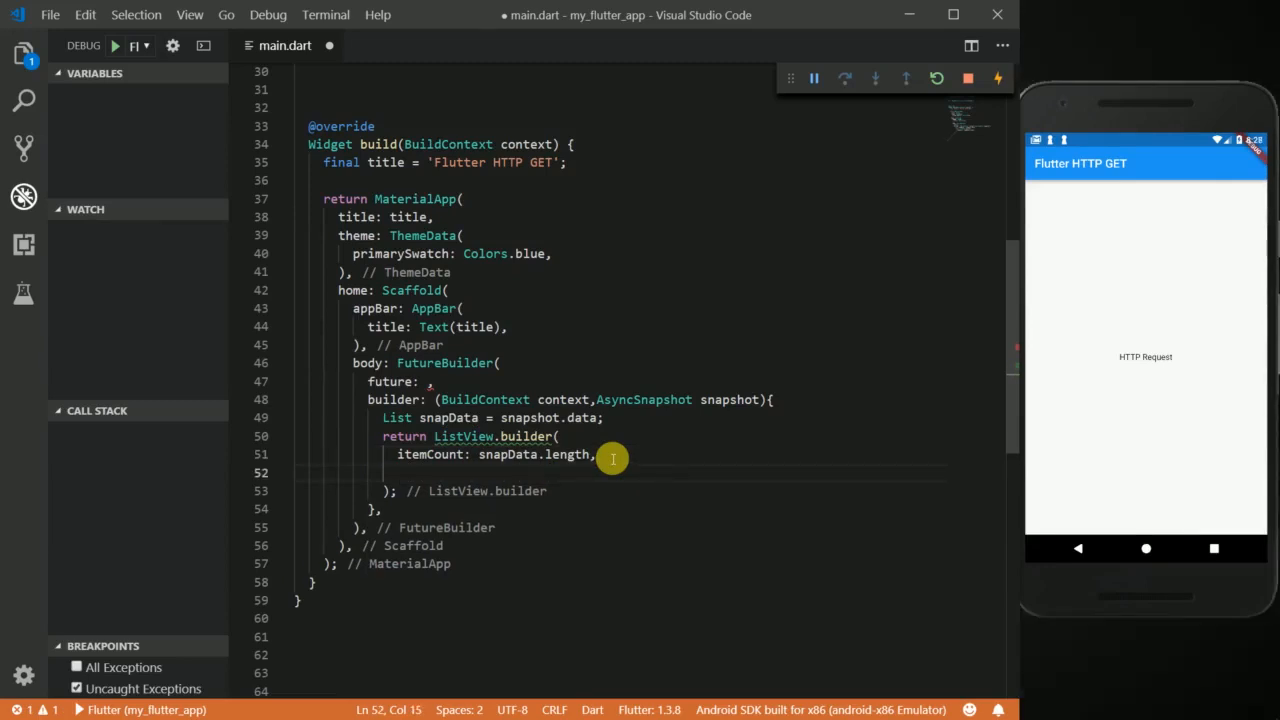
- Add itemBuilder: (context, index) returning a ListTile with title Text("Head") and subtitle Text("Body")
{"action": "type", "text": "itemBuilder: (){},"}
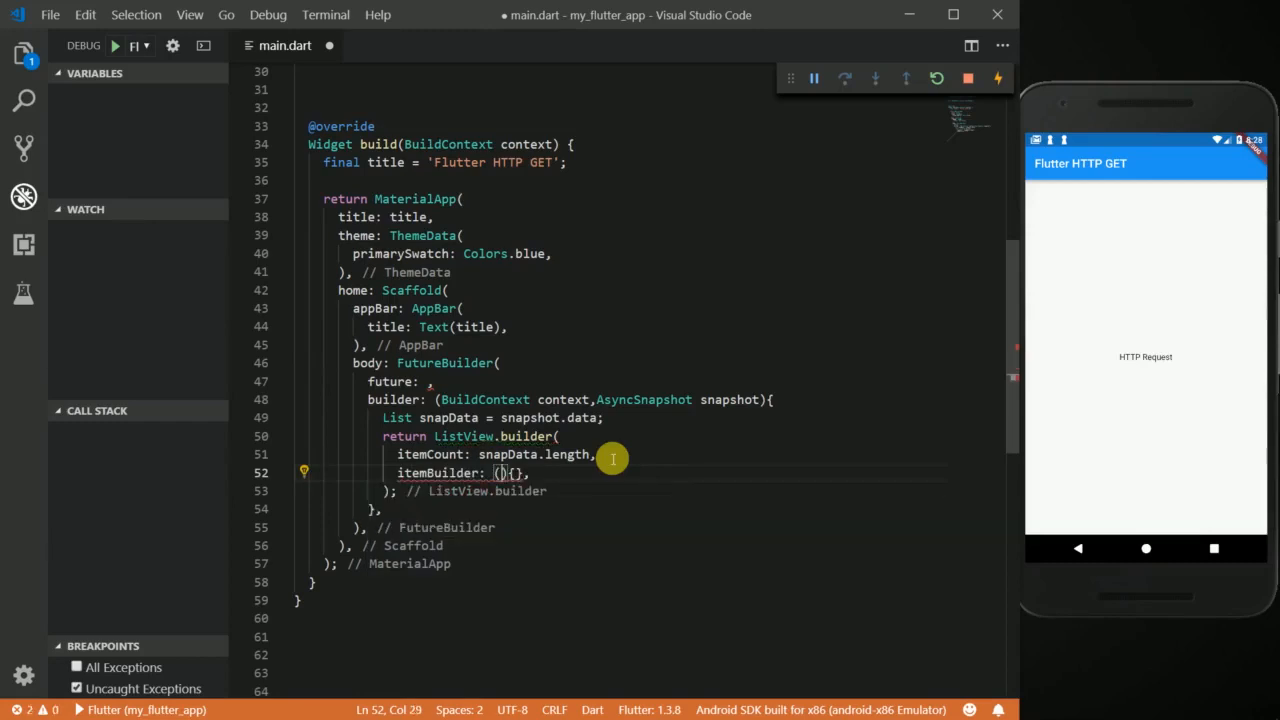
{"action": "type", "text": "context,"}
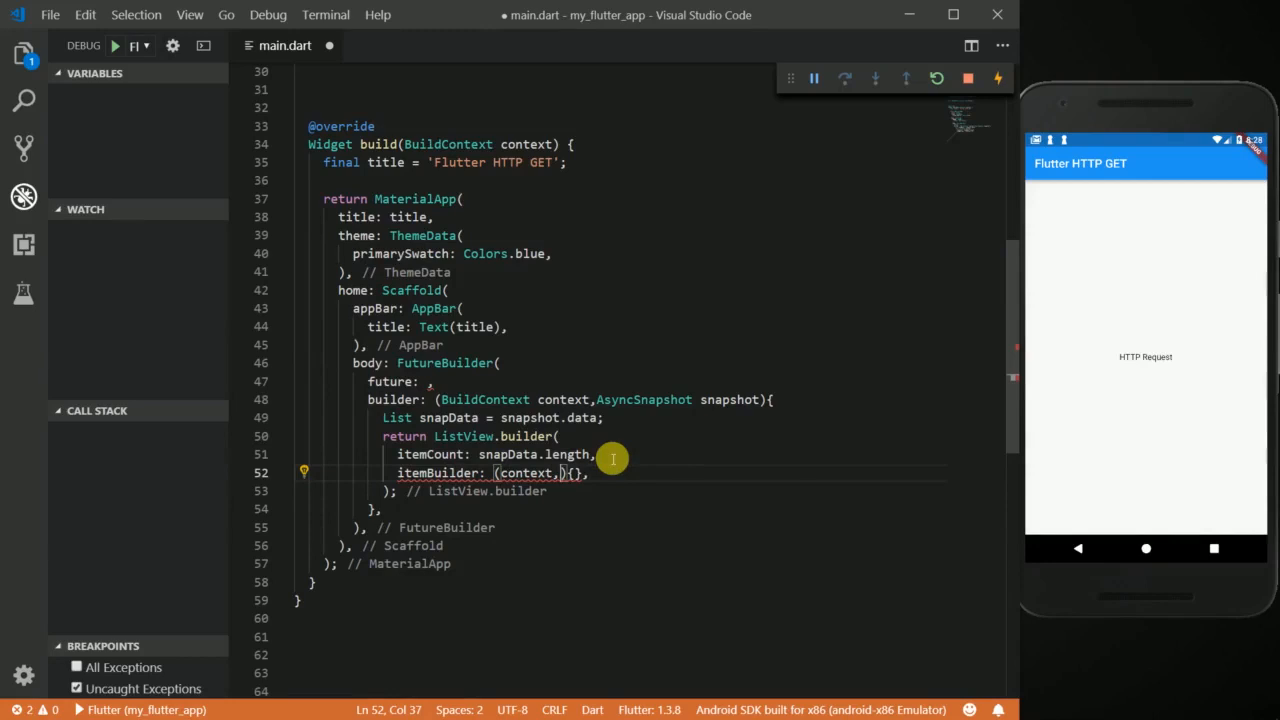
{"action": "type", "text": "index"}
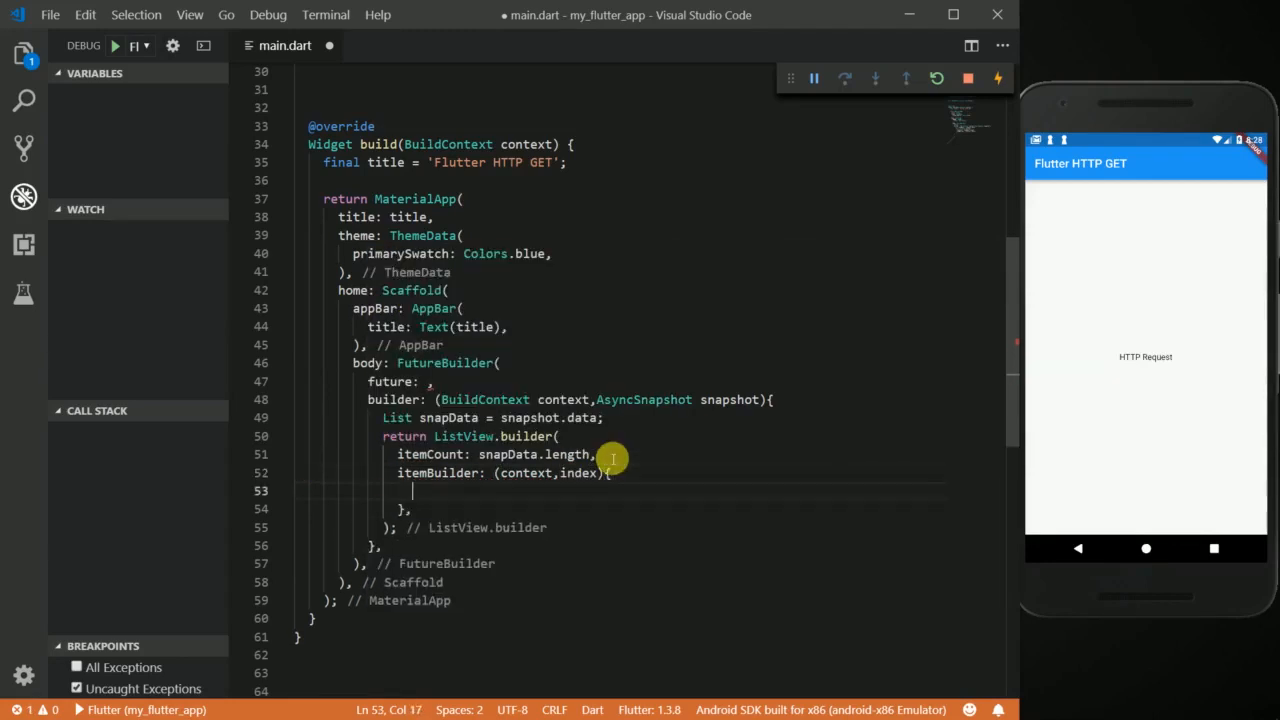
{"action": "type", "text": "return ListTile("}
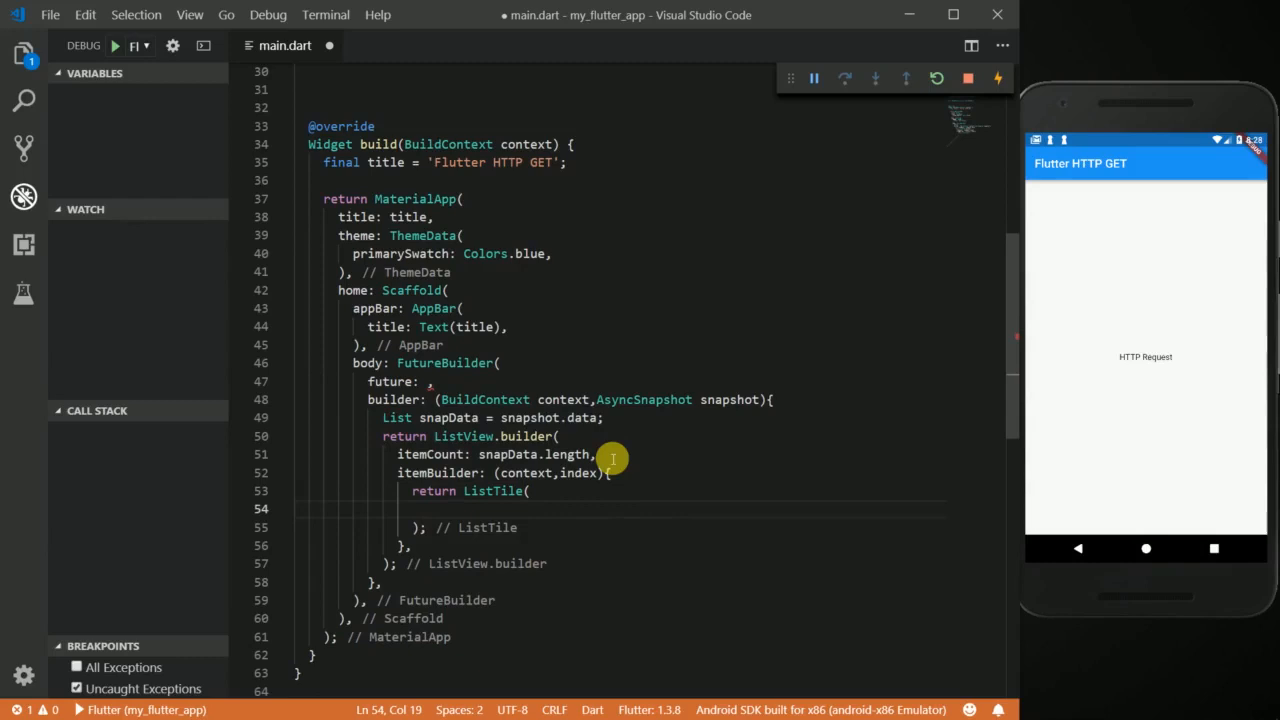
{"action": "type", "text": "title: ,"}
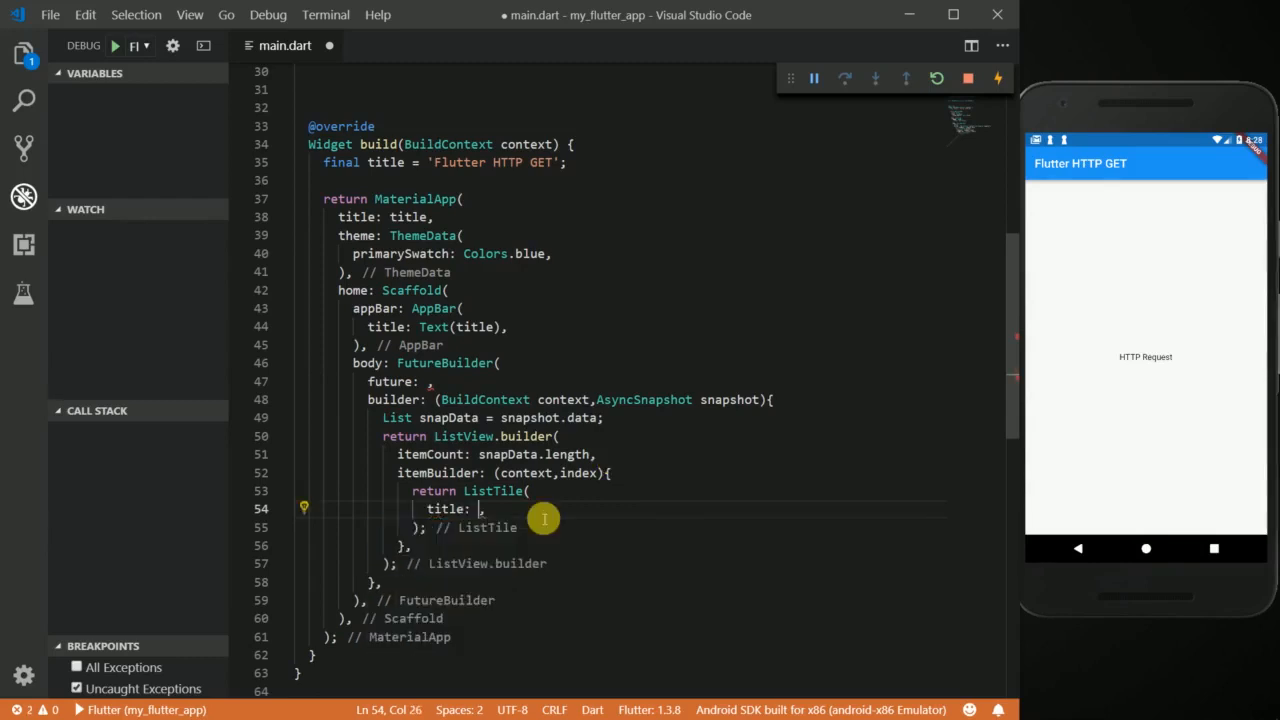
{"action": "type", "text": "Text(\"Head"}
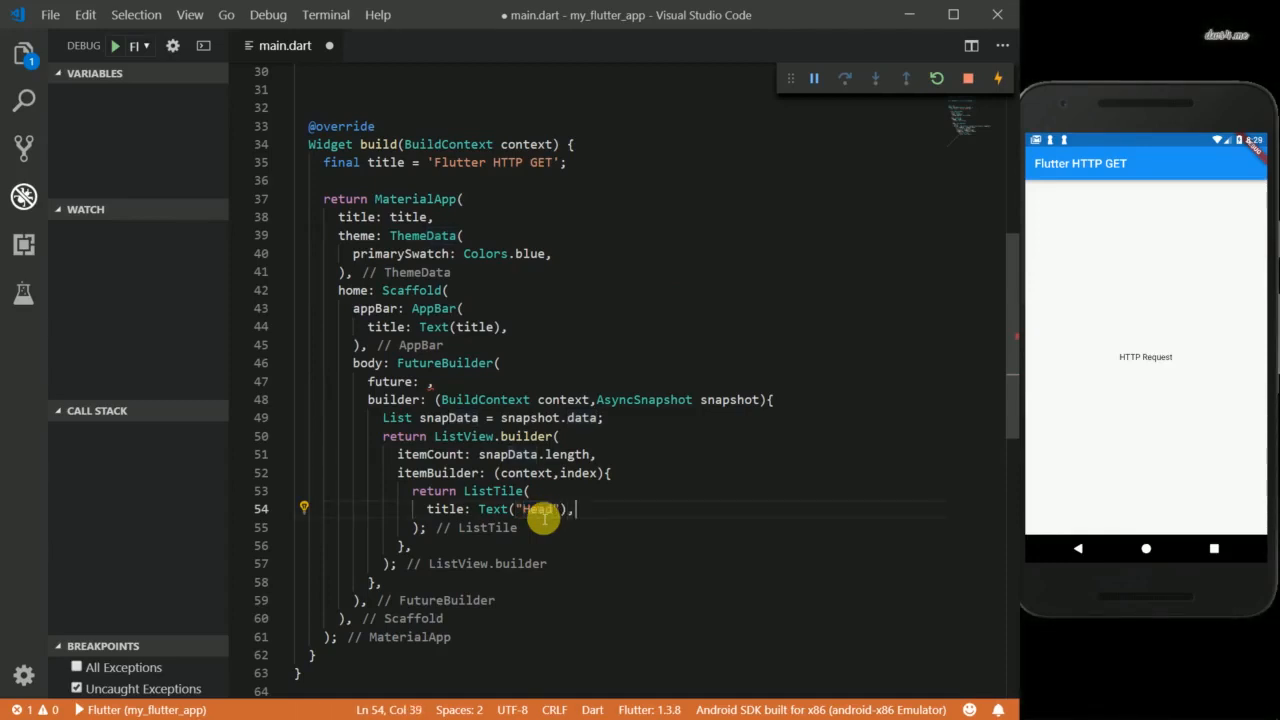
{"action": "type", "text": "subtitle: ,"}
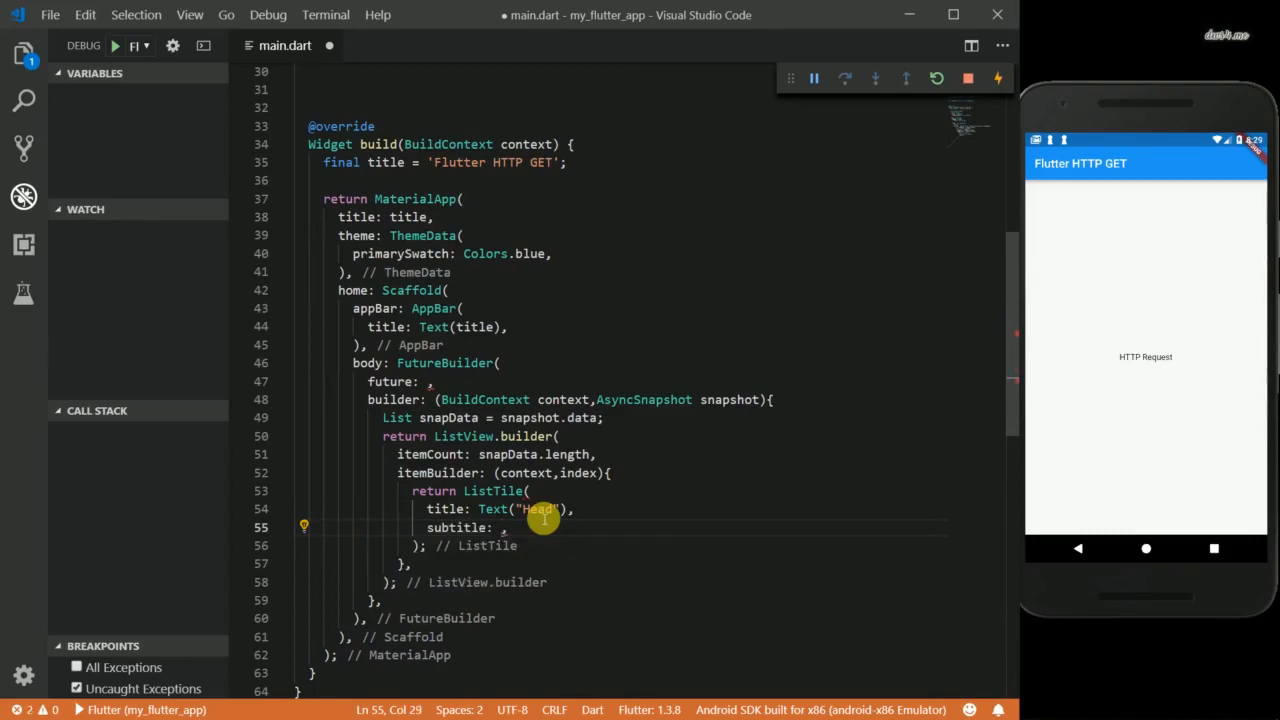
{"action": "type", "text": "Text(\"Body"}
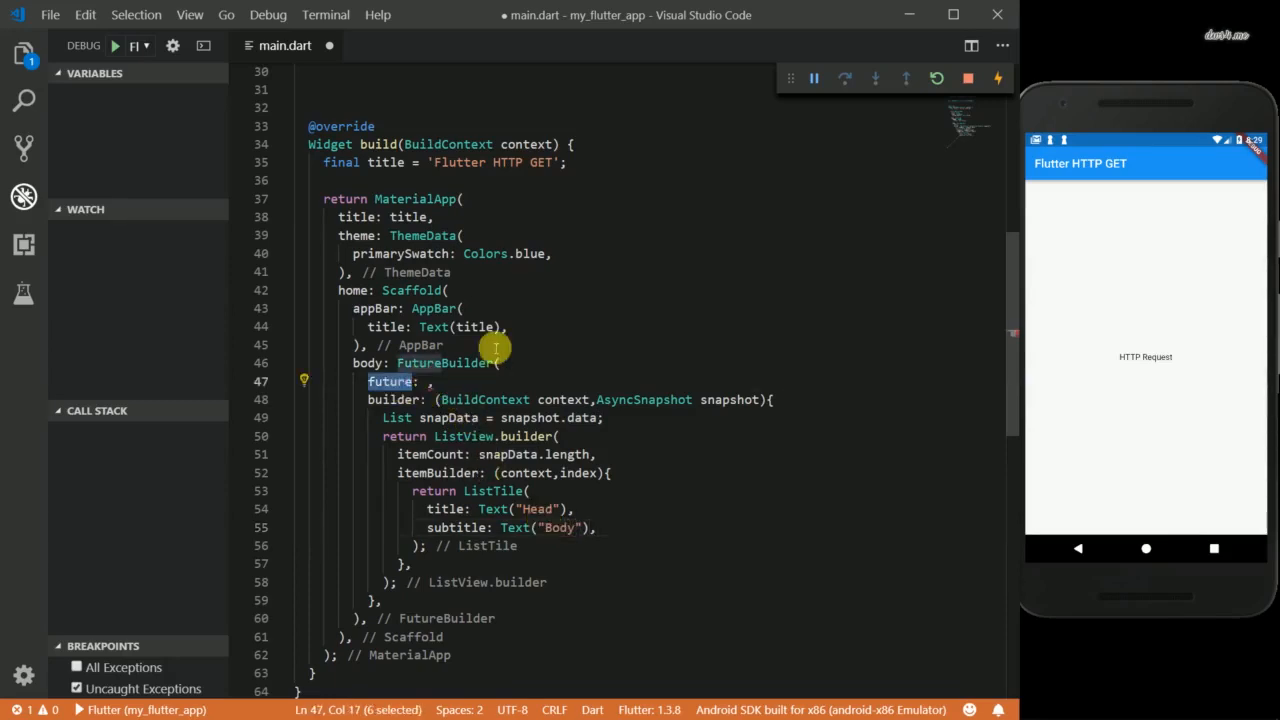
{"action": "mouse_move", "coordinate": [544, 344]}
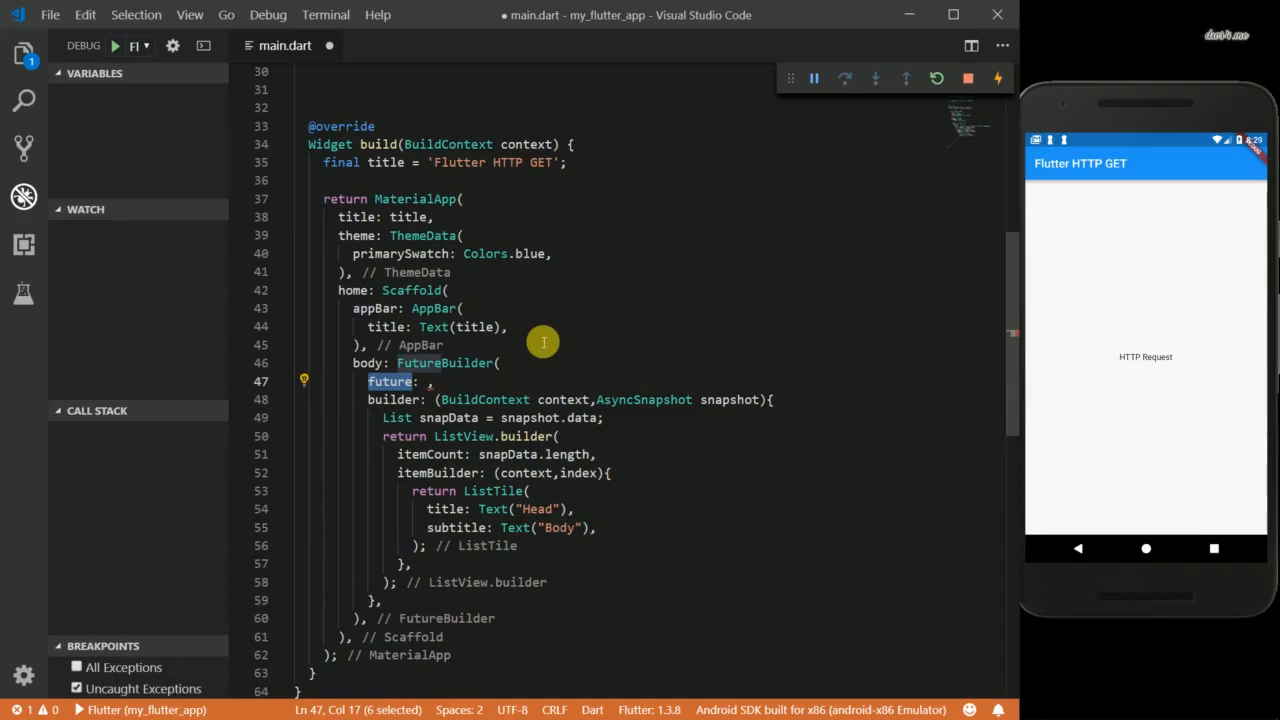
- Declare Future<List<String>> getData() async { } inside _MyAppState with an empty body
{"action": "scroll", "scroll_direction": "up", "scroll_amount": 3}
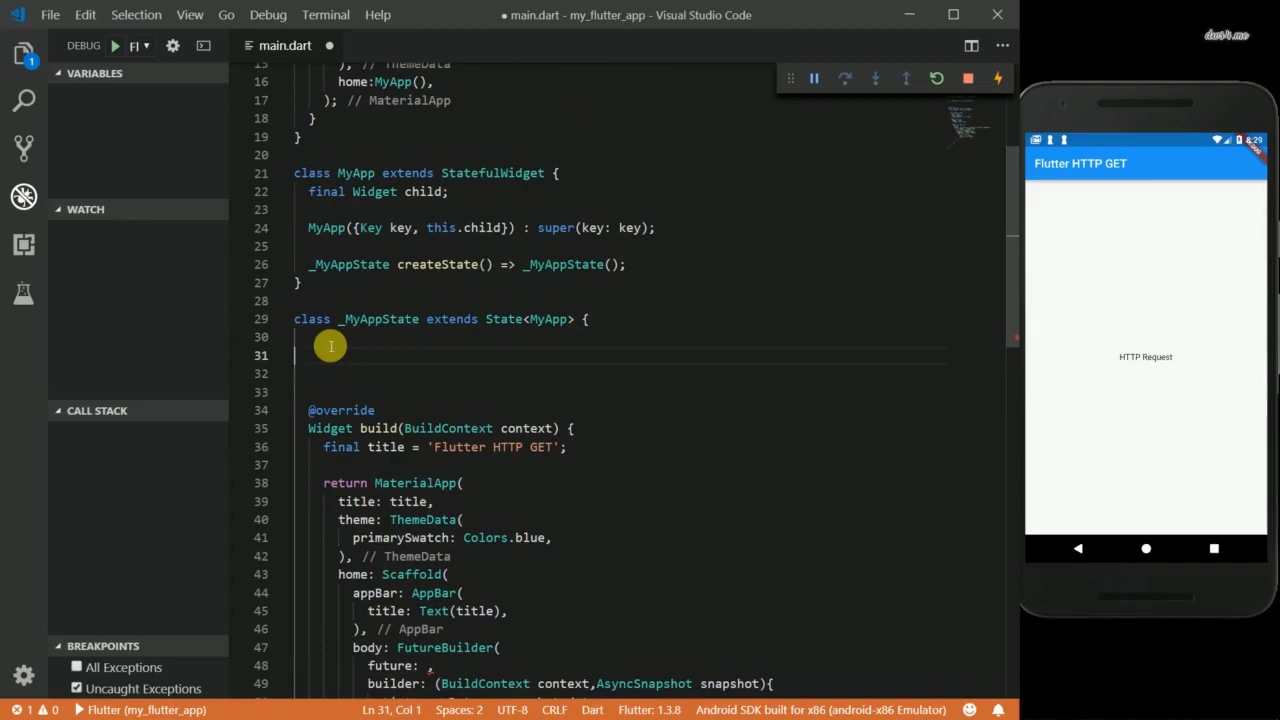
{"action": "type", "text": "Future"}
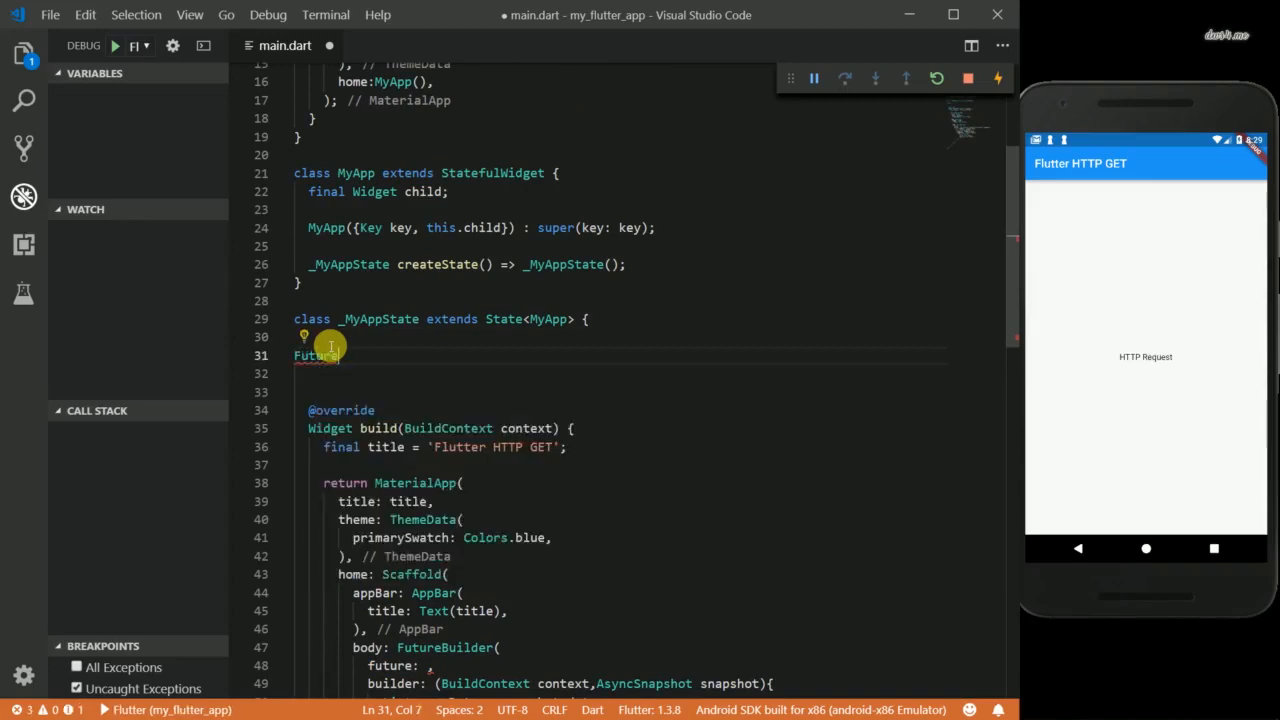
{"action": "type", "text": "<Li>"}
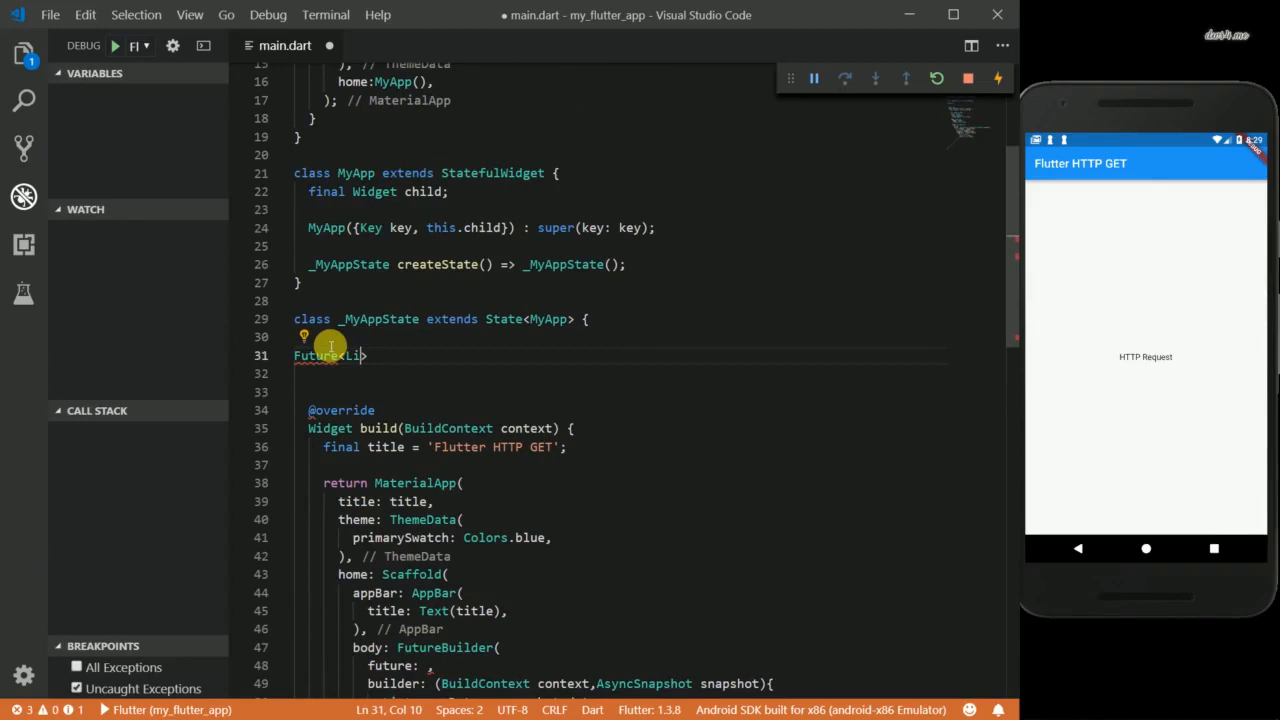
{"action": "type", "text": "st<Strin"}
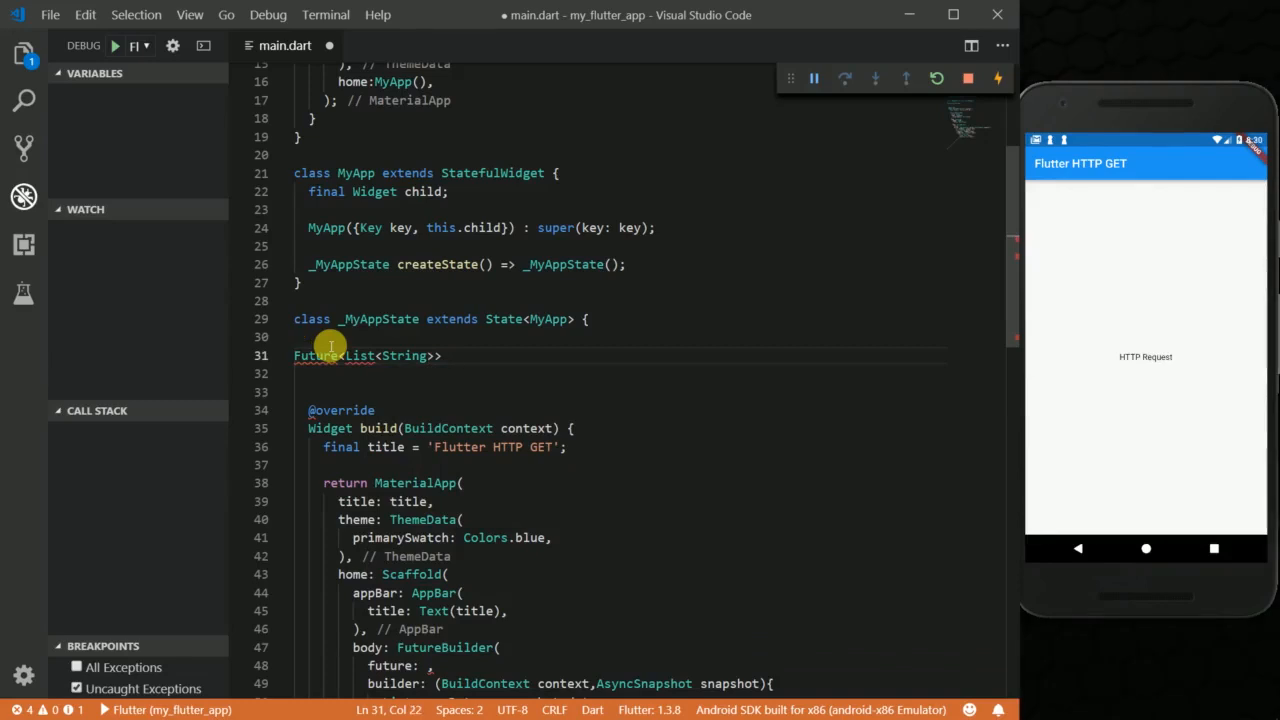
{"action": "type", "text": "getData(){"}
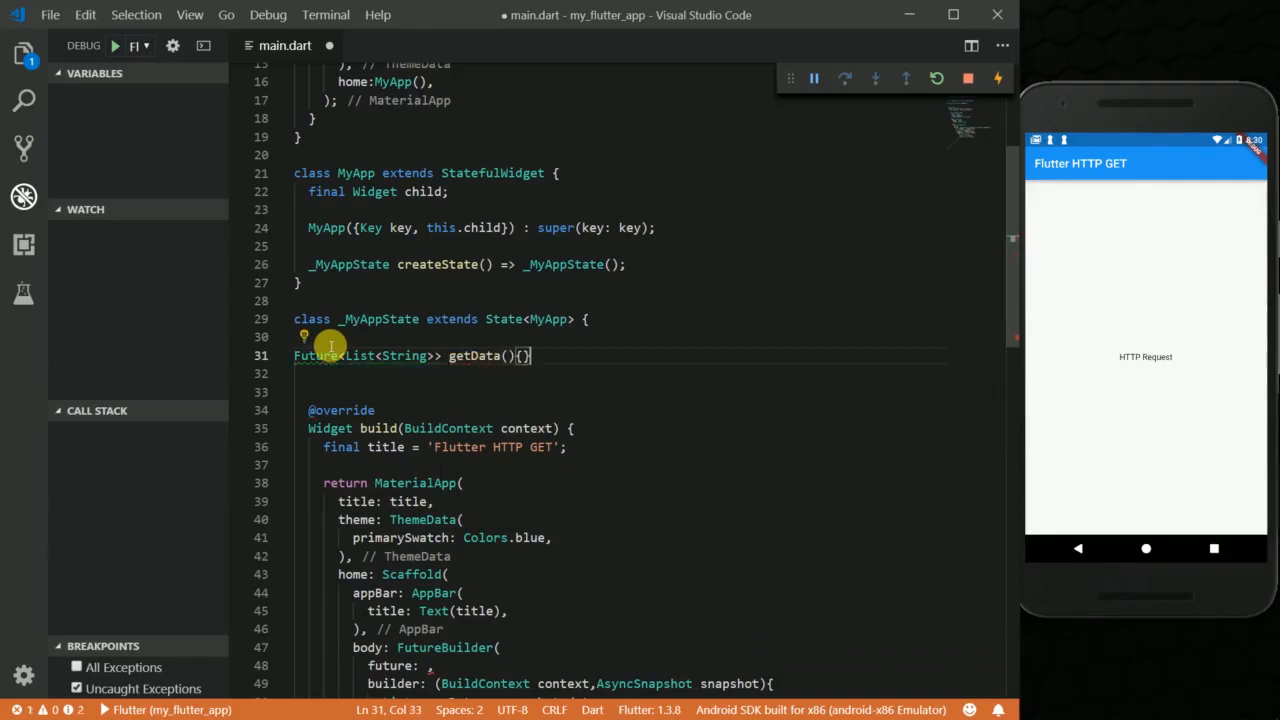
{"action": "key", "text": "Enter"}
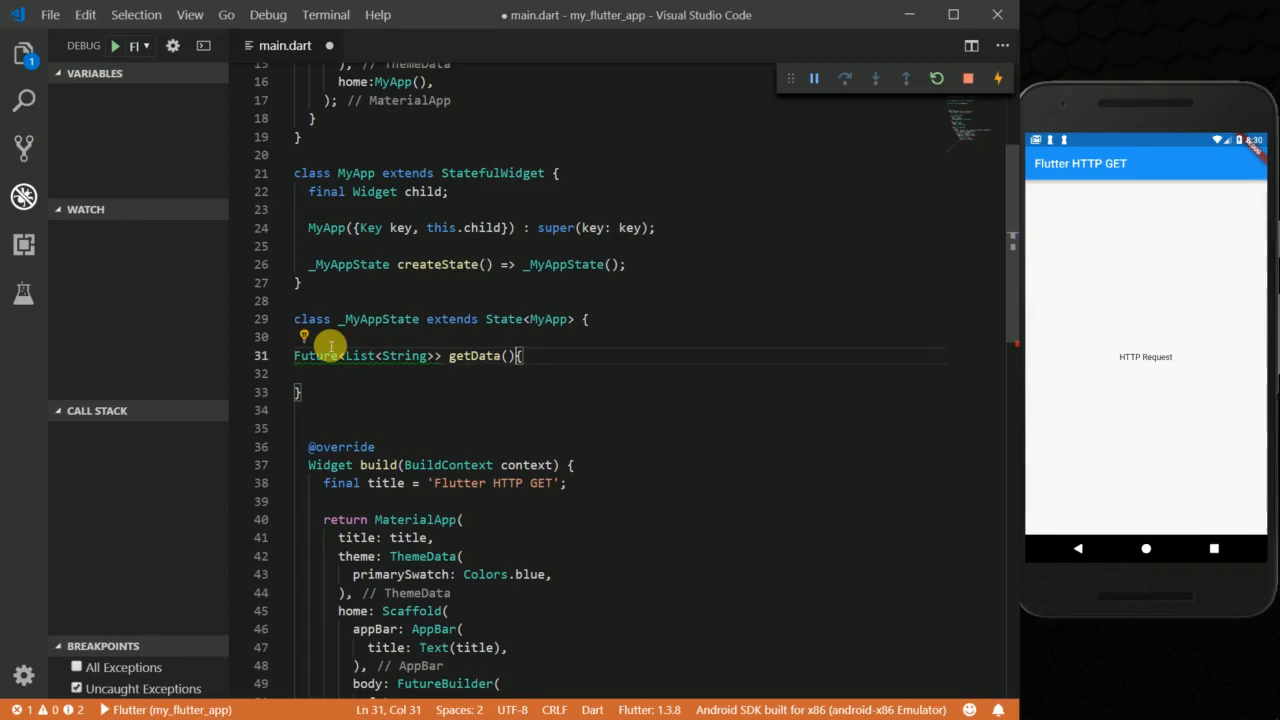
{"action": "type", "text": "async"}
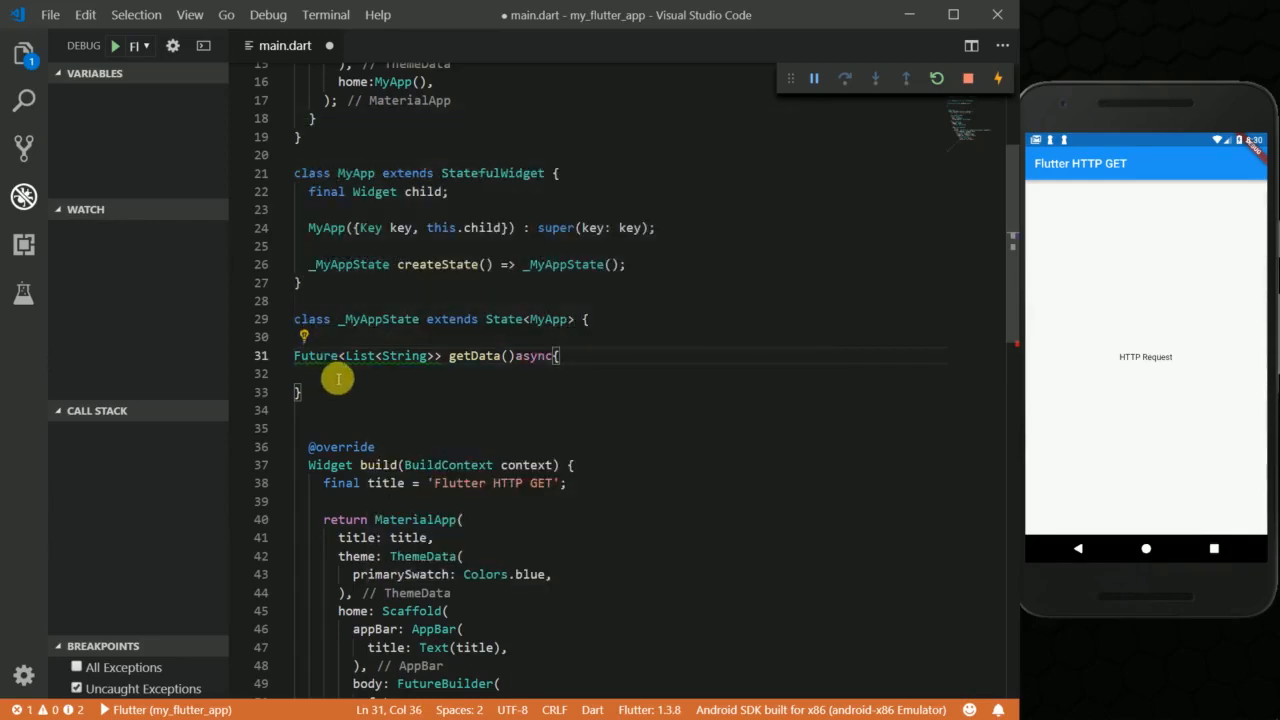
{"action": "key", "text": "Enter"}
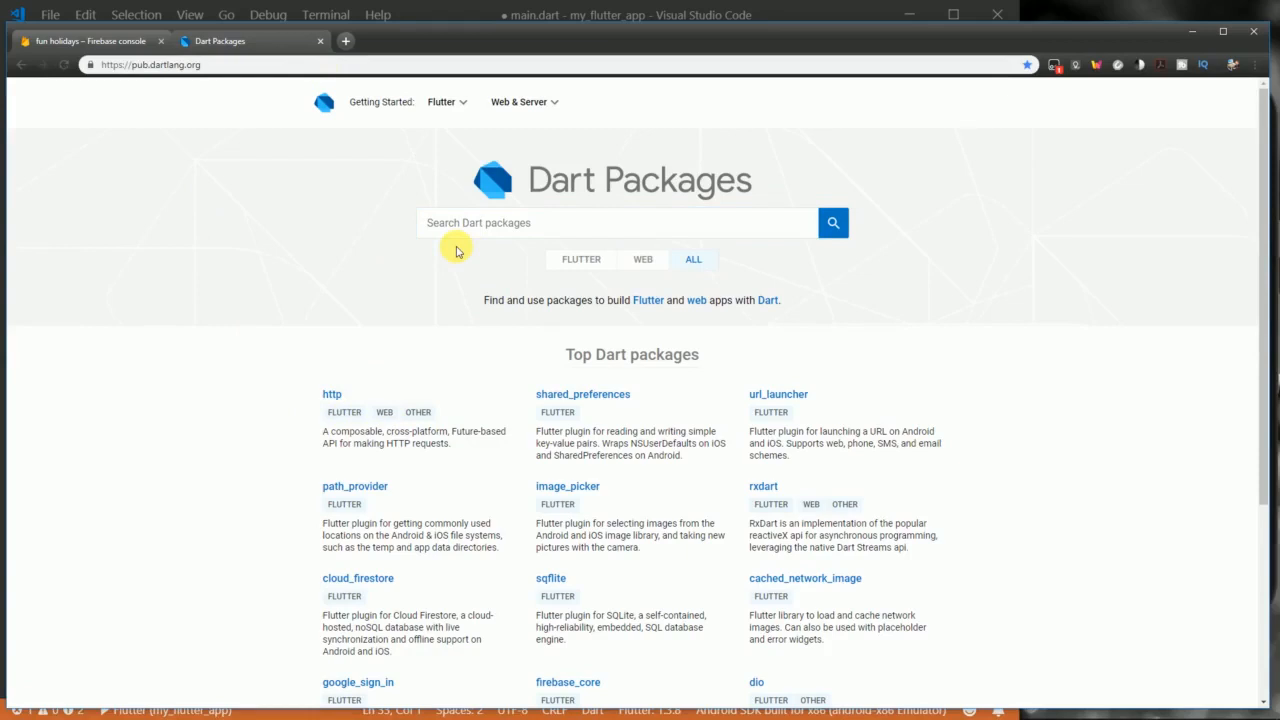
{"action": "mouse_move", "coordinate": [362, 404]}
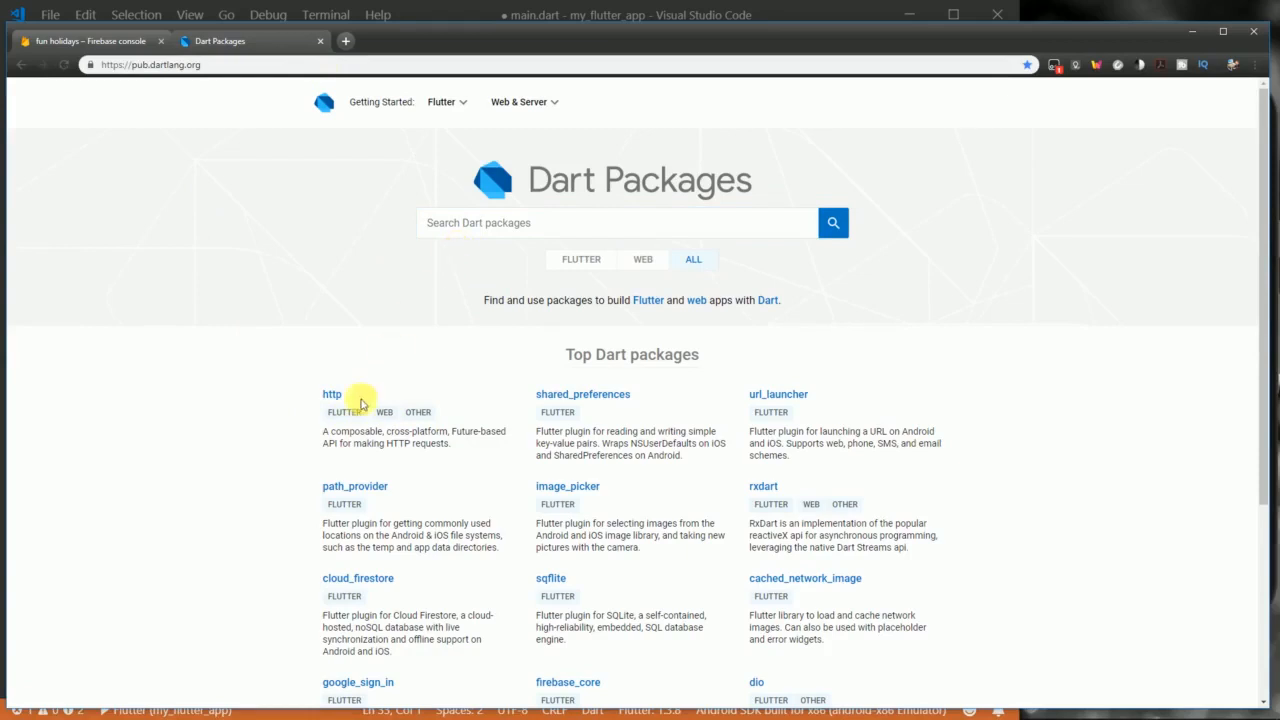
- View the http package's Installing tab and select its dependency version 0.12.0+2
{"action": "left_click", "coordinate": [332, 394]}
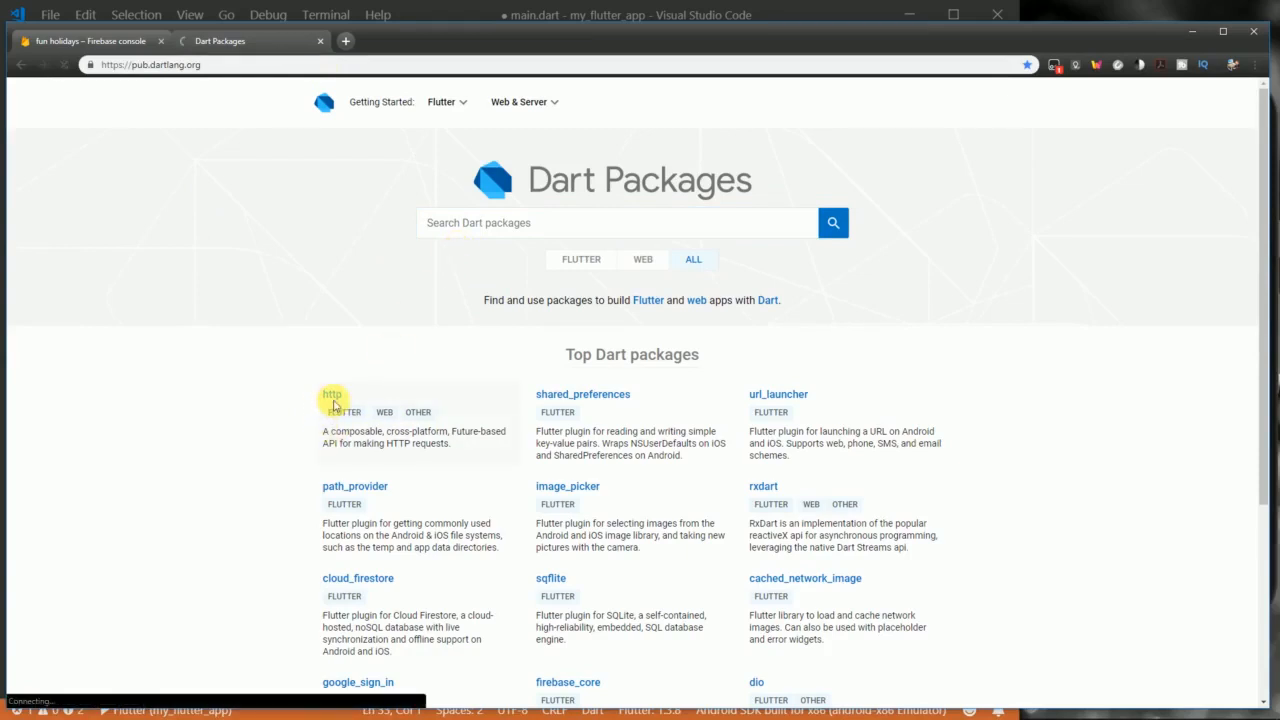
{"action": "left_click", "coordinate": [332, 392]}
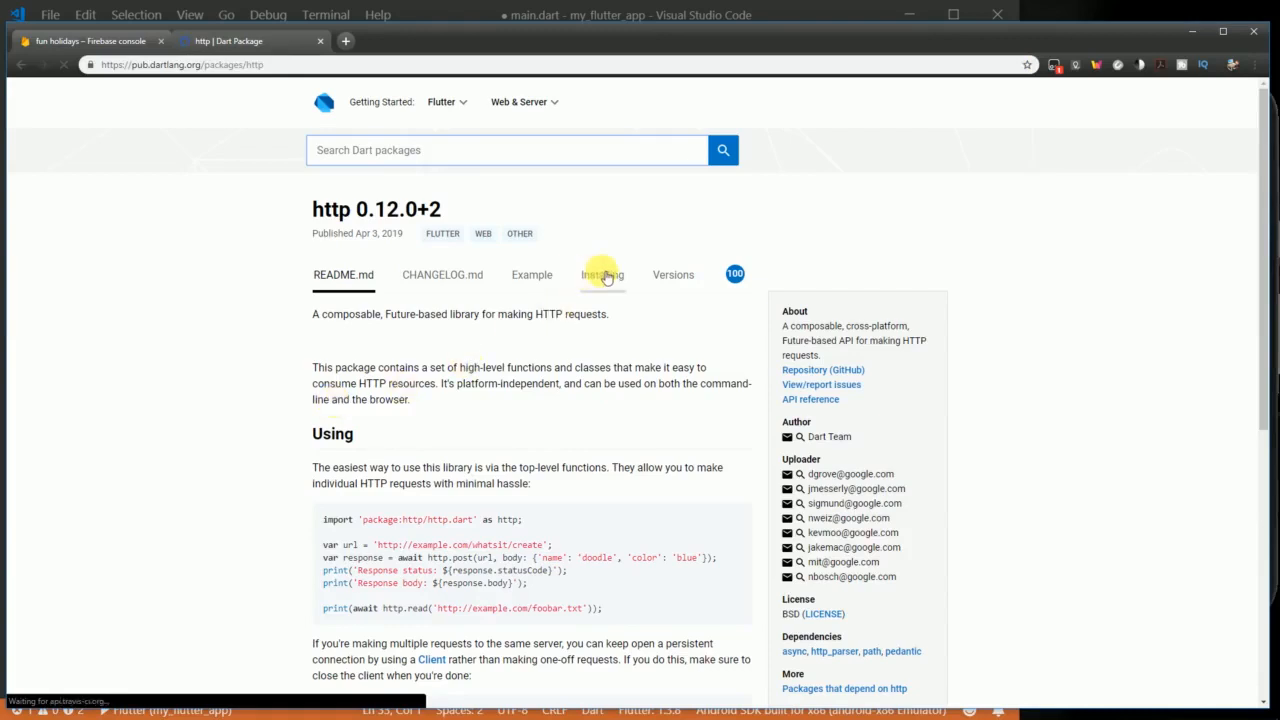
{"action": "left_click", "coordinate": [602, 274]}
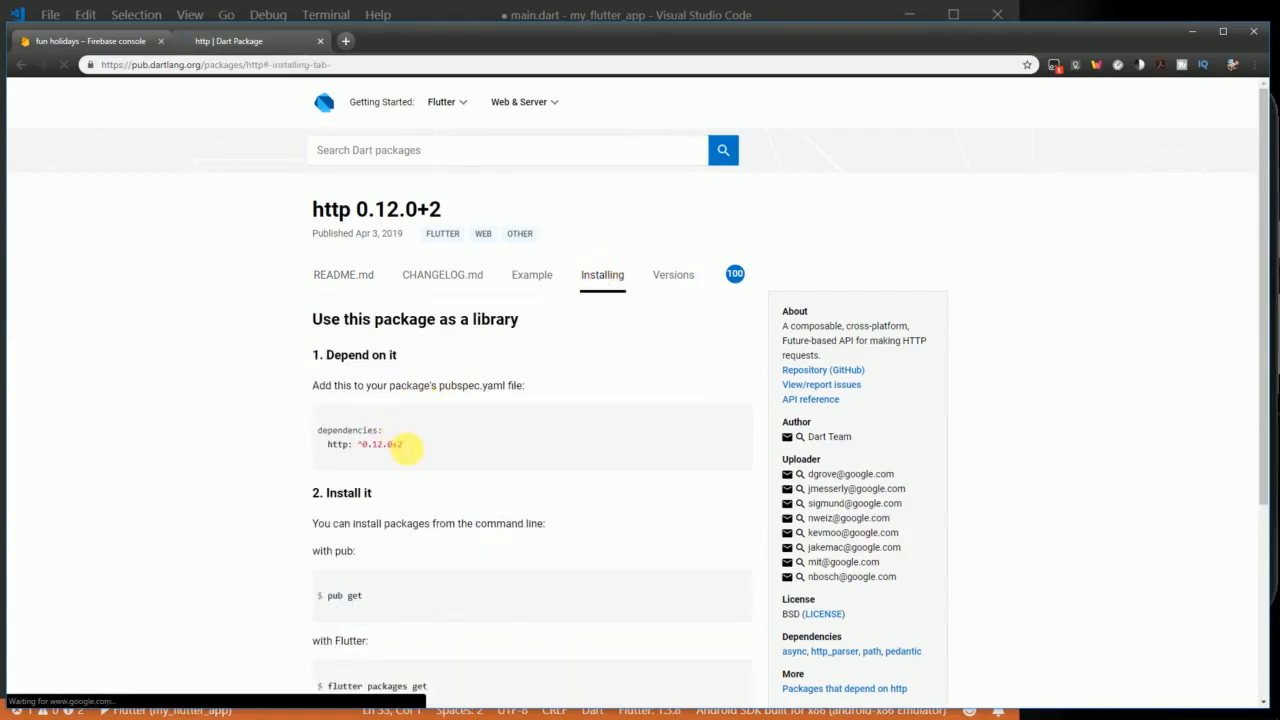
{"action": "double_click", "coordinate": [364, 444]}
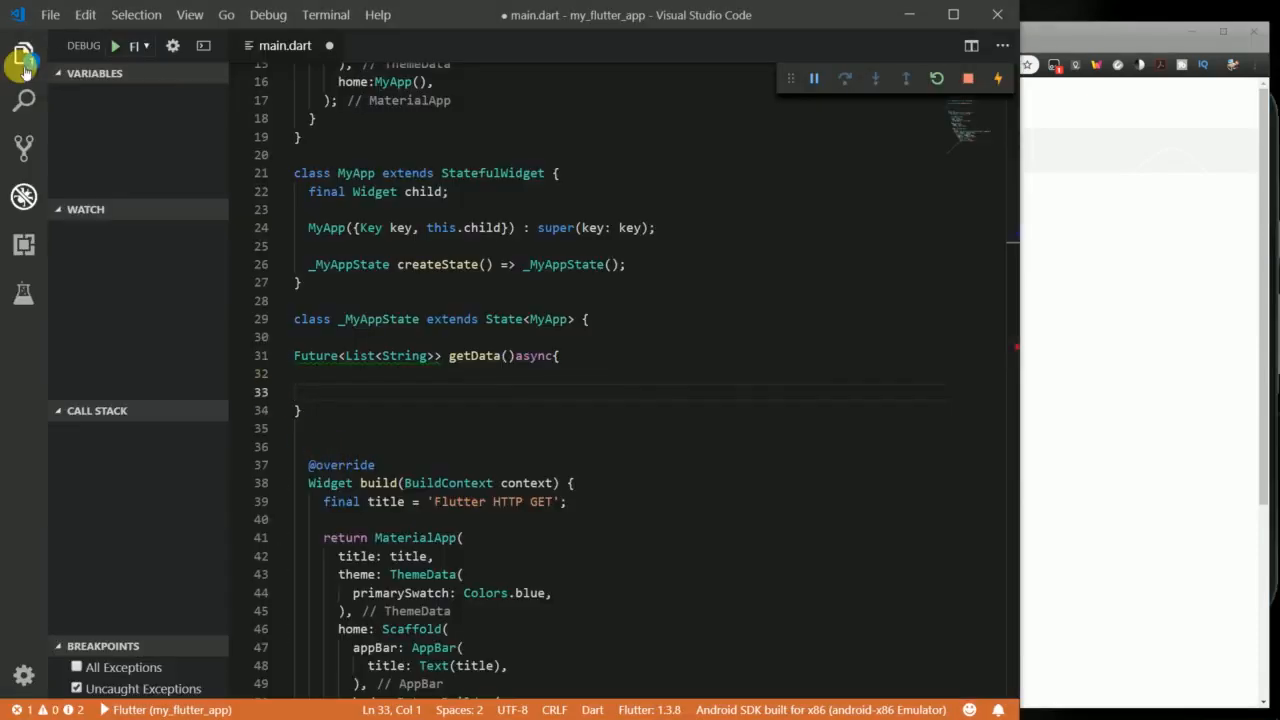
- Add http: ^0.12.0+2 under dependencies in pubspec.yaml
{"action": "left_click", "coordinate": [24, 56]}
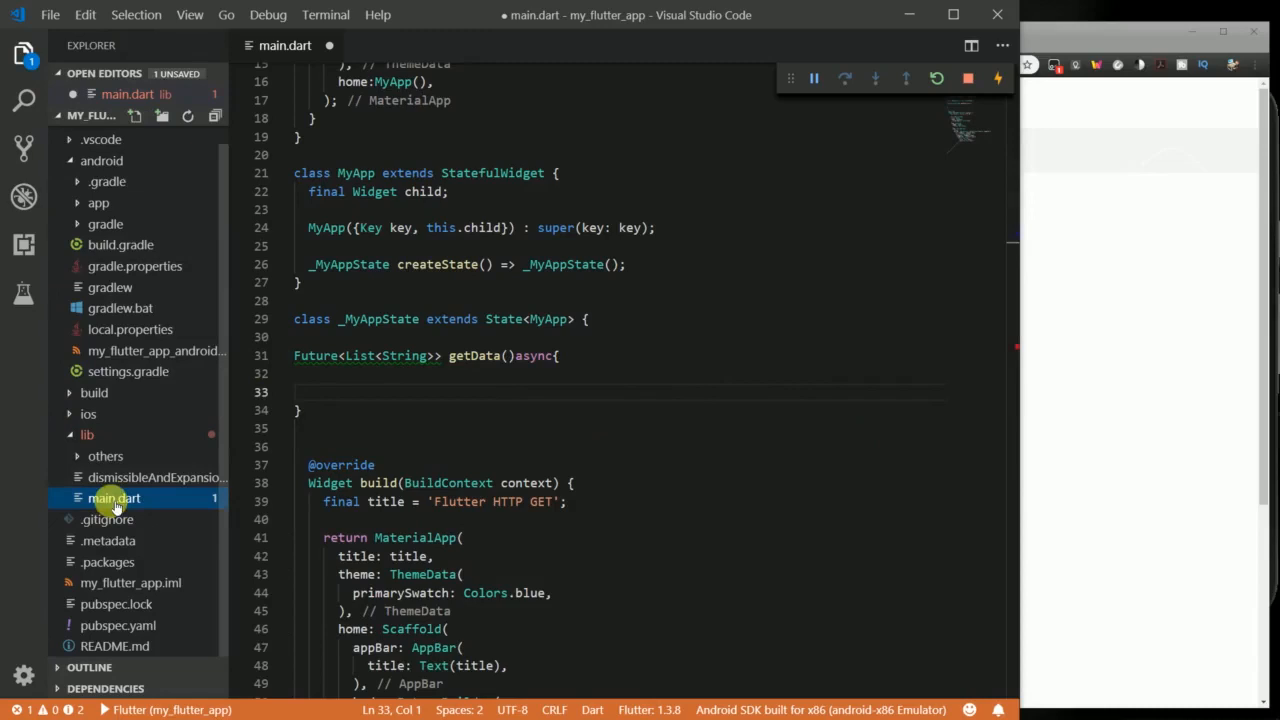
{"action": "left_click", "coordinate": [116, 646]}
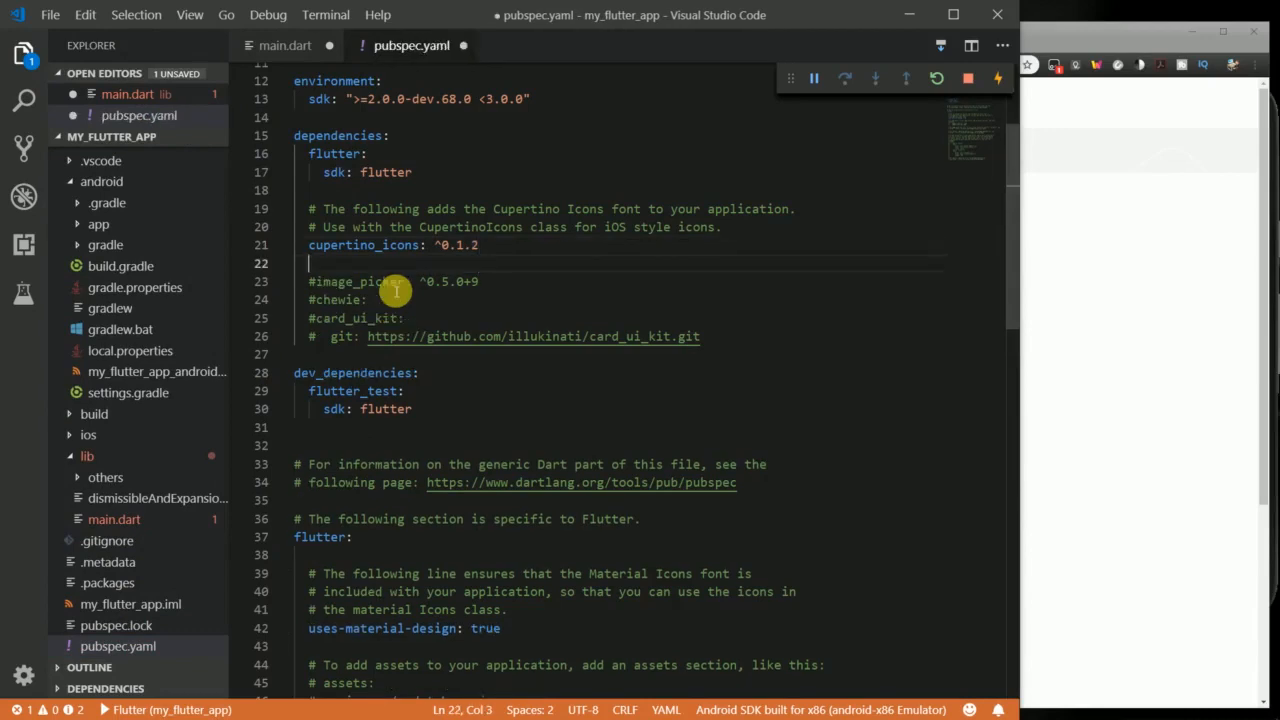
{"action": "type", "text": "http: ^0.12.0+2"}
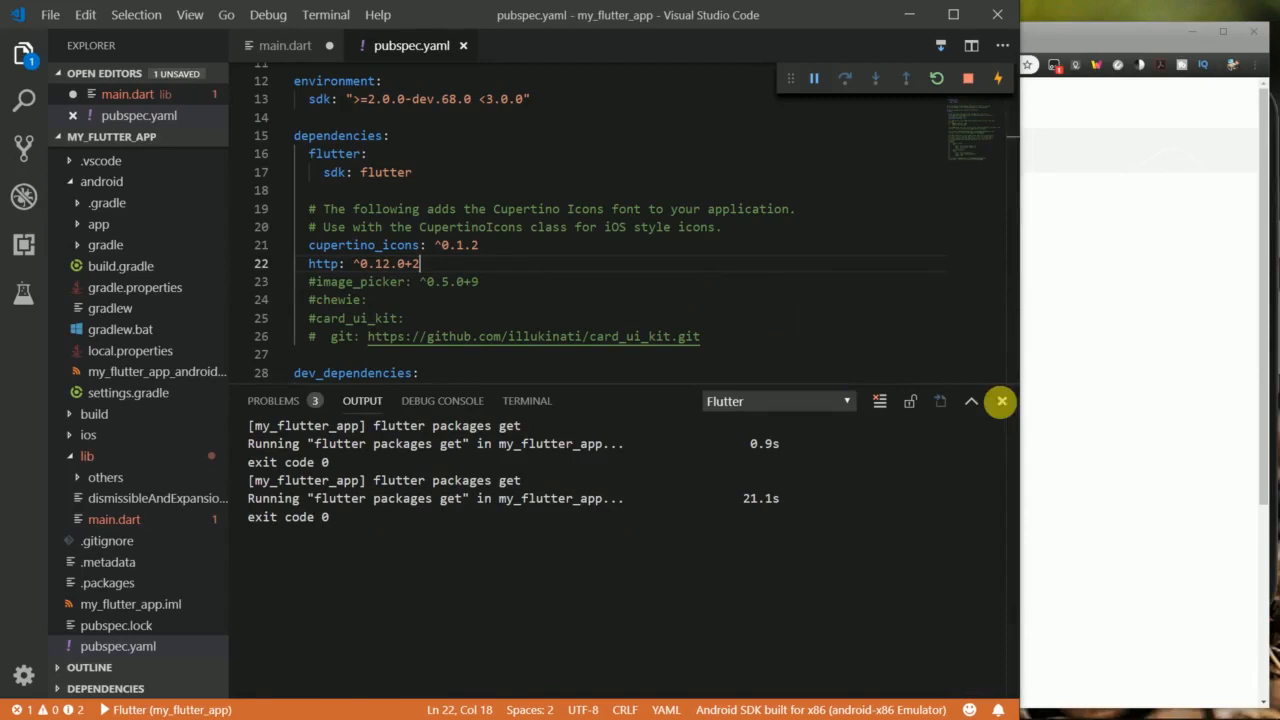
- Import package:http/http.dart, dart:async and dart:convert at the top of main.dart
{"action": "left_click", "coordinate": [284, 44]}
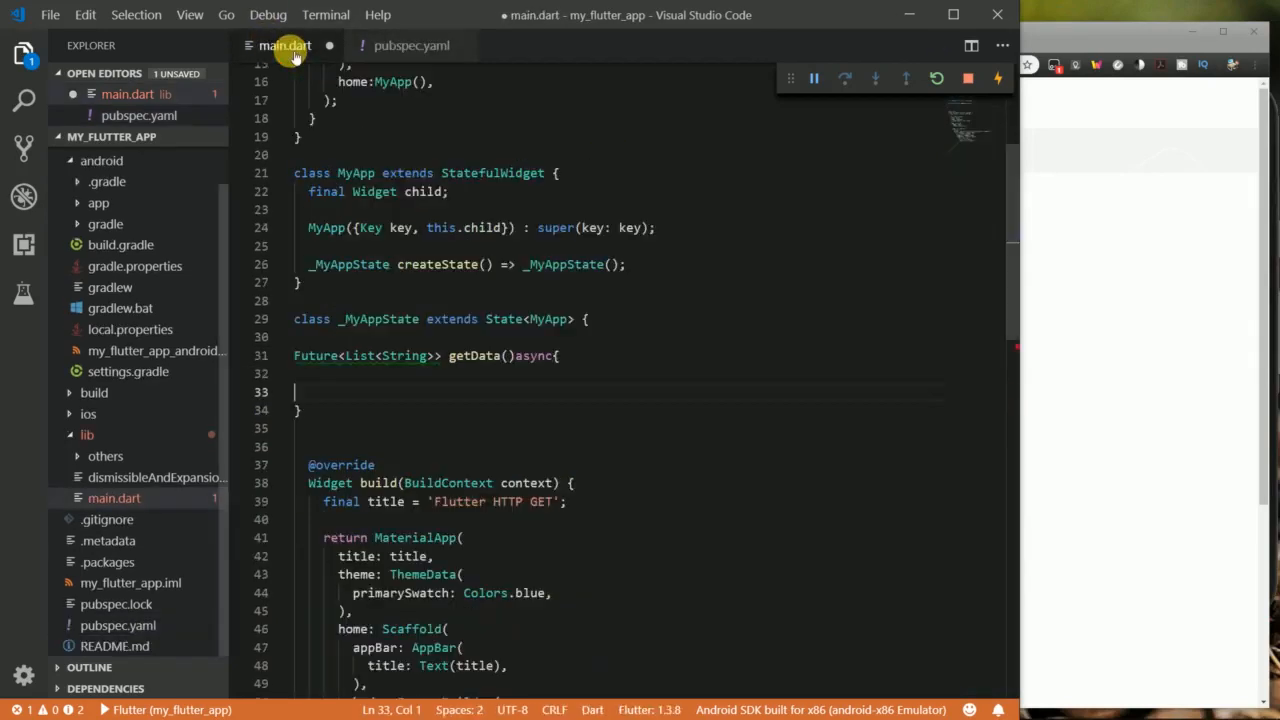
{"action": "mouse_move", "coordinate": [356, 380]}
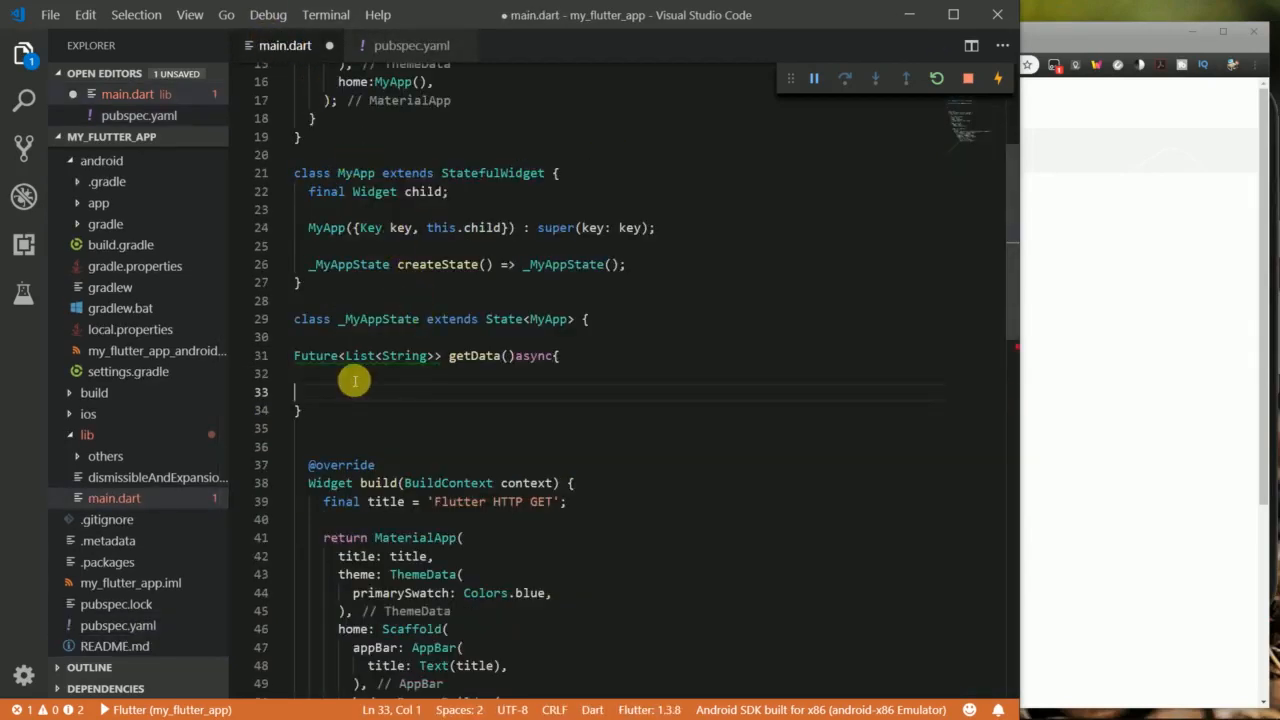
{"action": "scroll", "scroll_direction": "up", "scroll_amount": 3}
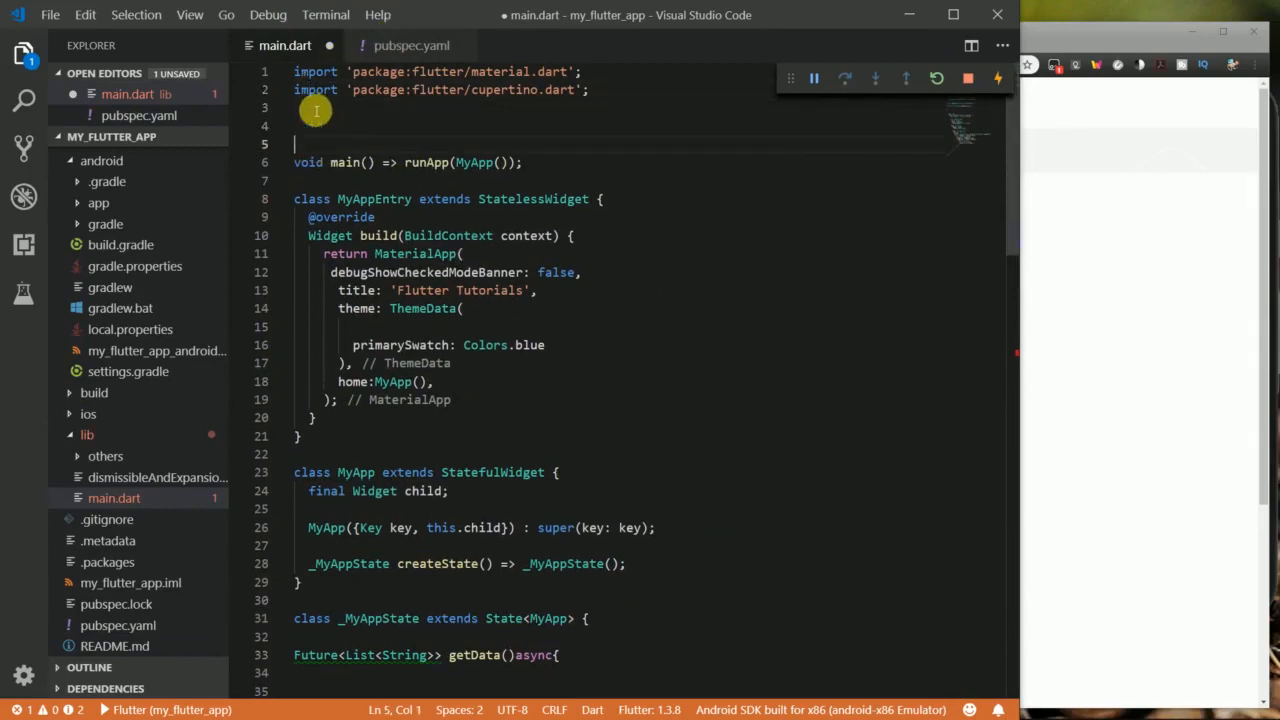
{"action": "type", "text": "in"}
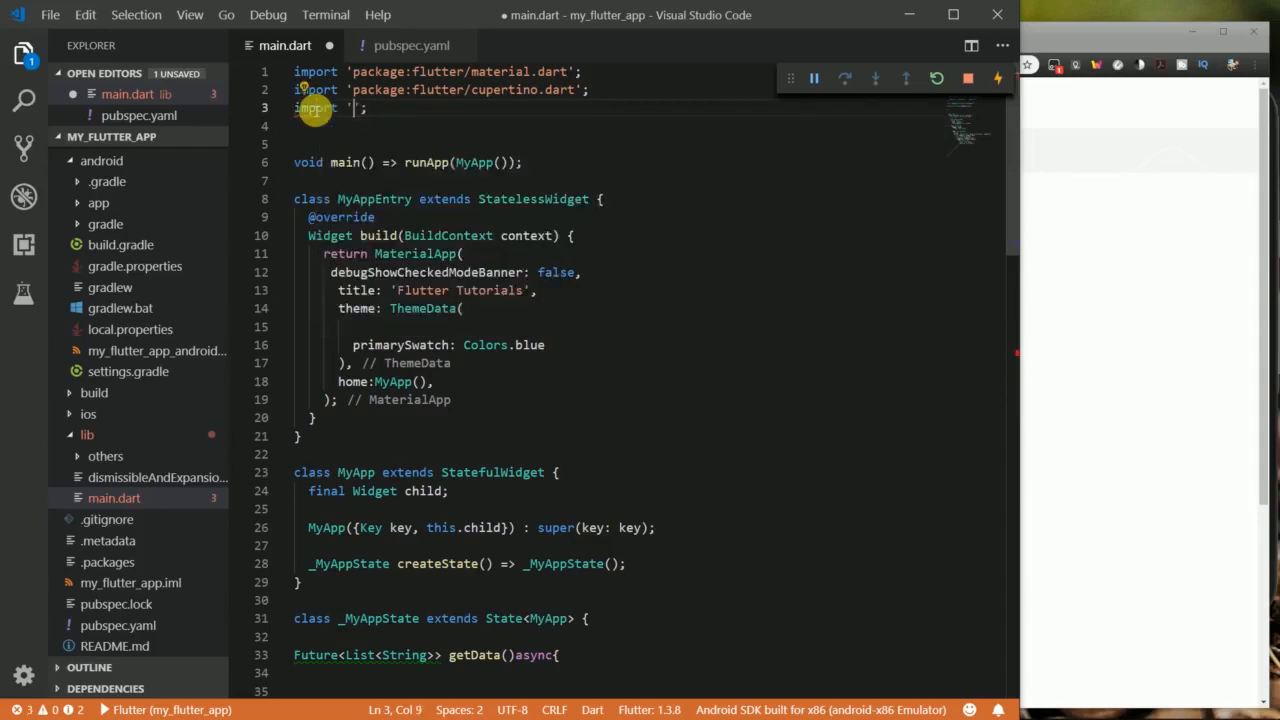
{"action": "type", "text": "http/http.dart"}
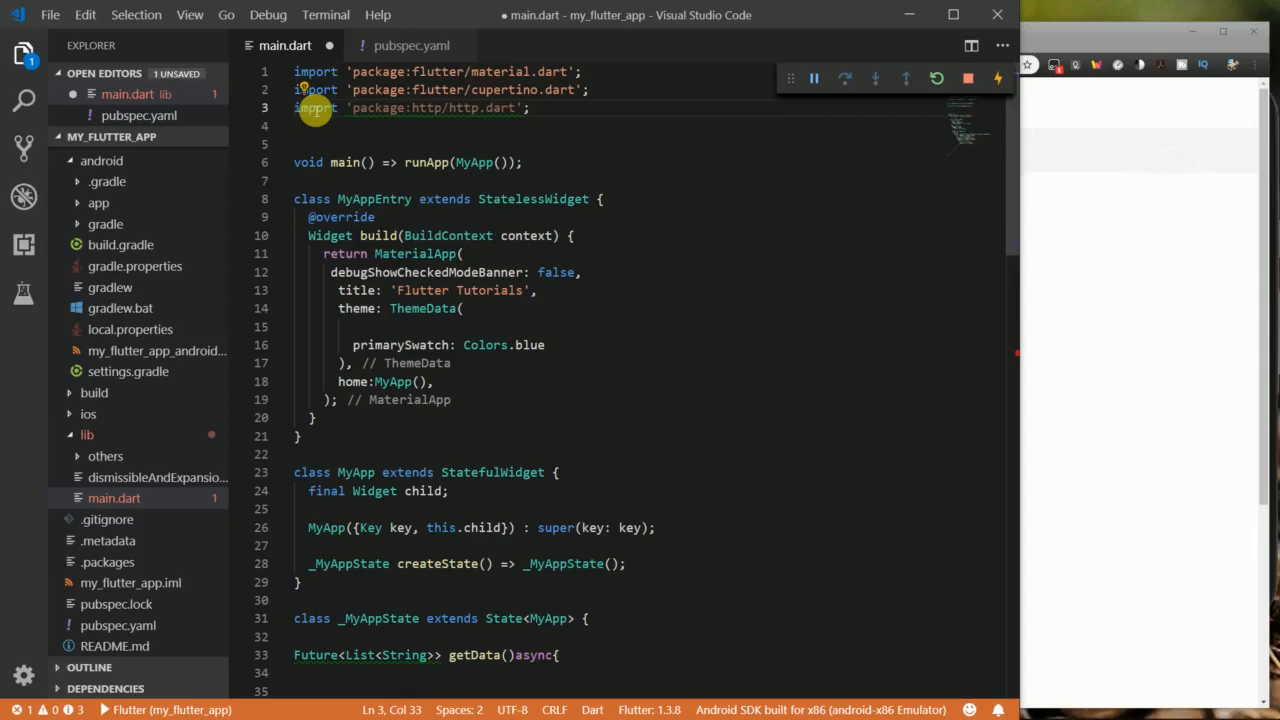
{"action": "key", "text": "Enter"}
{"action": "type", "text": "import 'dart:async';"}
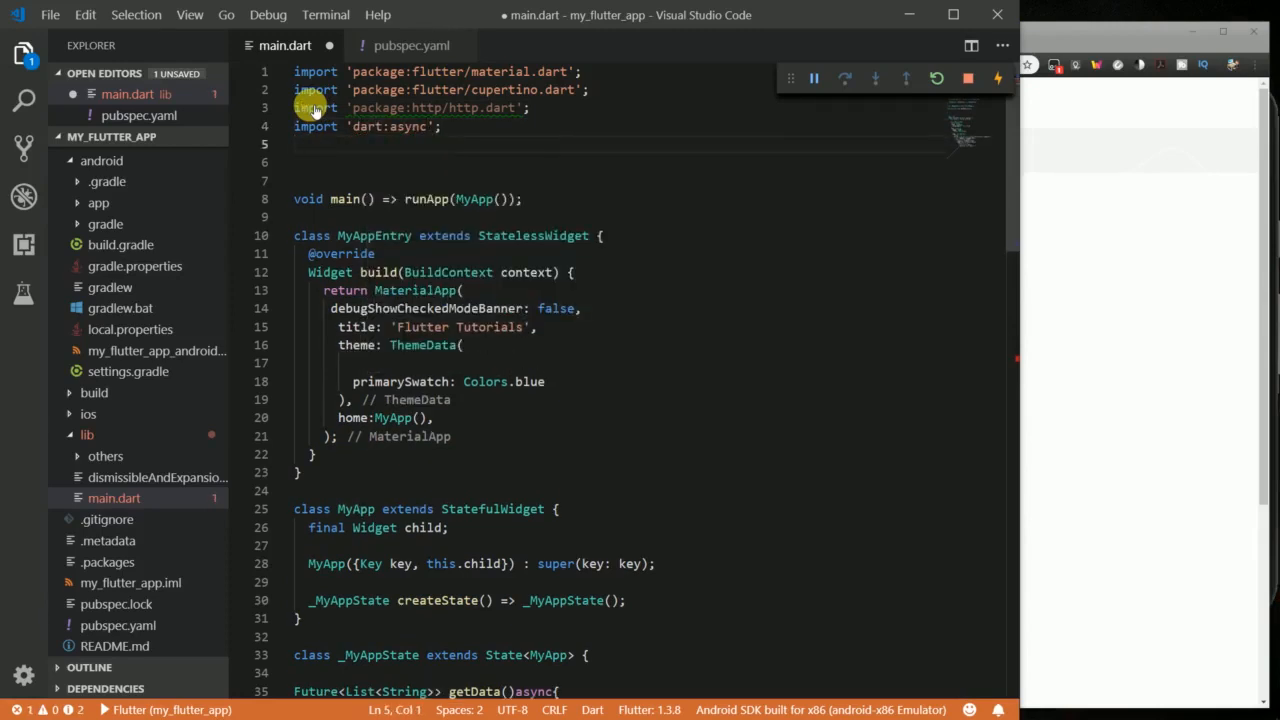
{"action": "type", "text": "imo"}
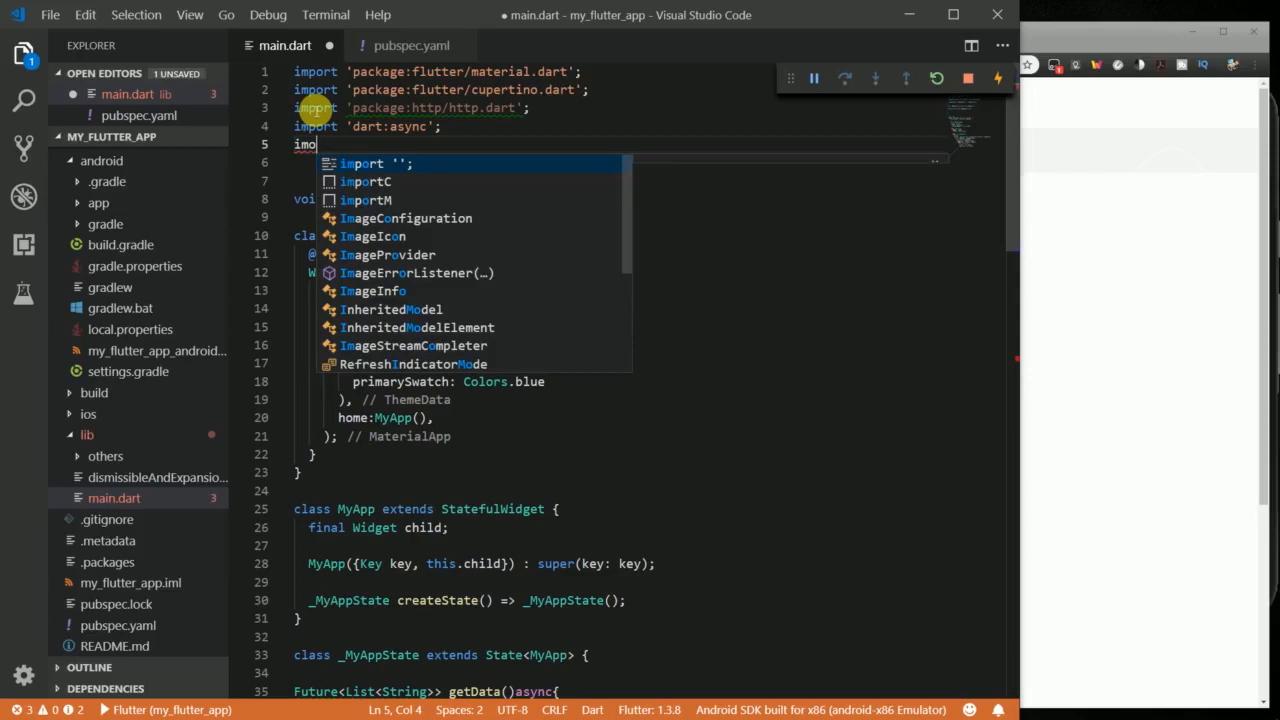
{"action": "type", "text": "import 'con"}
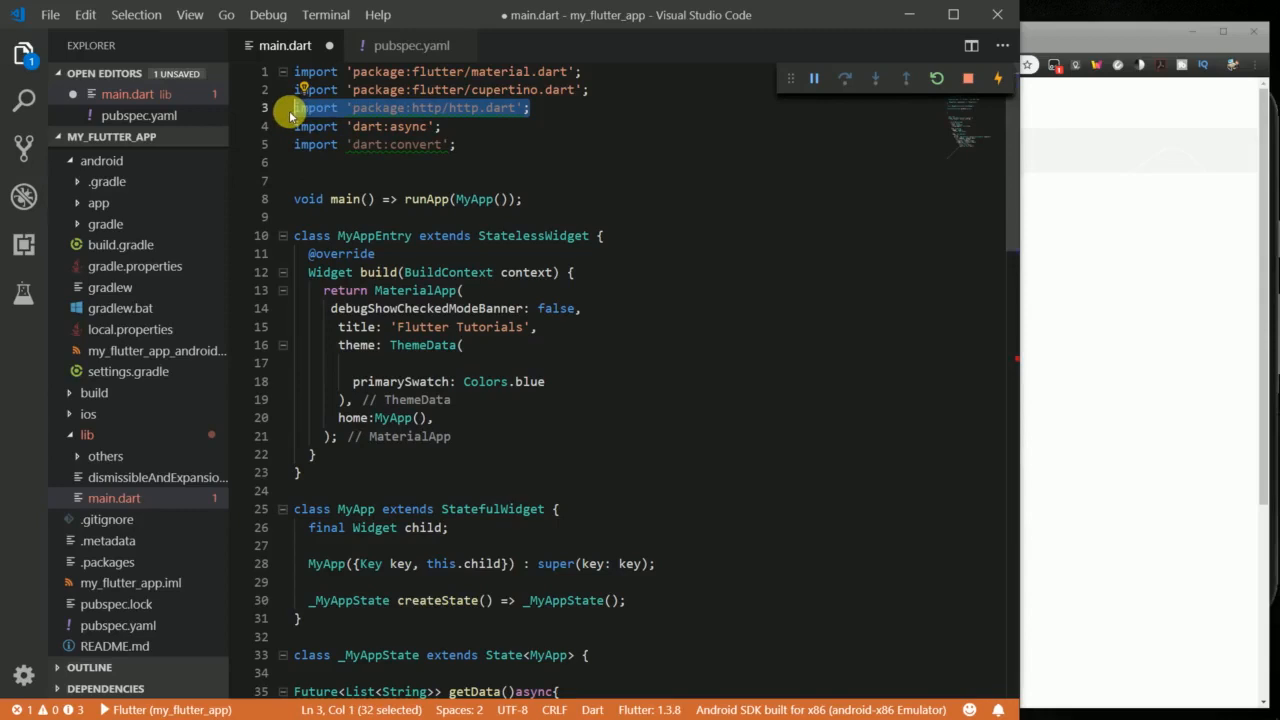
{"action": "left_click", "coordinate": [552, 164]}
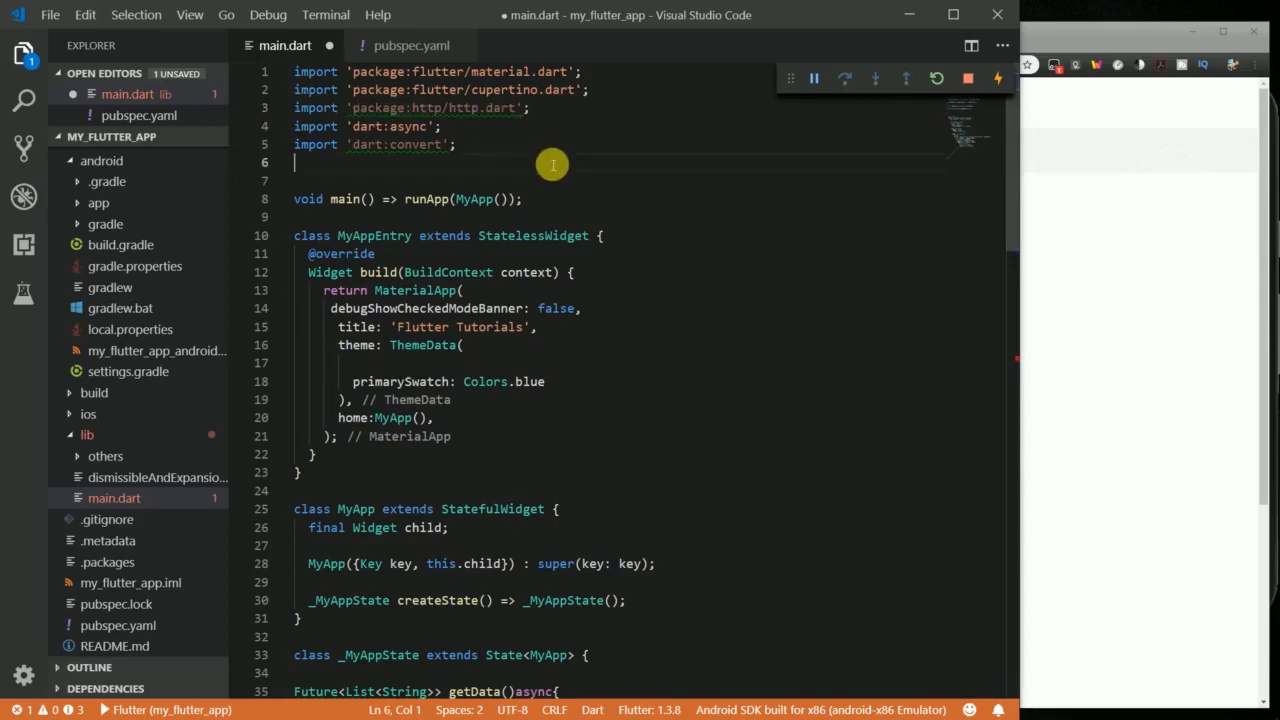
- Declare String theUrl = ""; inside the getData method body
{"action": "scroll", "scroll_direction": "down", "scroll_amount": 3}
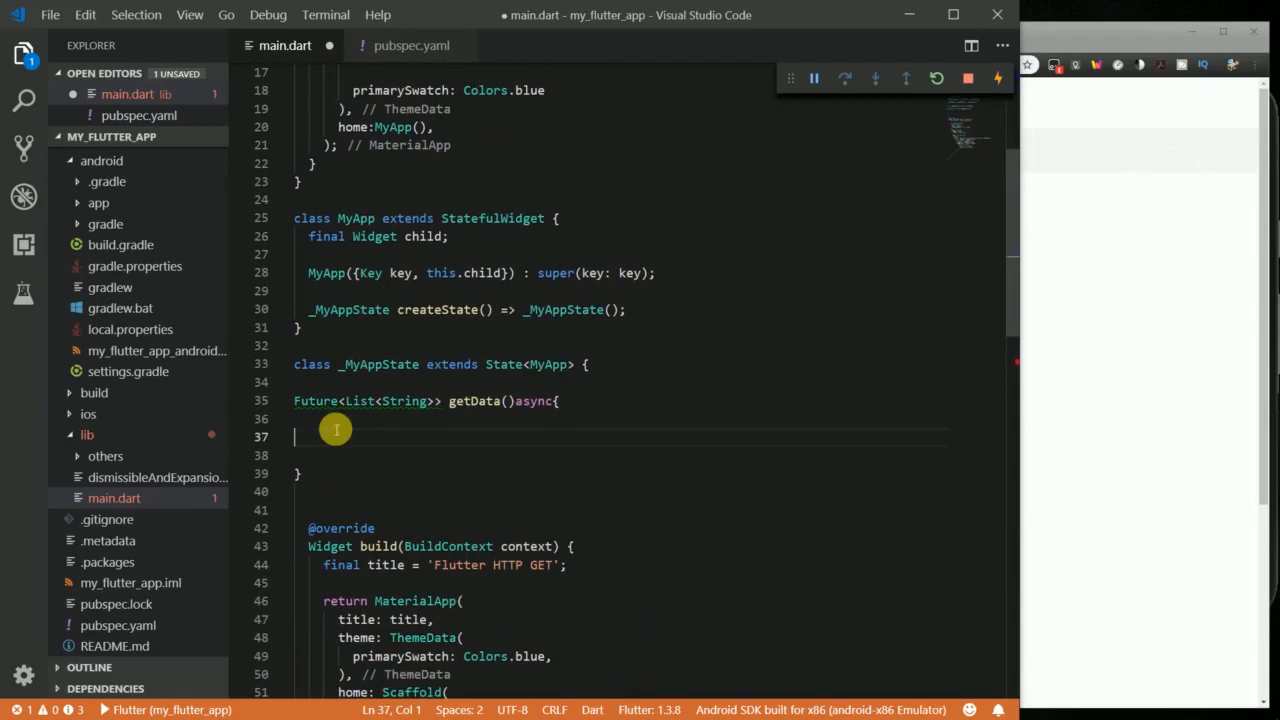
{"action": "type", "text": "St"}
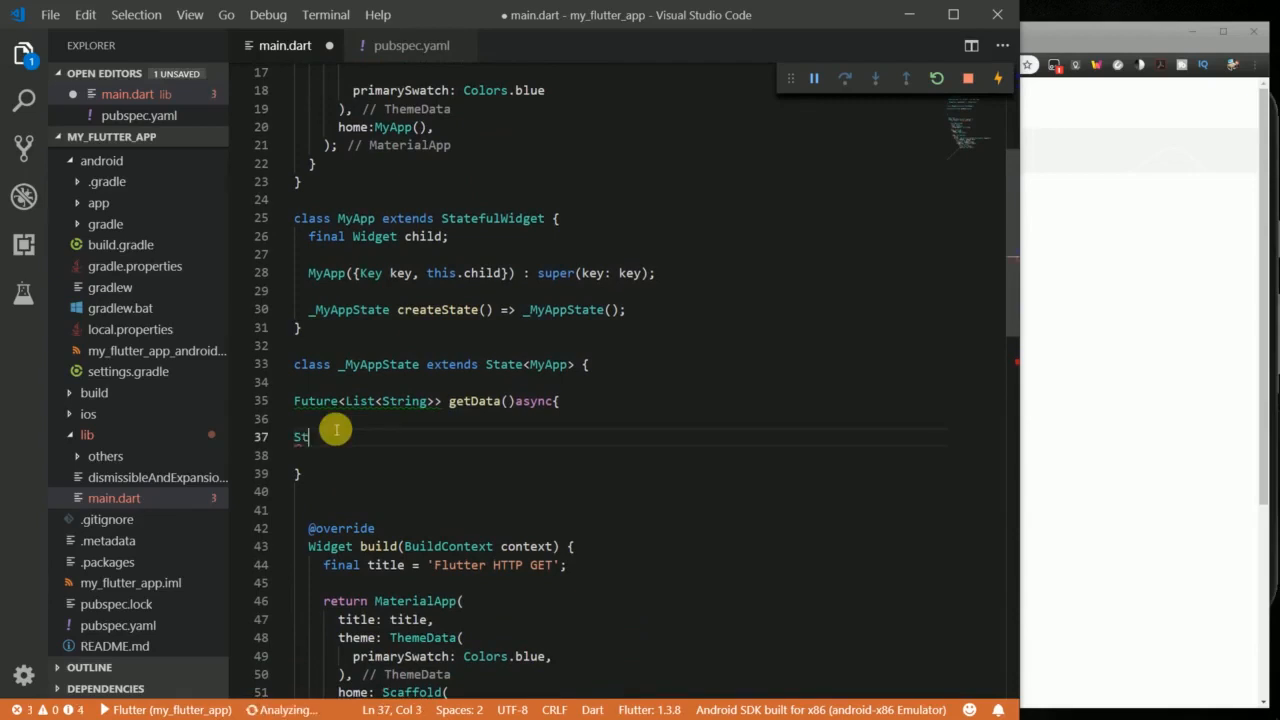
{"action": "type", "text": "ring the"}
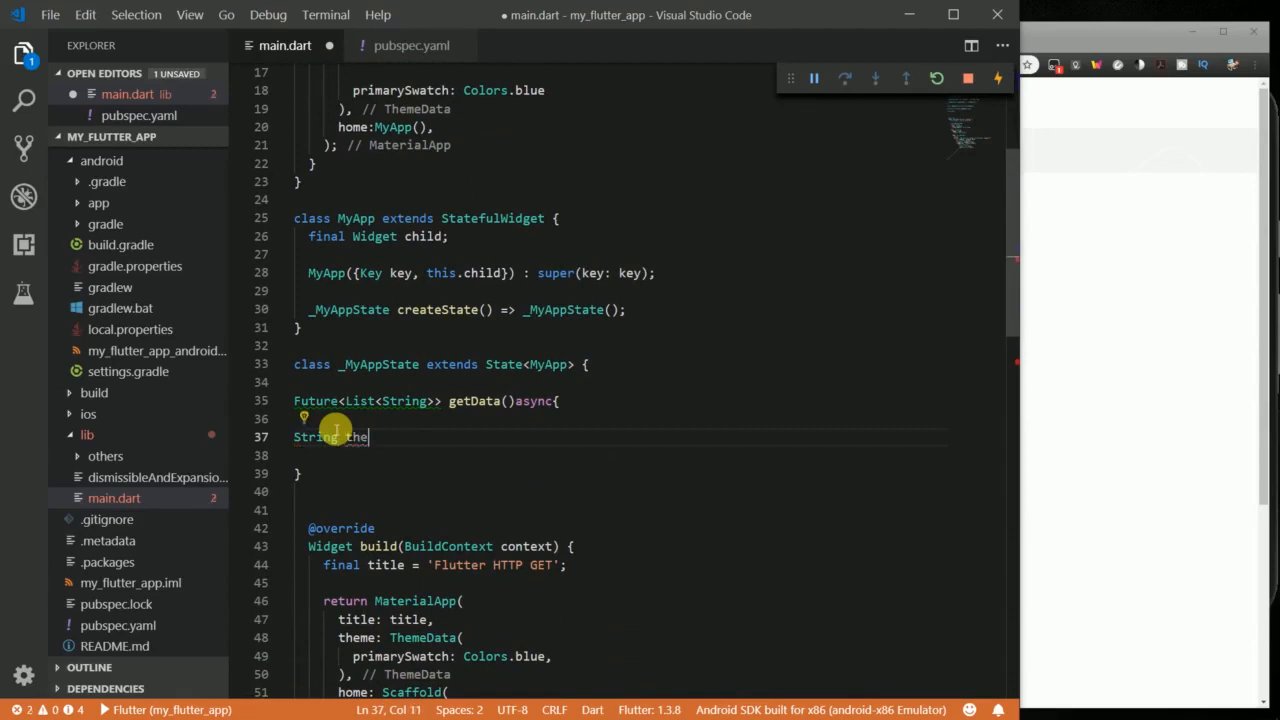
{"action": "type", "text": "Url ="}
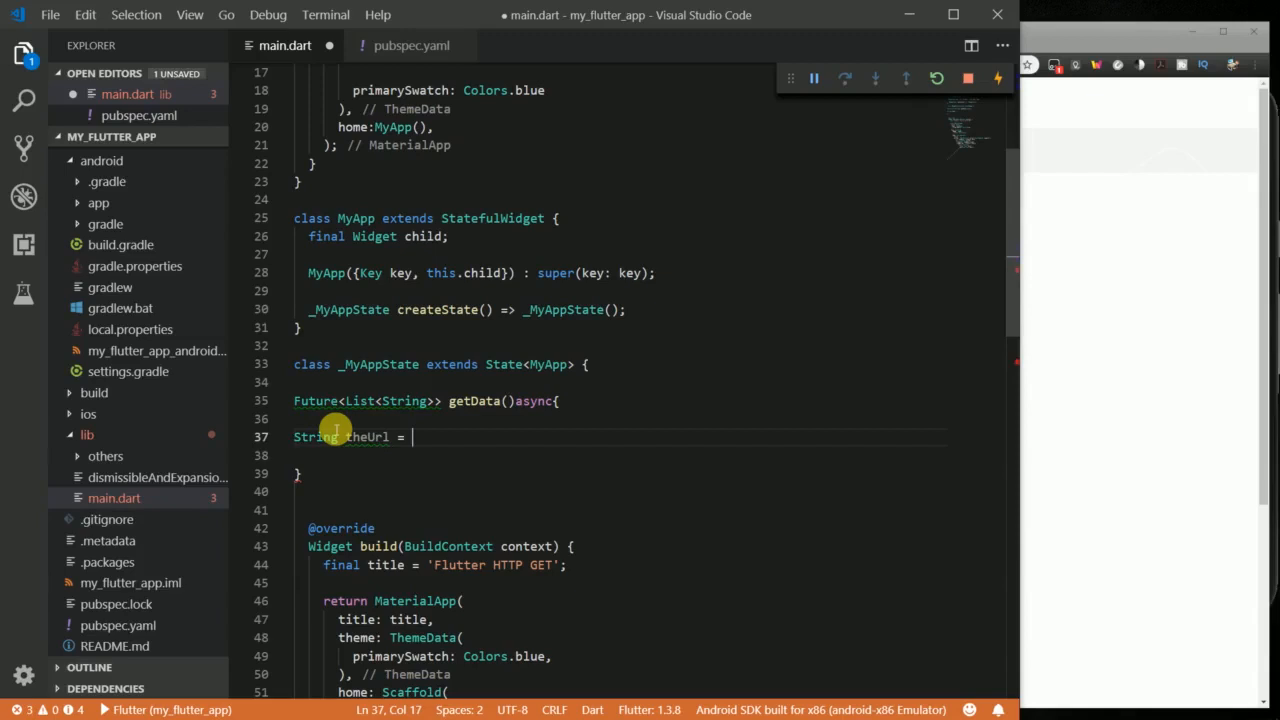
{"action": "type", "text": "\"\";"}
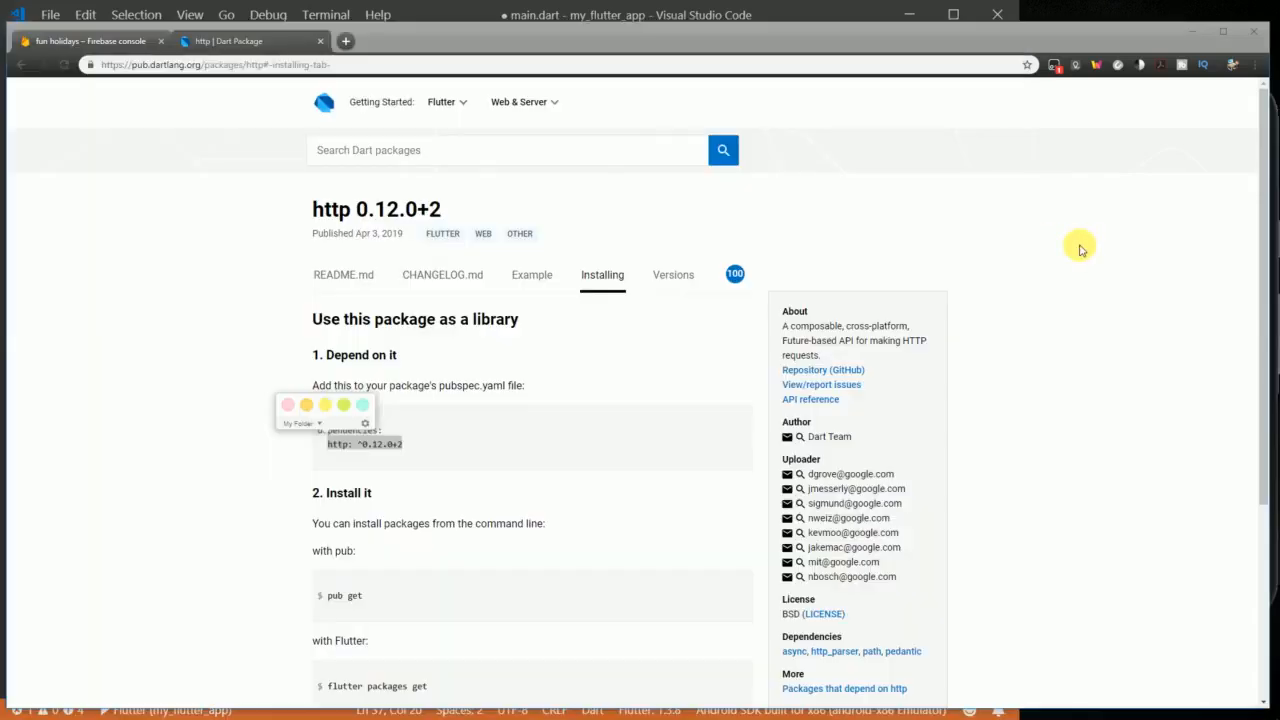
- Search jsonplaceholder in a new tab and open the JSONPlaceholder site
{"action": "left_click", "coordinate": [344, 40]}
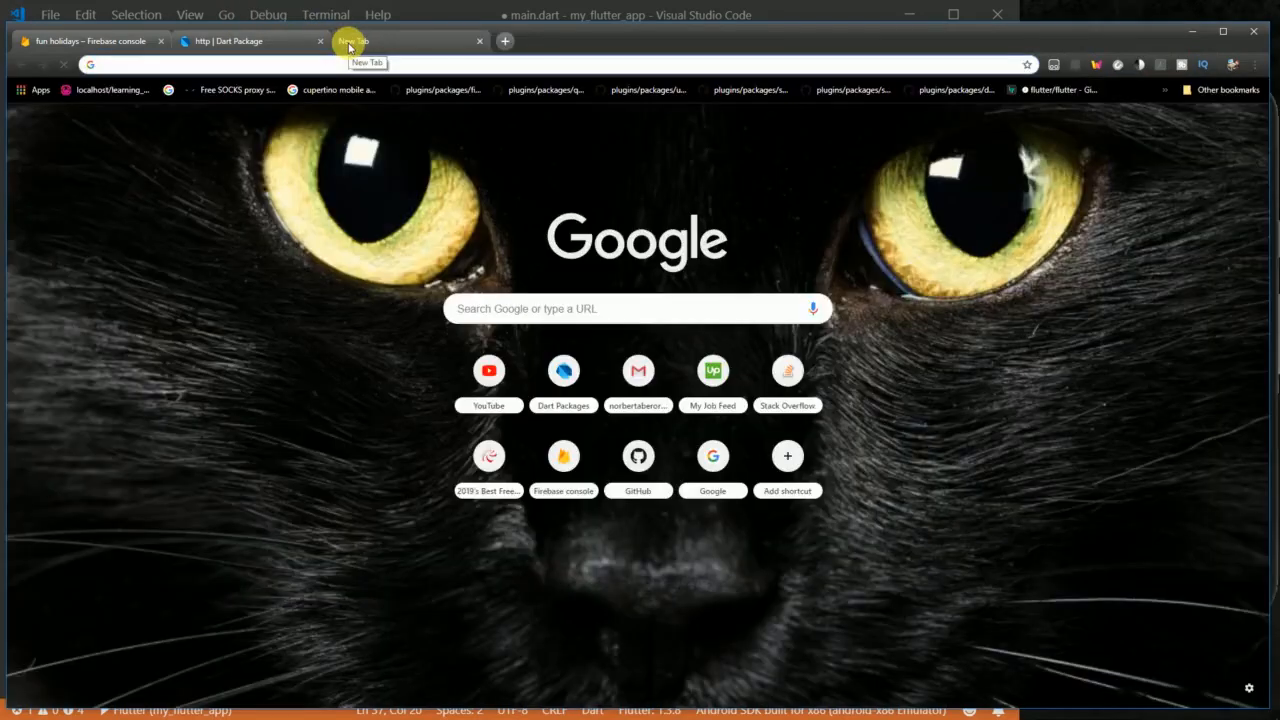
{"action": "type", "text": "jsonplaceholder"}
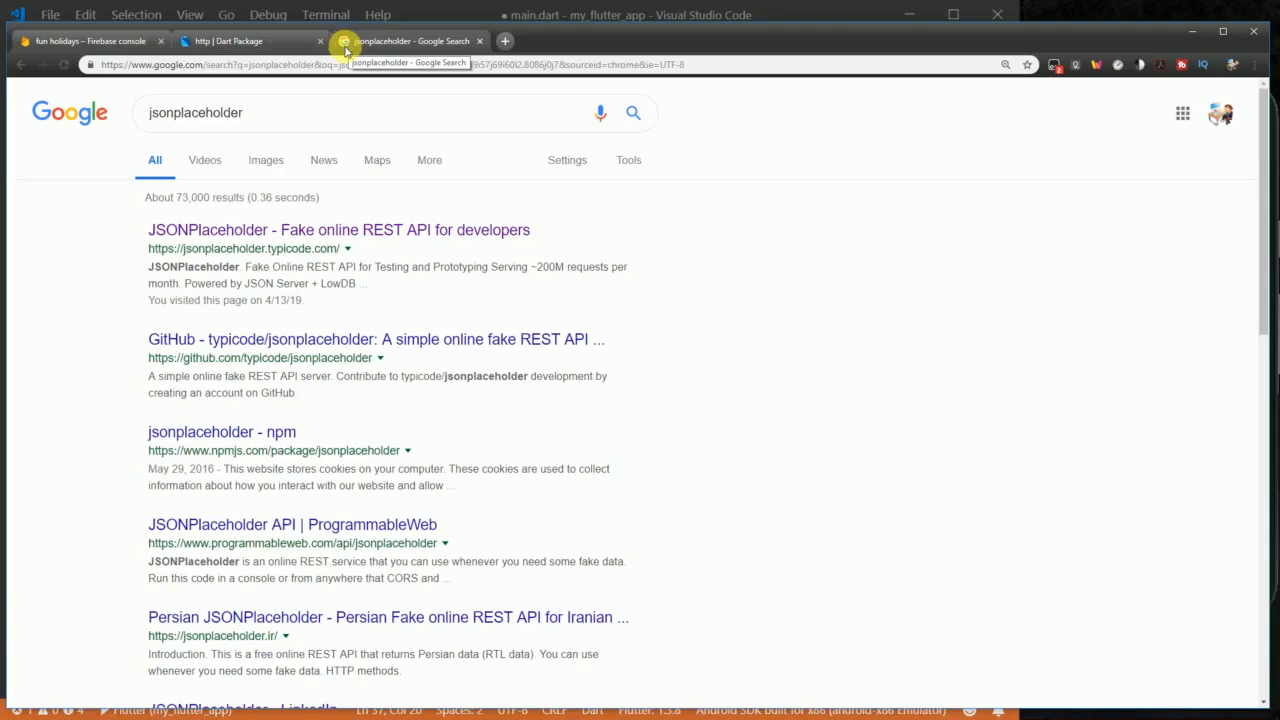
{"action": "mouse_move", "coordinate": [184, 260]}
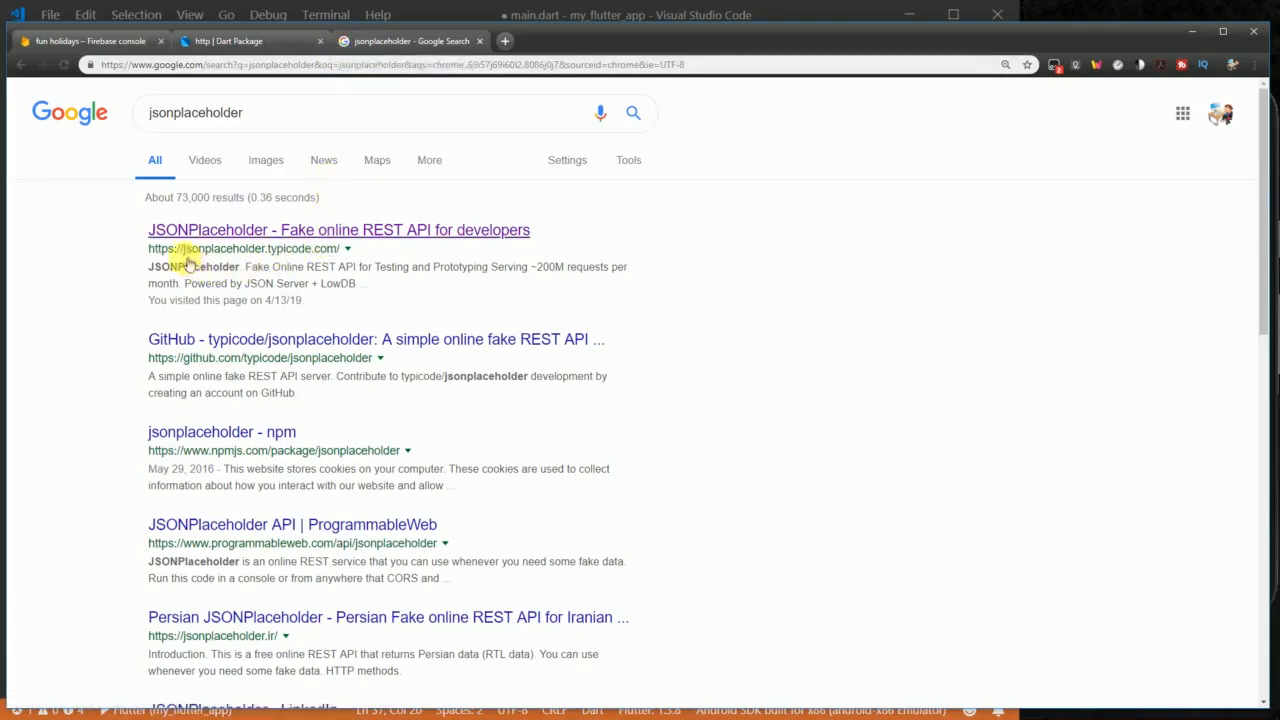
{"action": "mouse_move", "coordinate": [288, 256]}
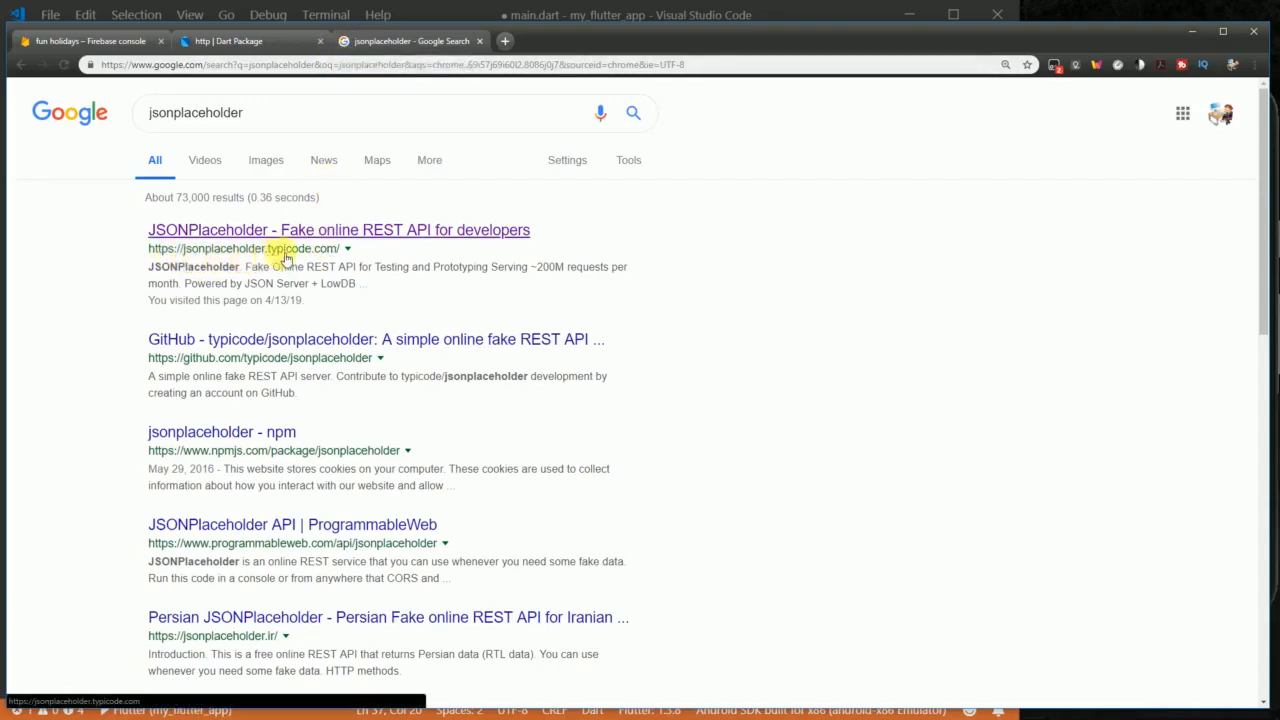
{"action": "left_click", "coordinate": [338, 230]}
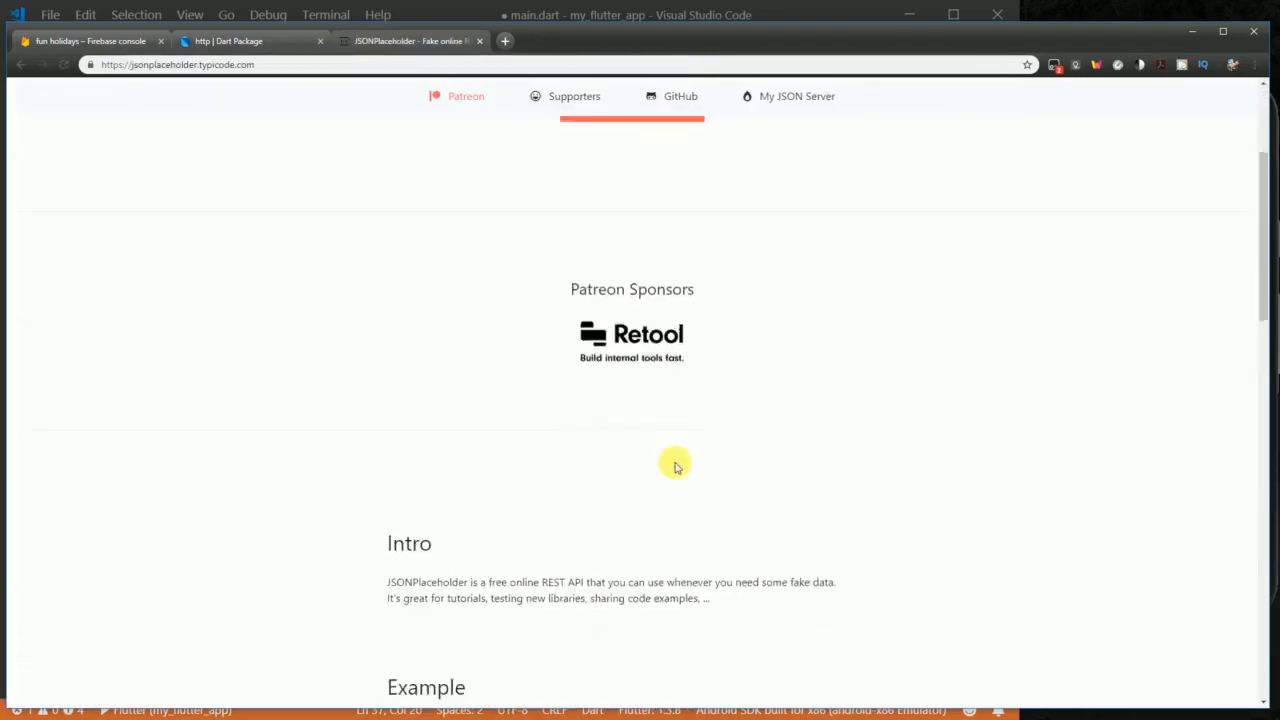
- View the /posts JSON resource and select its URL in the address bar
{"action": "scroll", "scroll_direction": "down", "scroll_amount": 3}
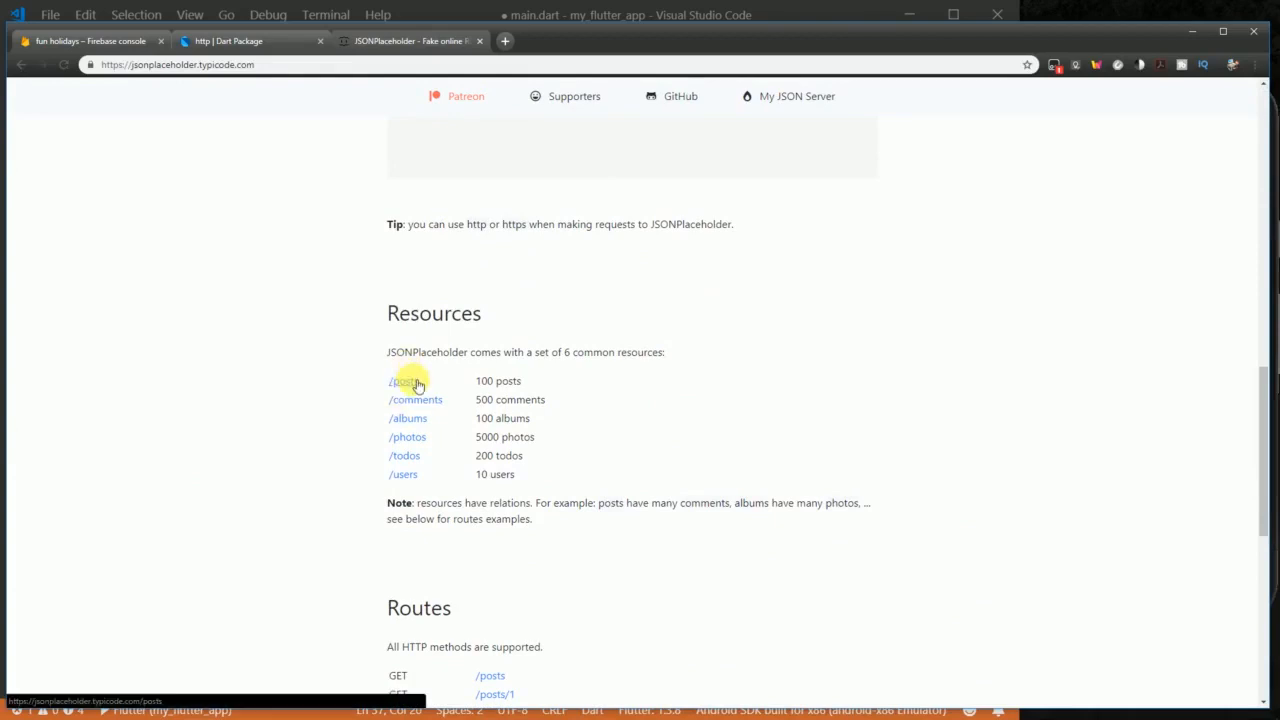
{"action": "left_click", "coordinate": [402, 380]}
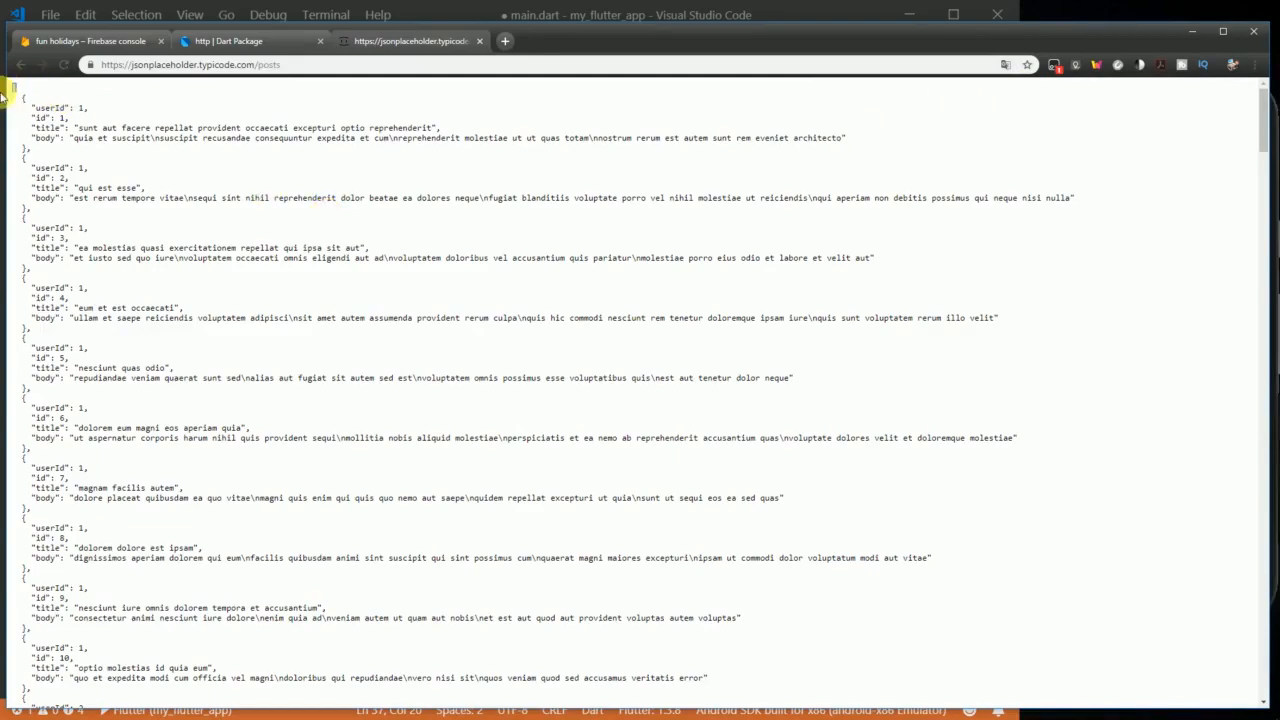
{"action": "scroll", "scroll_direction": "down", "scroll_amount": 3}
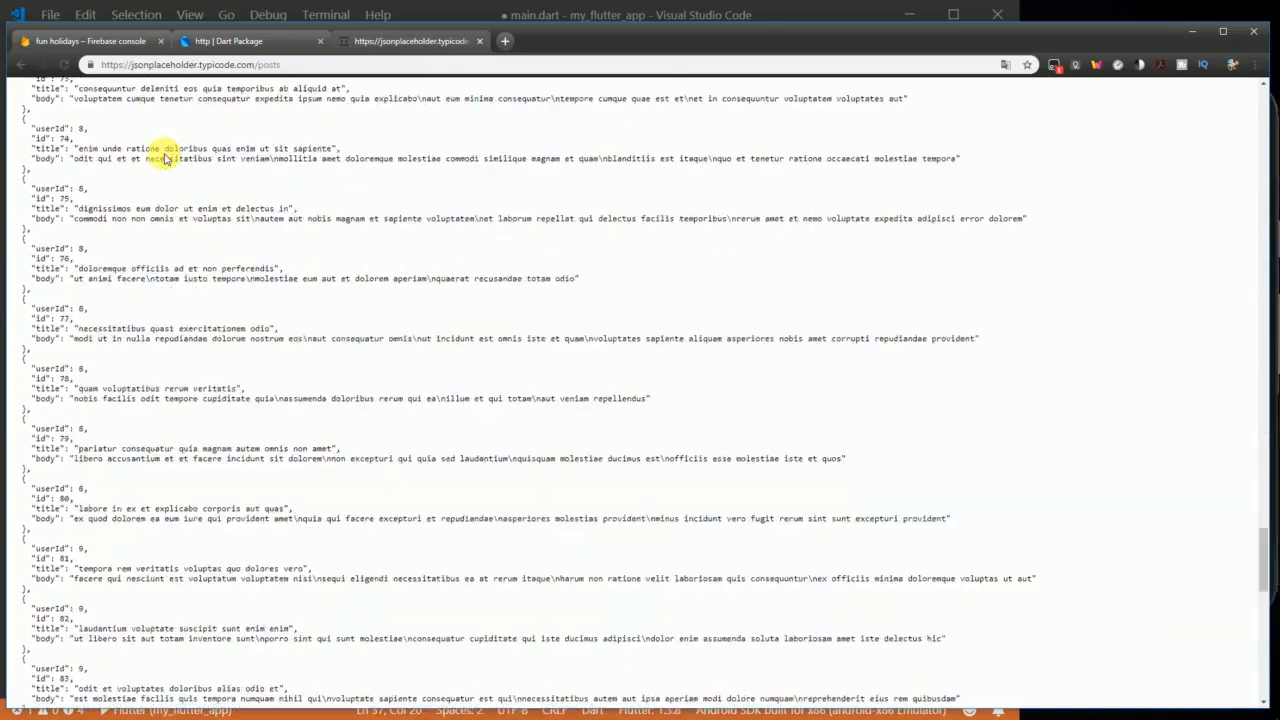
{"action": "scroll", "scroll_direction": "down", "scroll_amount": 3}
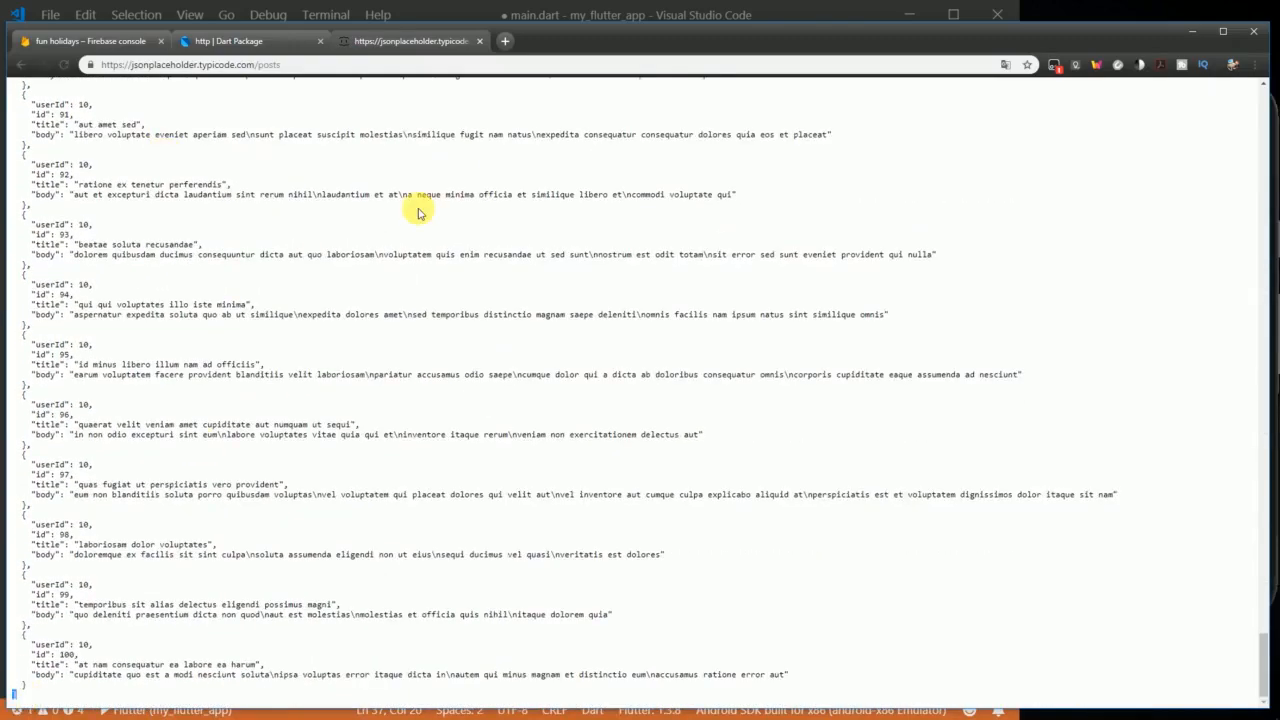
{"action": "scroll", "scroll_direction": "up", "scroll_amount": 3}
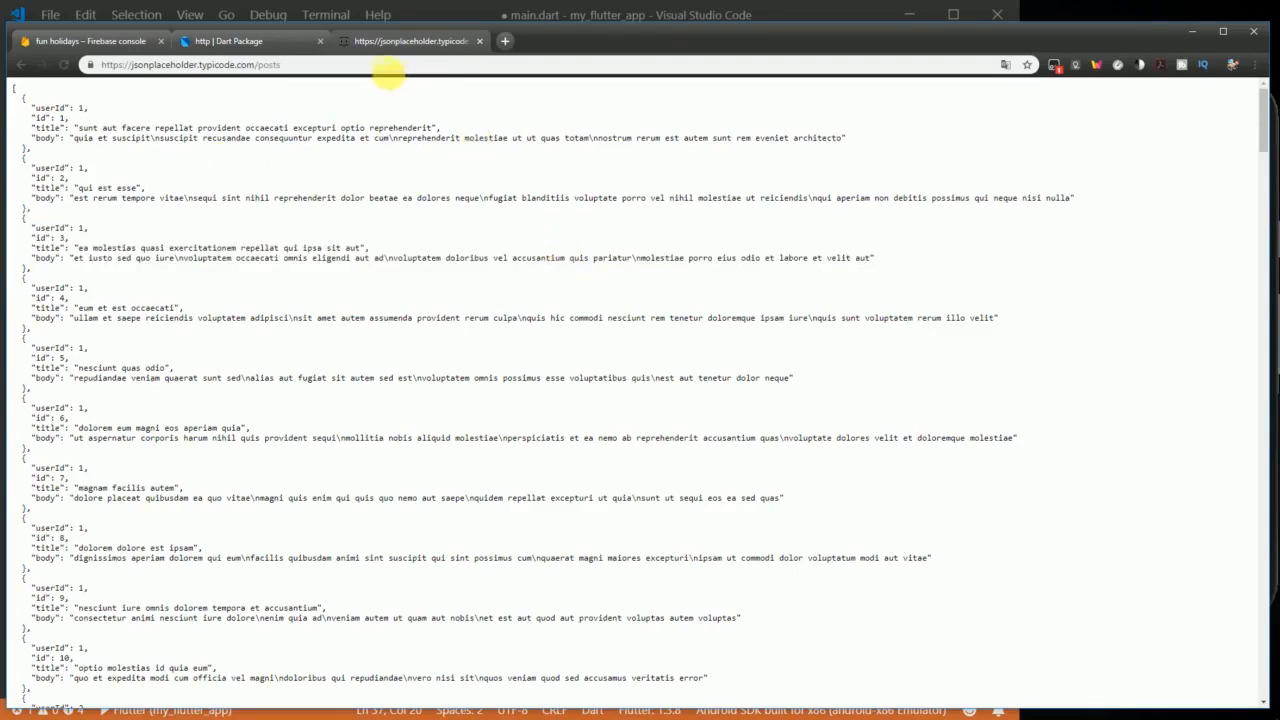
{"action": "left_click", "coordinate": [190, 64]}
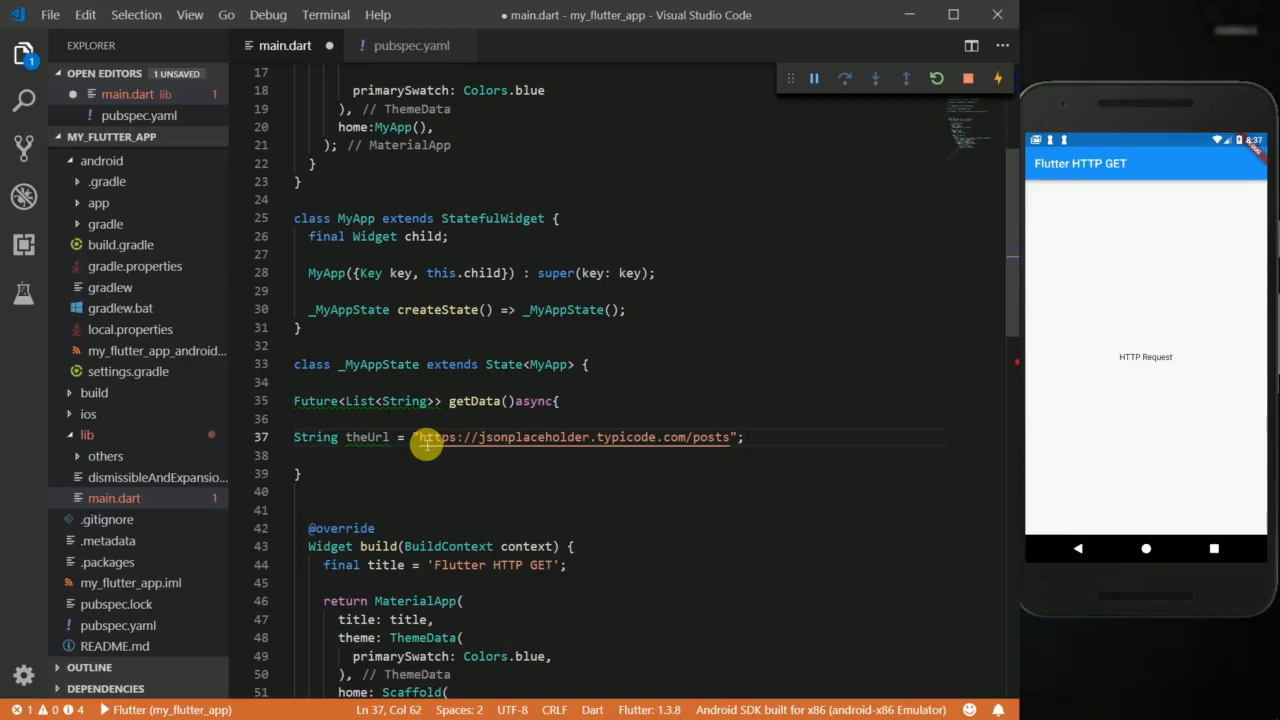
- Start a 'var res = http' line under theUrl inside getData
{"action": "type", "text": "v"}
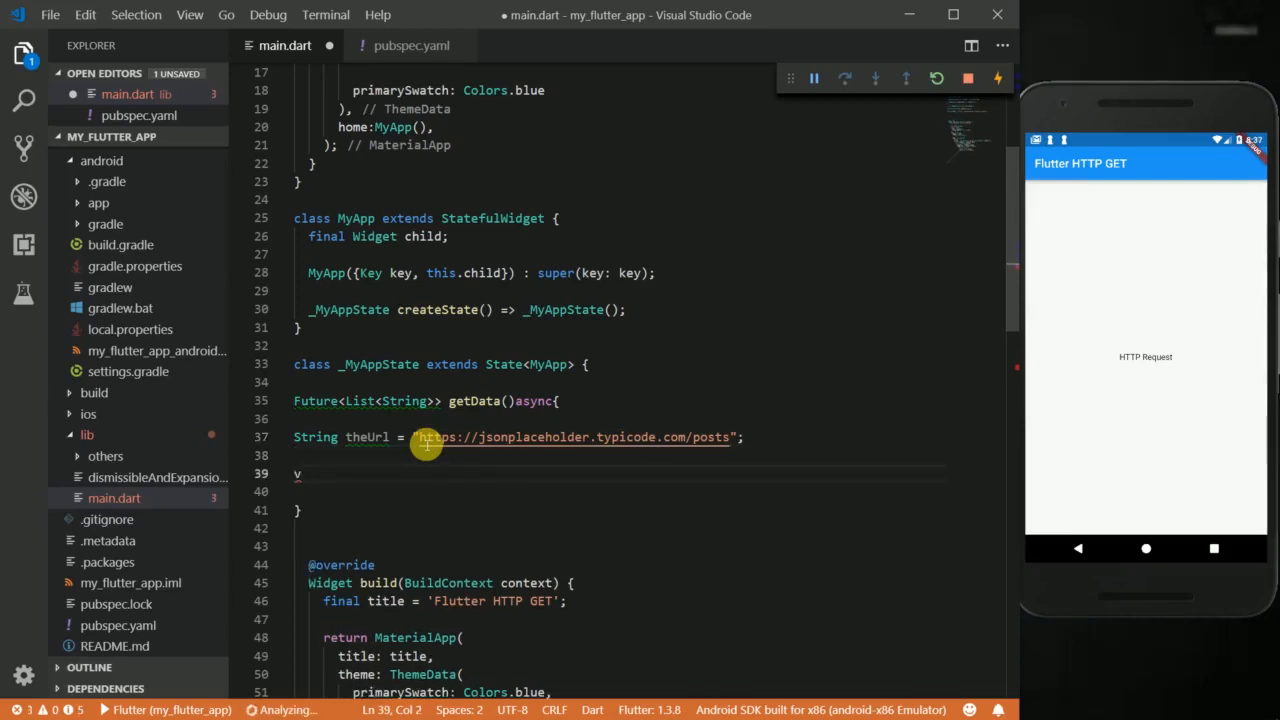
{"action": "type", "text": "ar r"}
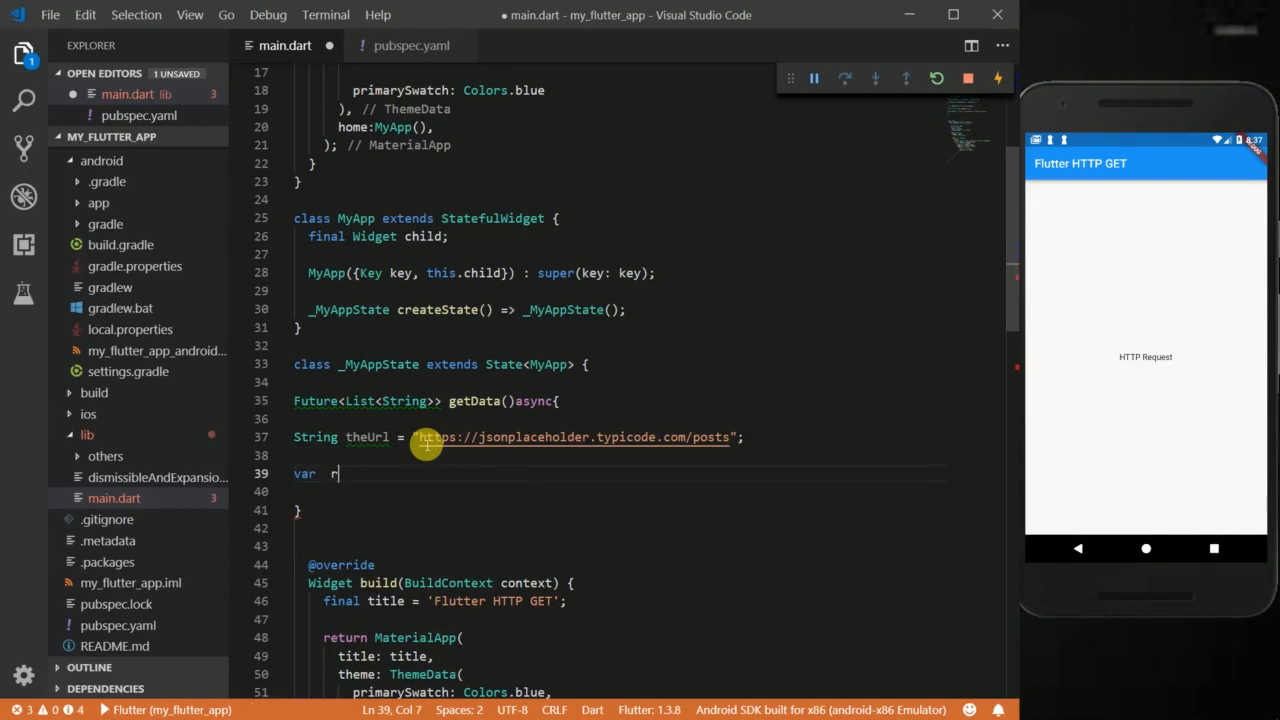
{"action": "type", "text": "res ="}
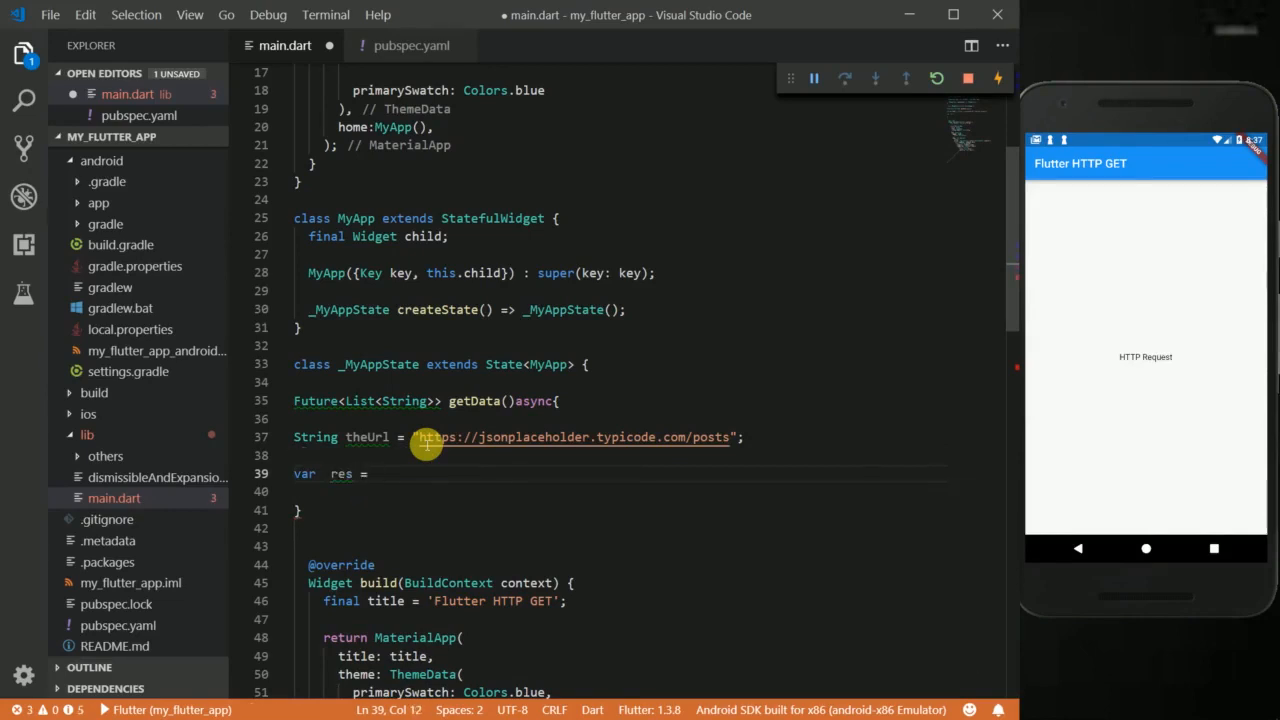
{"action": "type", "text": "http"}
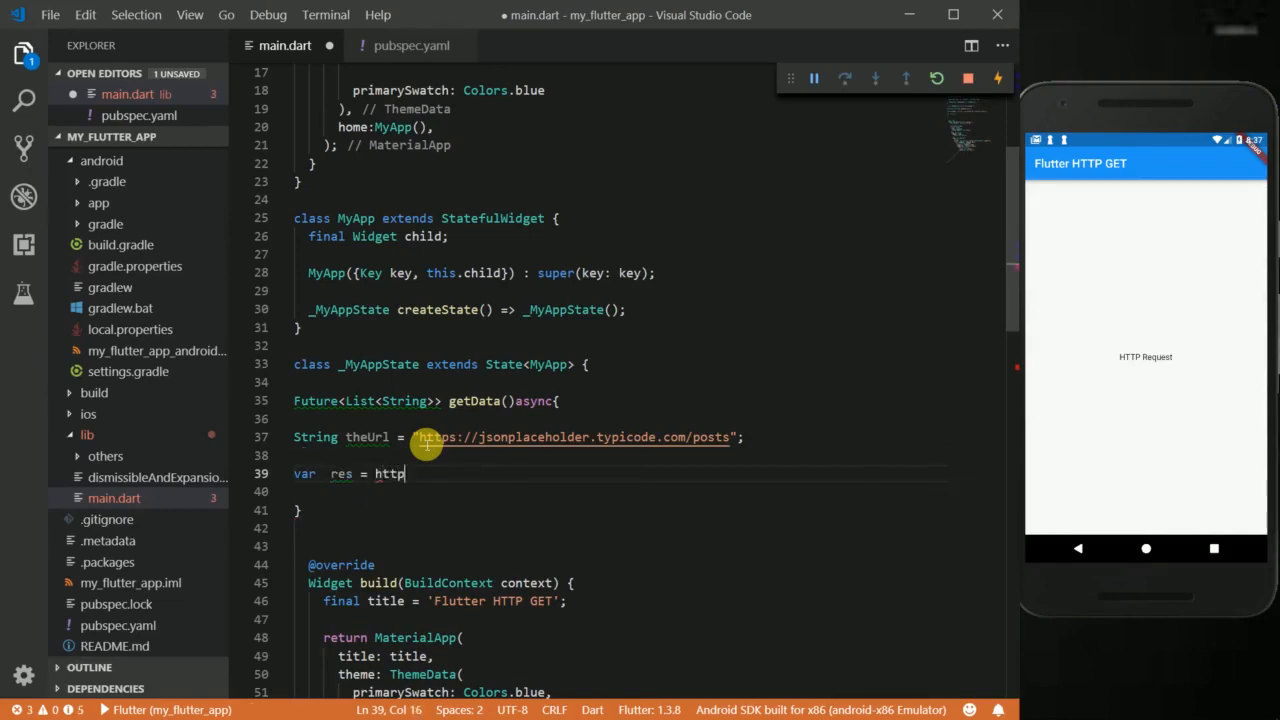
{"action": "type", "text": ".g"}
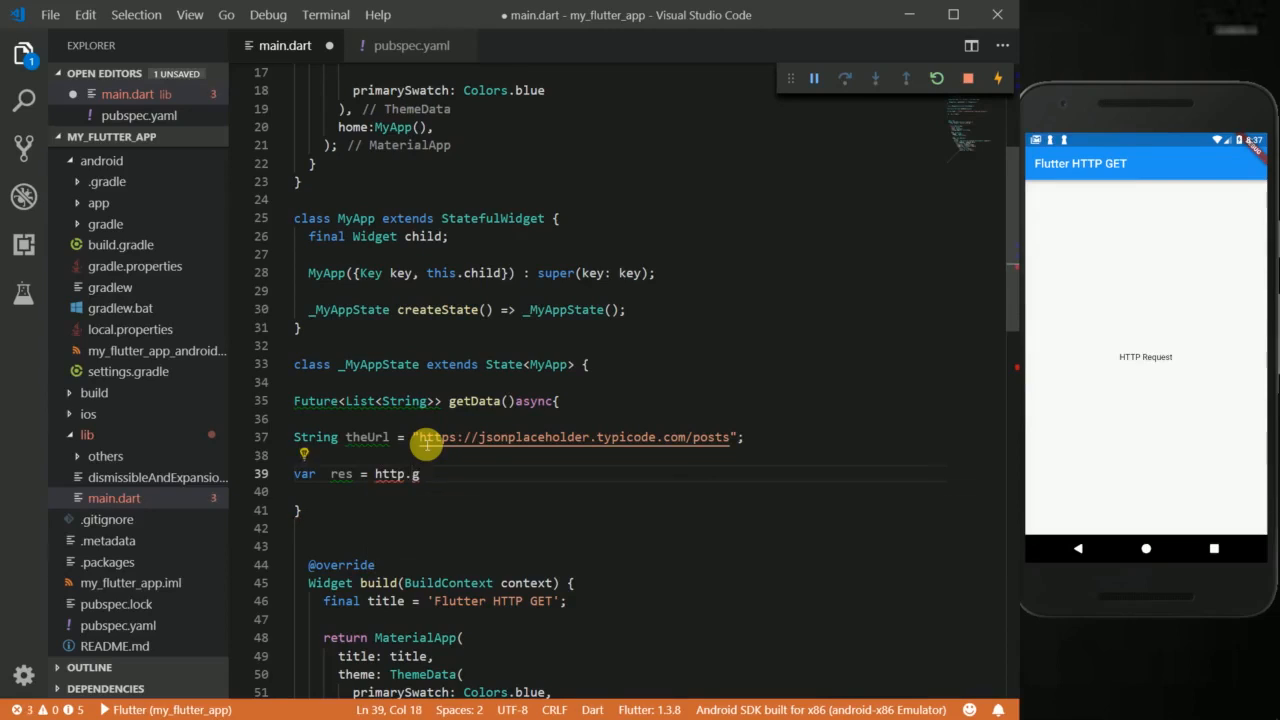
- Alias the http.dart package import as http in the imports
{"action": "key", "text": "Backspace"}
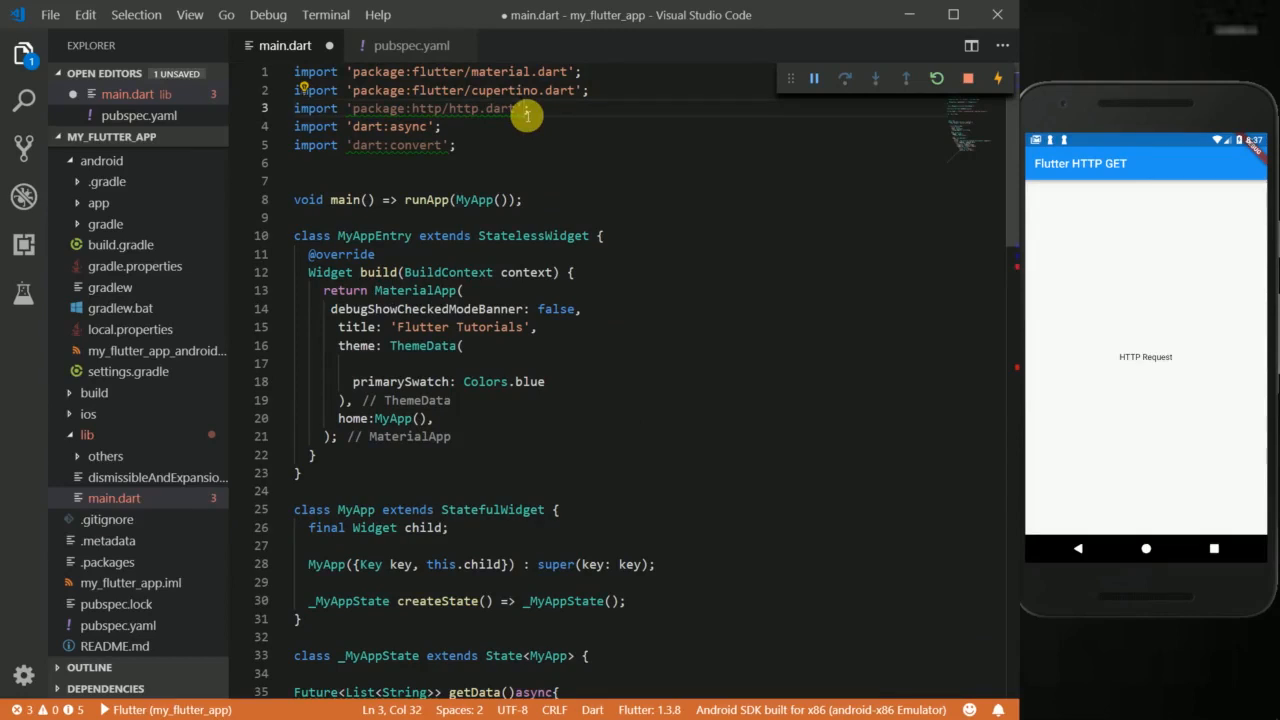
{"action": "type", "text": "as http"}
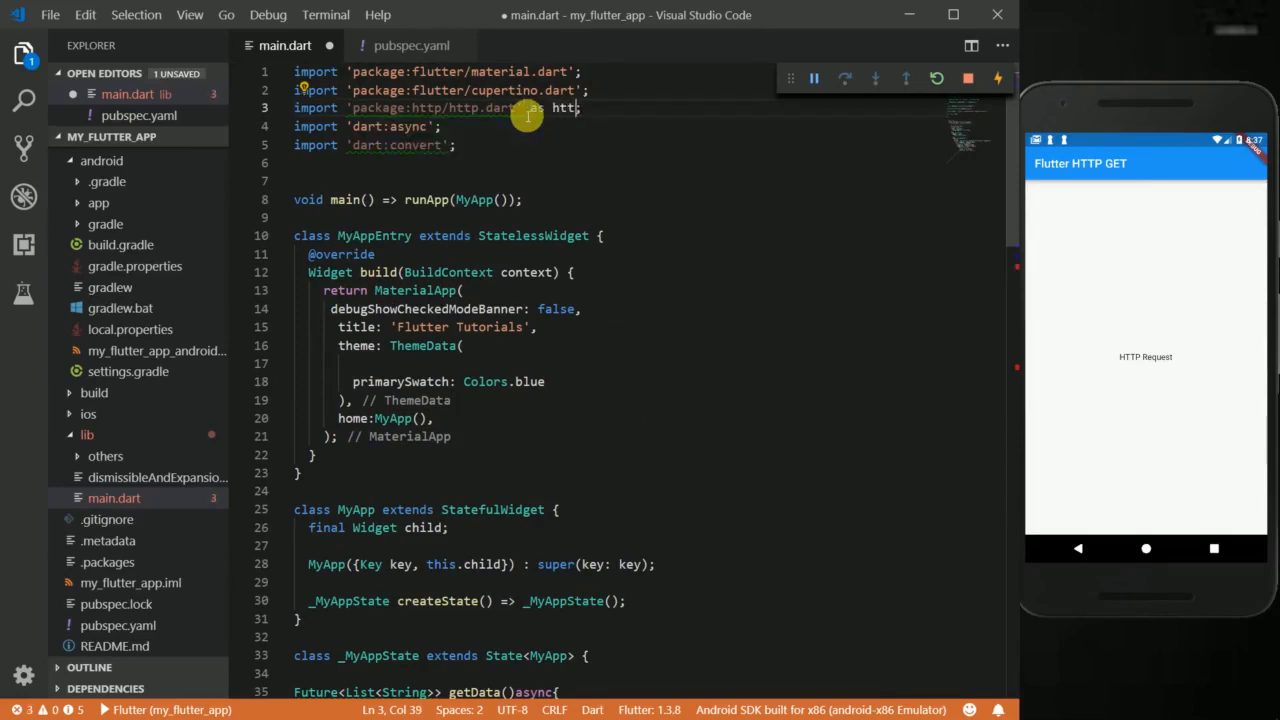
{"action": "scroll", "scroll_direction": "down", "scroll_amount": 3}
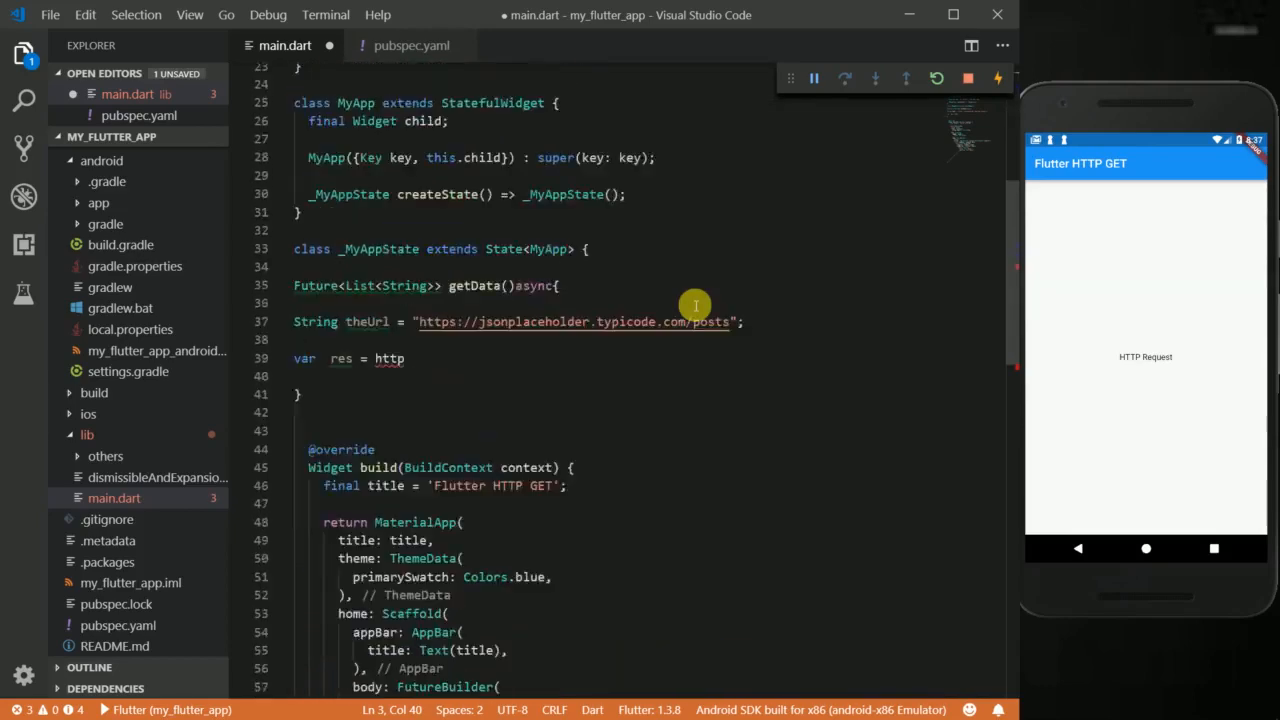
{"action": "scroll", "scroll_direction": "down", "scroll_amount": 3}
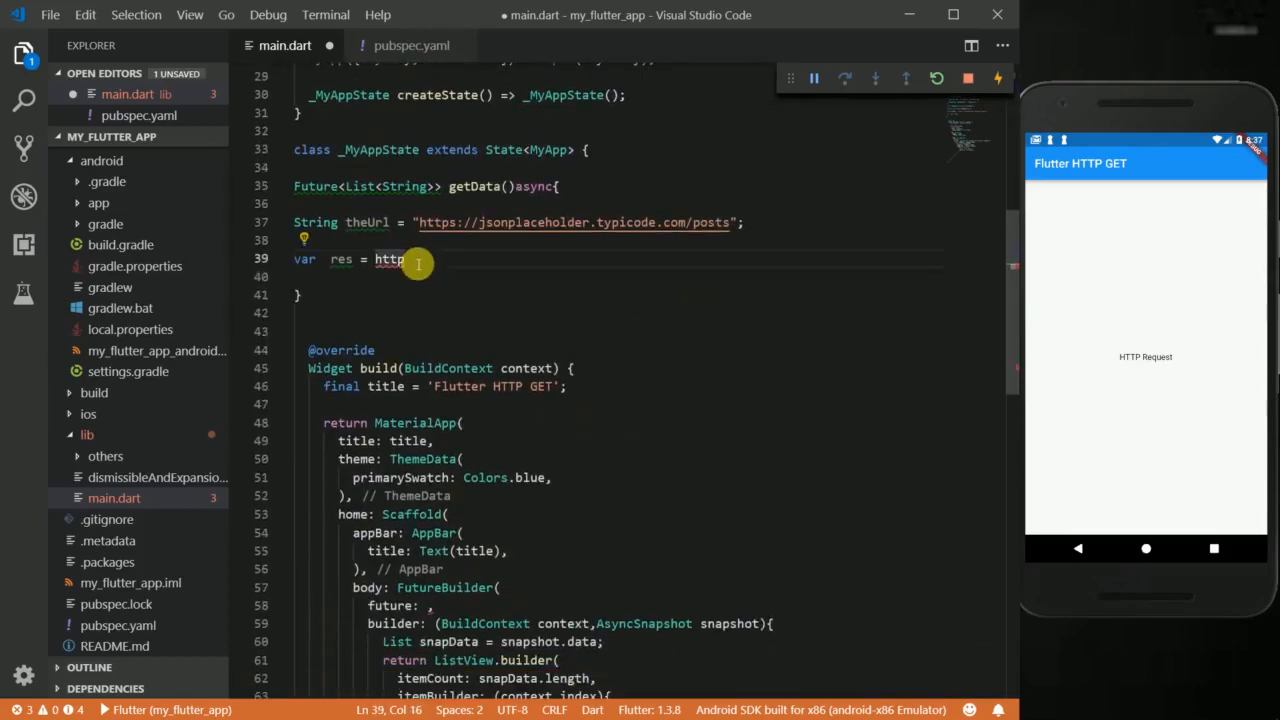
- Make res an http.get of Uri.encodeFull(theUrl)
{"action": "type", "text": "."}
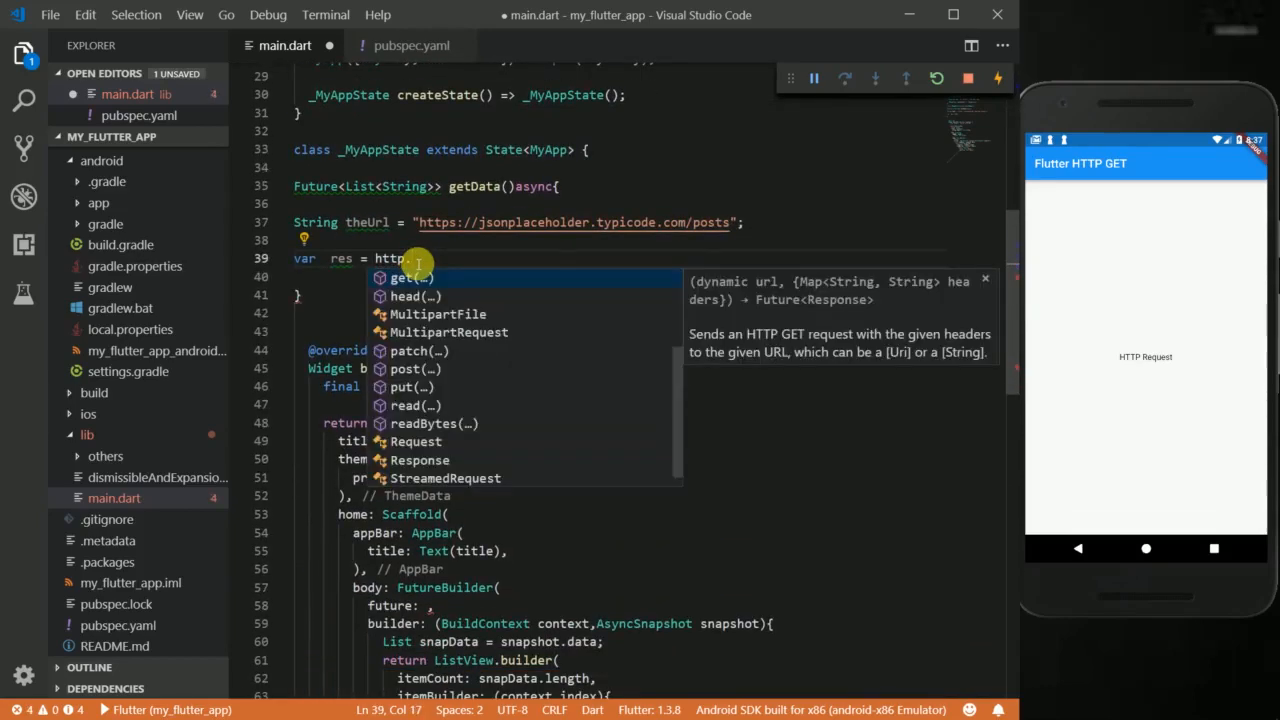
{"action": "left_click", "coordinate": [398, 276]}
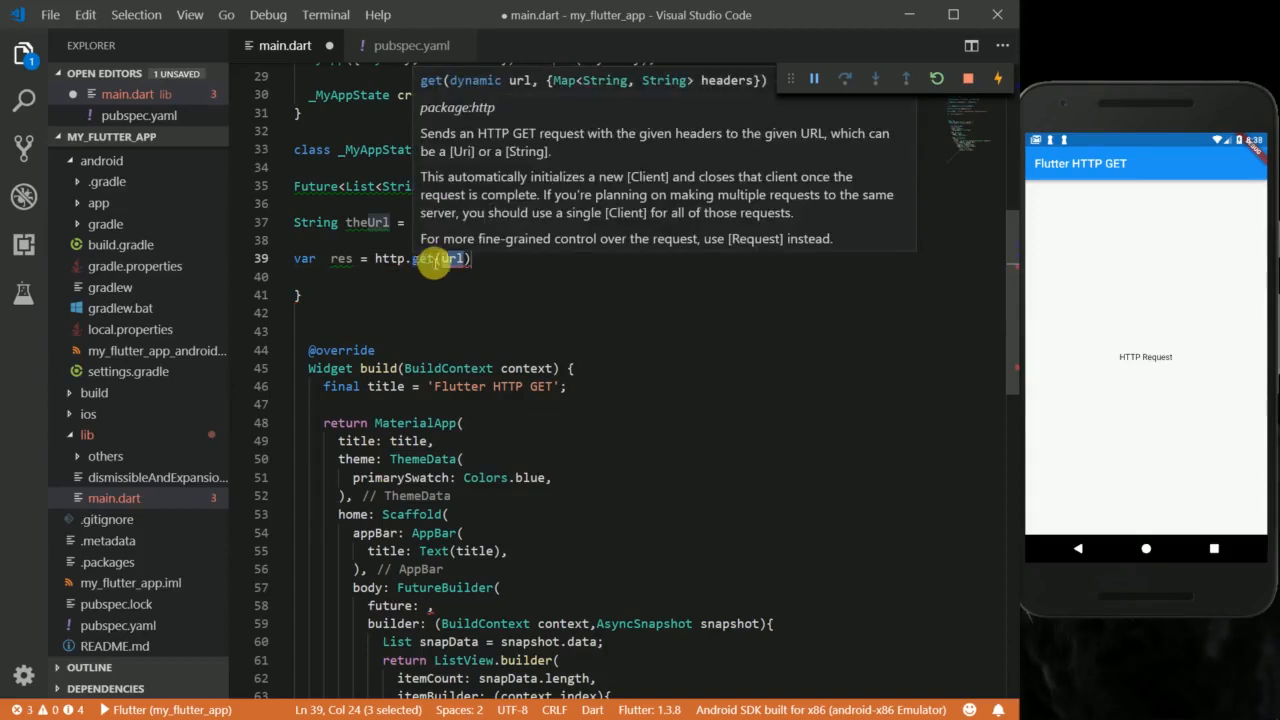
{"action": "mouse_move", "coordinate": [524, 84]}
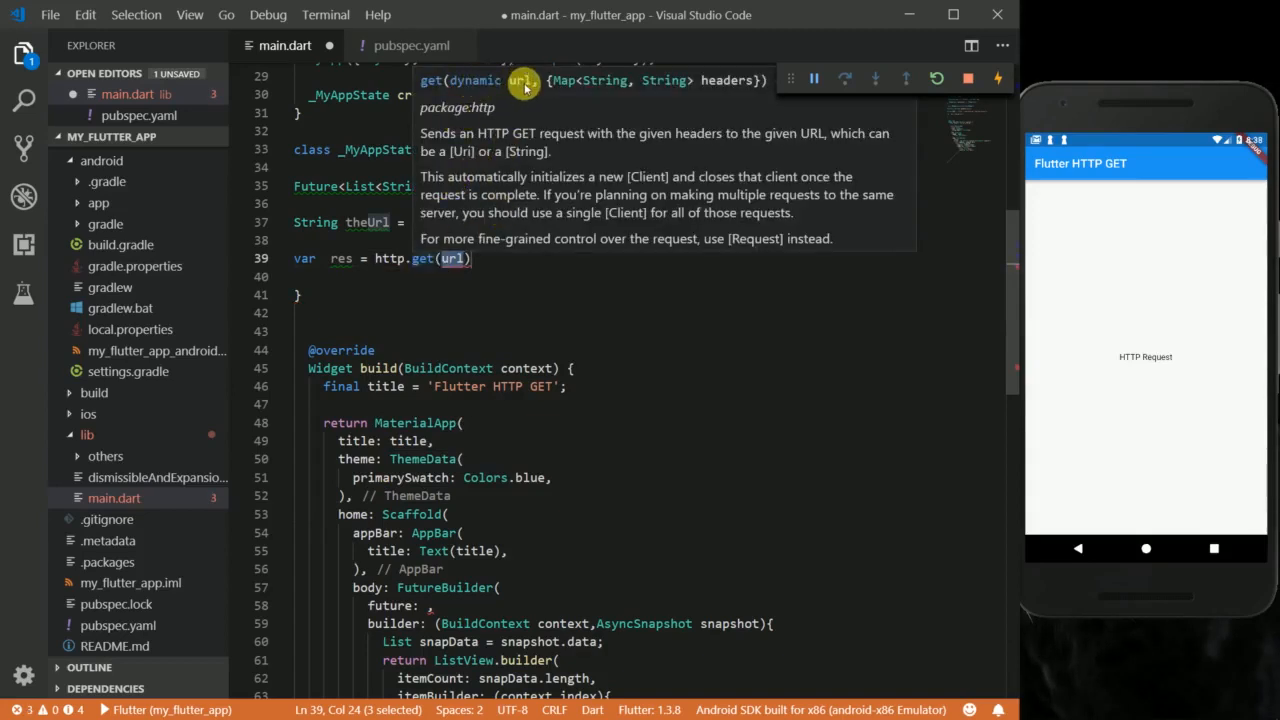
{"action": "mouse_move", "coordinate": [736, 80]}
{"action": "type", "text": ";"}
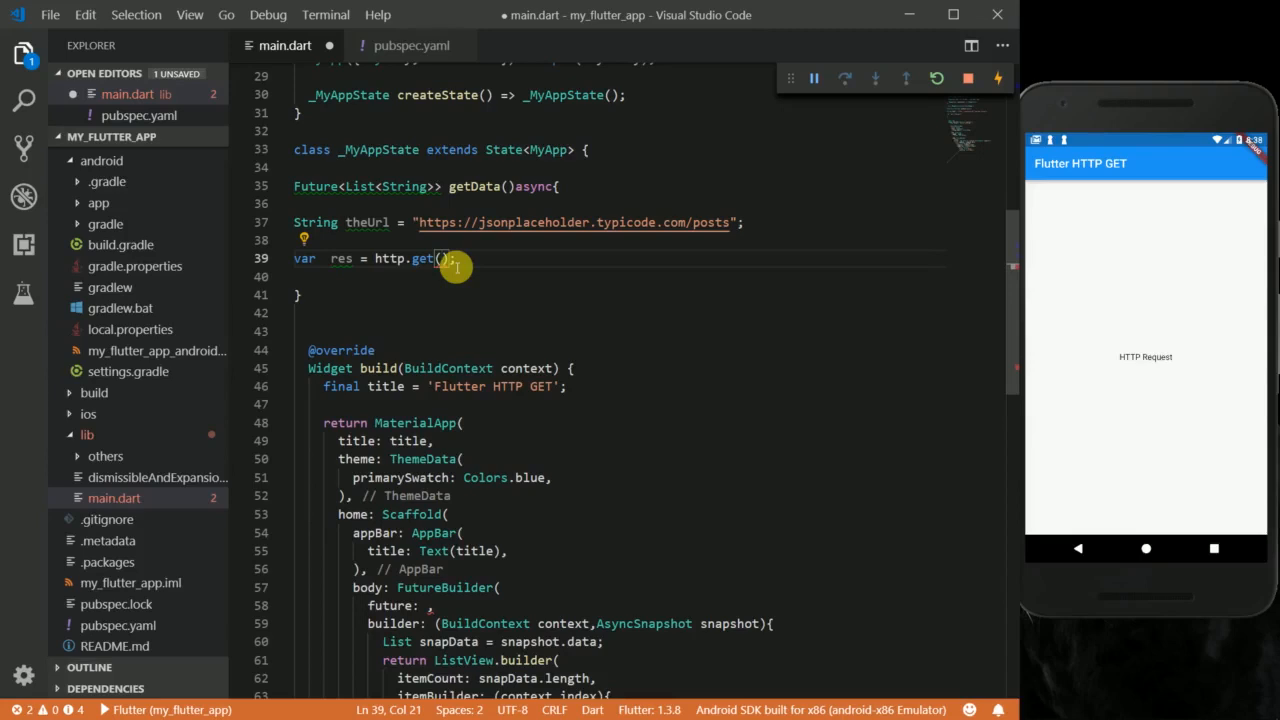
{"action": "type", "text": "Uri"}
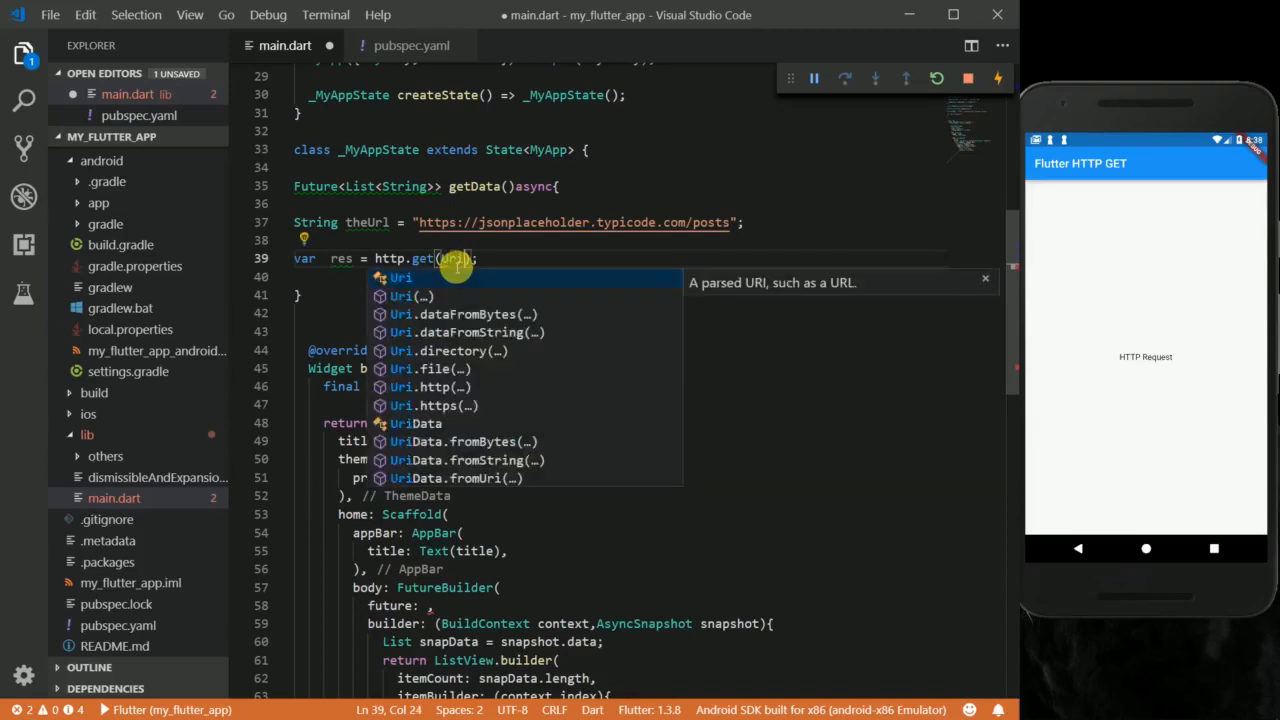
{"action": "type", "text": ".encodeFull(uri"}
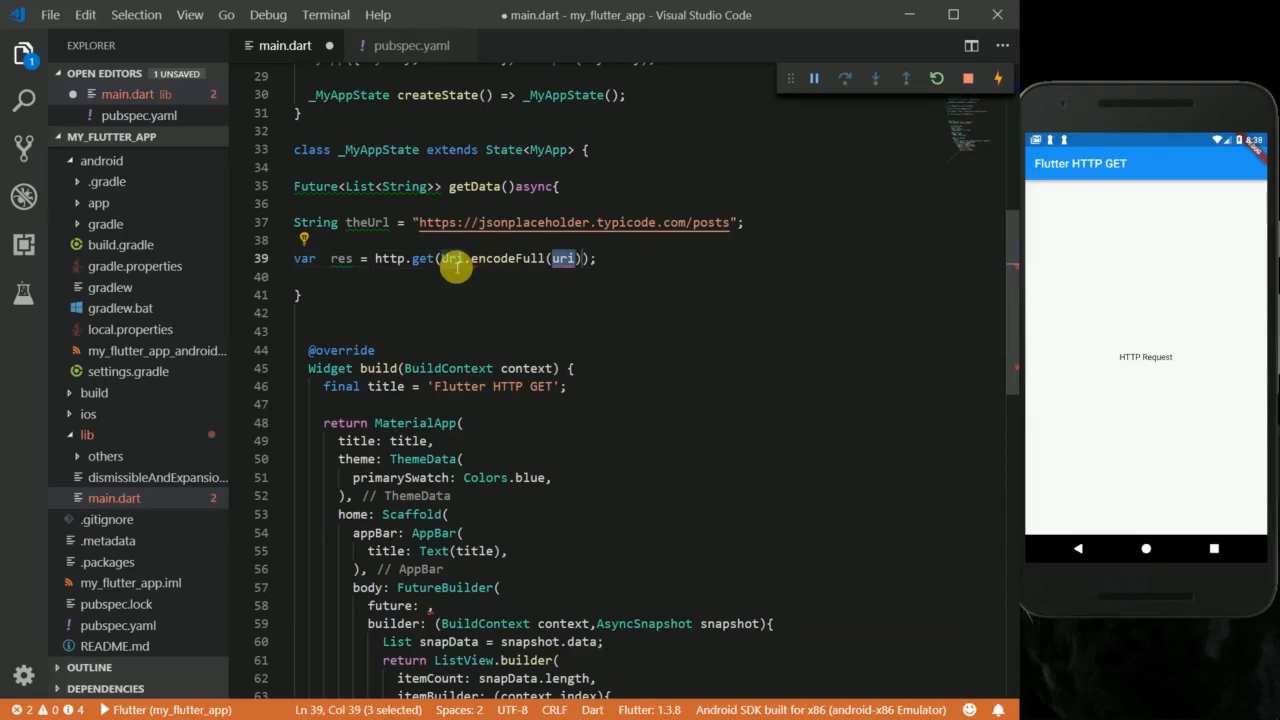
{"action": "type", "text": "the"}
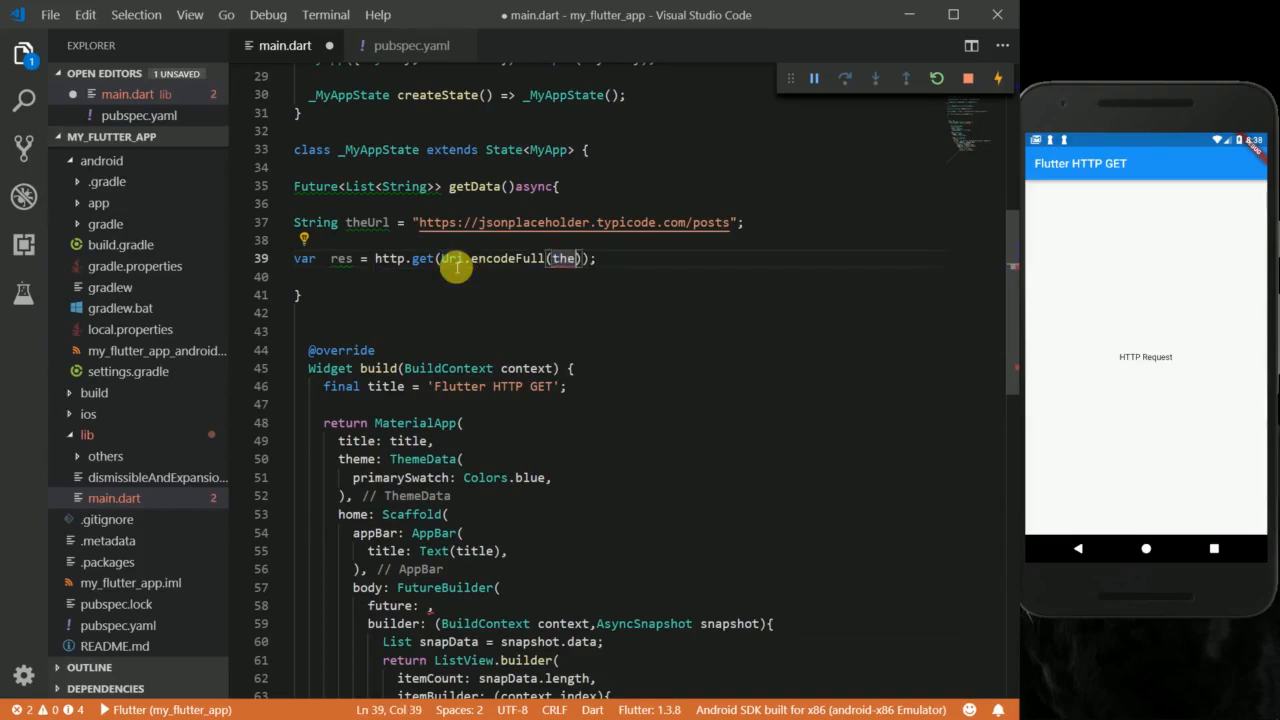
{"action": "type", "text": "Url"}
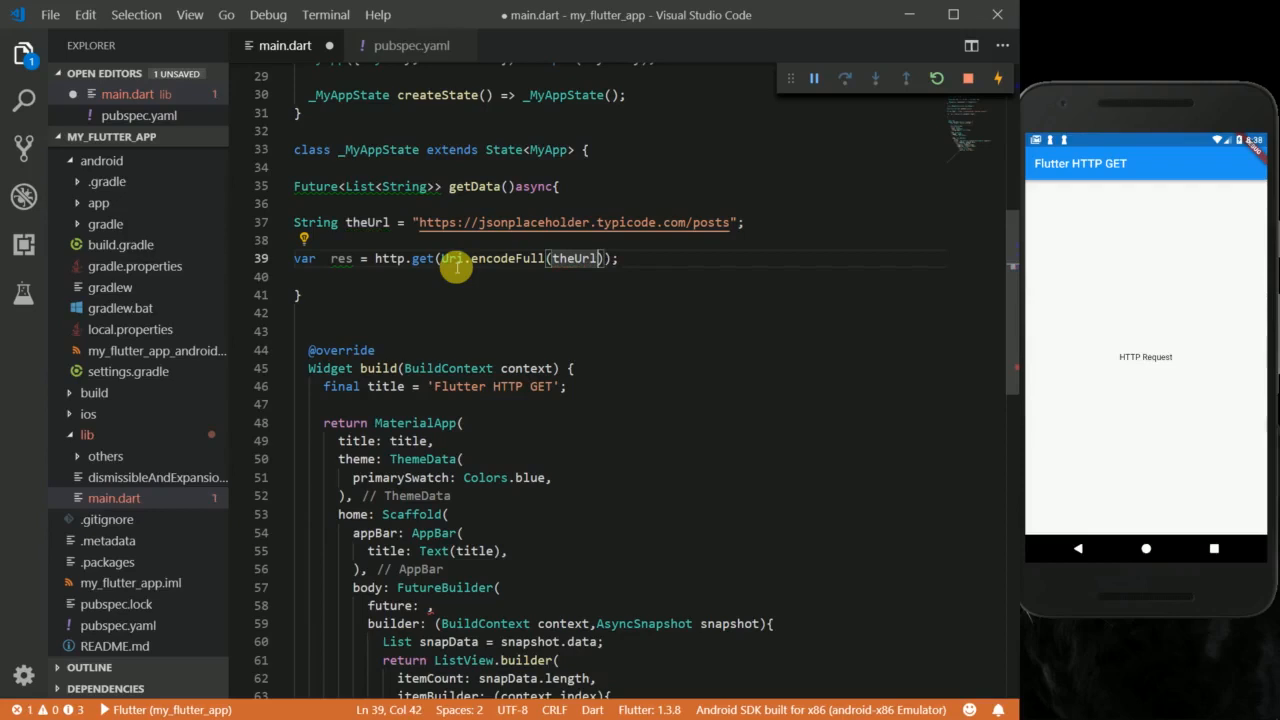
{"action": "type", "text": ","}
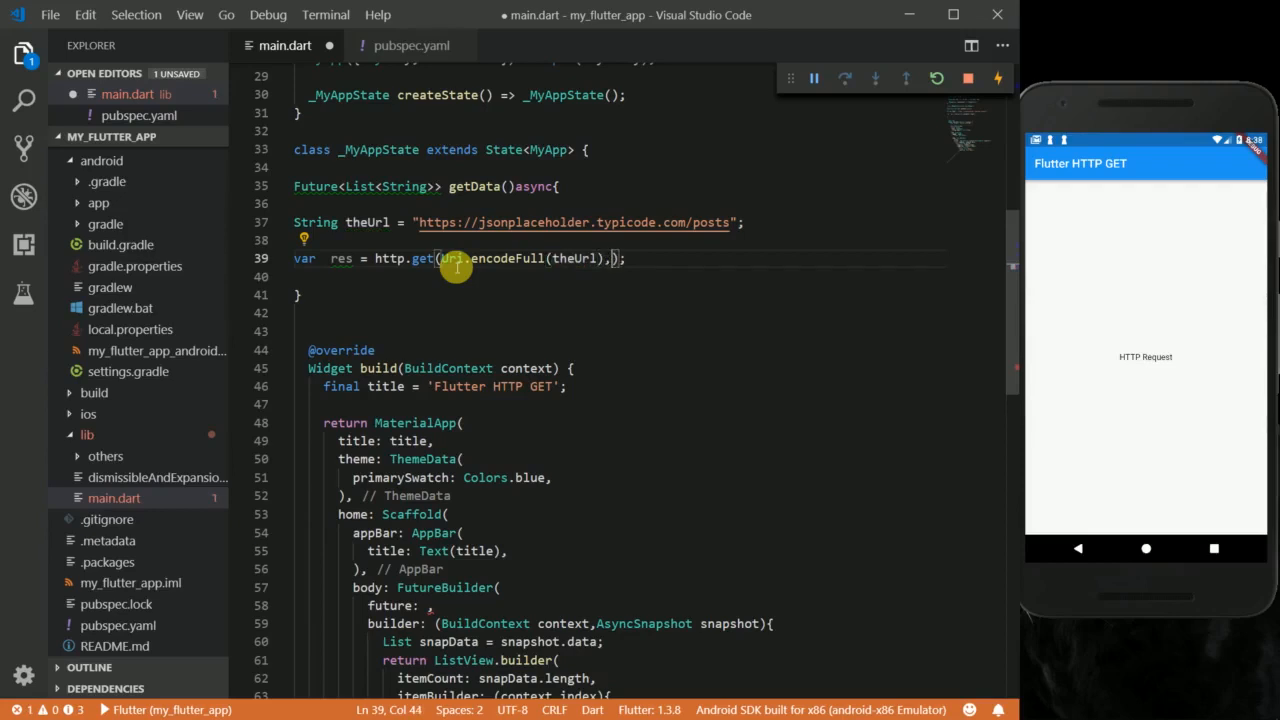
- Add a headers map with "Accept": "application/json" to the get call
{"action": "type", "text": ",headers:"}
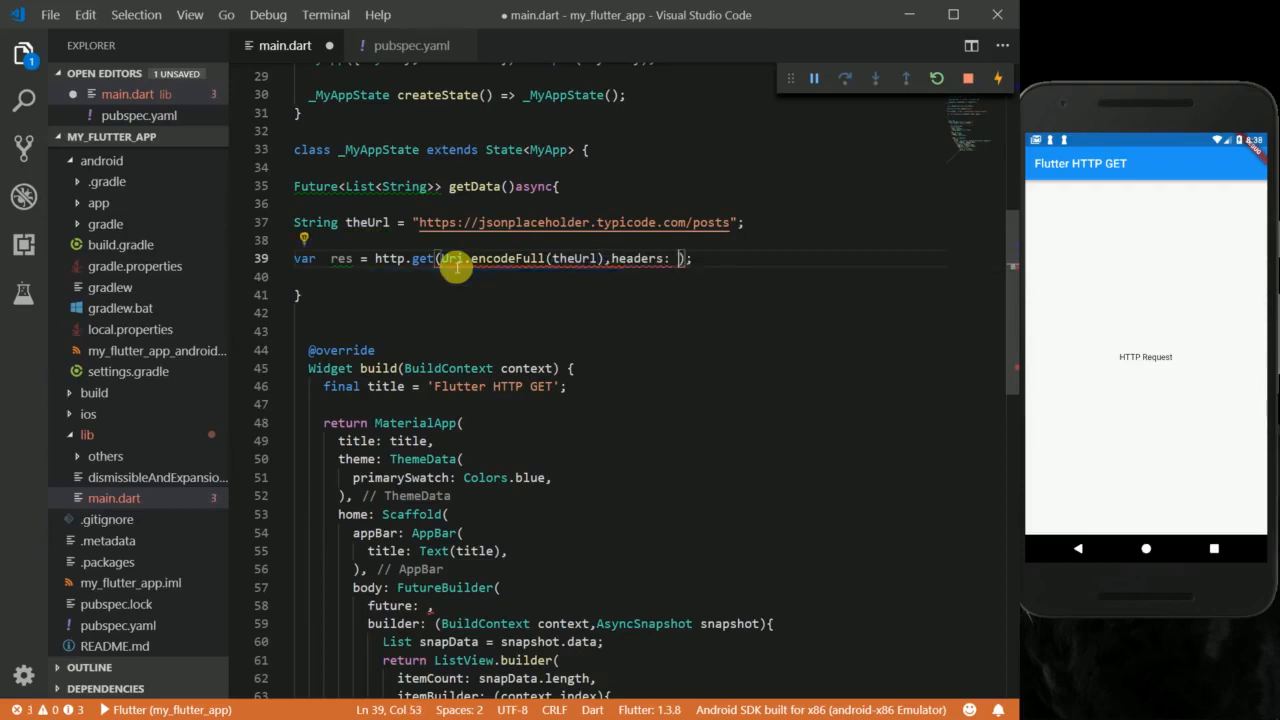
{"action": "type", "text": "{}"}
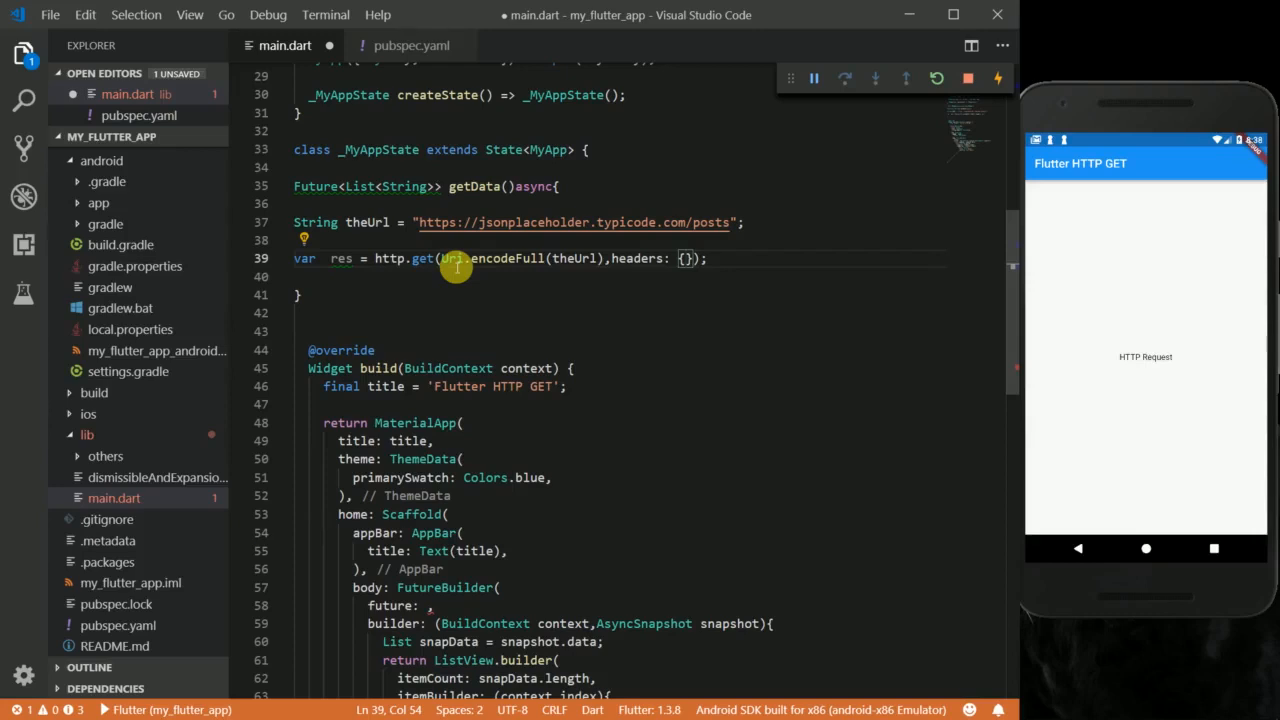
{"action": "type", "text": "\"\":\""}
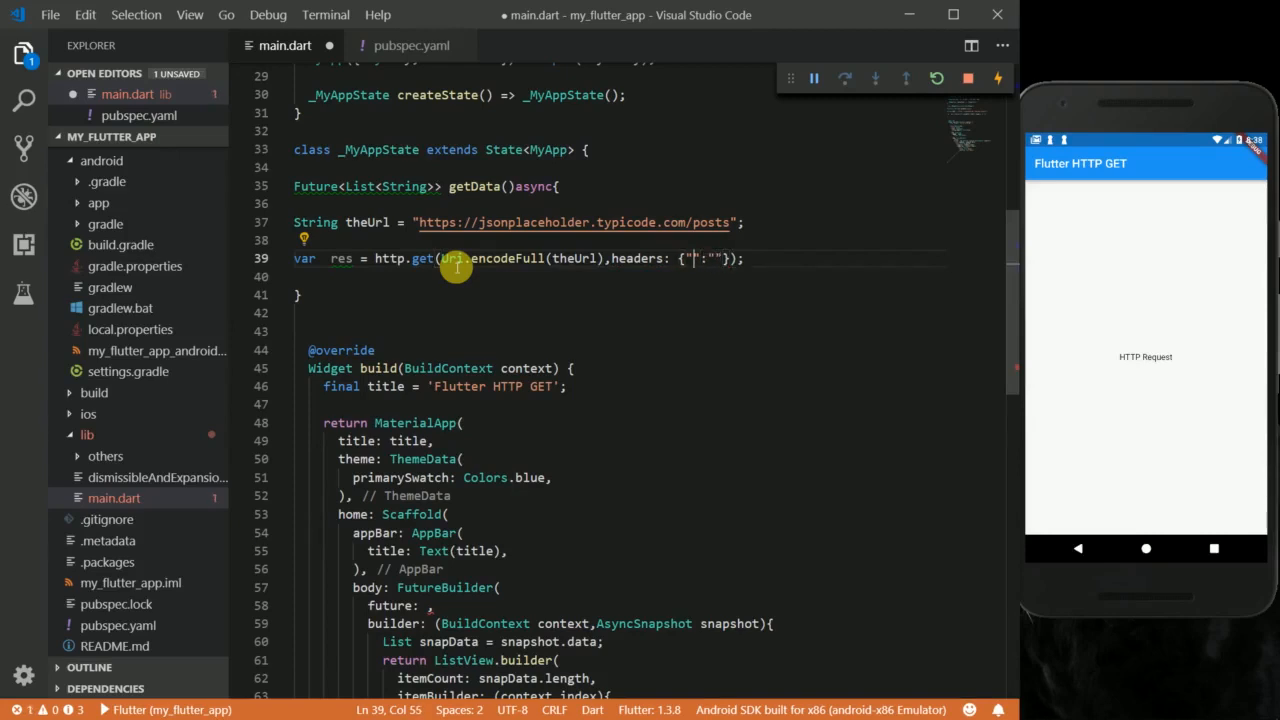
{"action": "type", "text": "Accept"}
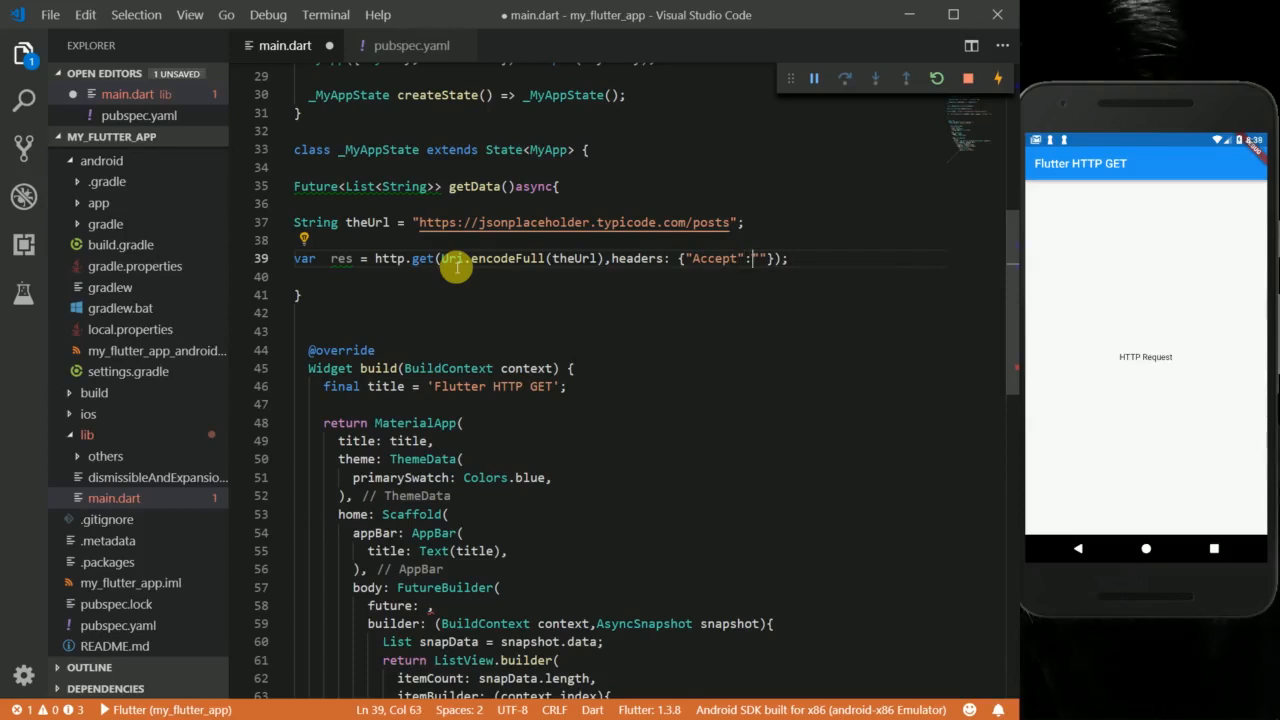
{"action": "type", "text": "appli"}
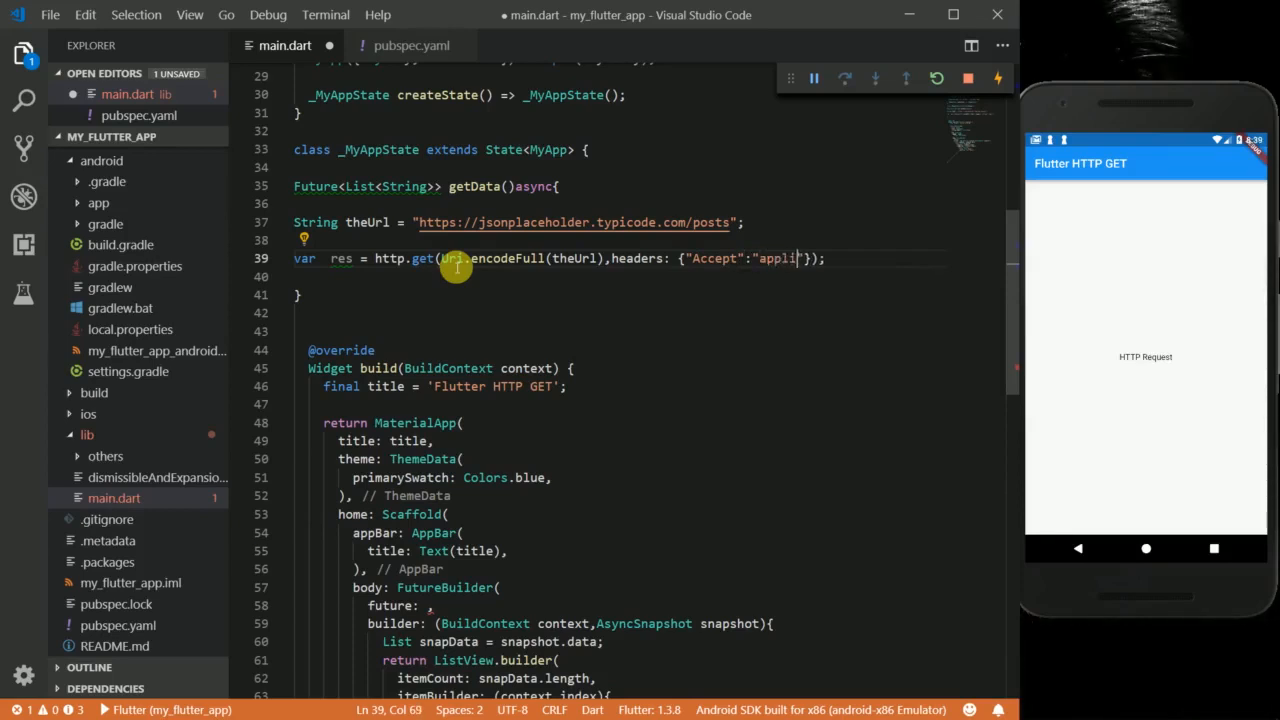
{"action": "type", "text": "catio"}
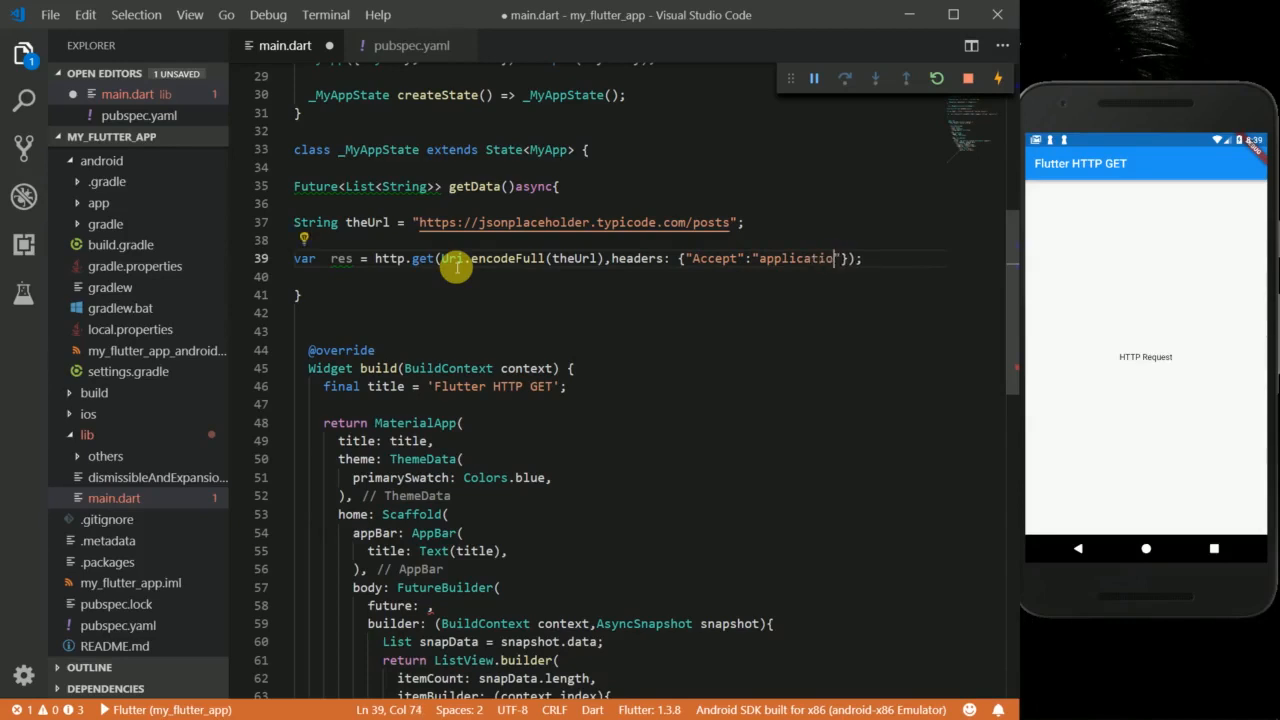
{"action": "type", "text": "n"}
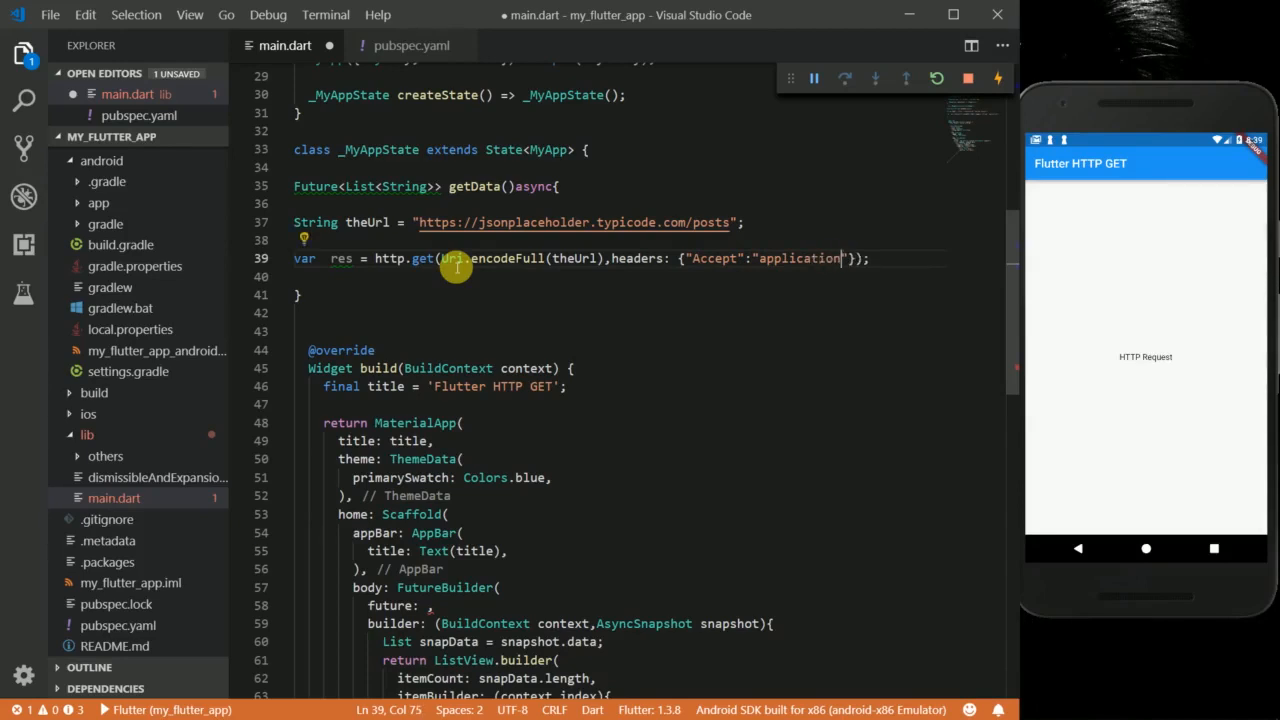
{"action": "type", "text": "/json"}
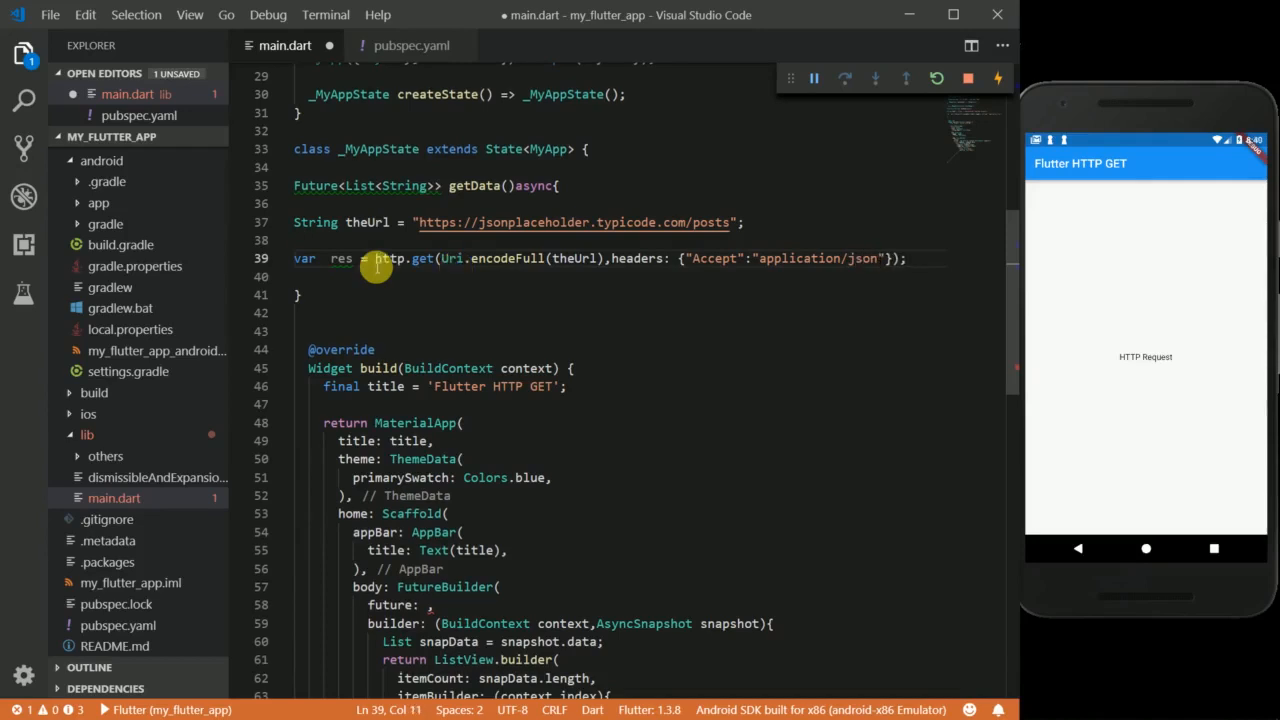
- Await the http.get call before storing it in res
{"action": "type", "text": "awai"}
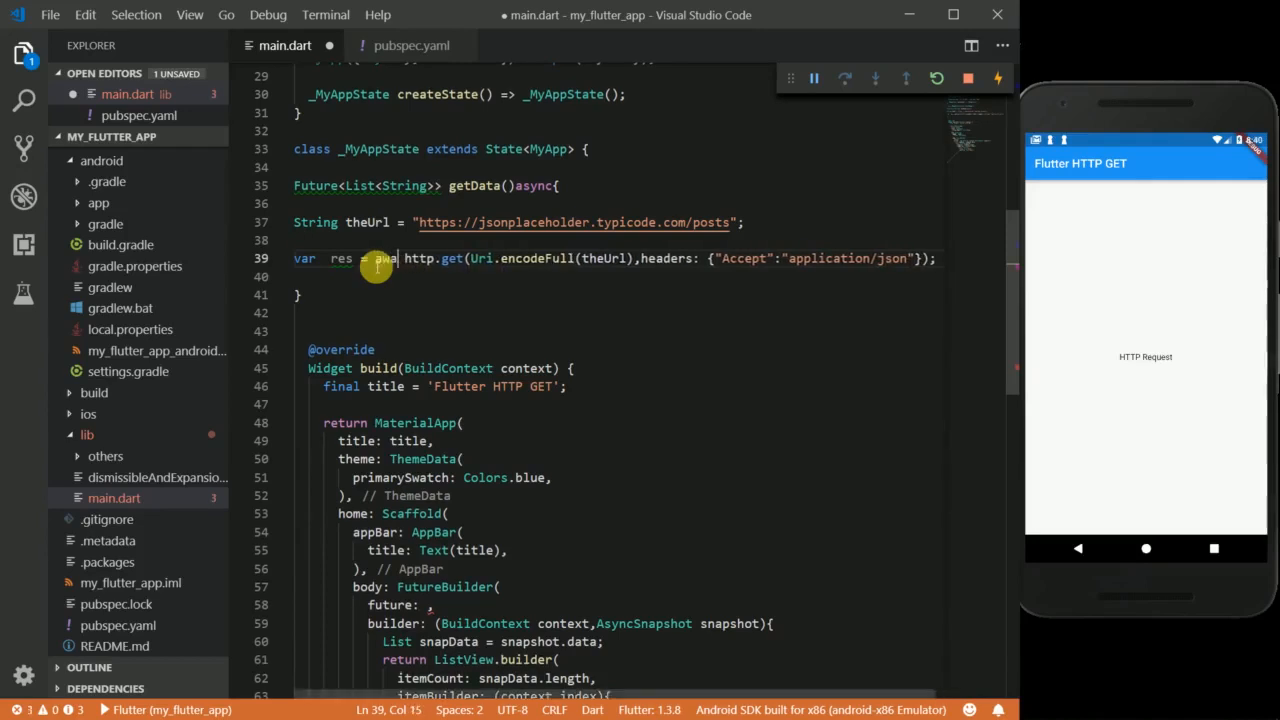
{"action": "type", "text": "it"}
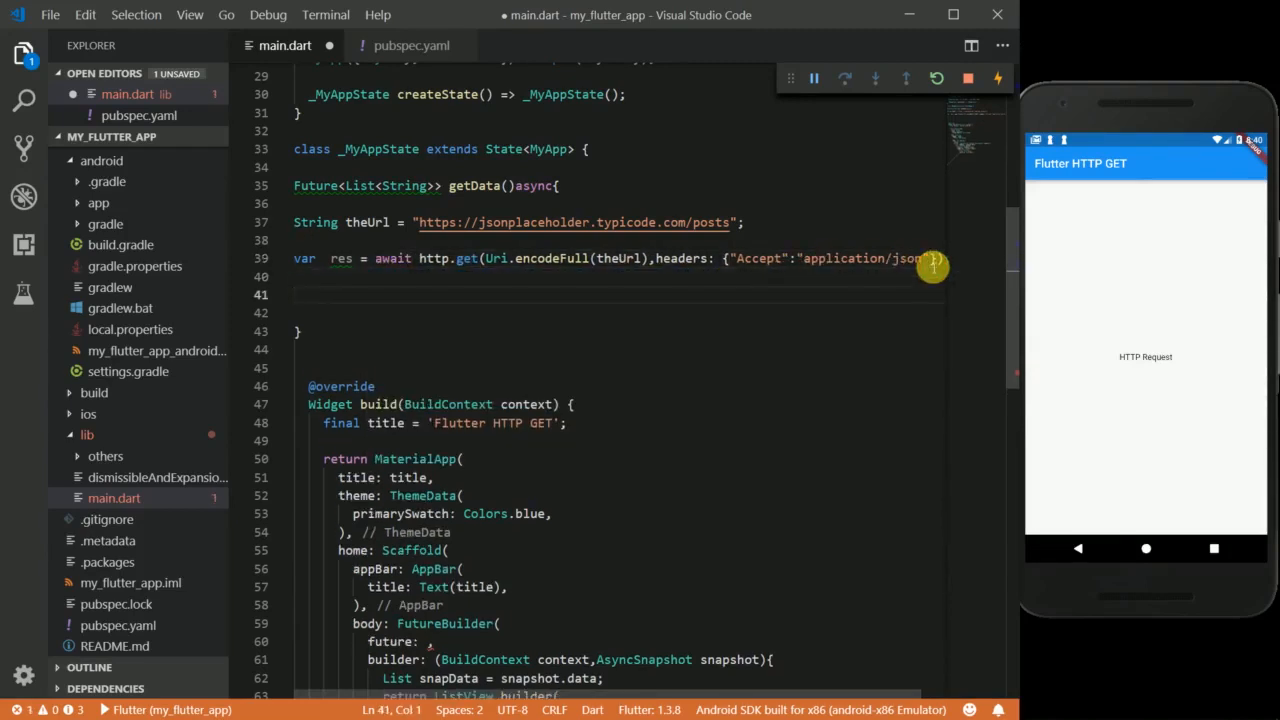
- Decode res.body into responsBody with json.decode
{"action": "type", "text": "var respo"}
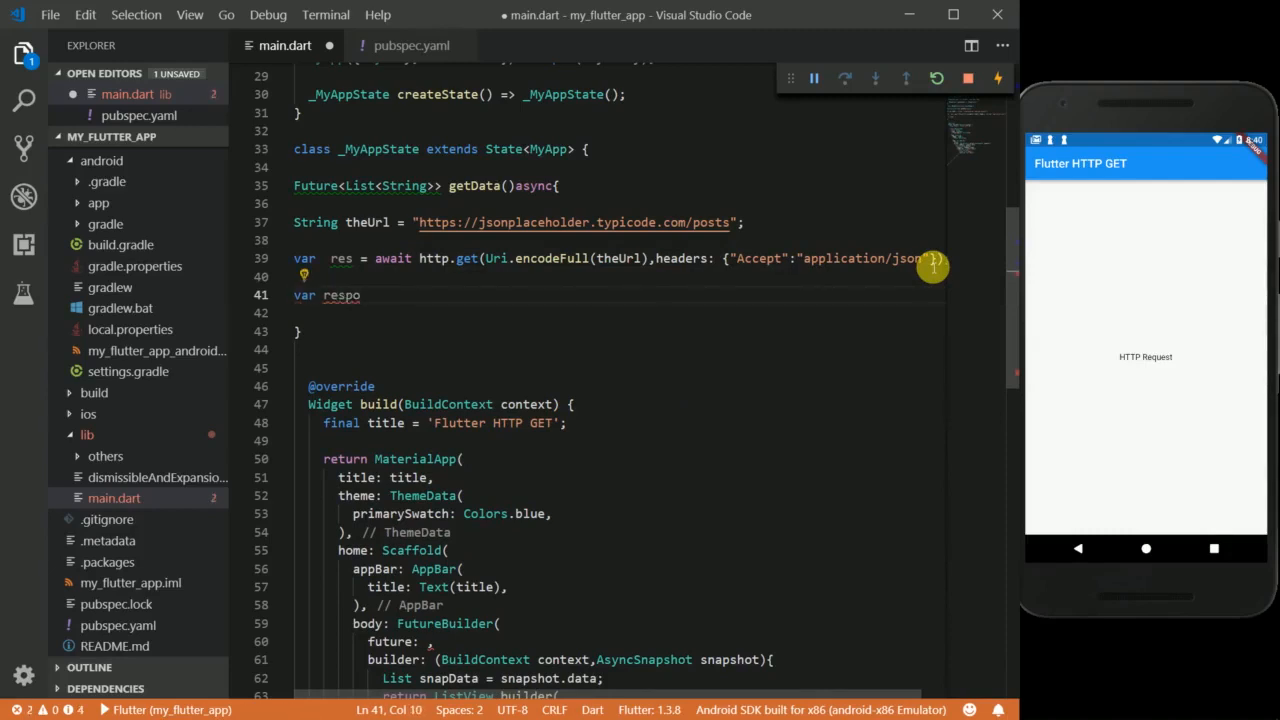
{"action": "type", "text": "nsBody ="}
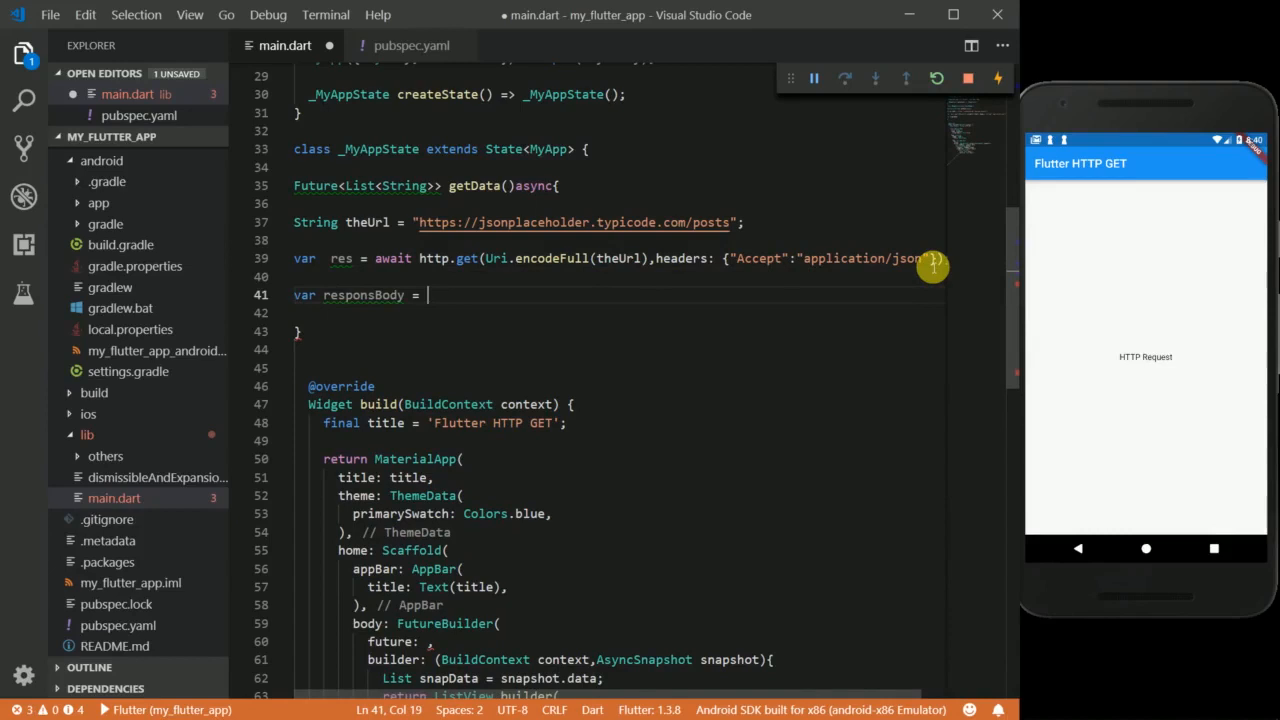
{"action": "type", "text": "json.decode(source"}
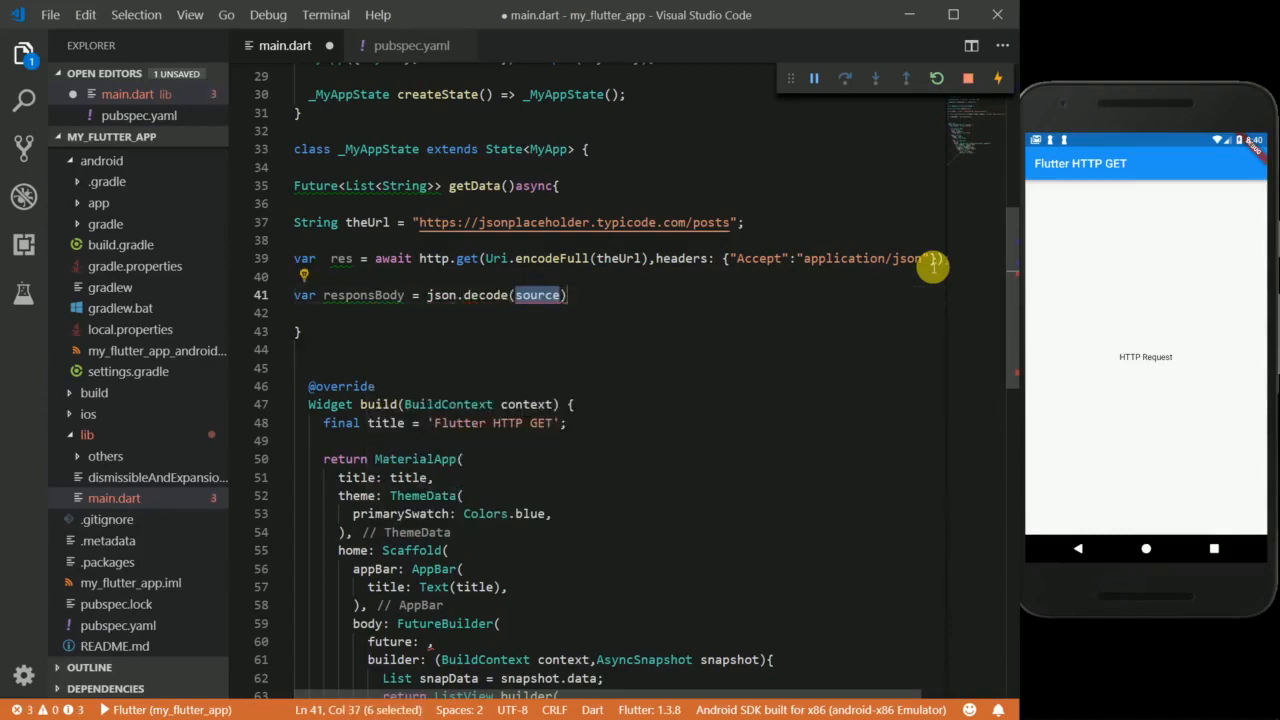
{"action": "type", "text": "res"}
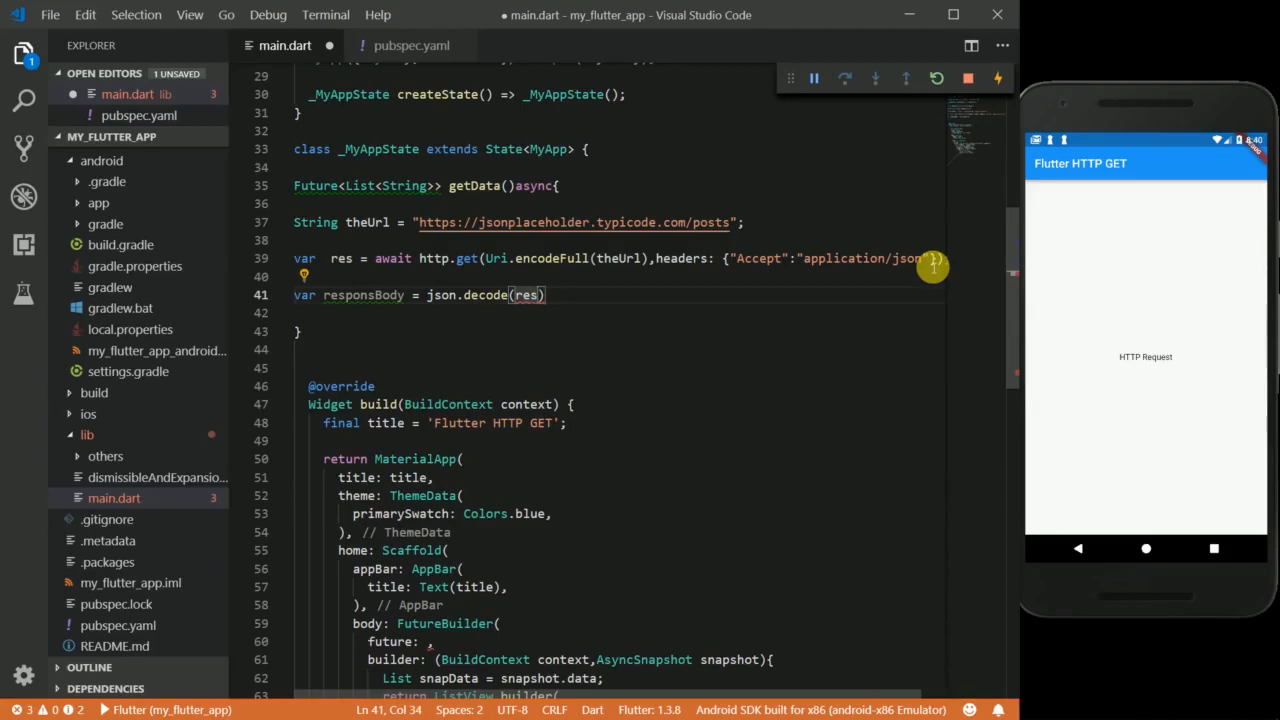
{"action": "type", "text": ".body"}
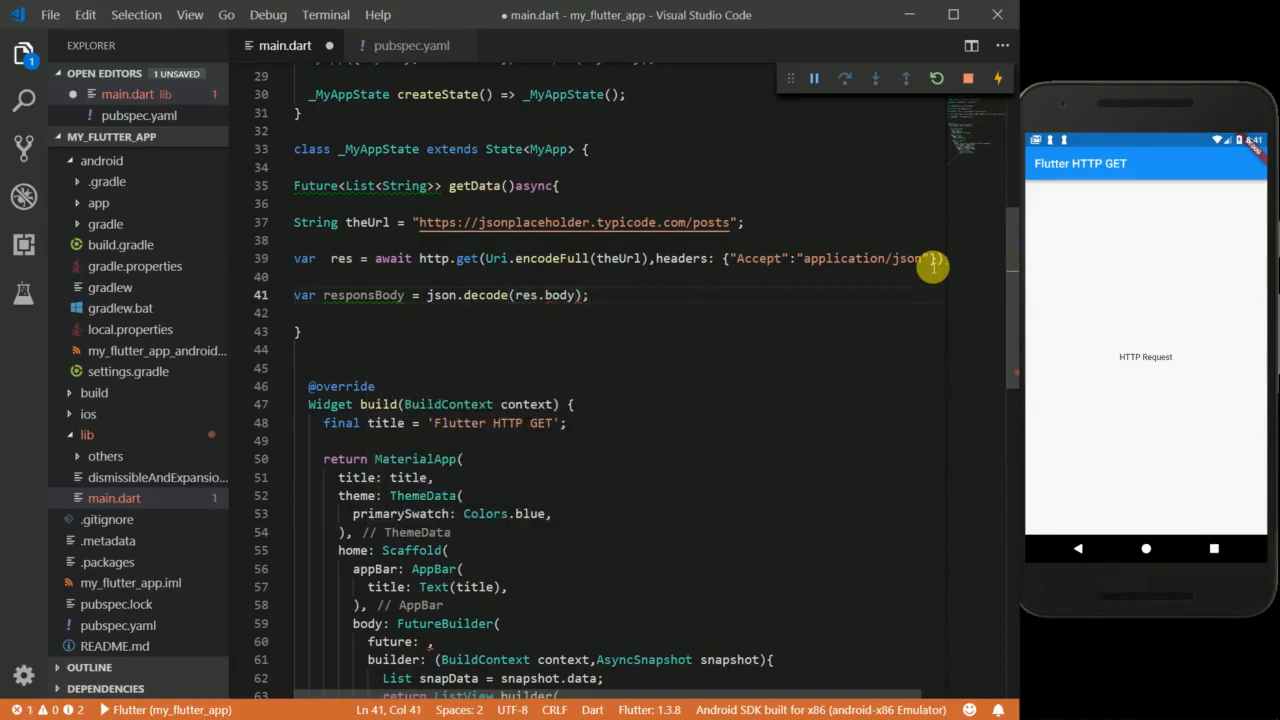
- Print responsBody[0]["title"], the first post's title
{"action": "type", "text": "print"}
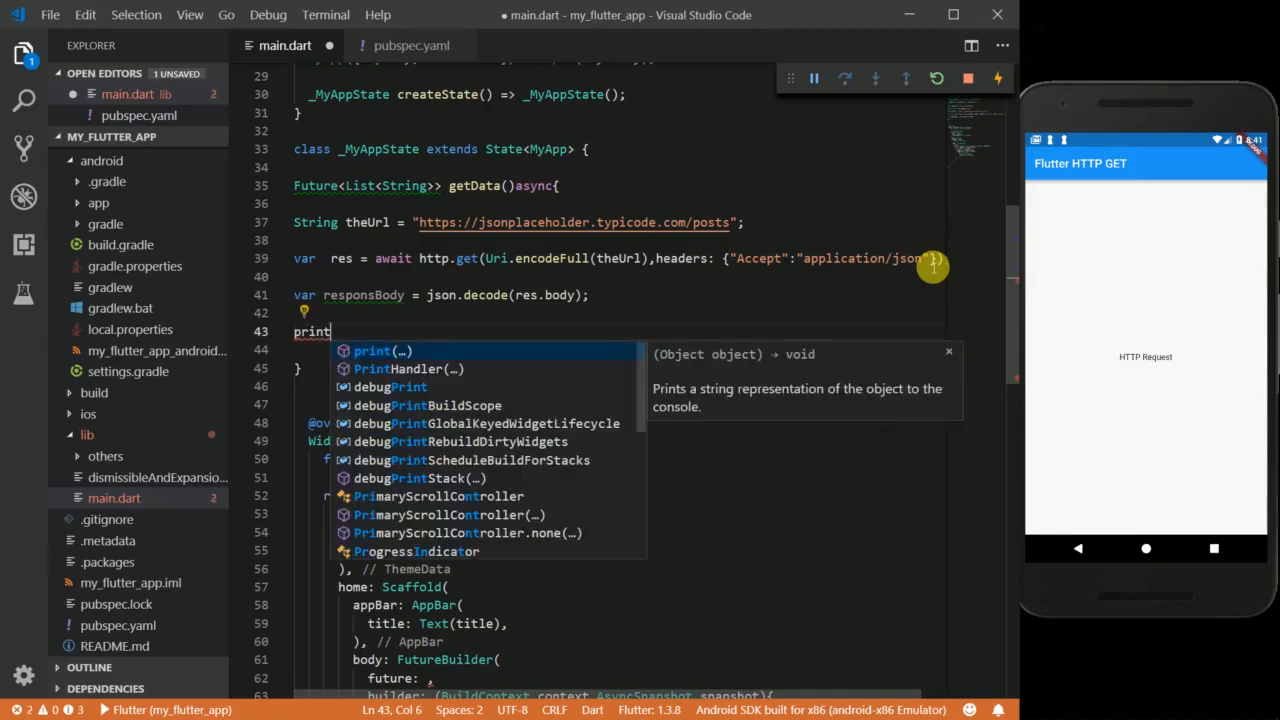
{"action": "type", "text": "(\"$\")"}
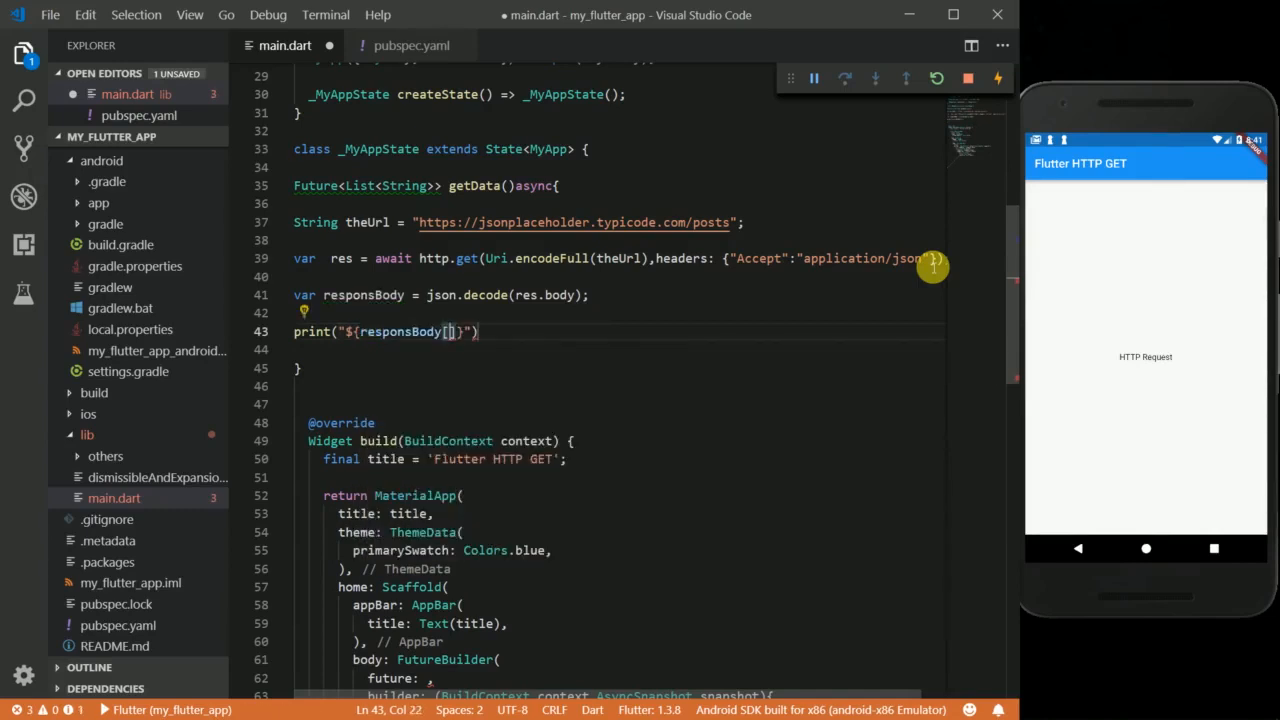
{"action": "type", "text": "0"}
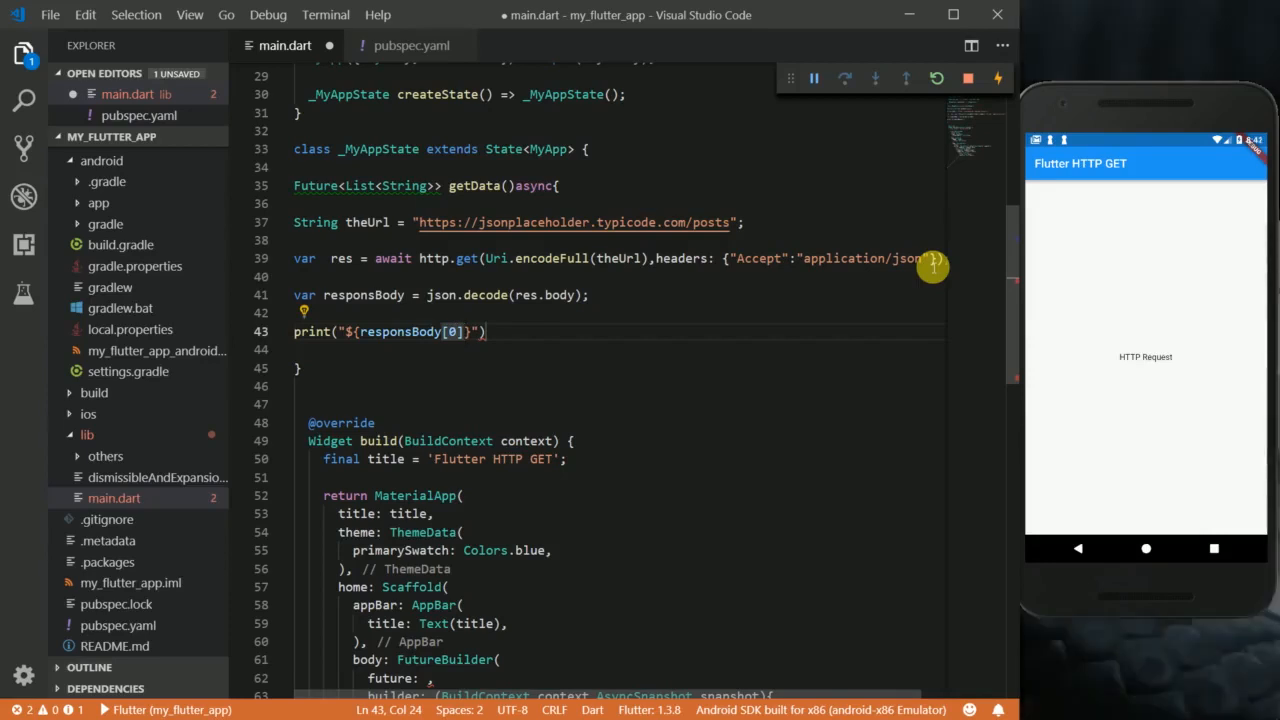
{"action": "type", "text": "[\"\"]"}
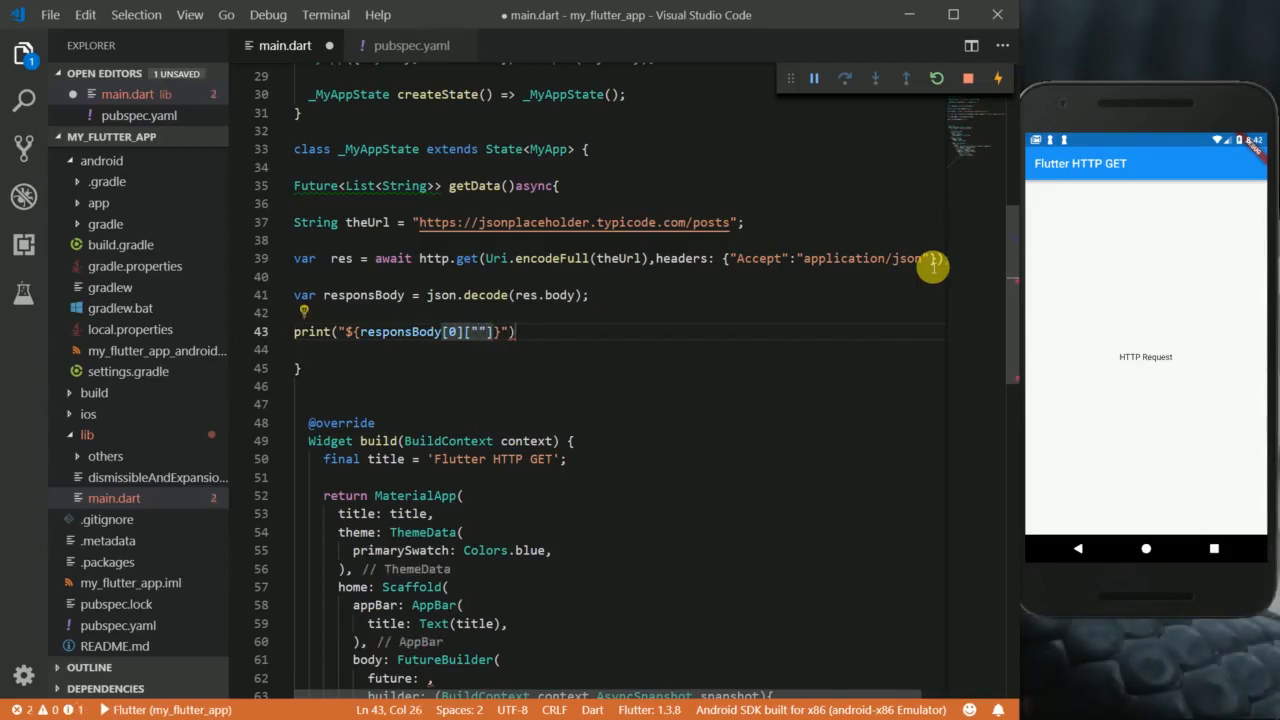
{"action": "type", "text": "title"}
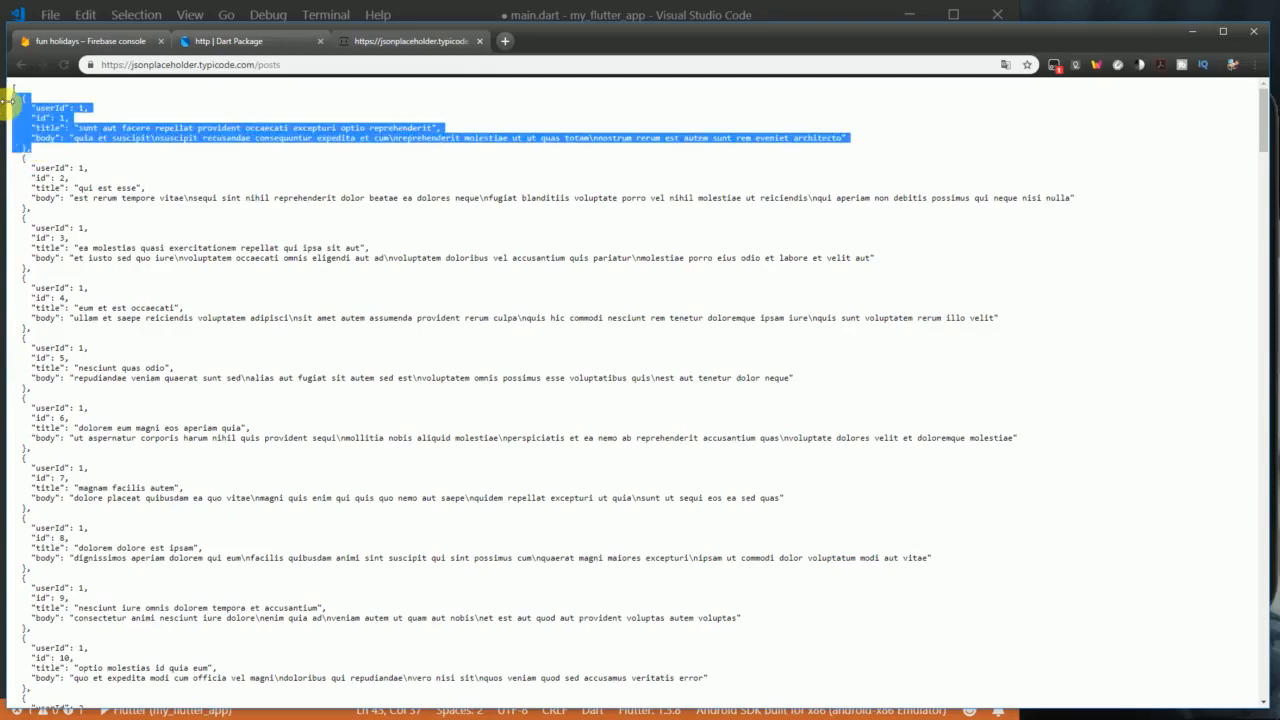
{"action": "left_click", "coordinate": [44, 128]}
{"action": "type", "text": "r"}
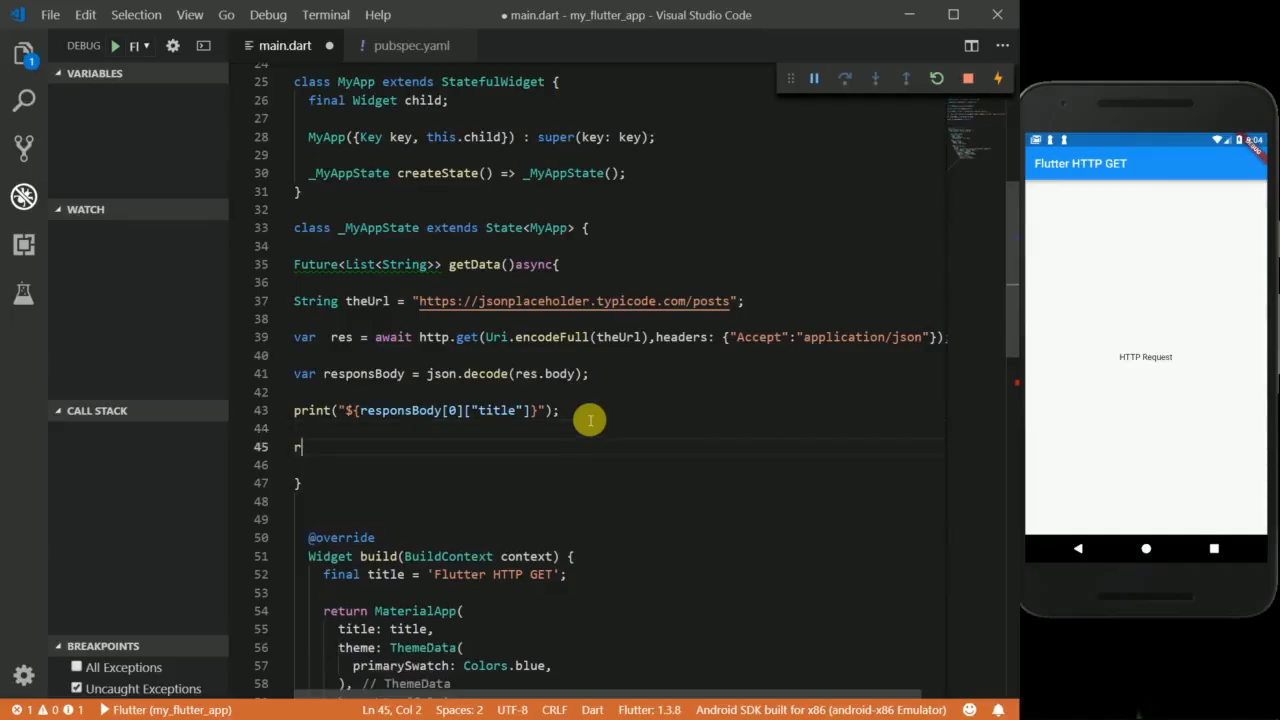
- End getData with 'return responsBody;' and drop its Future<List<String>> return type
{"action": "type", "text": "etur"}
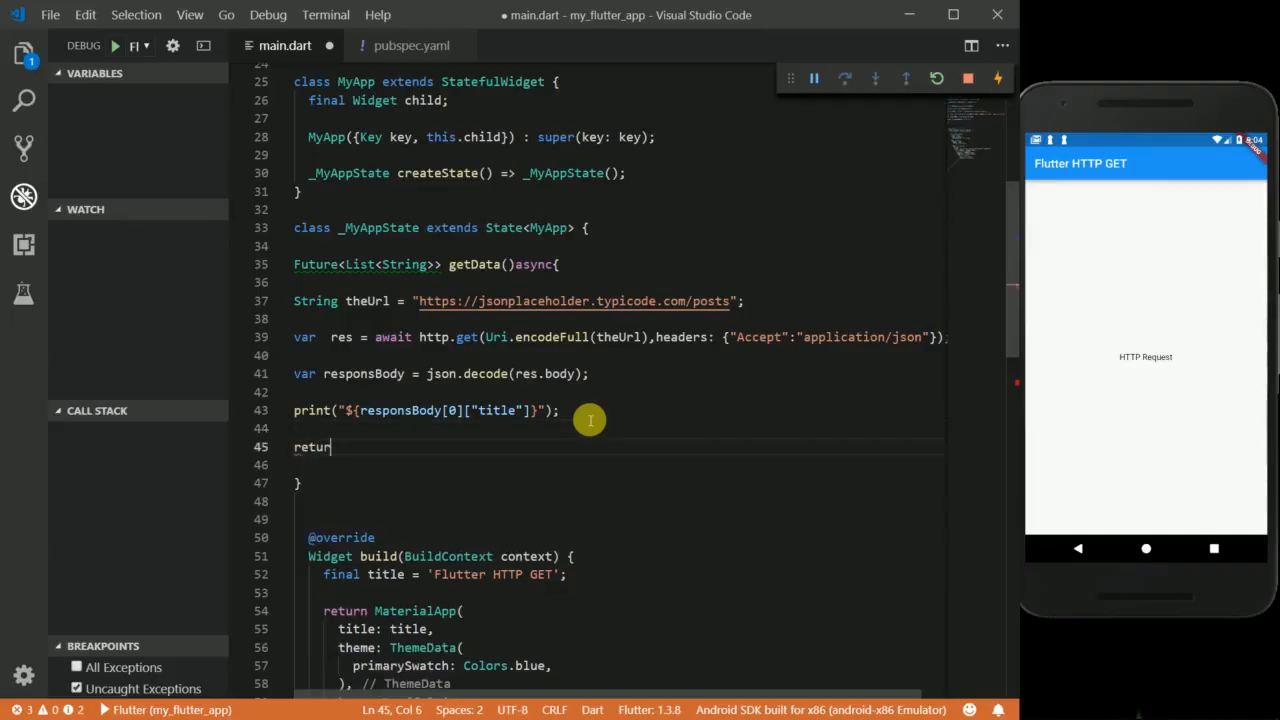
{"action": "type", "text": "n"}
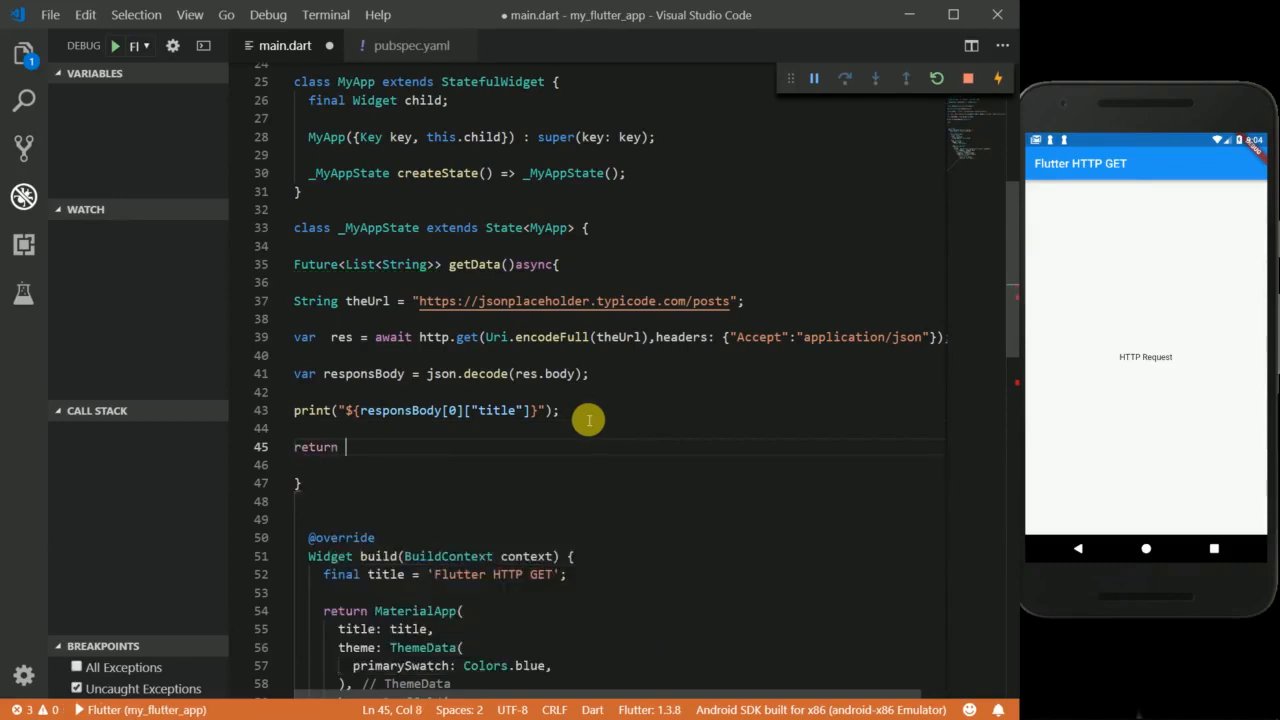
{"action": "mouse_move", "coordinate": [356, 374]}
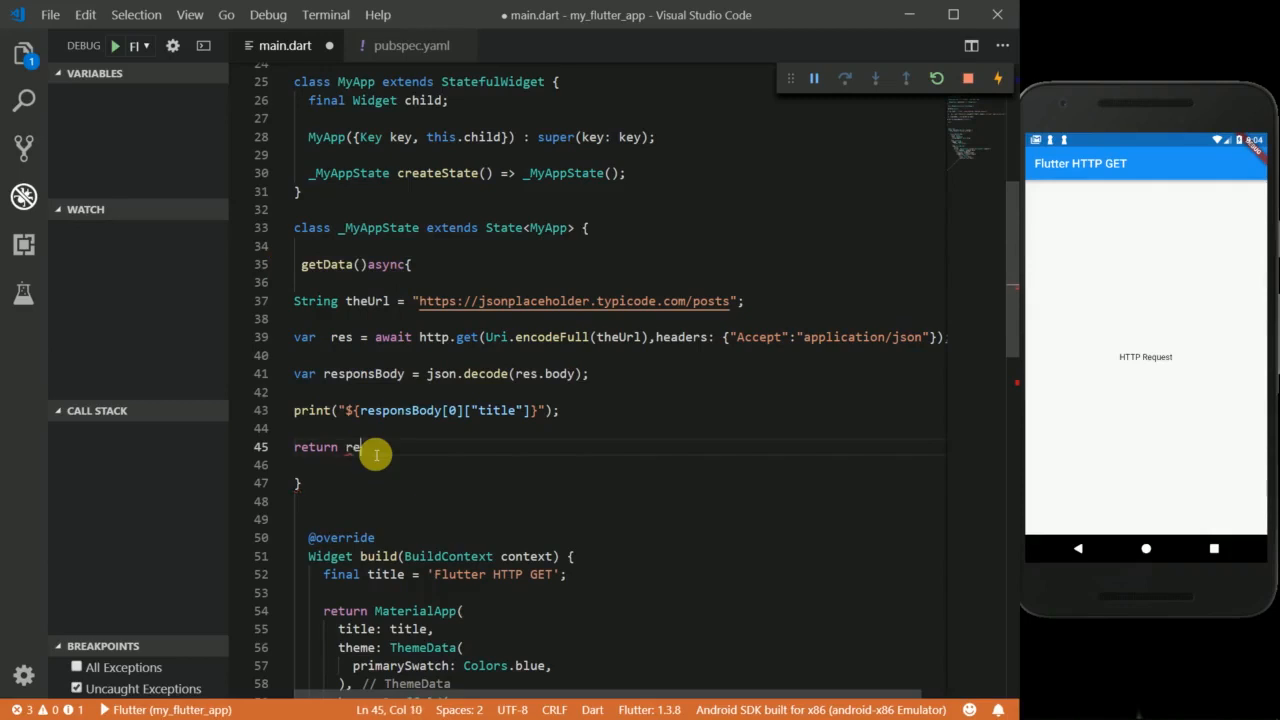
{"action": "type", "text": "sponsBody;"}
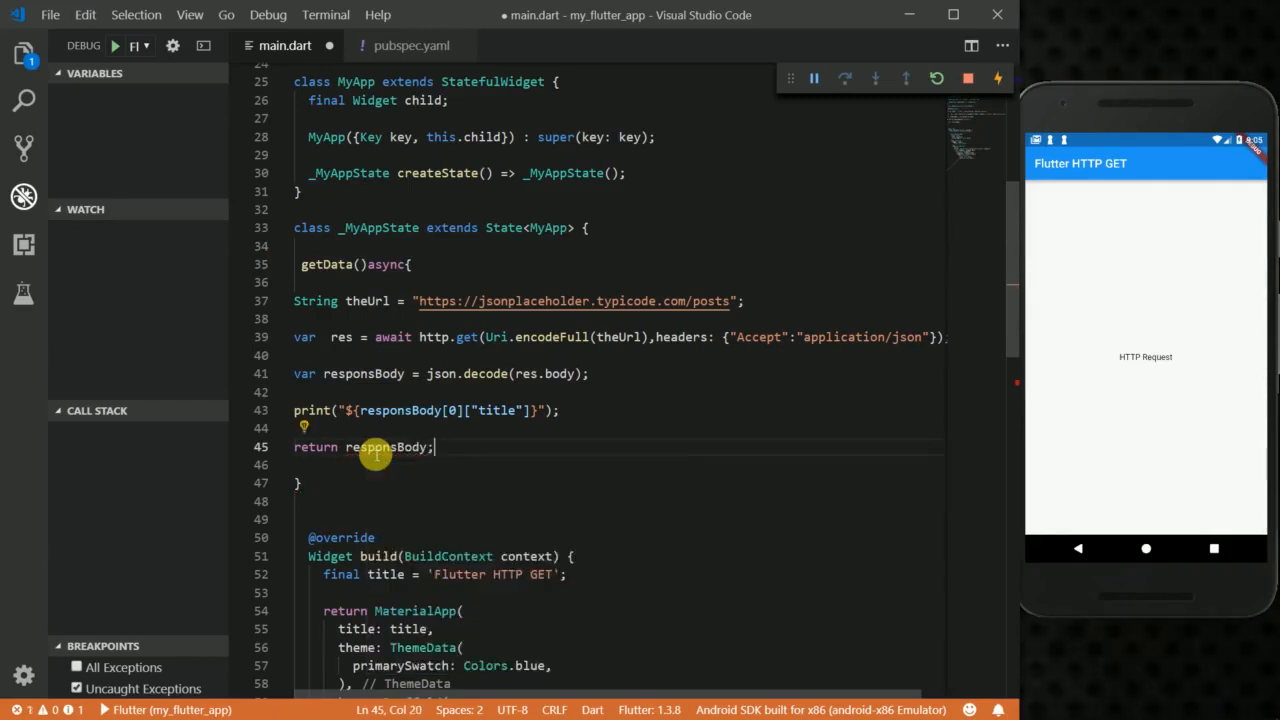
{"action": "double_click", "coordinate": [328, 264]}
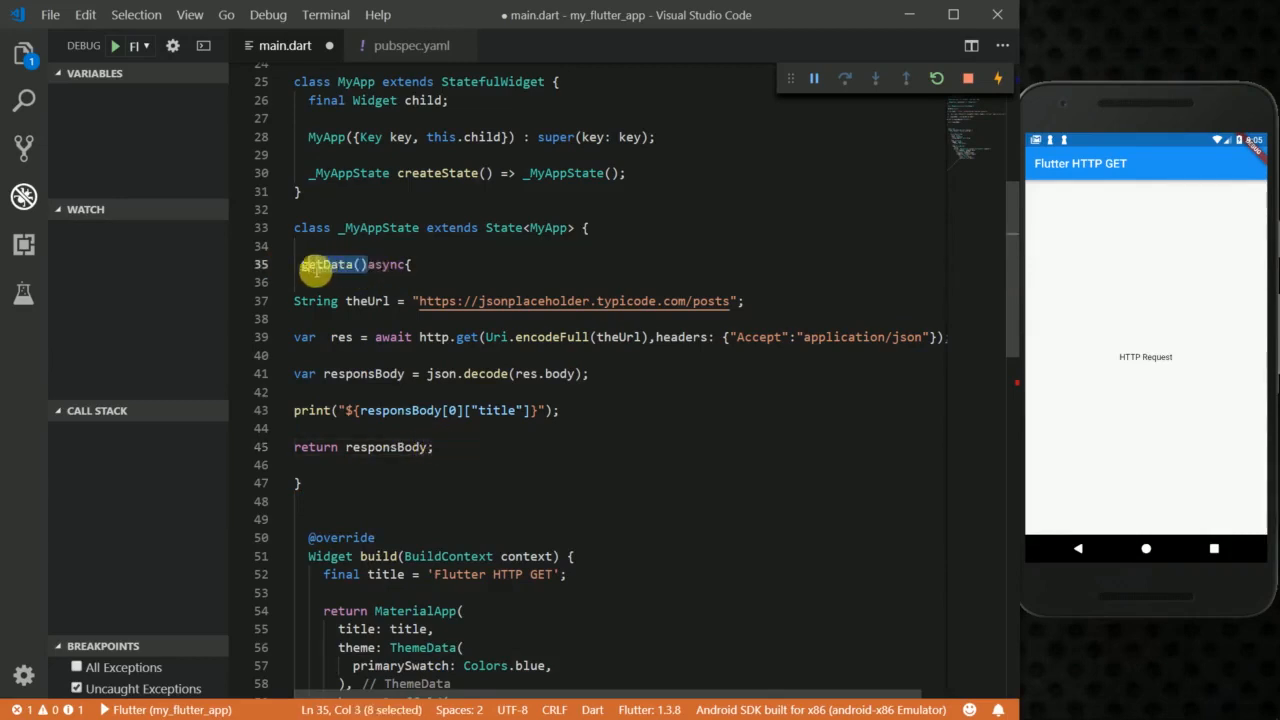
{"action": "scroll", "scroll_direction": "down", "scroll_amount": 3}
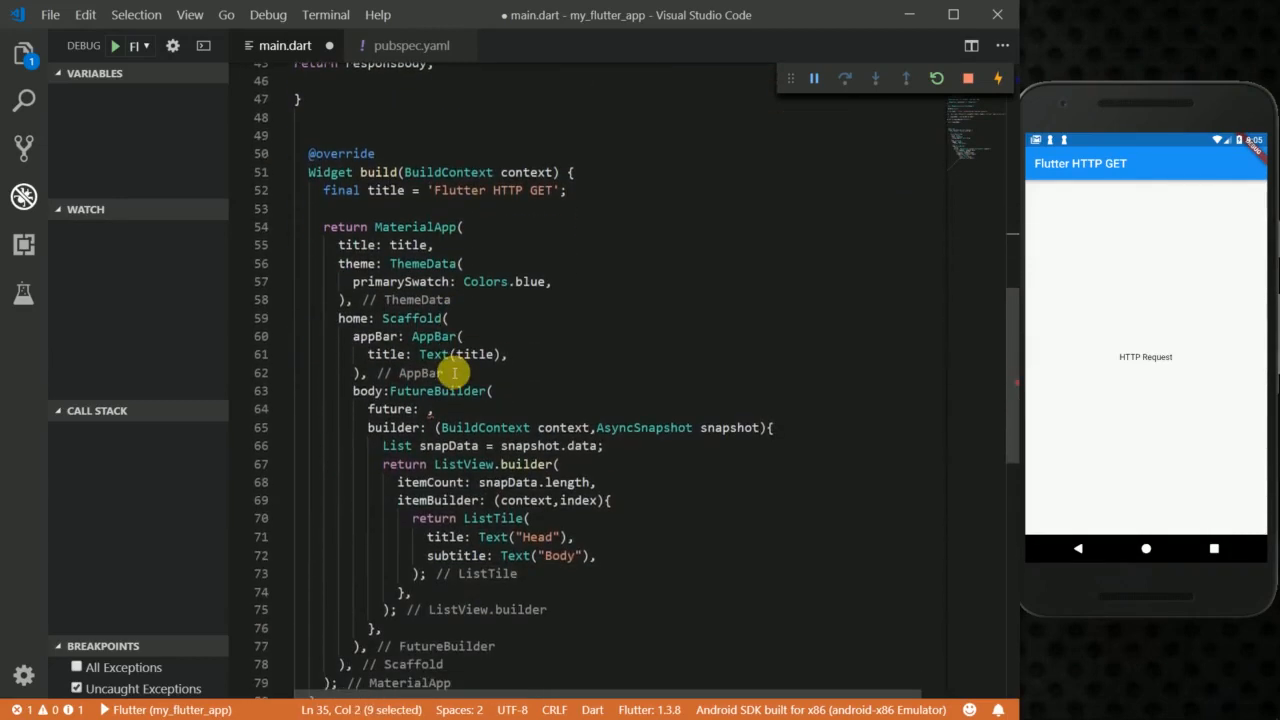
- Set the FutureBuilder's future to getData() and save to reload the app
{"action": "left_click", "coordinate": [432, 408]}
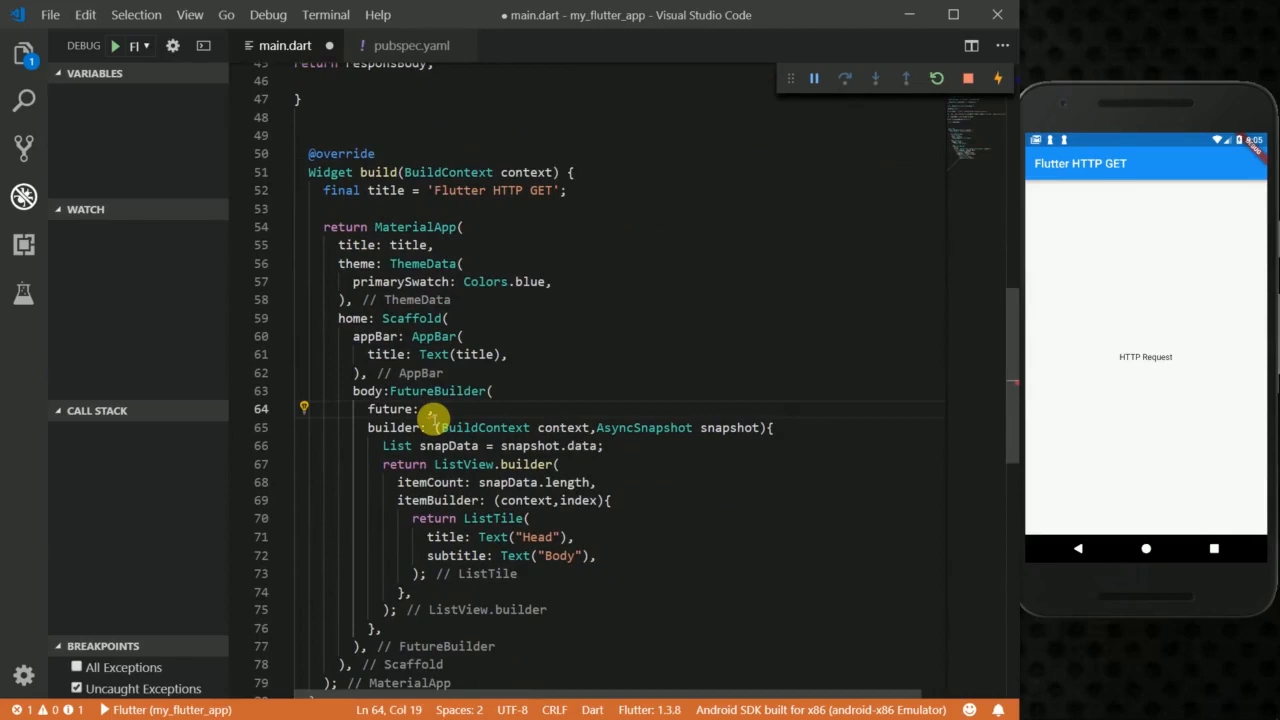
{"action": "type", "text": "getData(),"}
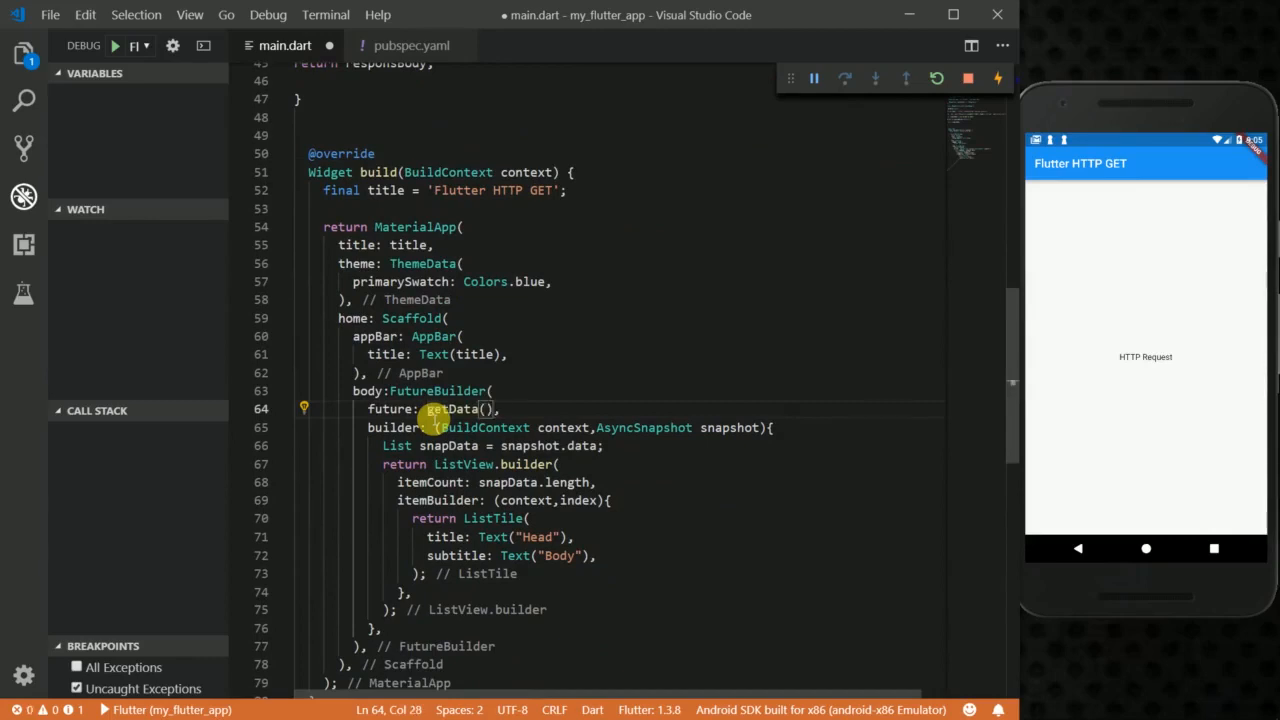
{"action": "key", "text": "ctrl+s"}
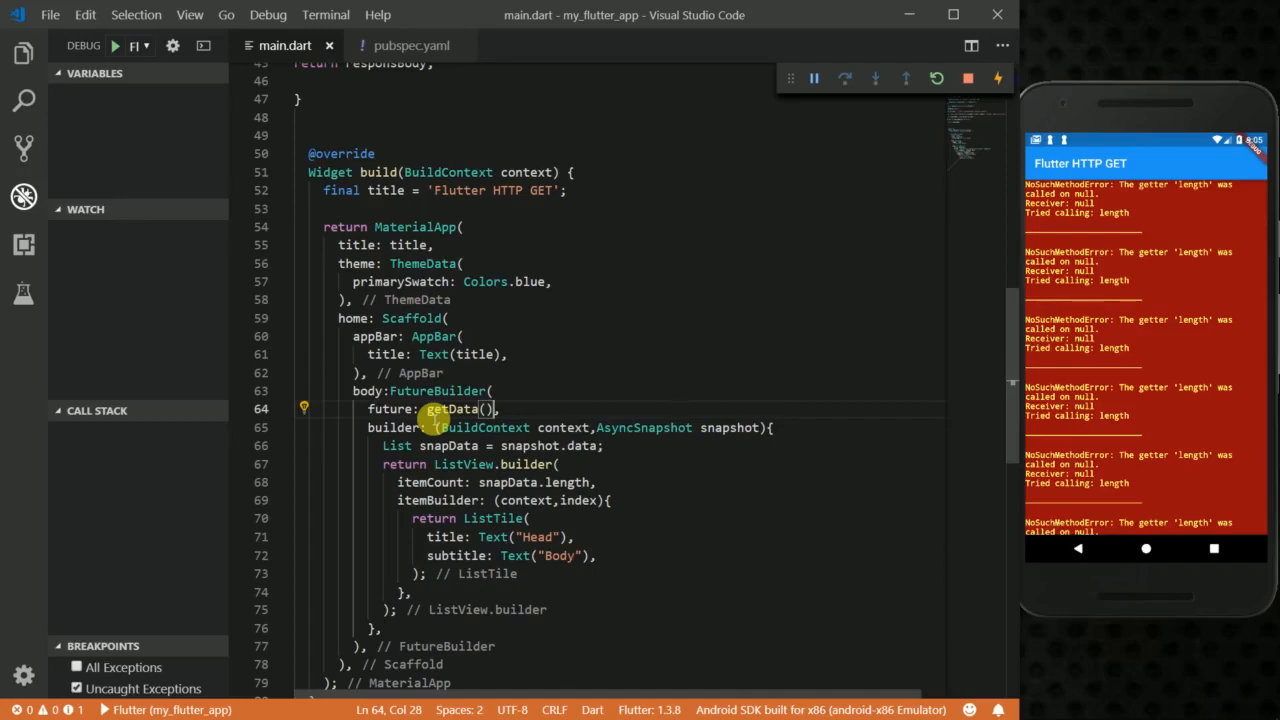
{"action": "mouse_move", "coordinate": [548, 462]}
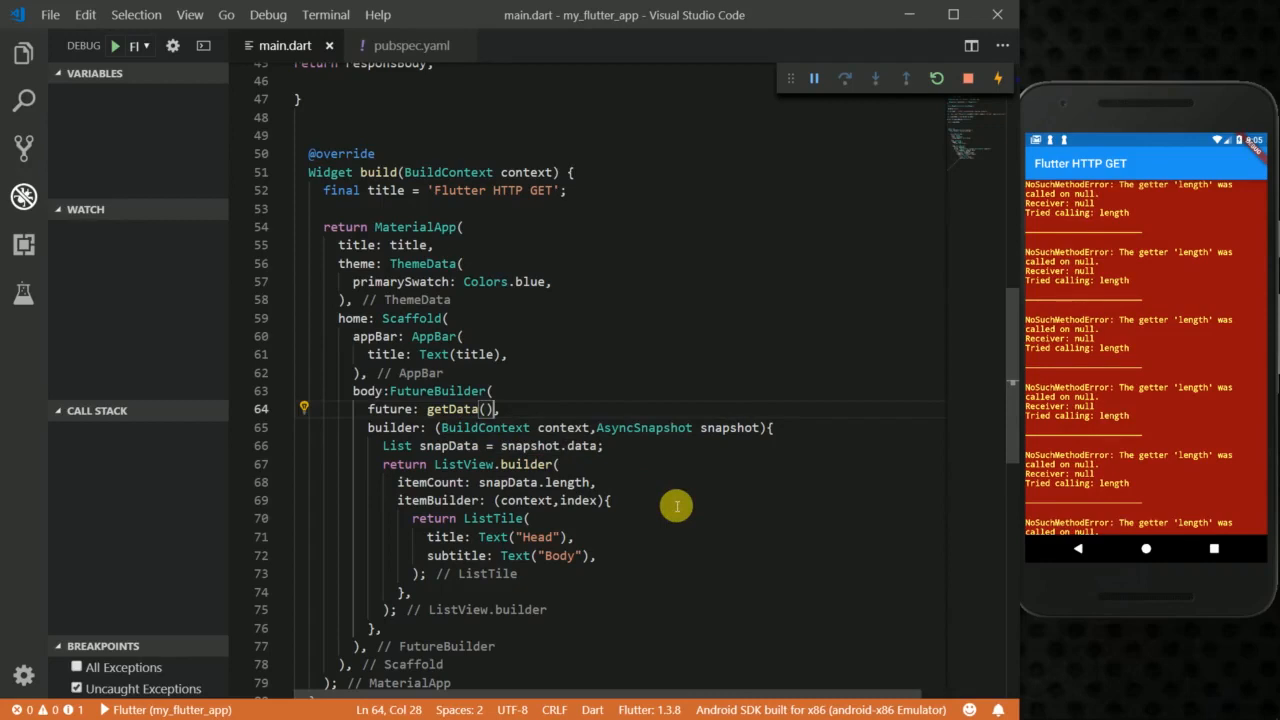
- Review the builder's snapshot, snapData and itemCount lines and place the caret after snapData
{"action": "double_click", "coordinate": [728, 428]}
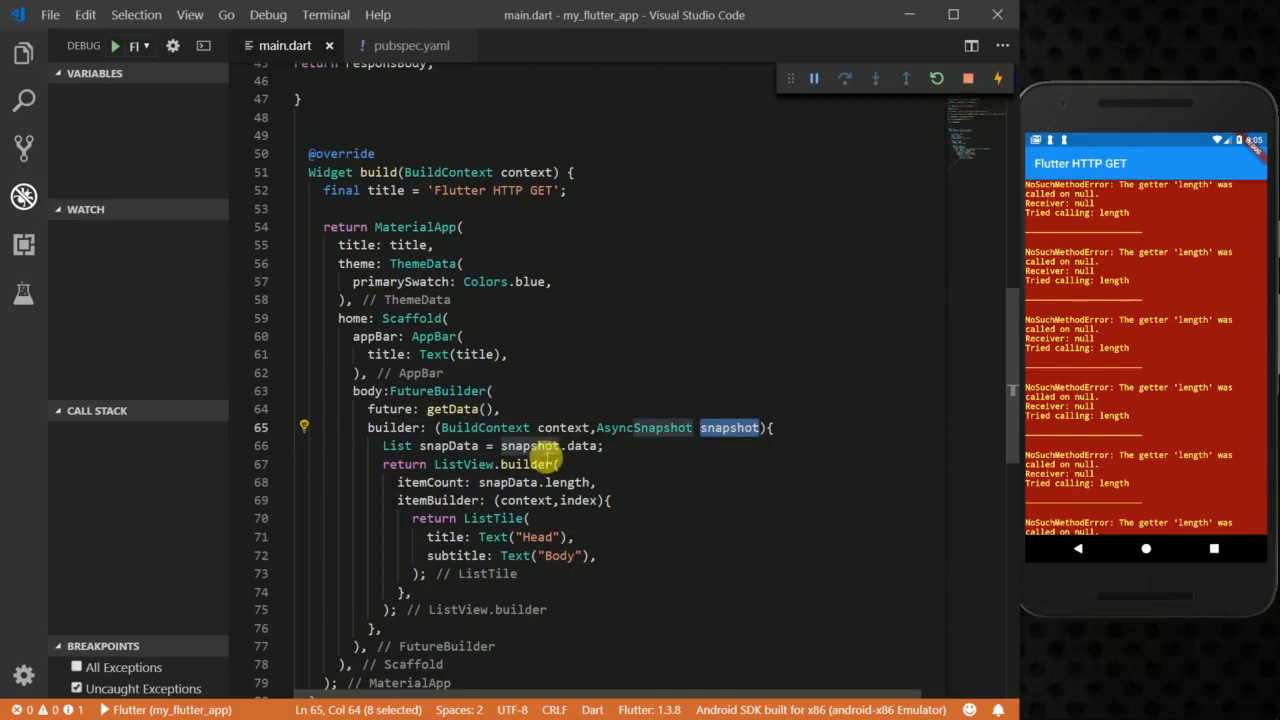
{"action": "left_click", "coordinate": [584, 446]}
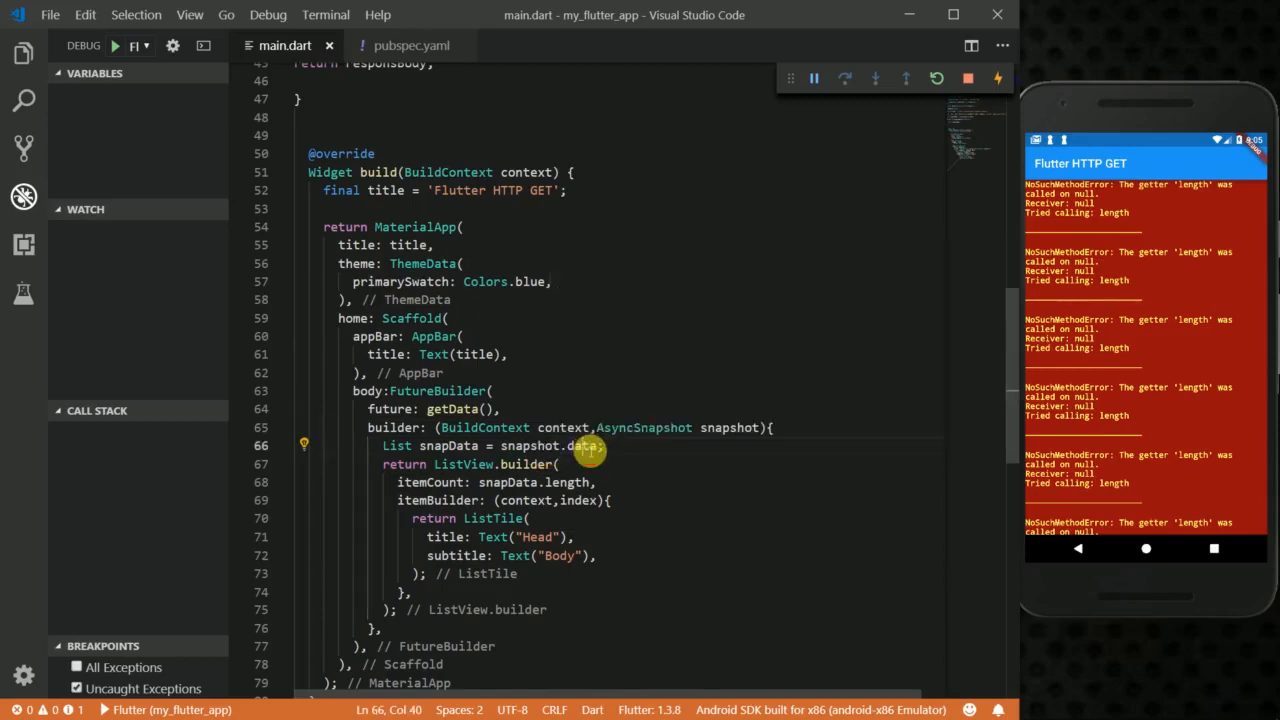
{"action": "double_click", "coordinate": [450, 444]}
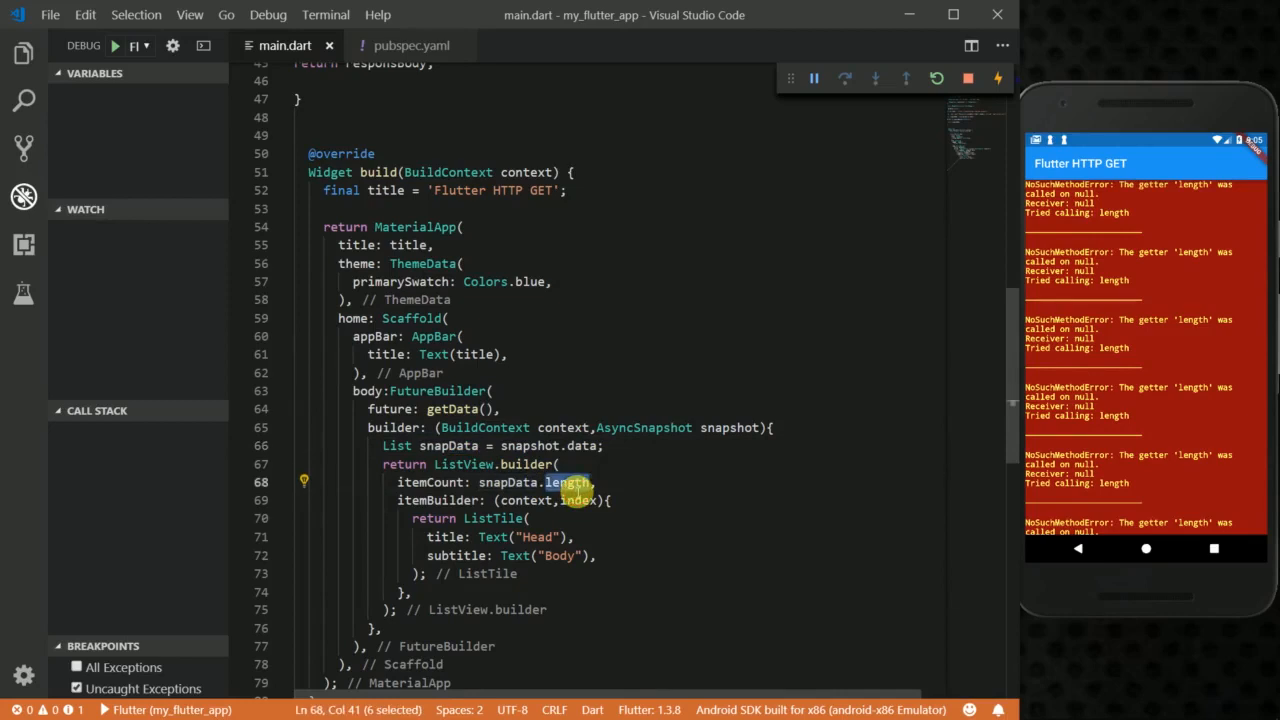
{"action": "double_click", "coordinate": [510, 482]}
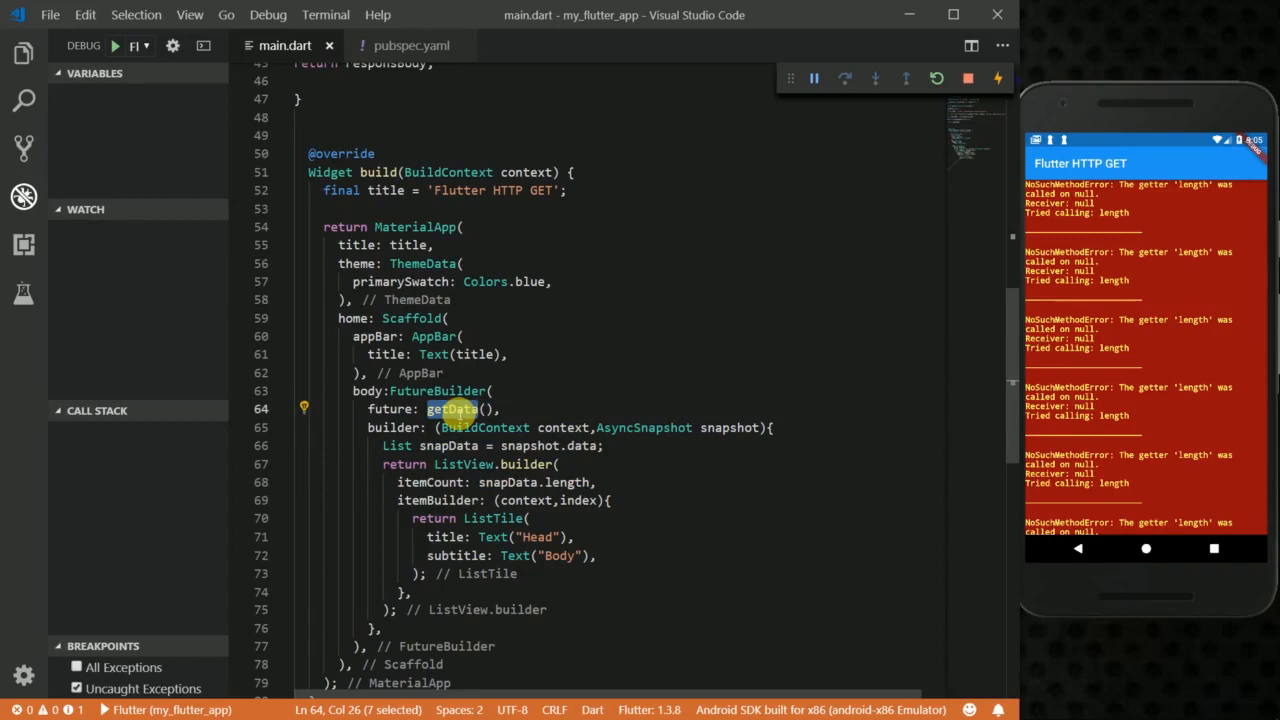
{"action": "left_click", "coordinate": [604, 446]}
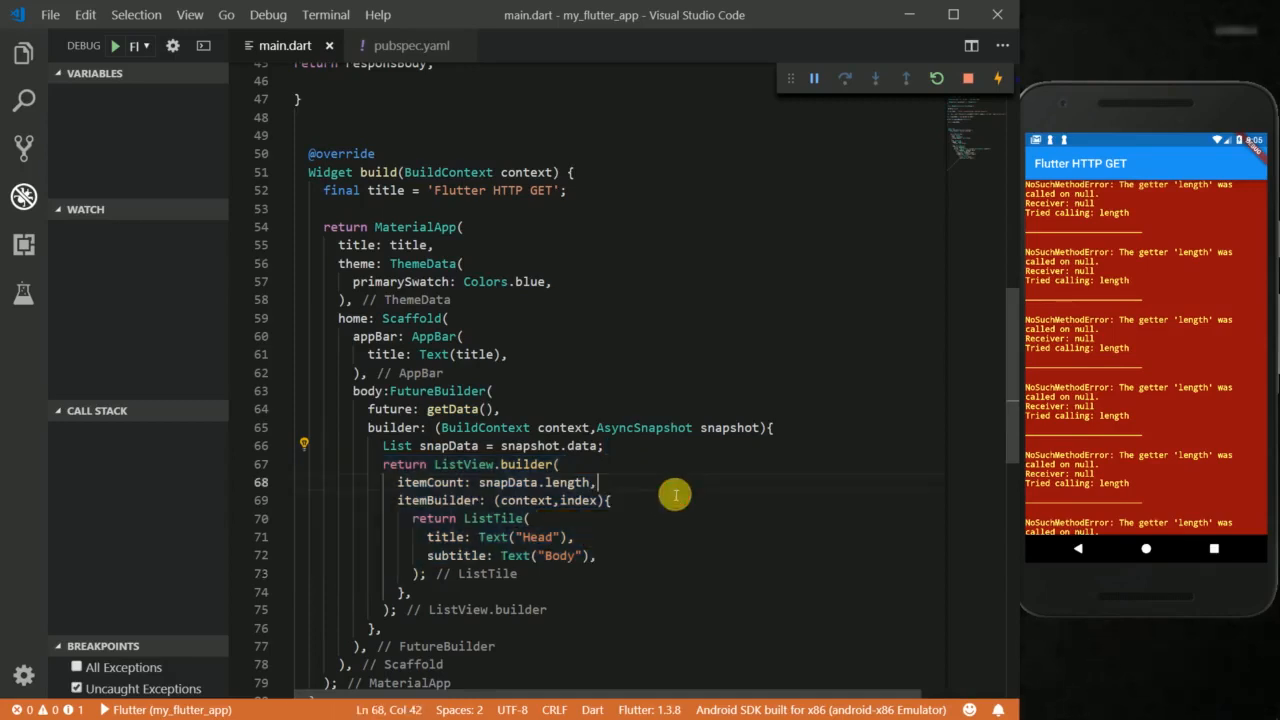
{"action": "left_click", "coordinate": [604, 444]}
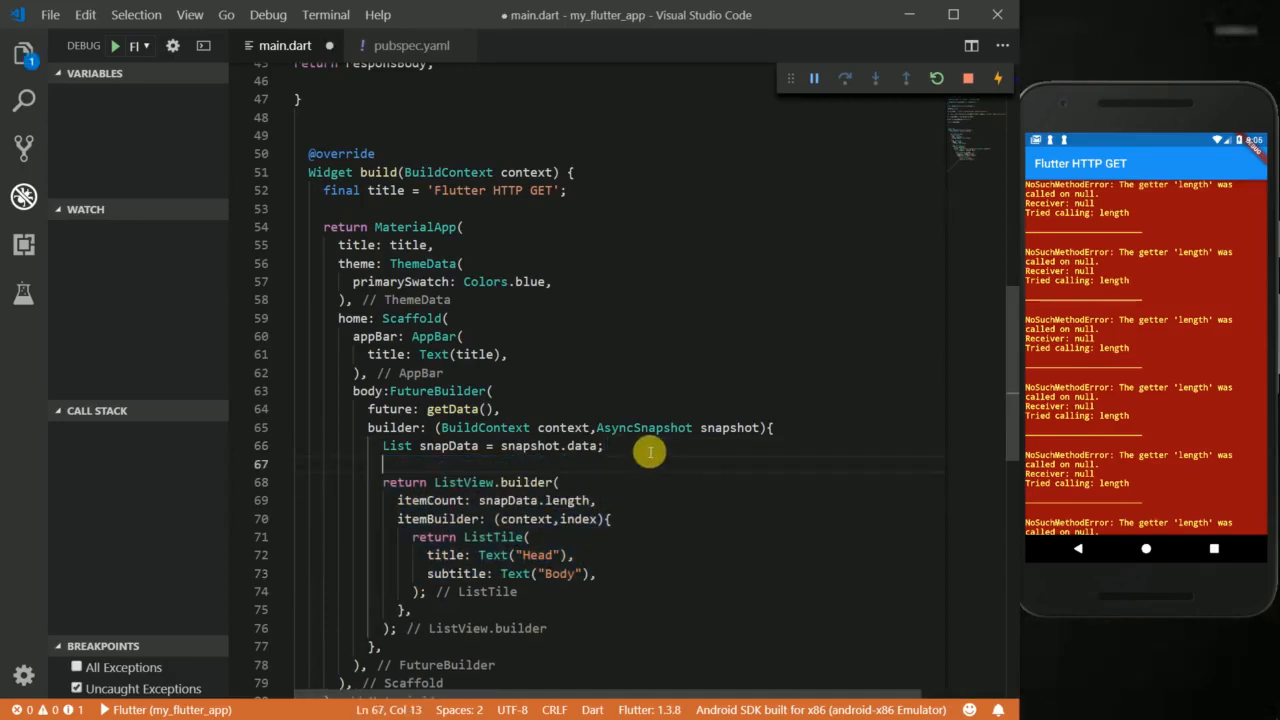
- Declare ConnectionState conn = snapshot.connectionState in the builder
{"action": "key", "text": "enter"}
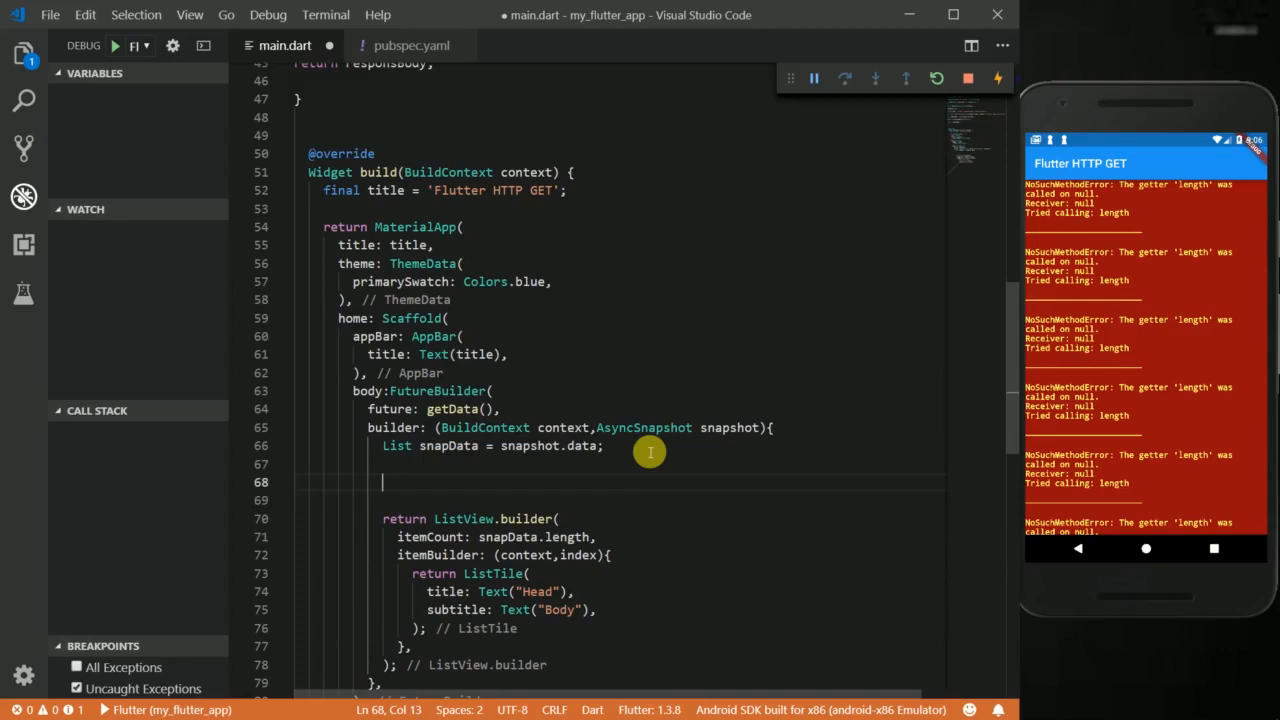
{"action": "type", "text": "ConnectionState"}
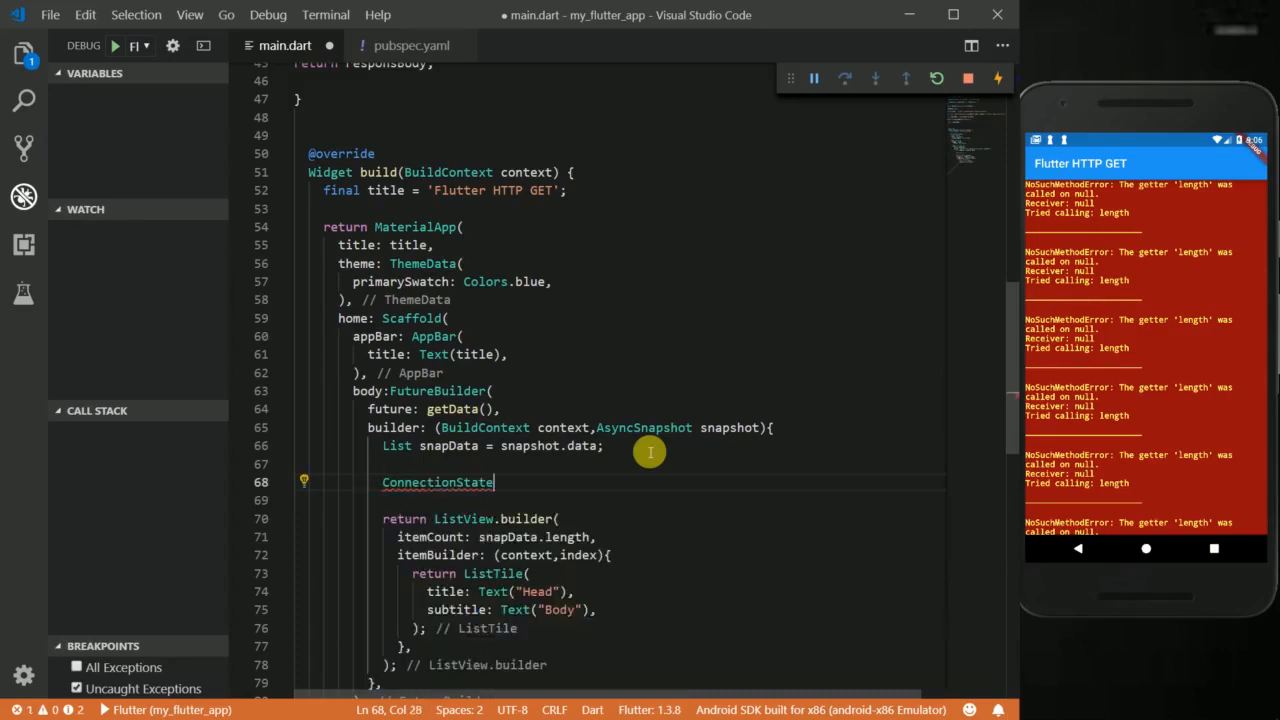
{"action": "type", "text": "conn ="}
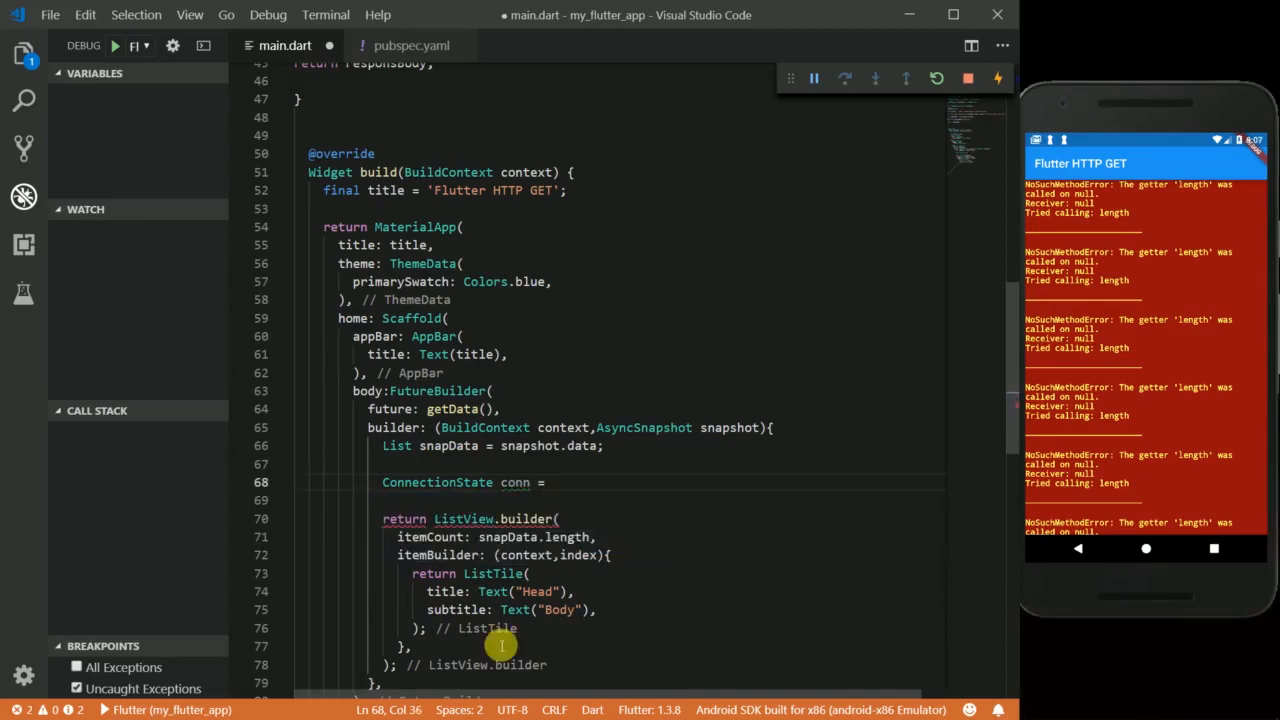
{"action": "type", "text": "snapshot"}
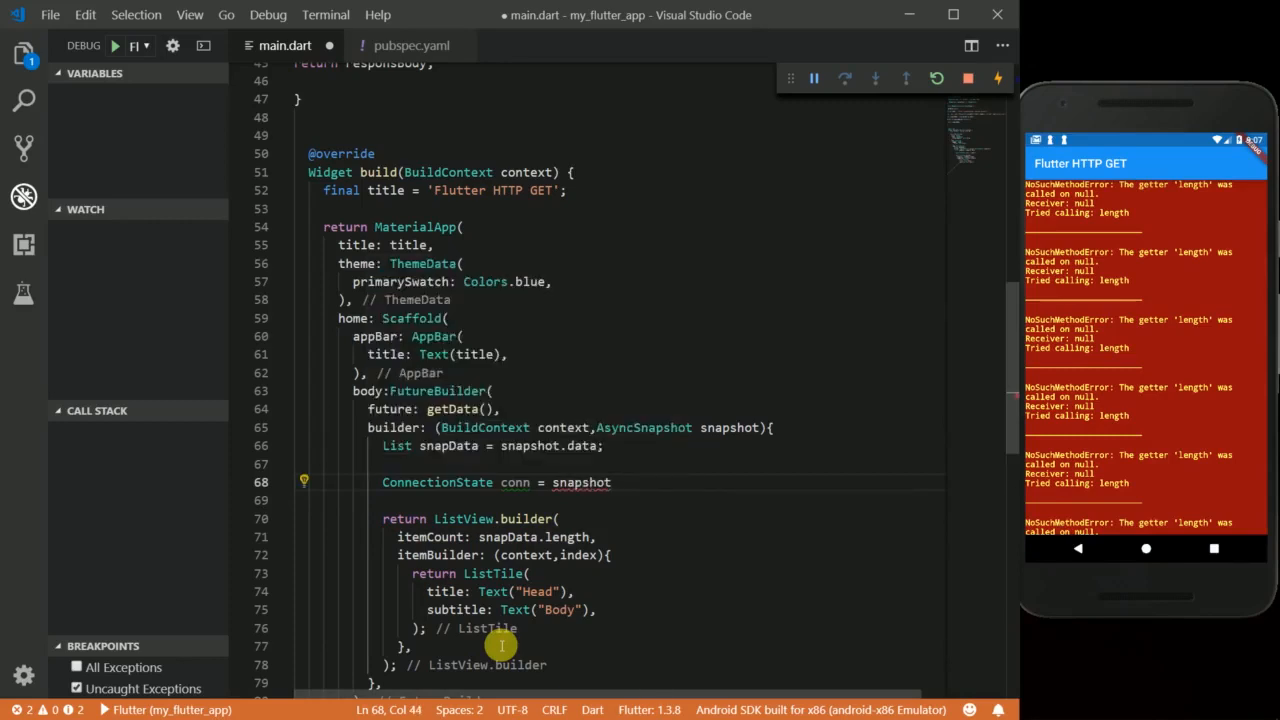
{"action": "type", "text": ".connectionState"}
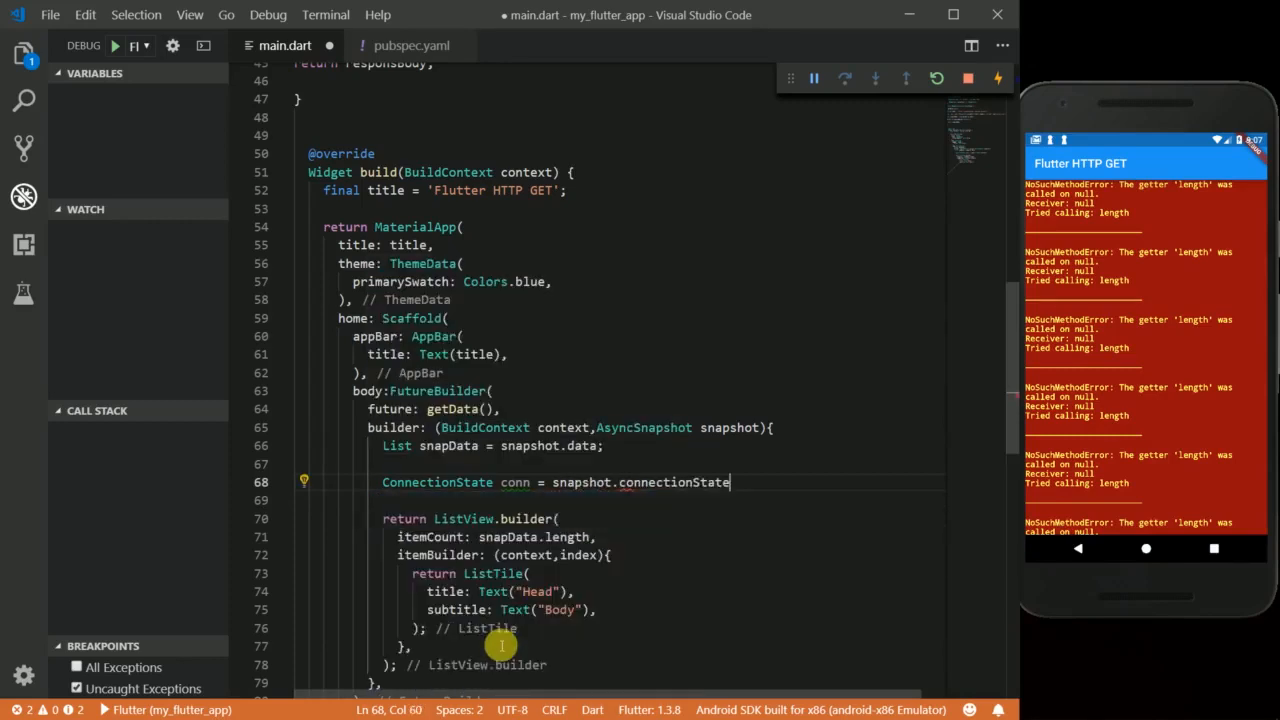
{"action": "type", "text": ";"}
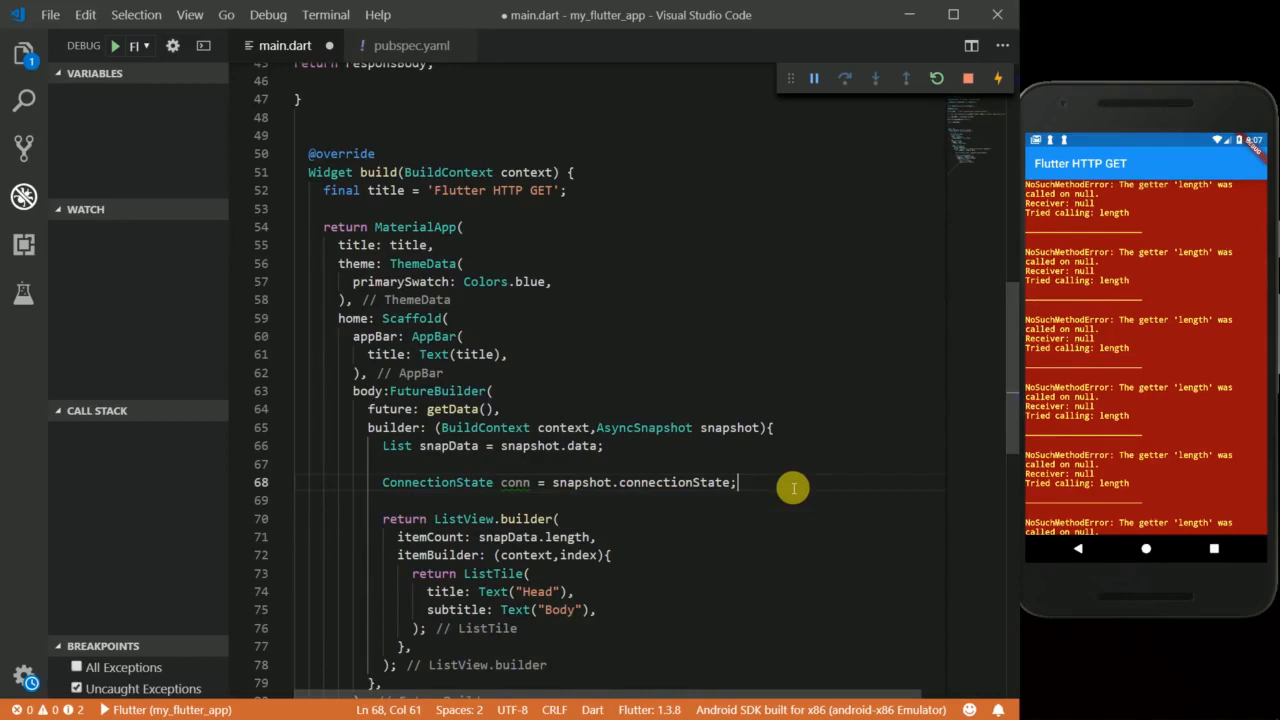
- Return a CircularProgressIndicator when conn is ConnectionState.waiting, and begin a second if on snapshot
{"action": "type", "text": "if()"}
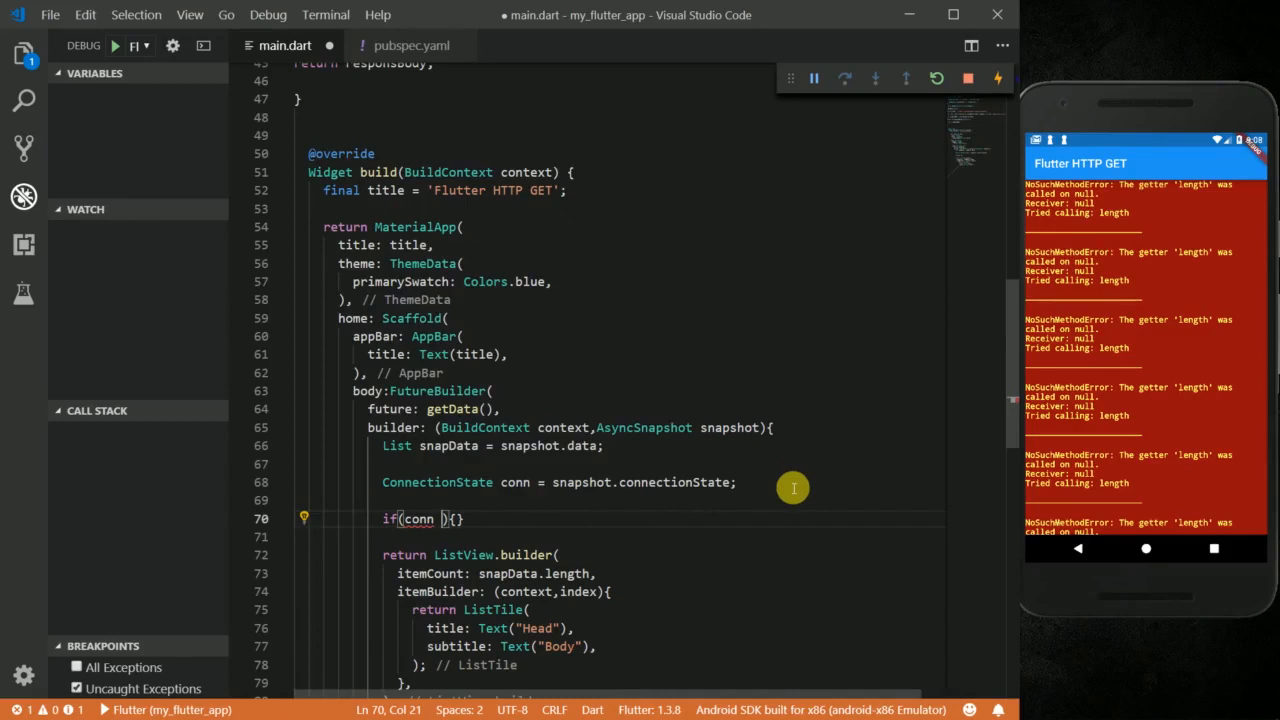
{"action": "type", "text": "== connectionState.waiting"}
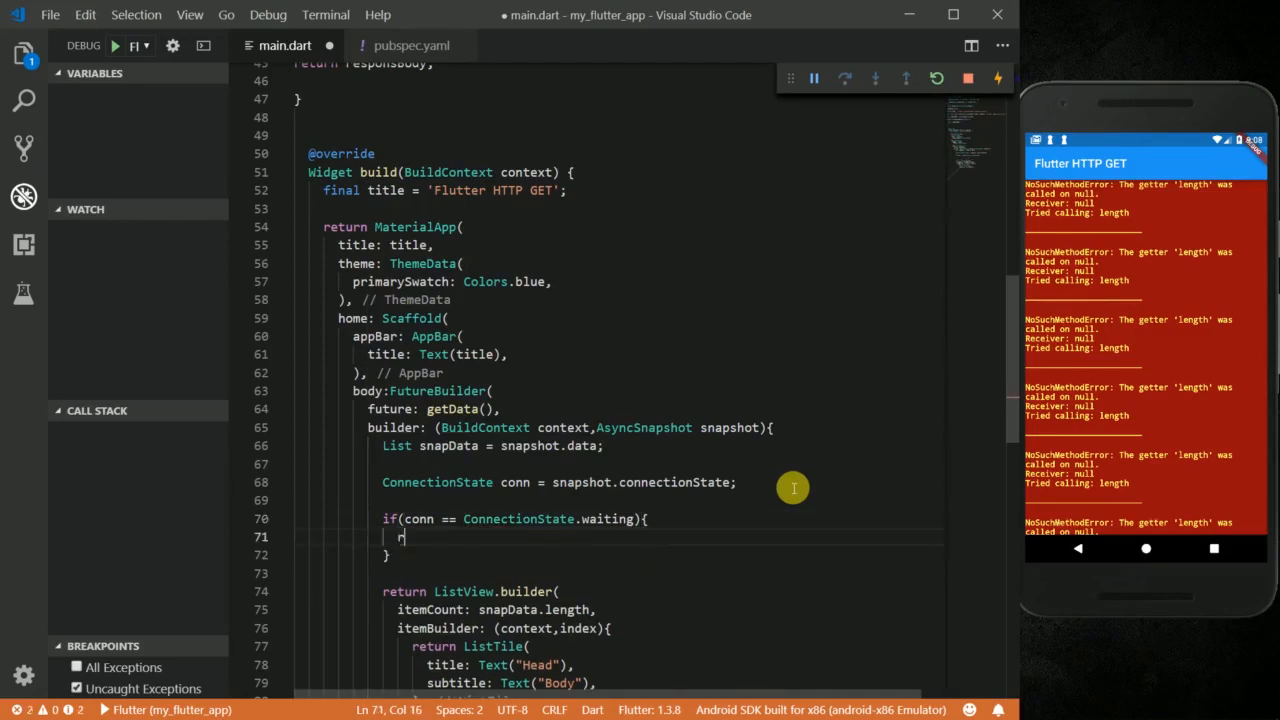
{"action": "type", "text": "return"}
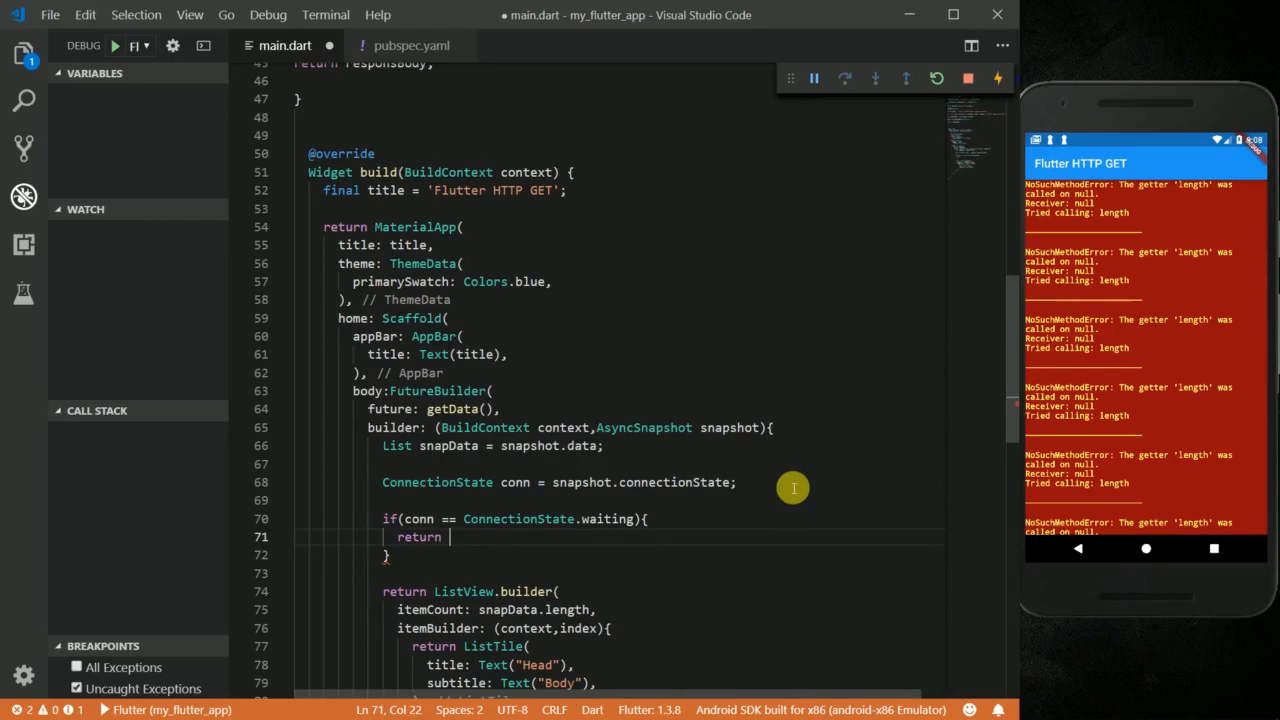
{"action": "type", "text": "CircularProgressIndicator();"}
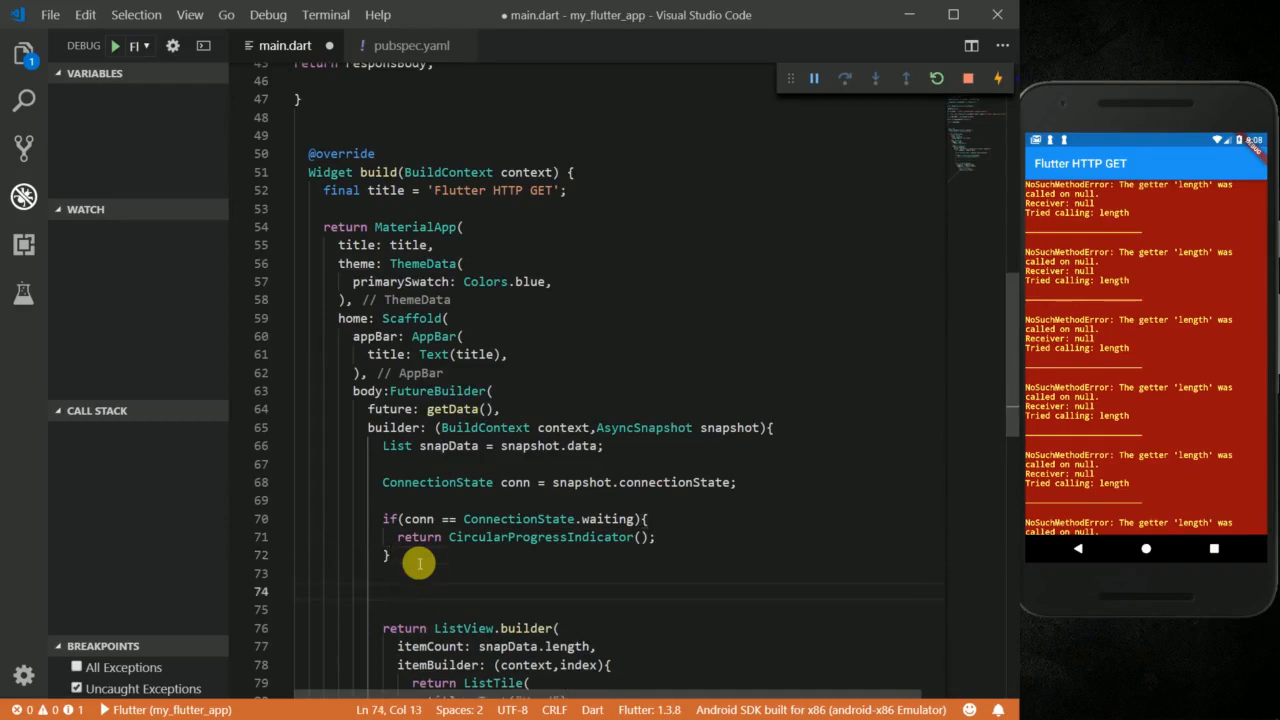
{"action": "type", "text": "if(){"}
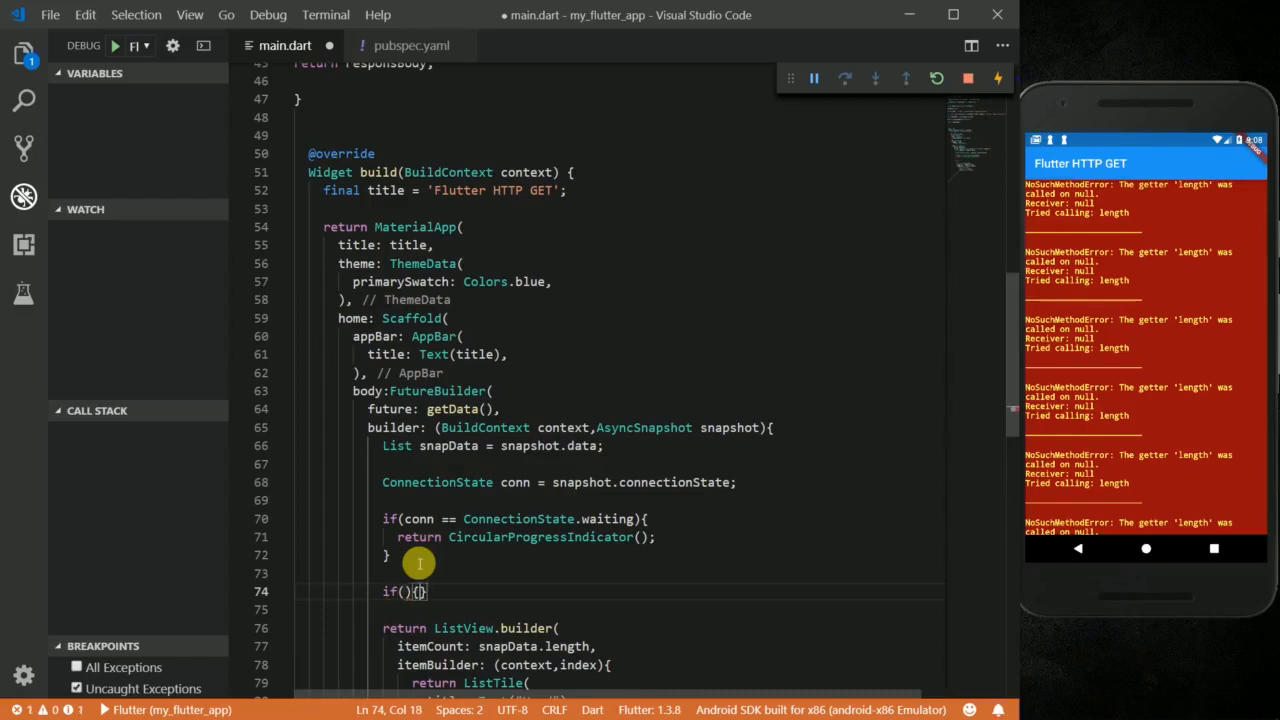
{"action": "type", "text": "snapshot."}
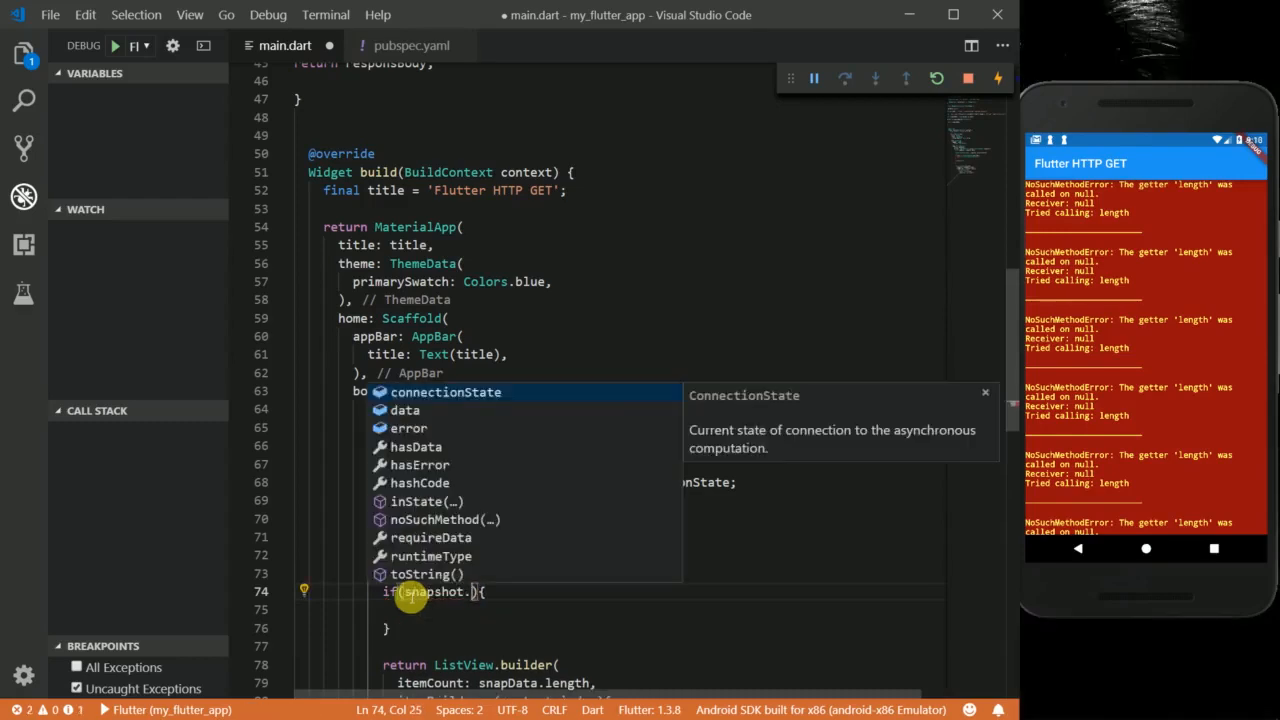
- Begin the snapshot.hasError branch returning a Center with a child
{"action": "type", "text": "hasErro"}
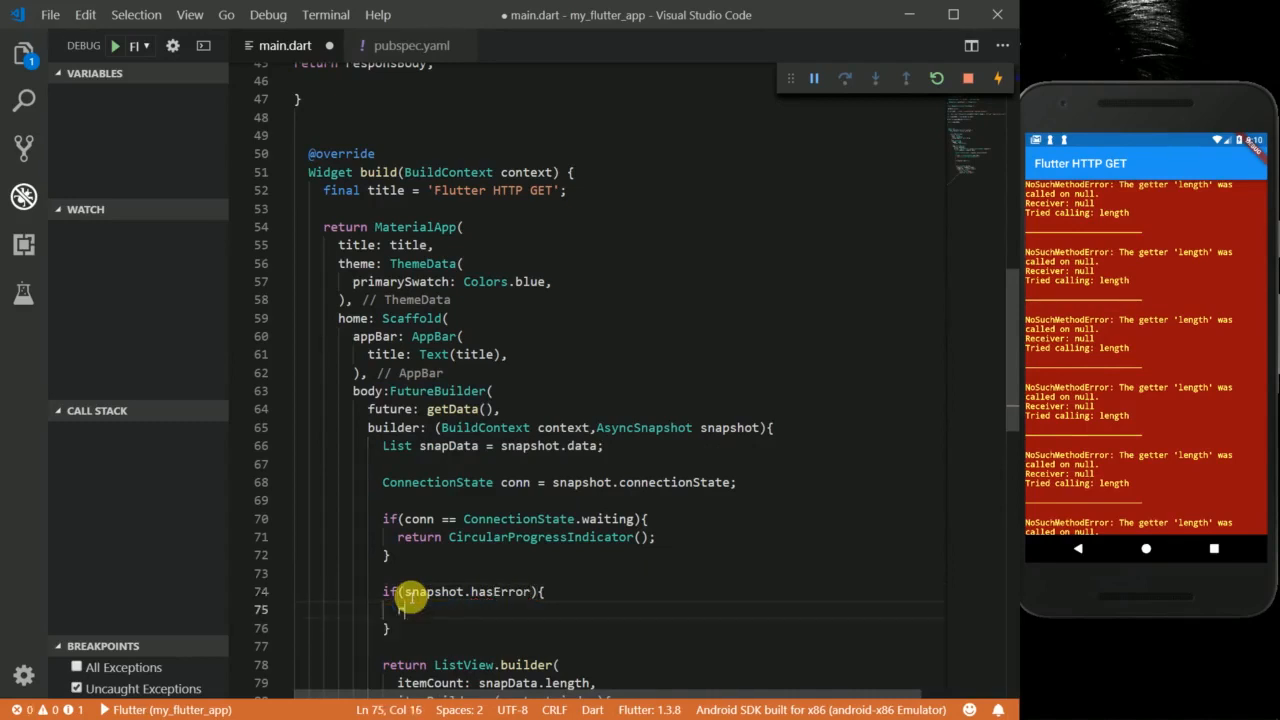
{"action": "type", "text": "return"}
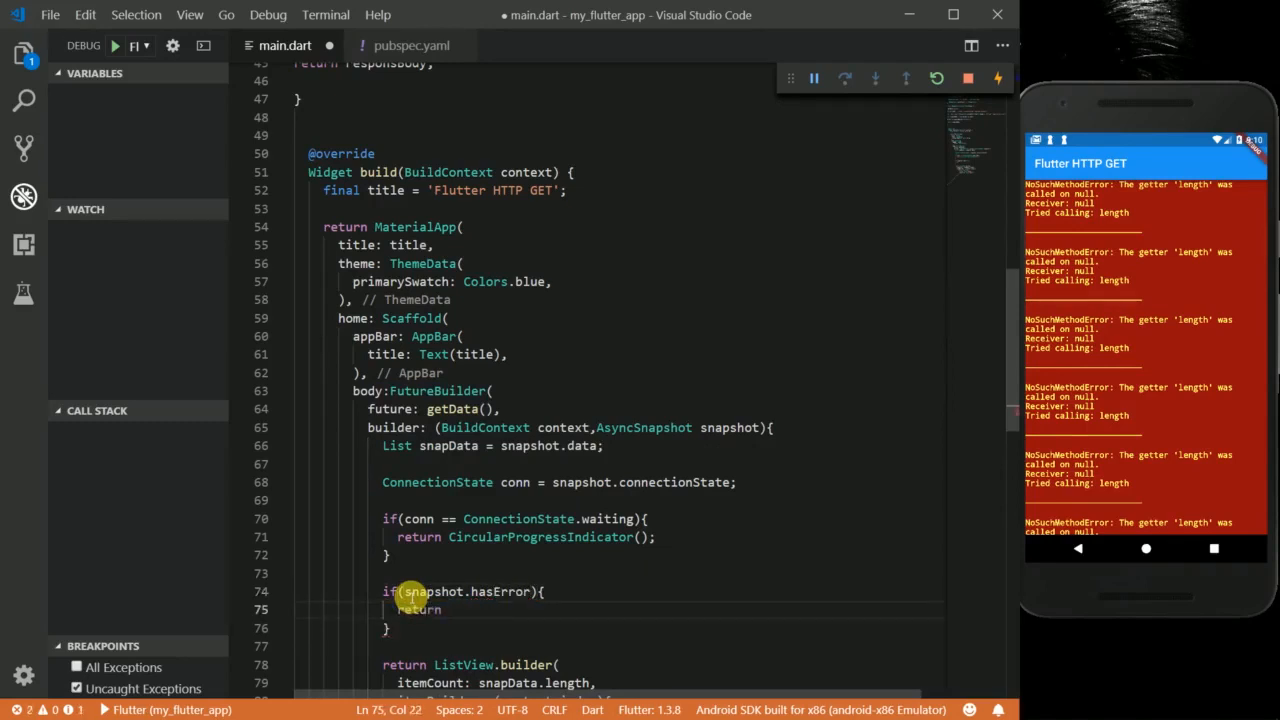
{"action": "type", "text": "Center("}
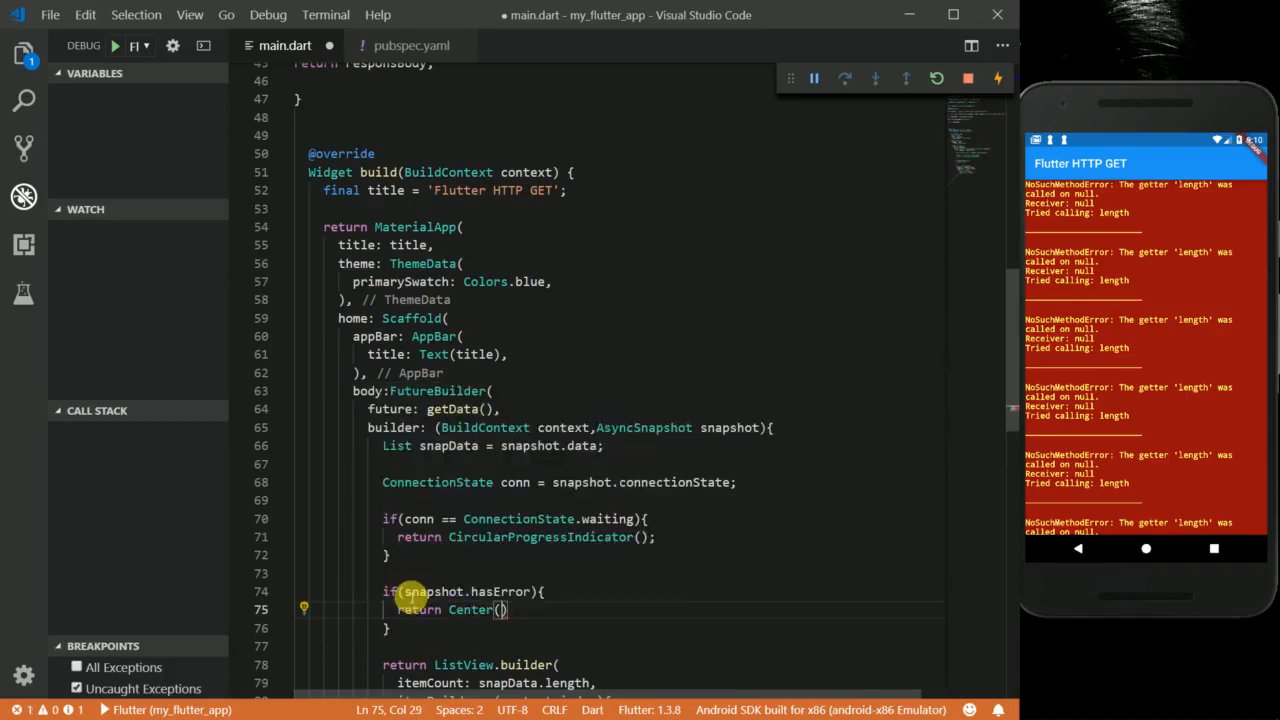
{"action": "type", "text": "child: Text(\"${}\"),"}
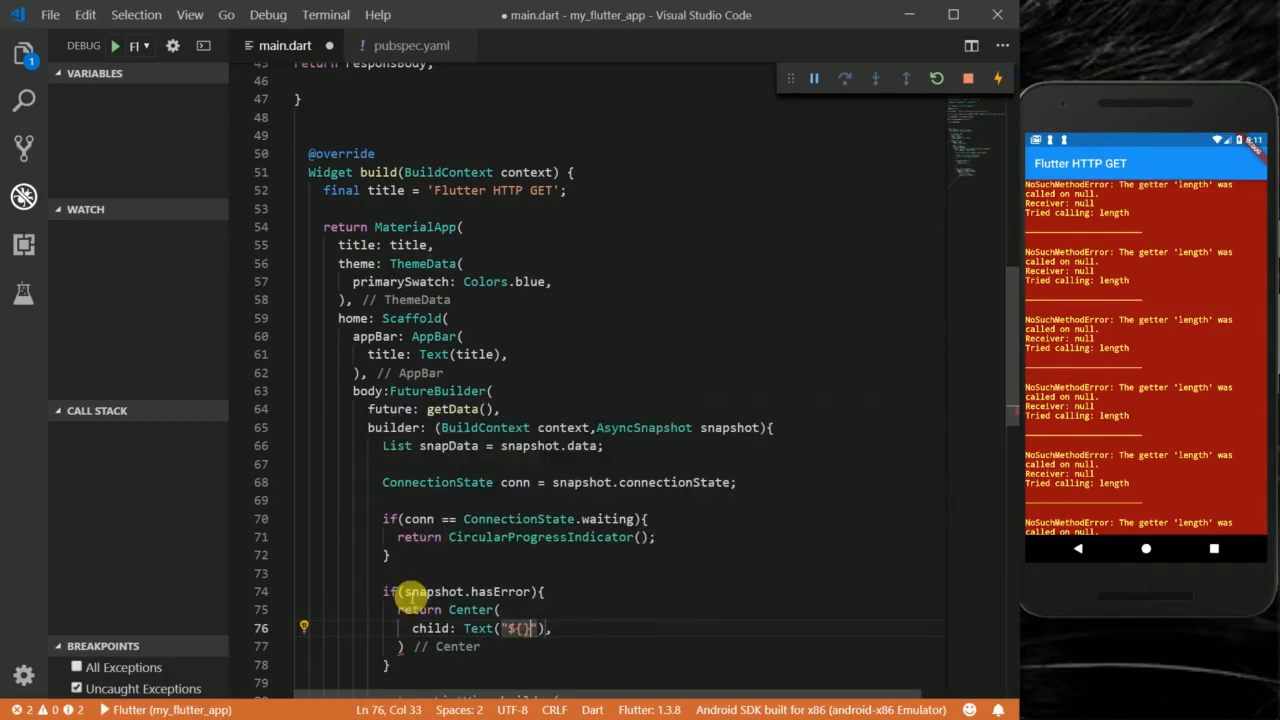
- Make the error branch show Text("Error: ${snapshot.error}")
{"action": "type", "text": "Error"}
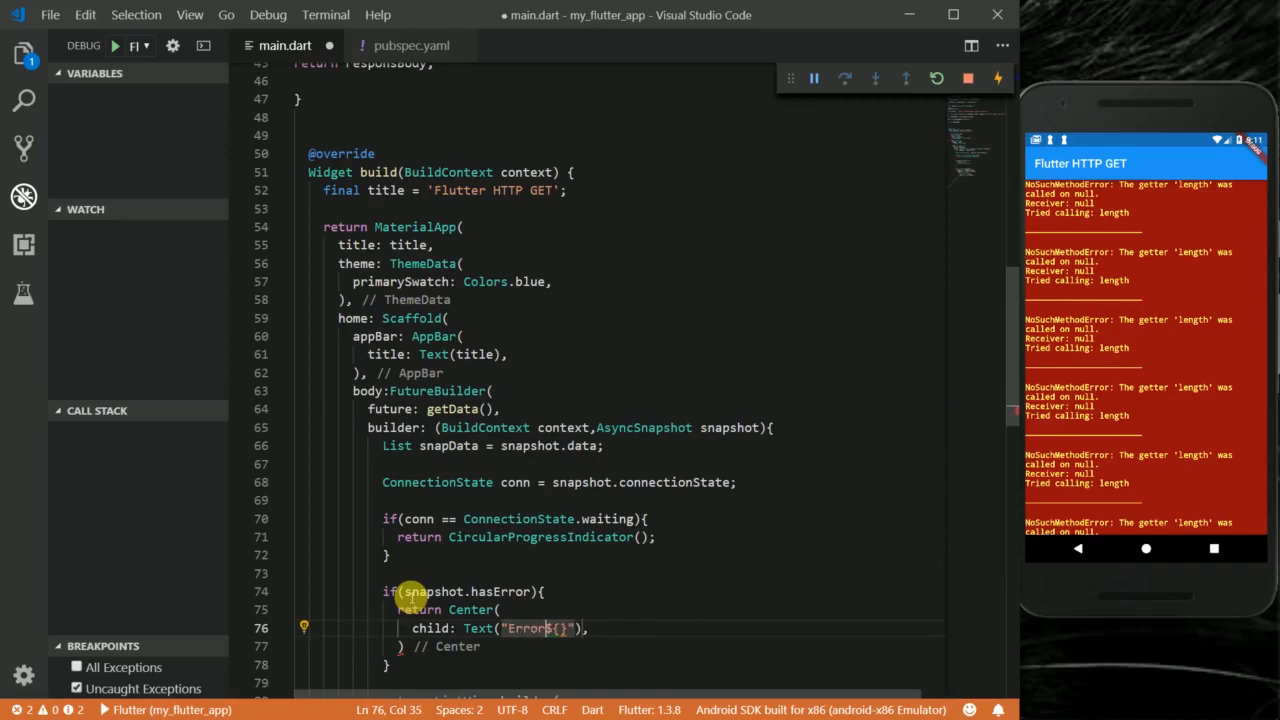
{"action": "type", "text": ":"}
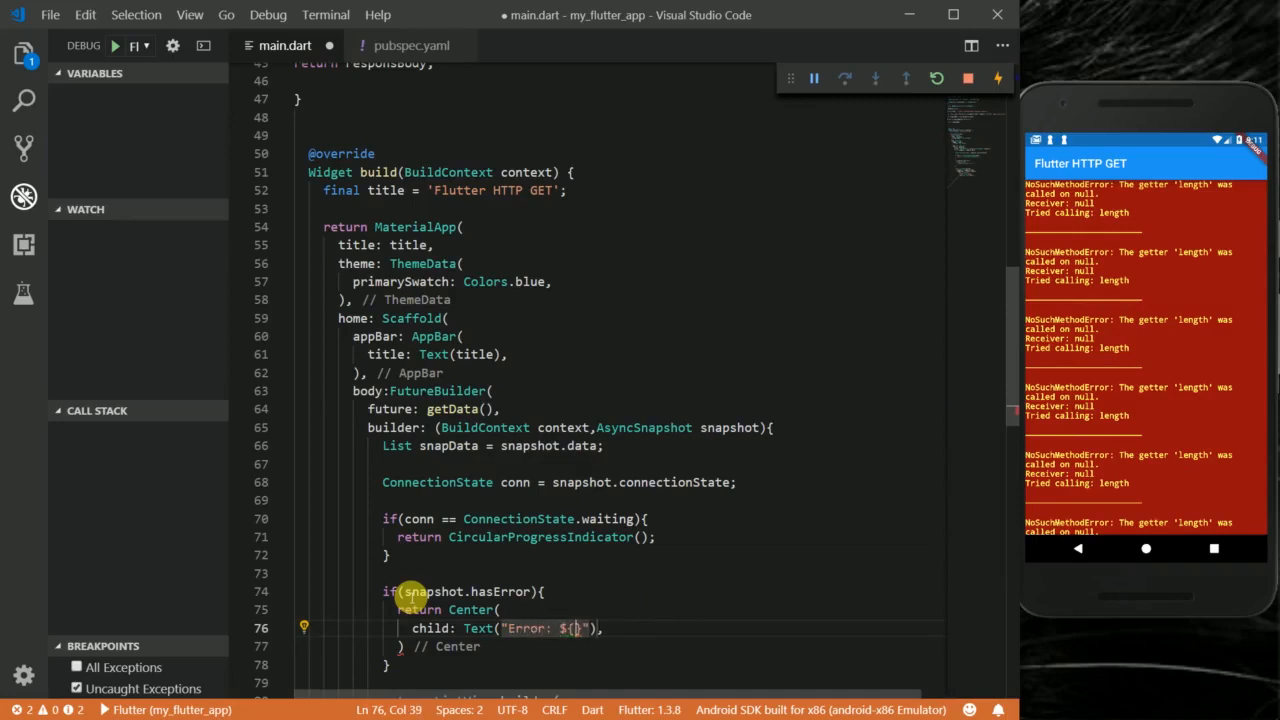
{"action": "type", "text": "snapshot"}
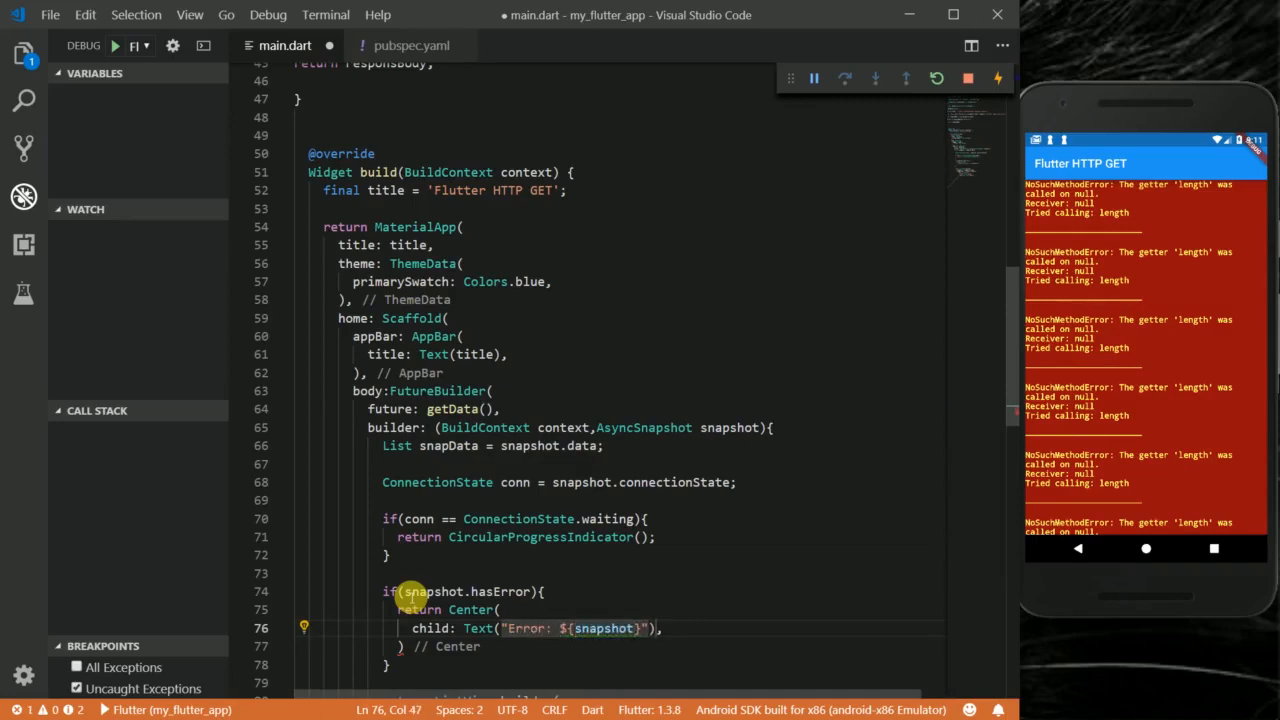
{"action": "type", "text": ".error"}
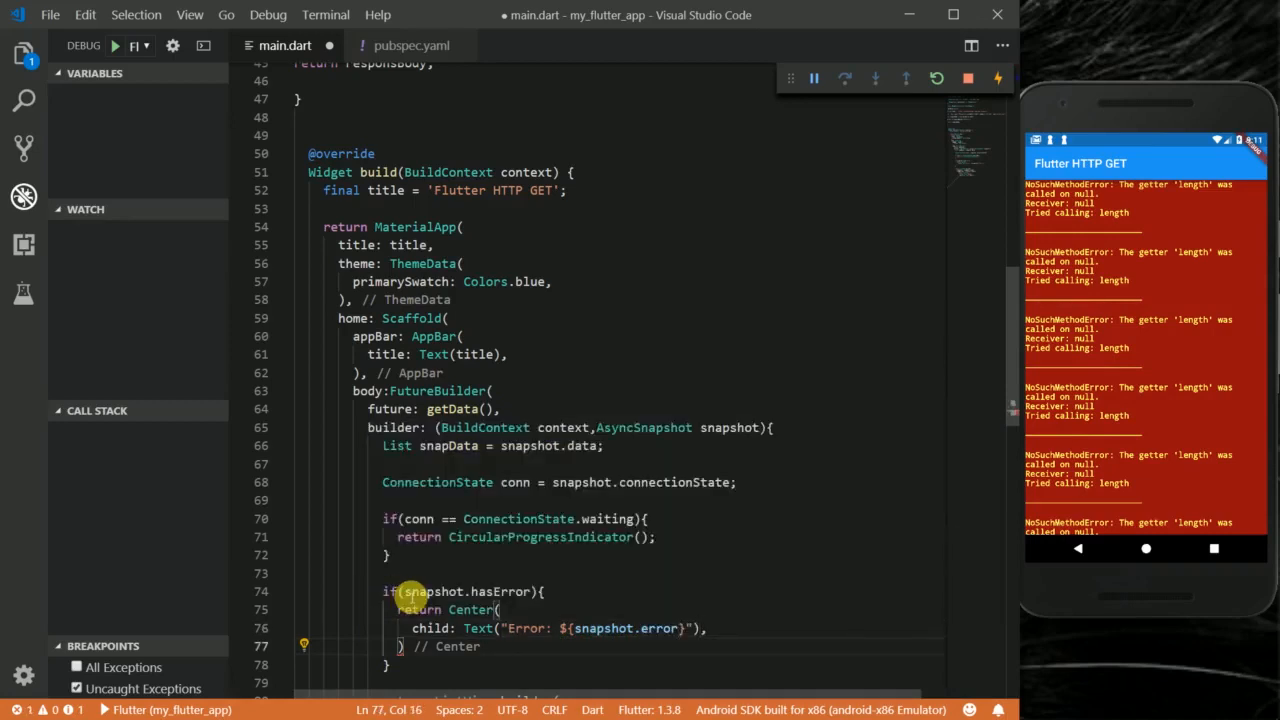
{"action": "left_click", "coordinate": [454, 536]}
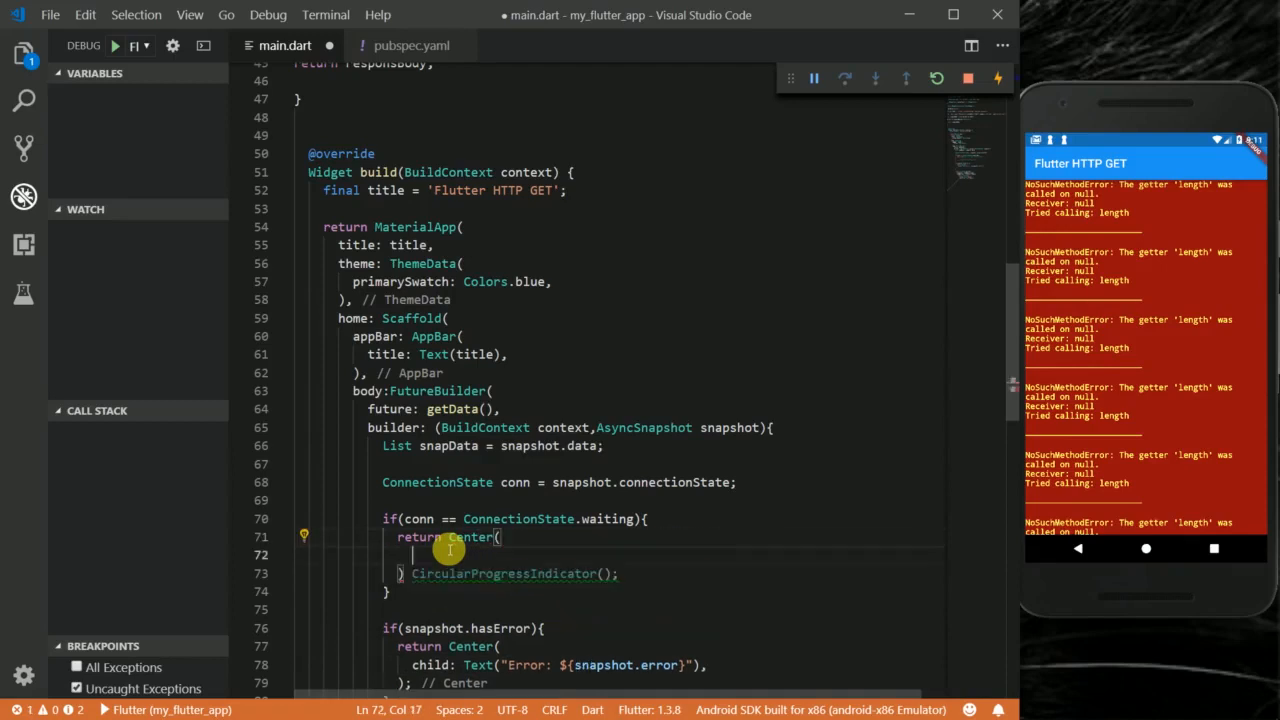
- Wrap the waiting return in Center(child: CircularProgressIndicator()) and hot reload
{"action": "type", "text": "child: ,"}
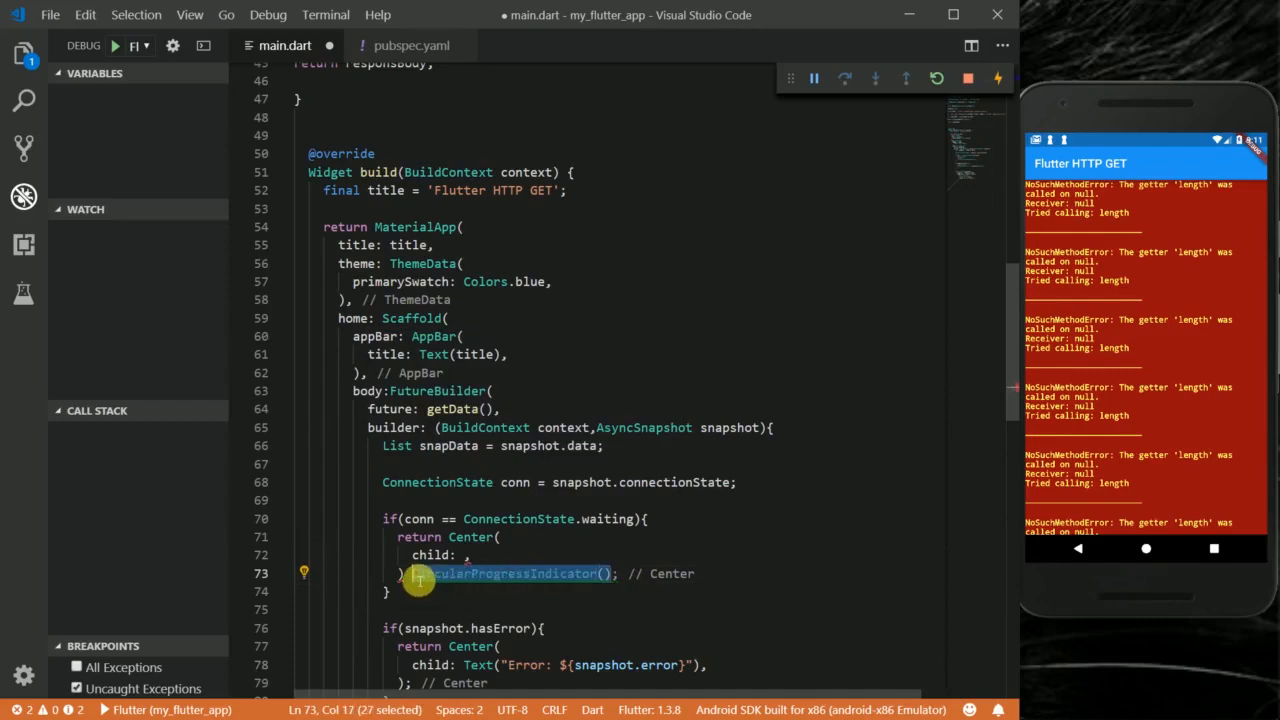
{"action": "key", "text": "Delete"}
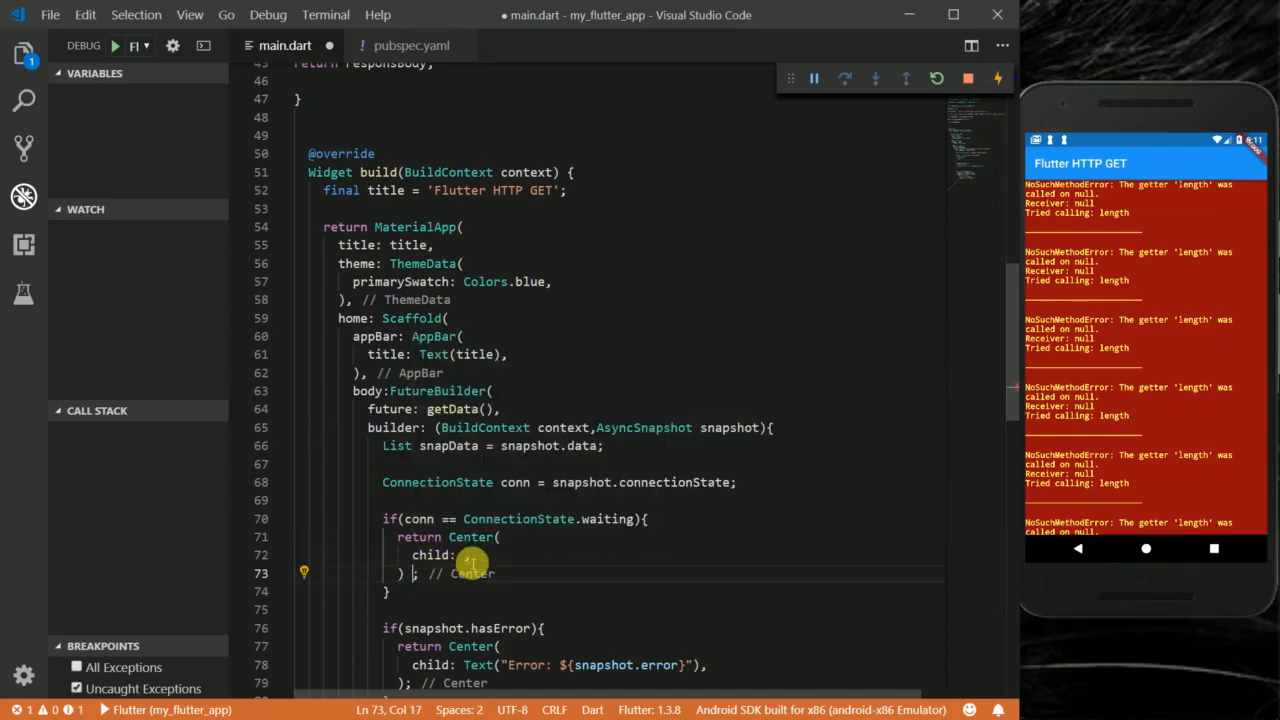
{"action": "type", "text": "CircularProgressIndicator(),"}
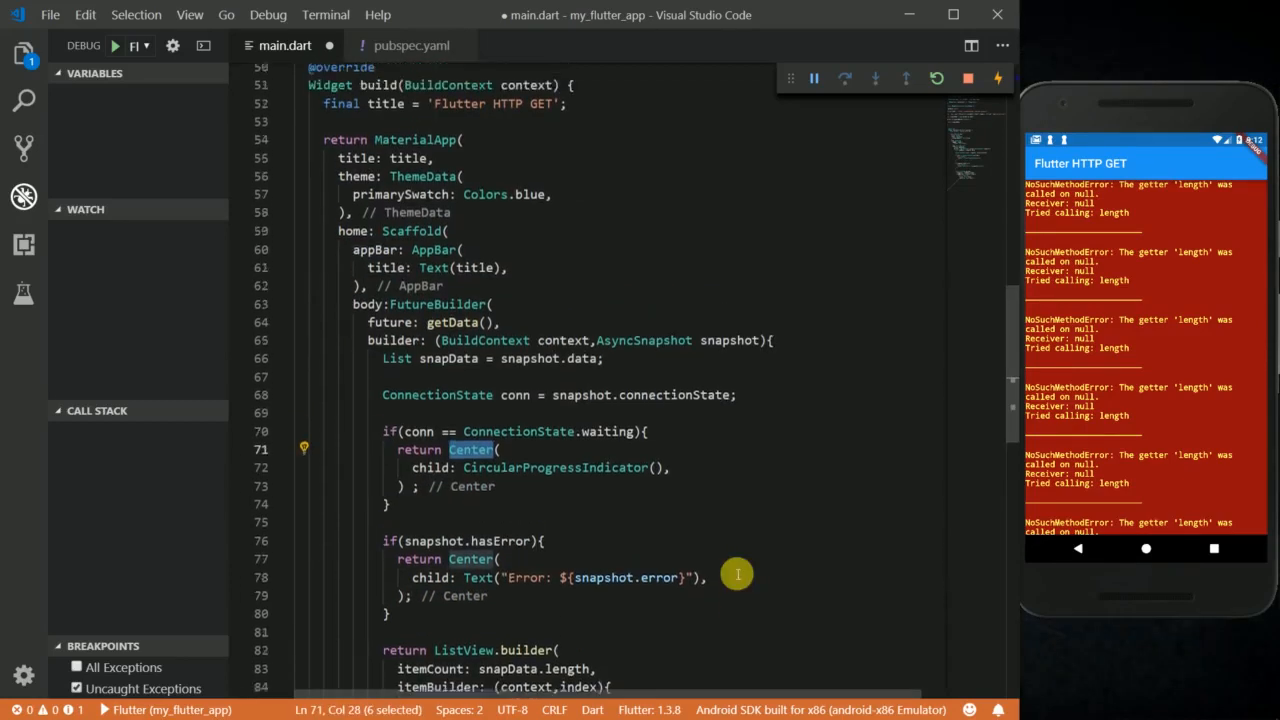
{"action": "scroll", "scroll_direction": "up", "scroll_amount": 3}
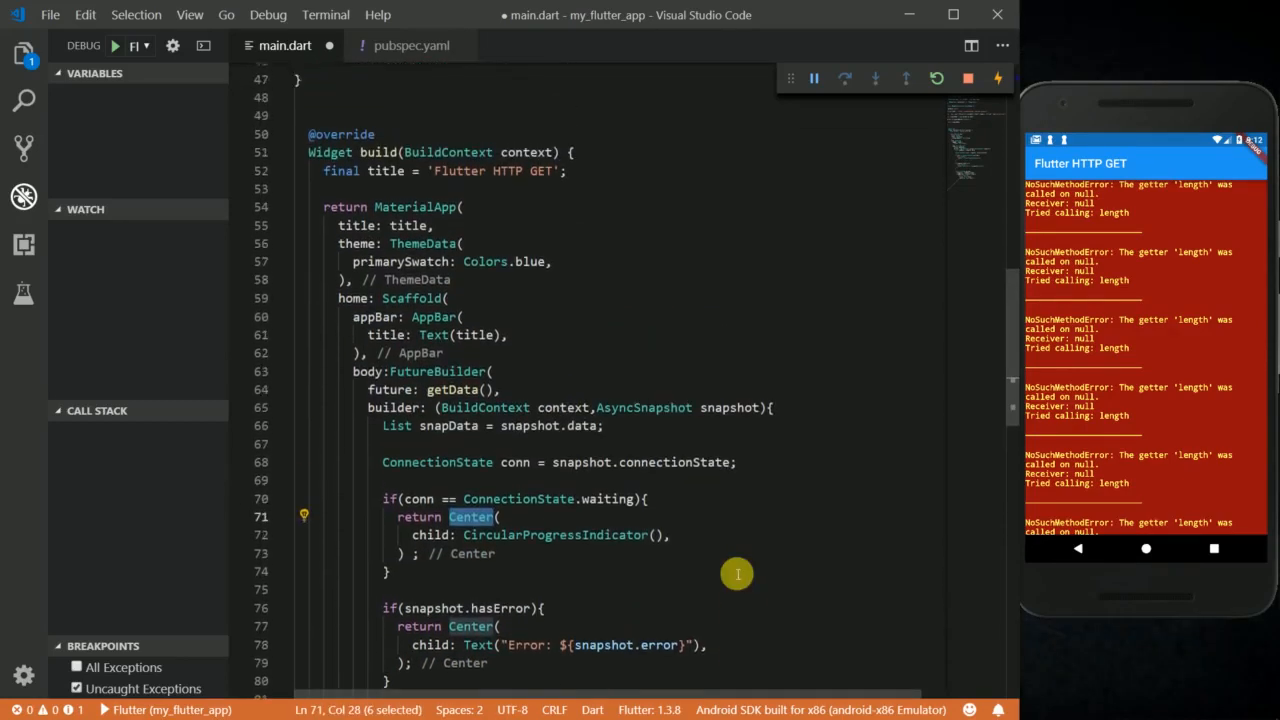
{"action": "left_click", "coordinate": [936, 78]}
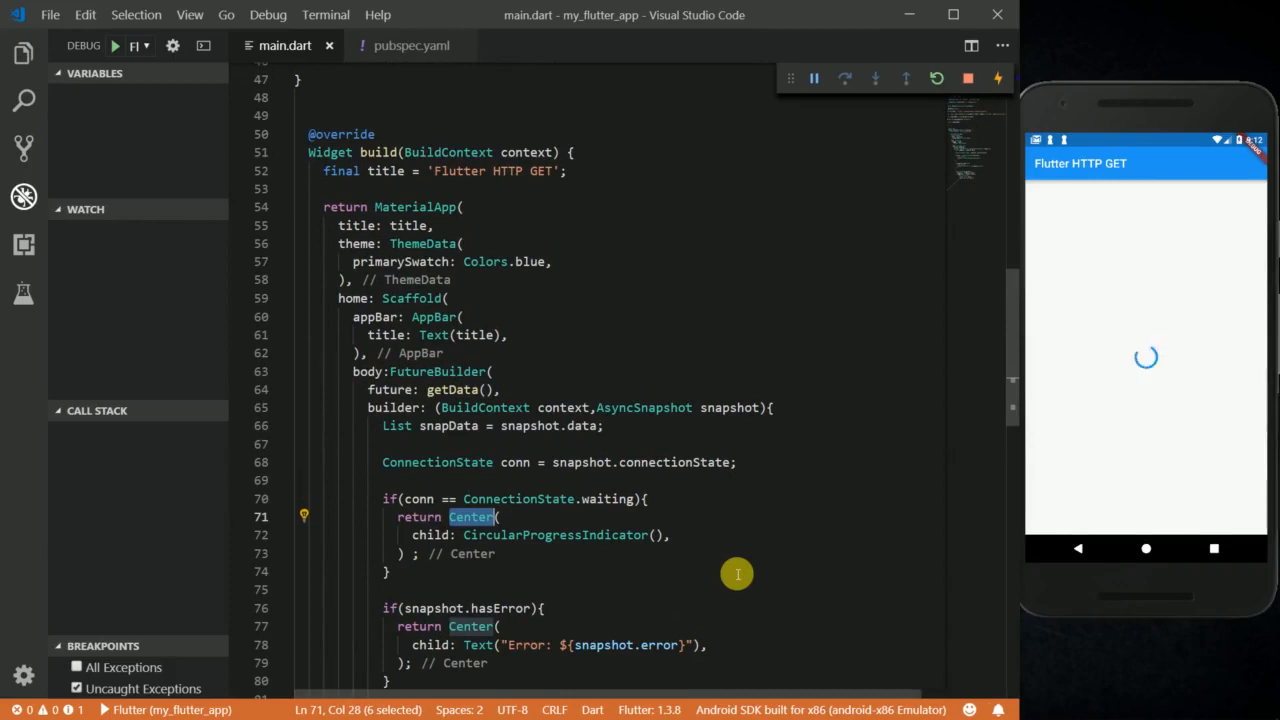
{"action": "mouse_move", "coordinate": [1200, 312]}
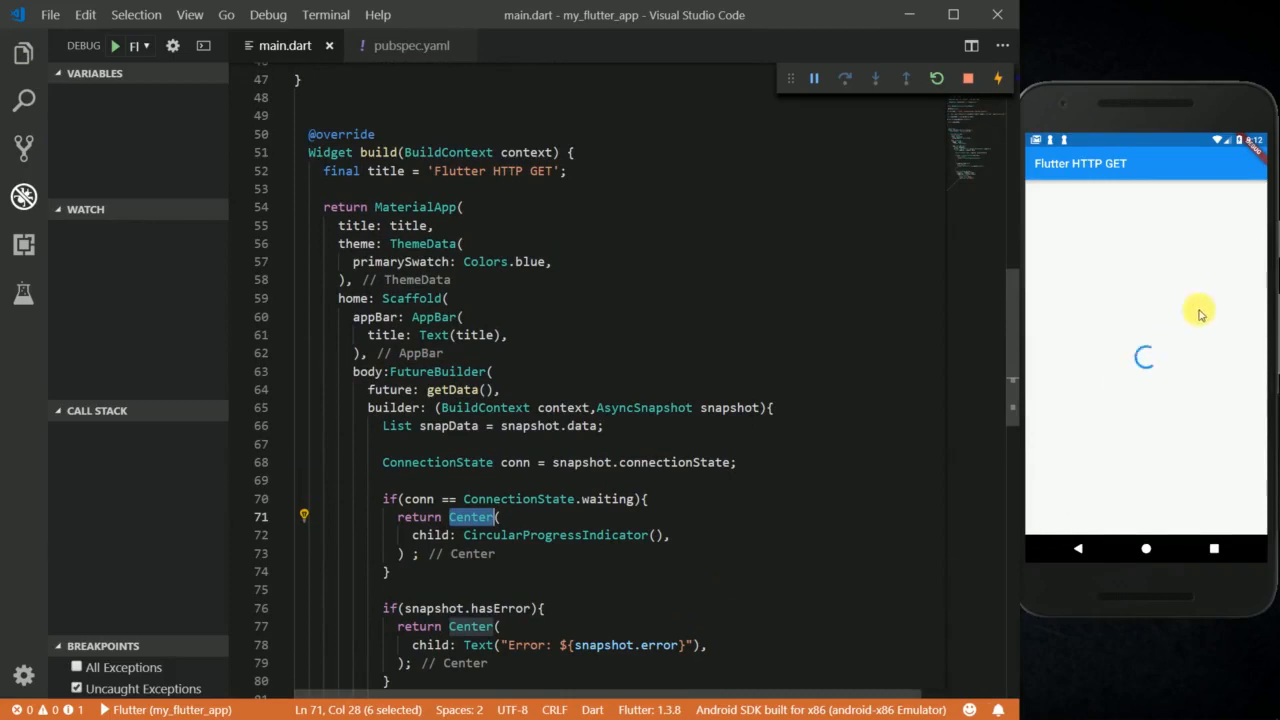
{"action": "mouse_move", "coordinate": [1156, 336]}
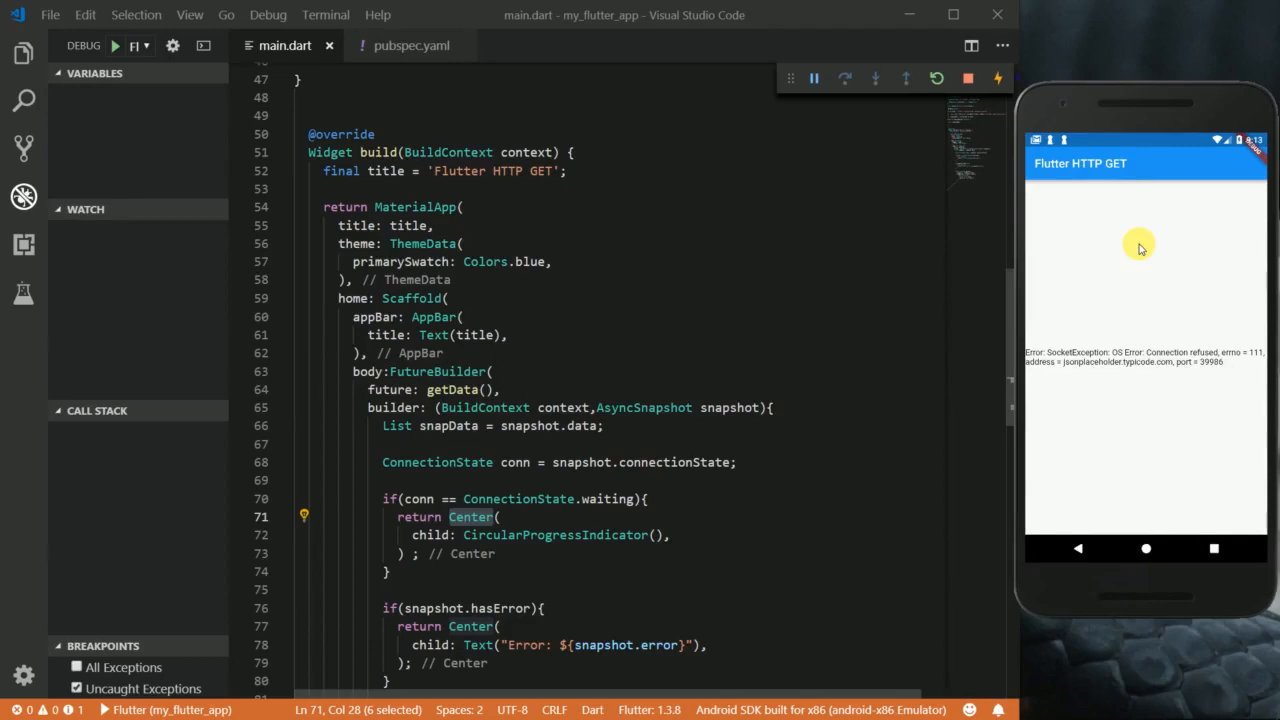
{"action": "mouse_move", "coordinate": [1108, 400]}
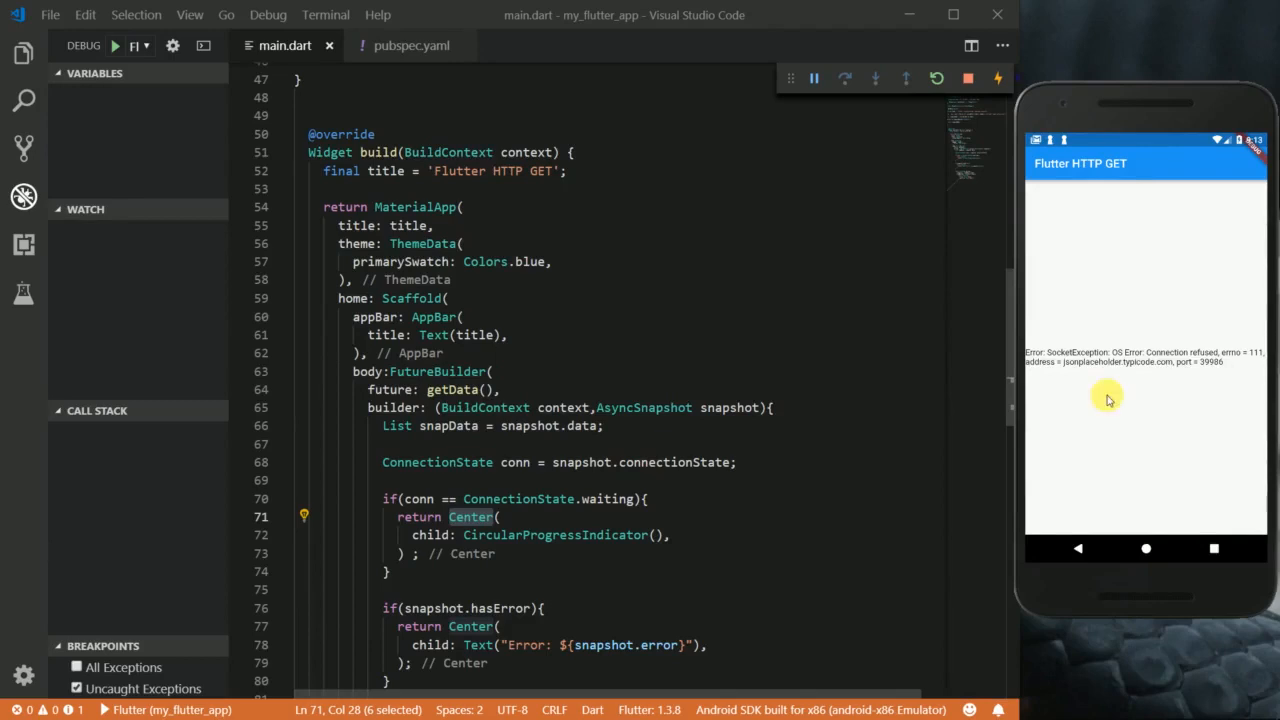
{"action": "mouse_move", "coordinate": [1058, 372]}
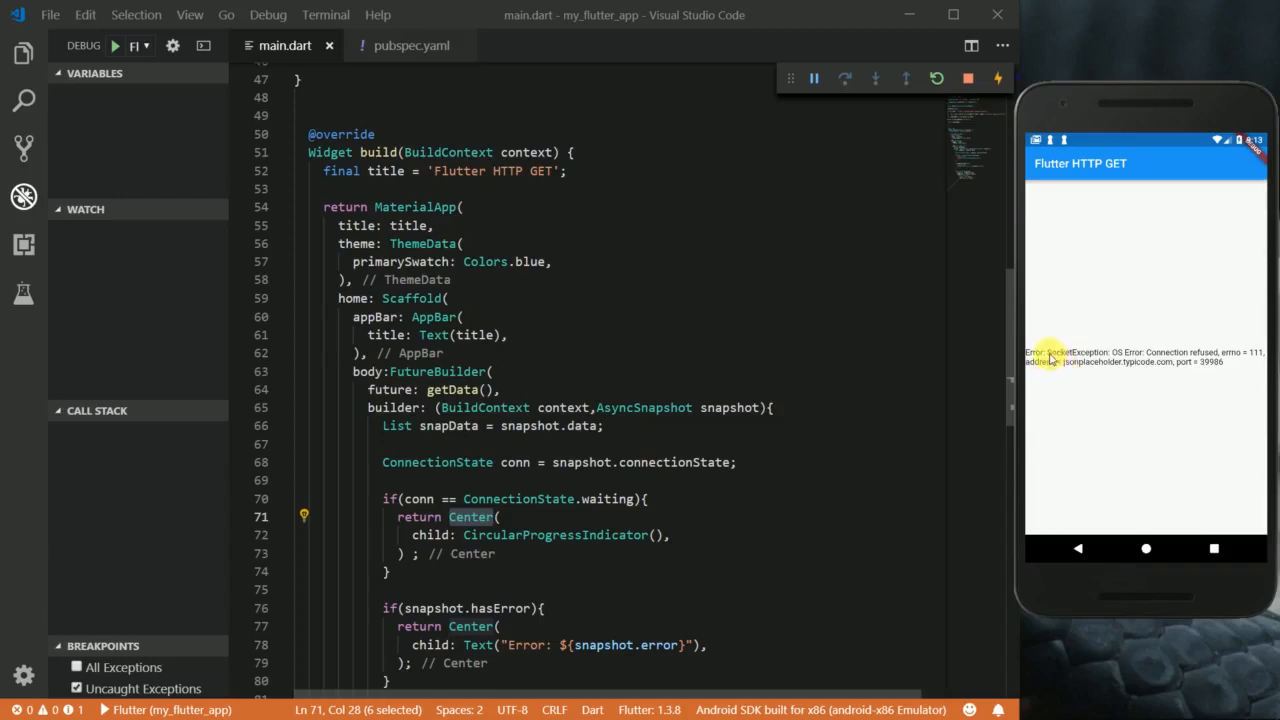
{"action": "mouse_move", "coordinate": [1144, 420]}
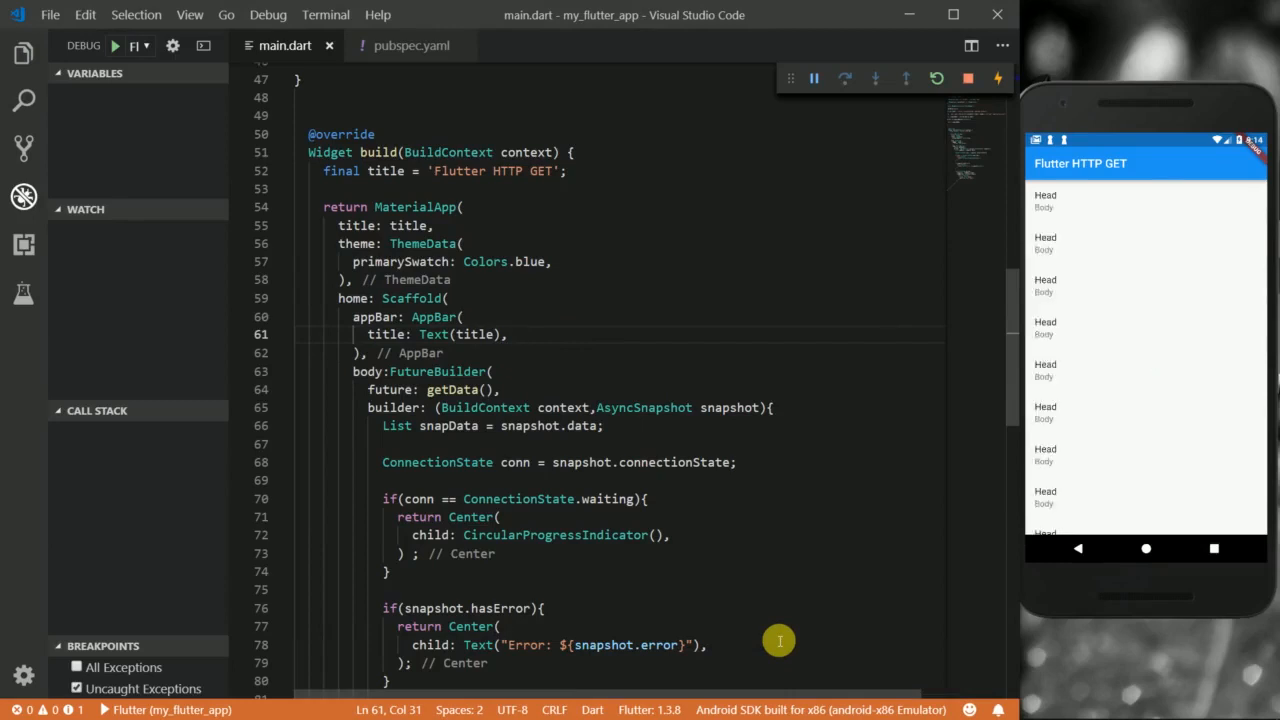
{"action": "mouse_move", "coordinate": [1160, 408]}
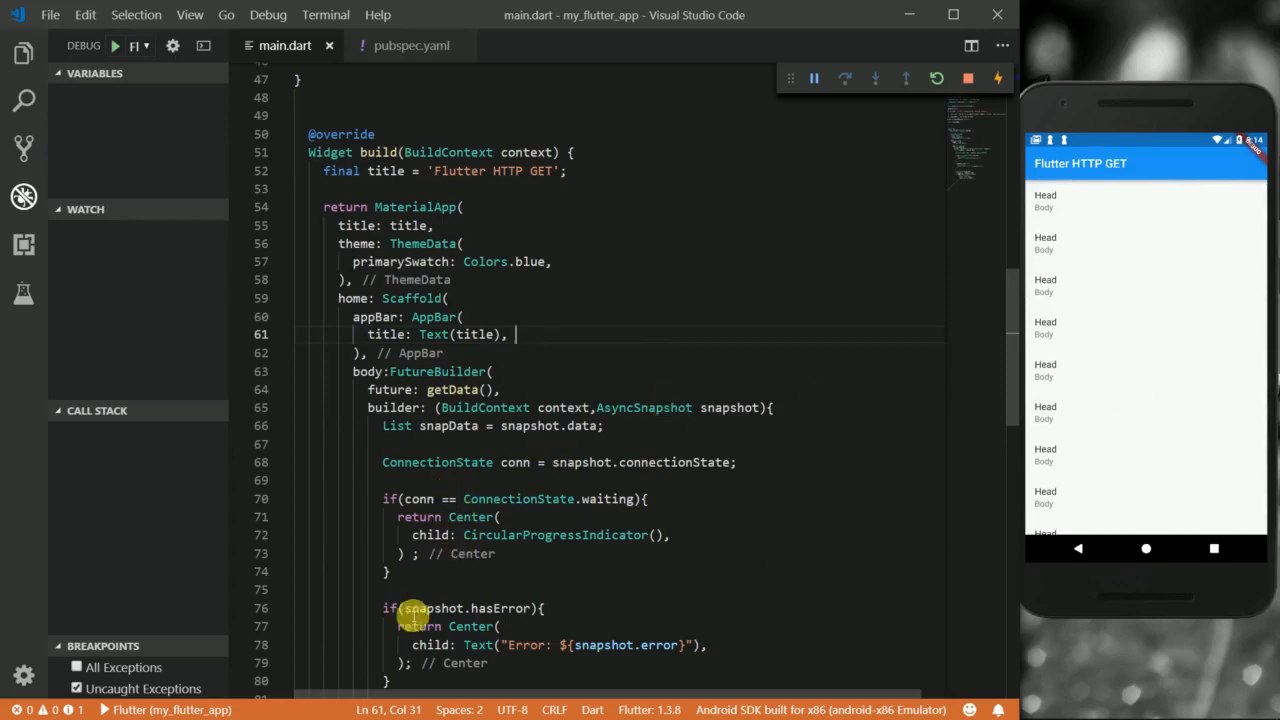
{"action": "scroll", "scroll_direction": "down", "scroll_amount": 3}
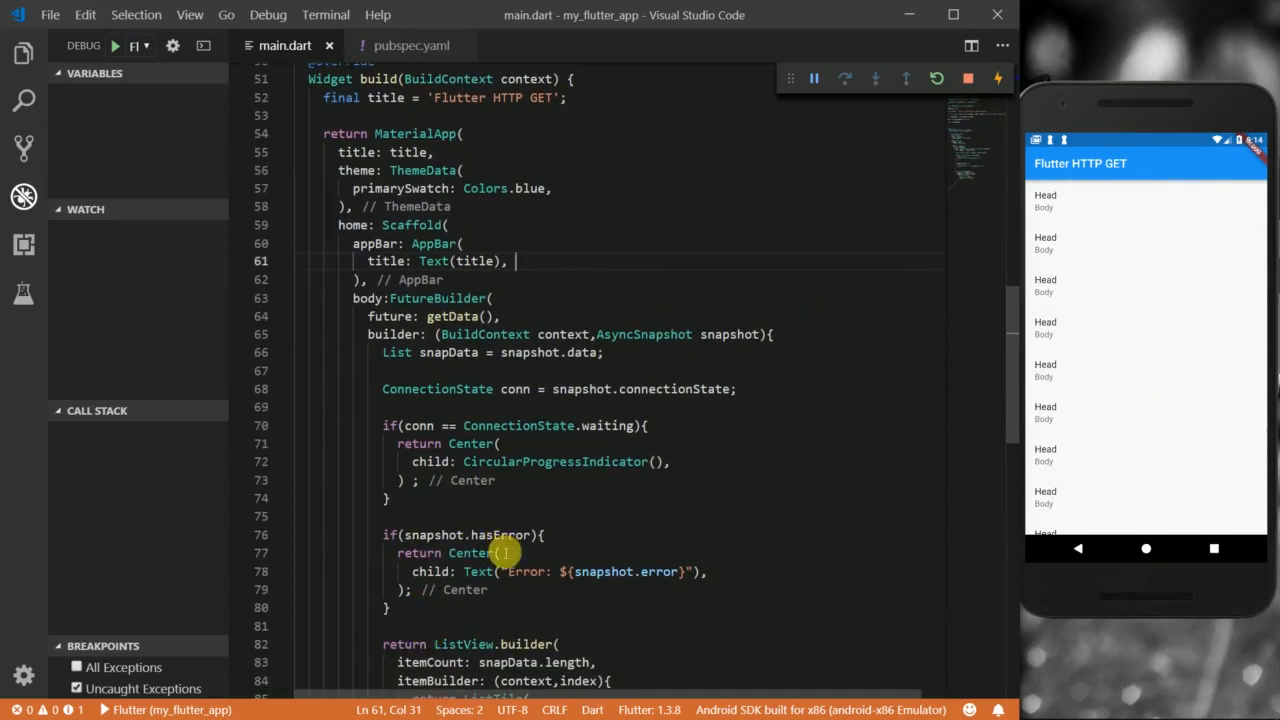
{"action": "mouse_move", "coordinate": [412, 508]}
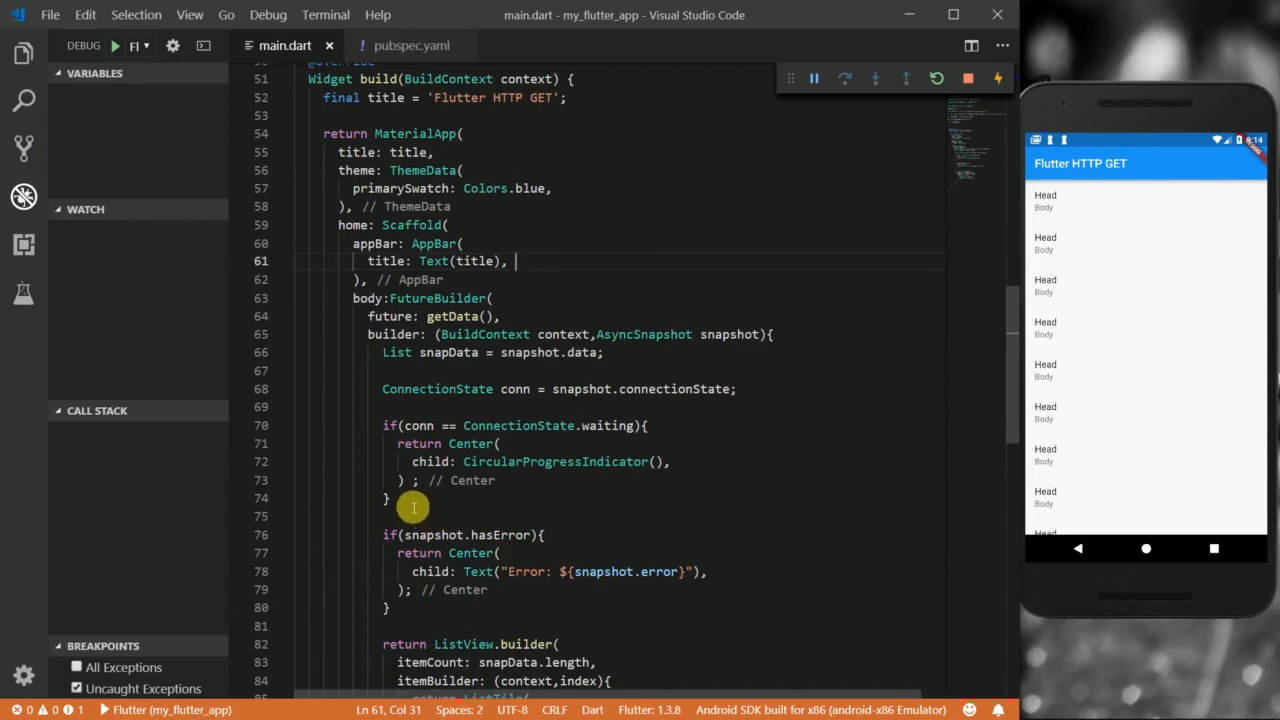
{"action": "mouse_move", "coordinate": [318, 424]}
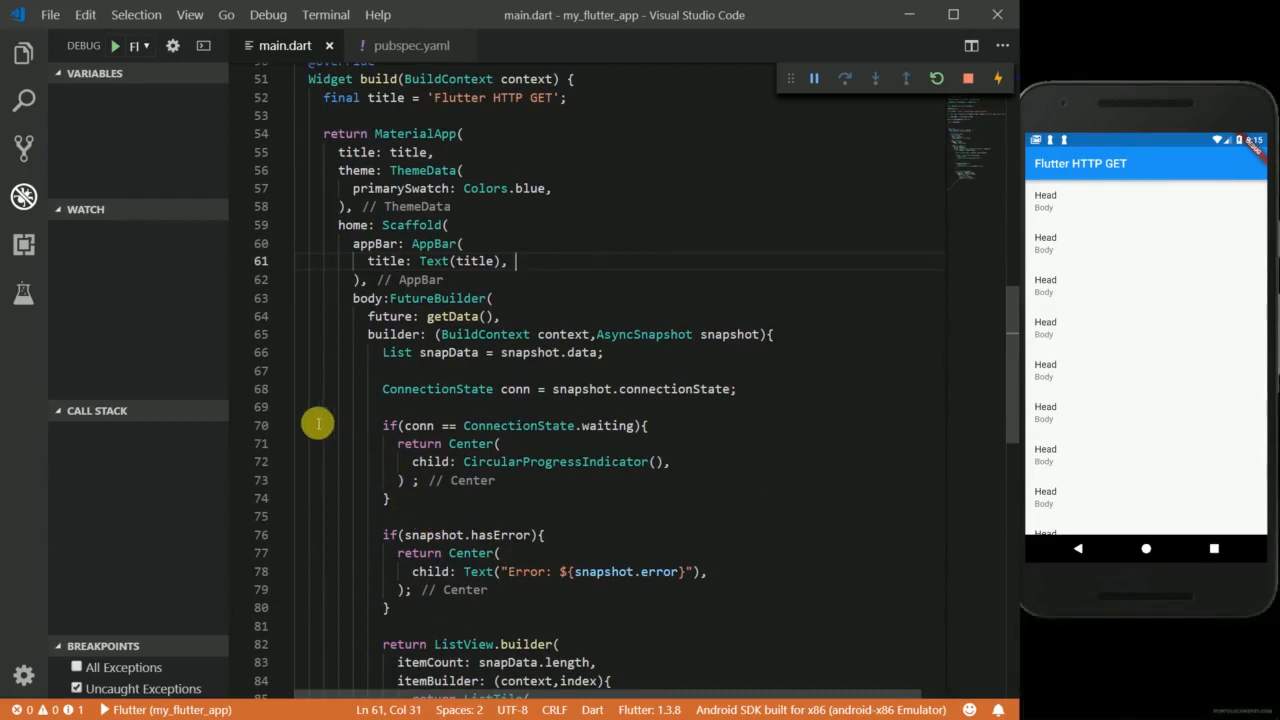
{"action": "scroll", "scroll_direction": "down", "scroll_amount": 3}
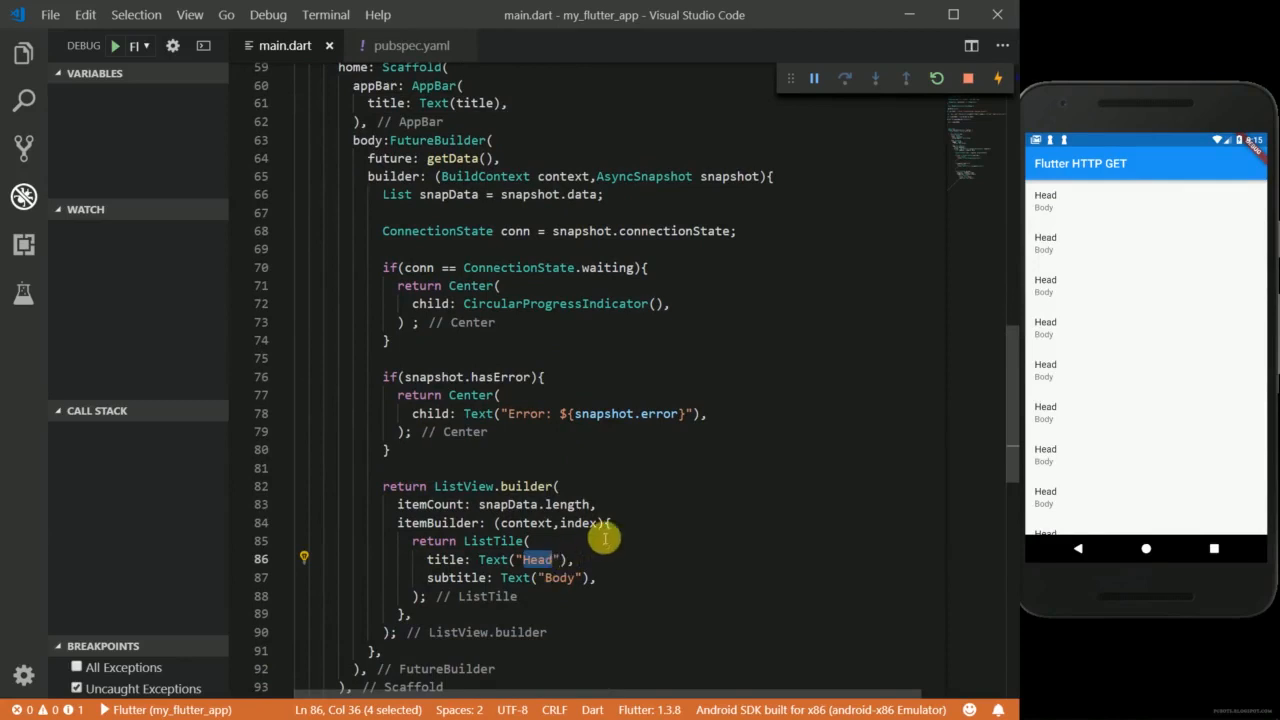
{"action": "mouse_move", "coordinate": [576, 444]}
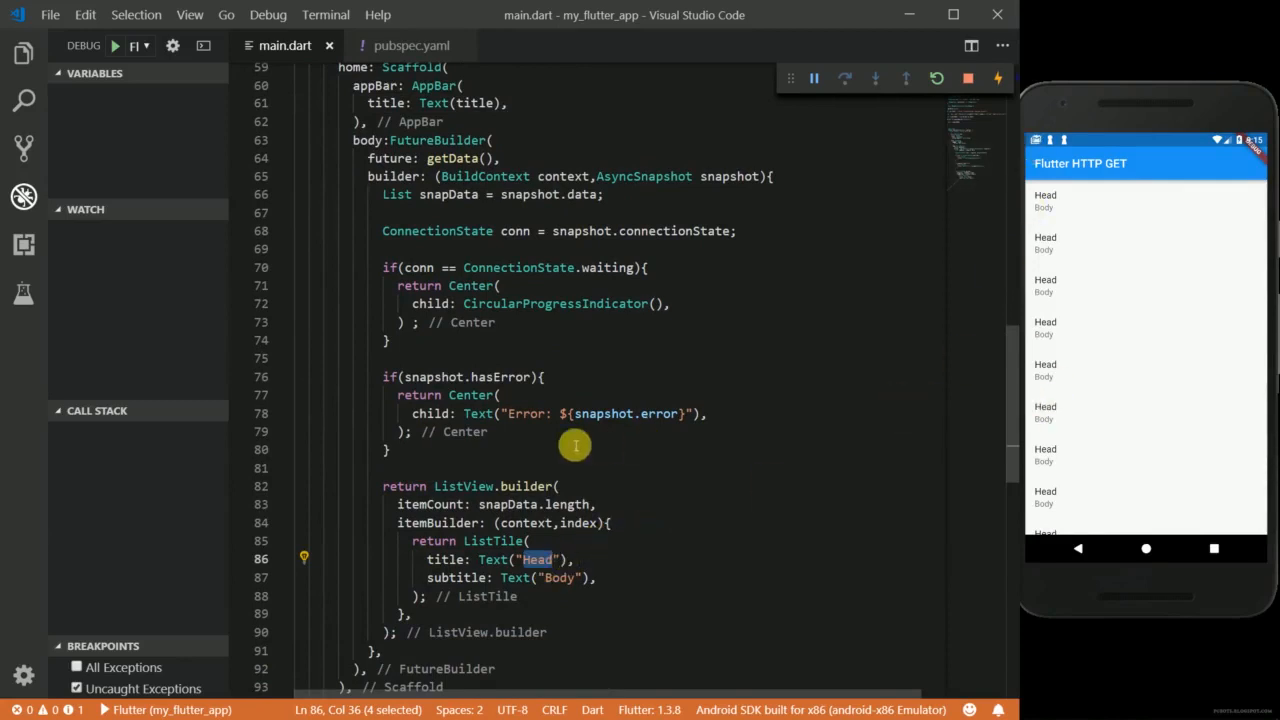
{"action": "scroll", "scroll_direction": "up", "scroll_amount": 3}
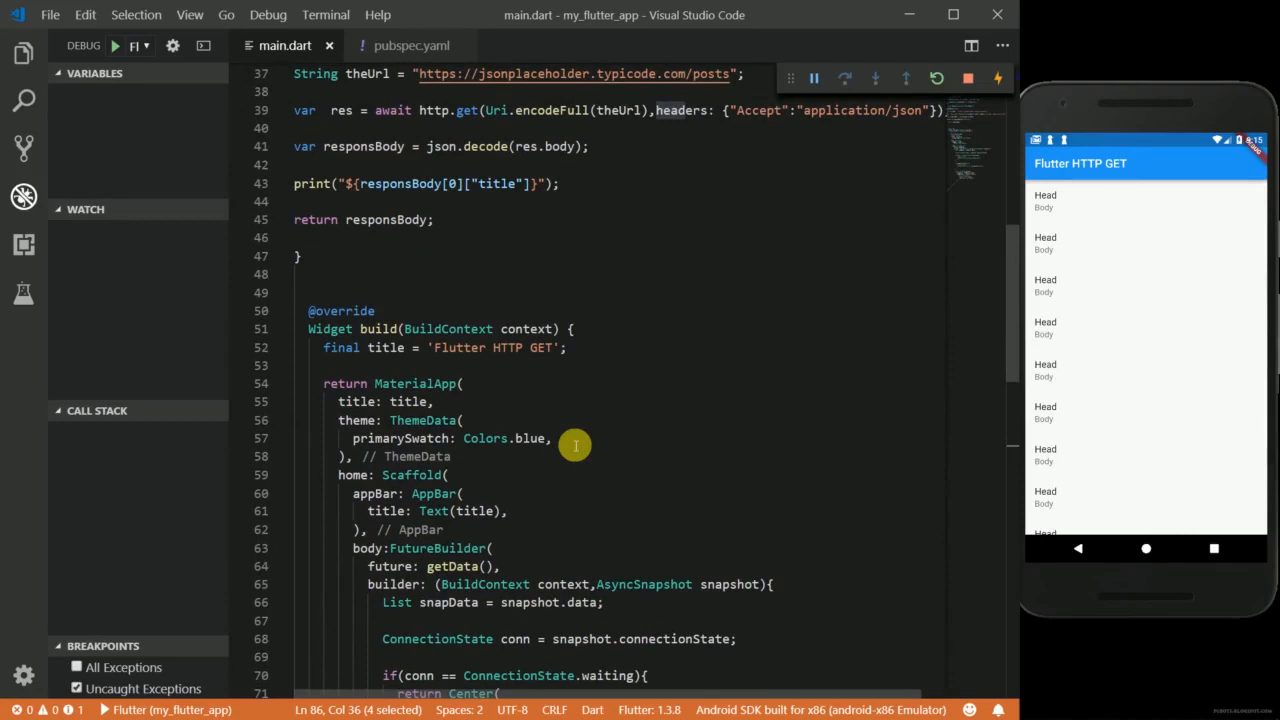
- Replace the Head title with Text("${snapshot.data[index]["title"]}") and select the Body placeholder
{"action": "scroll", "scroll_direction": "down", "scroll_amount": 3}
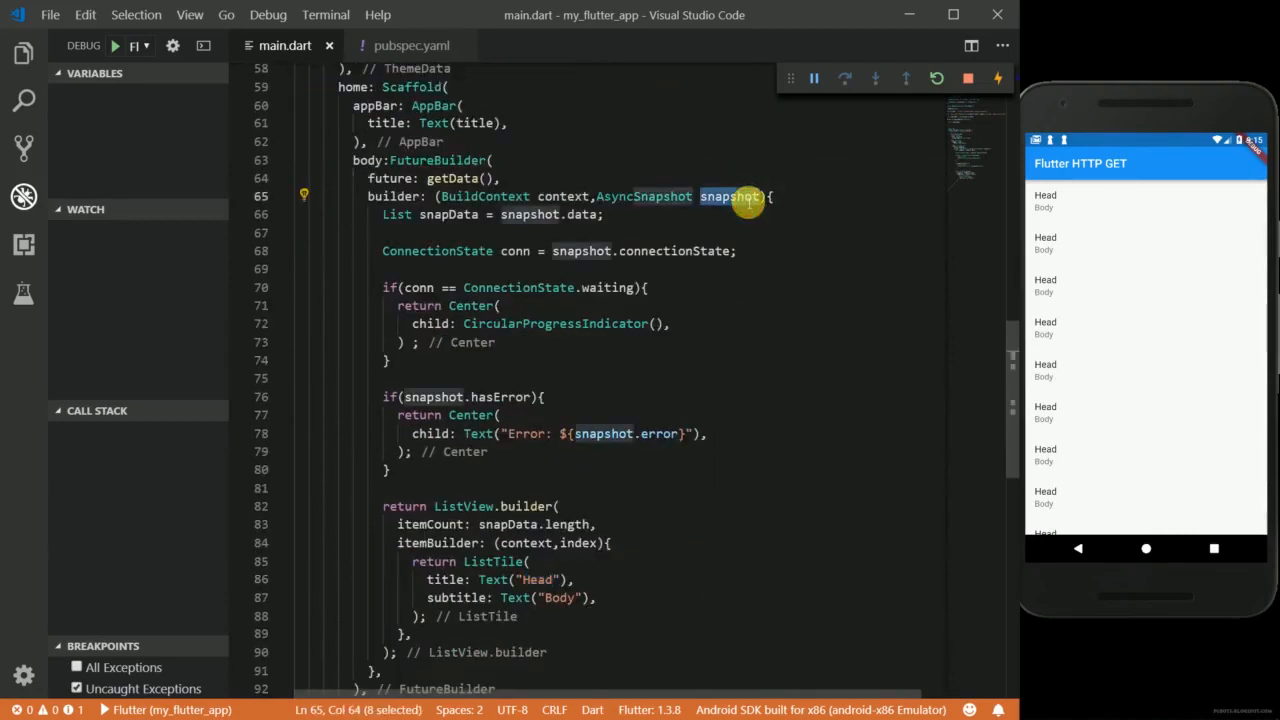
{"action": "mouse_move", "coordinate": [528, 596]}
{"action": "type", "text": "${"}
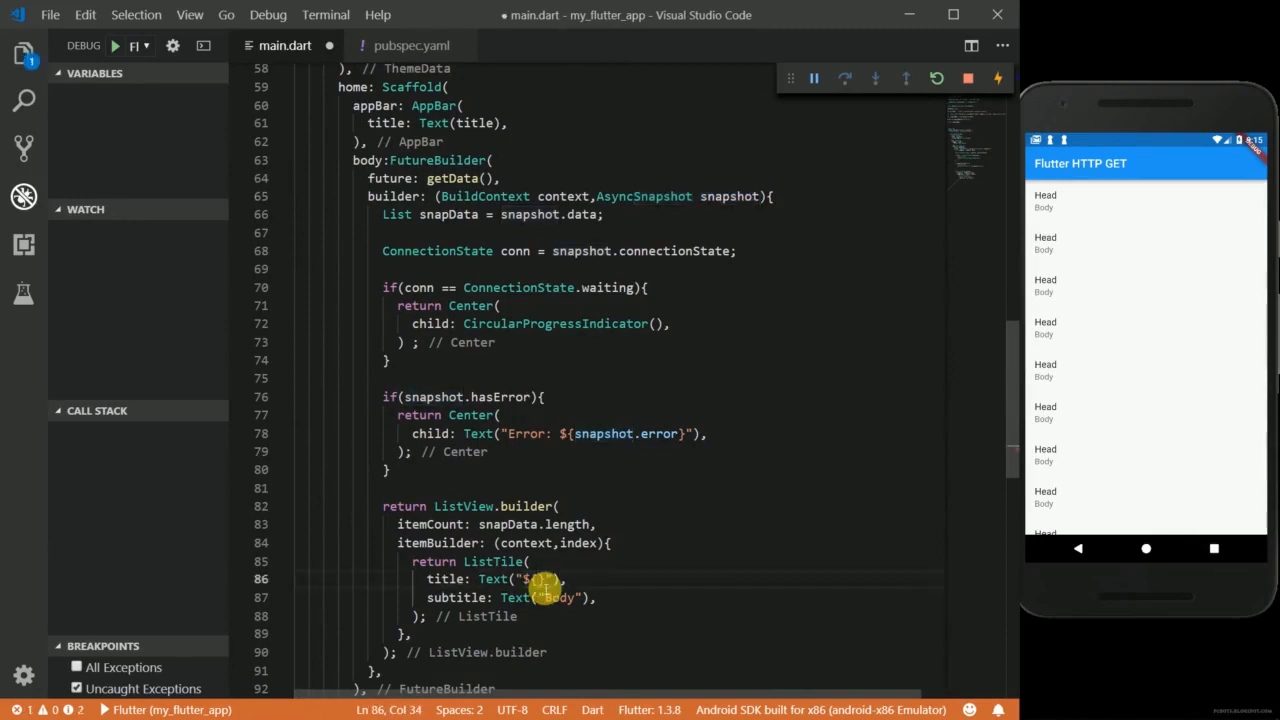
{"action": "type", "text": "snapshot"}
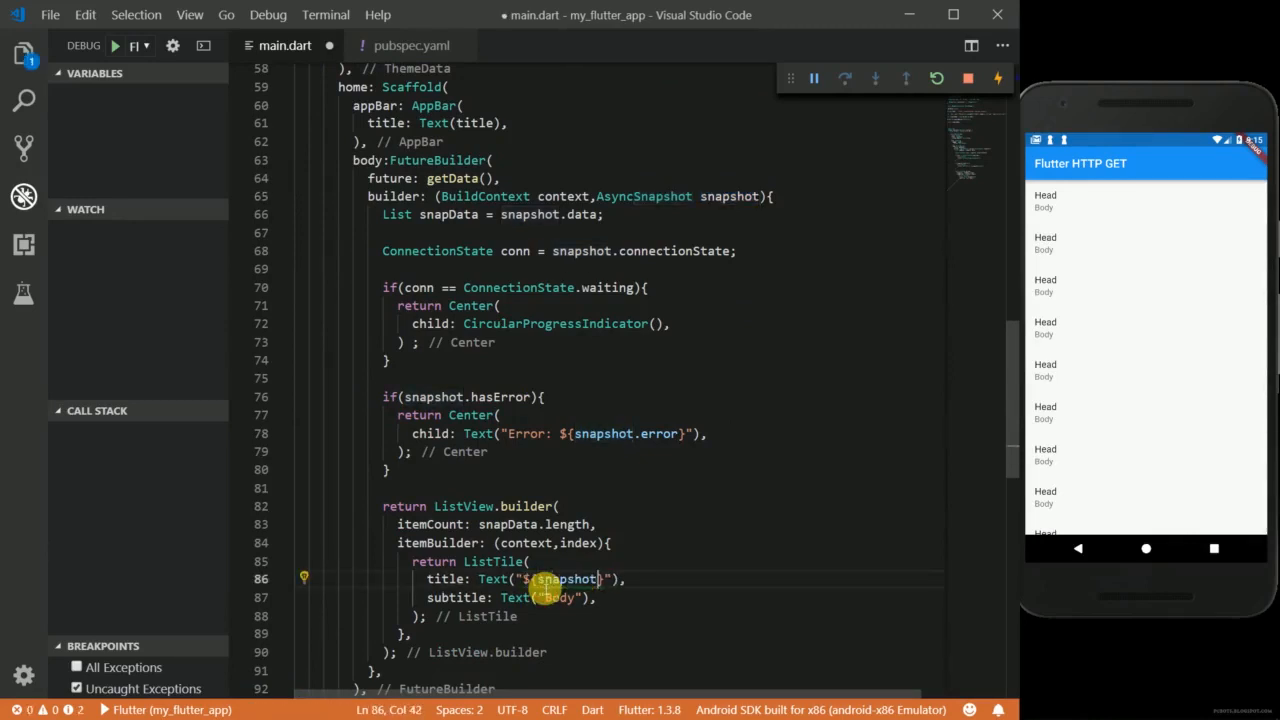
{"action": "type", "text": ".data["}
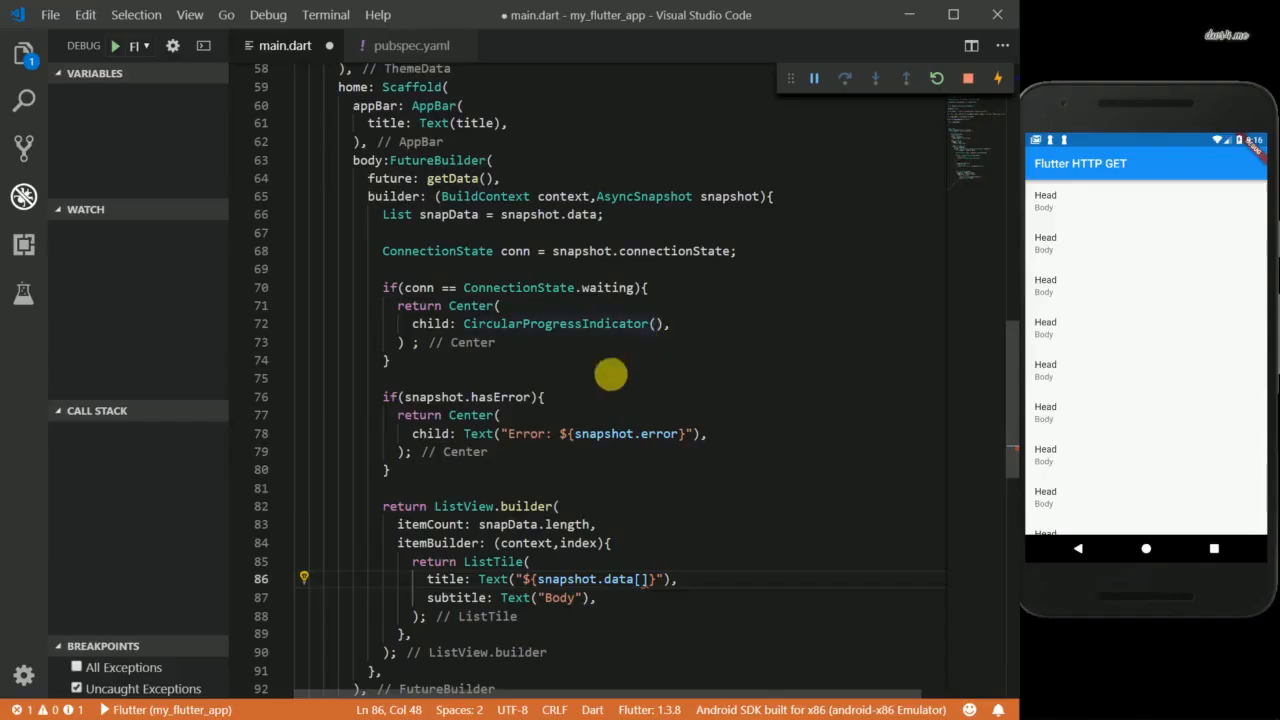
{"action": "mouse_move", "coordinate": [672, 602]}
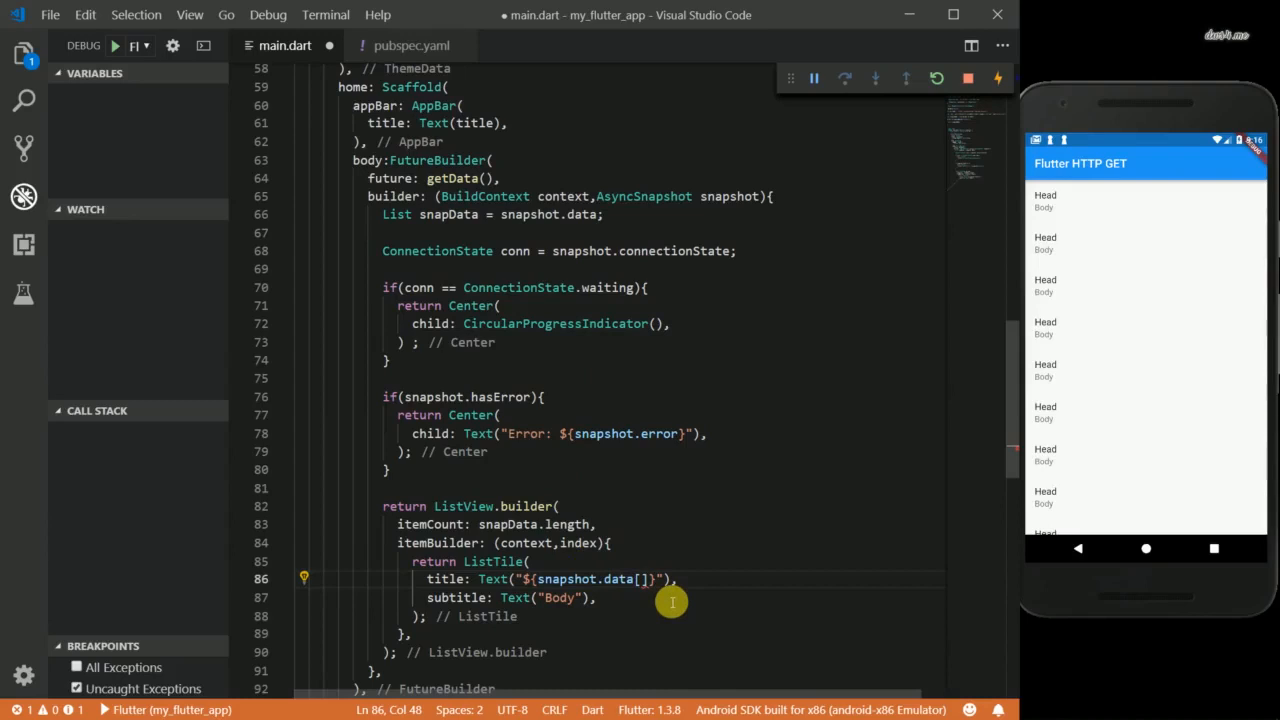
{"action": "type", "text": "index][\""}
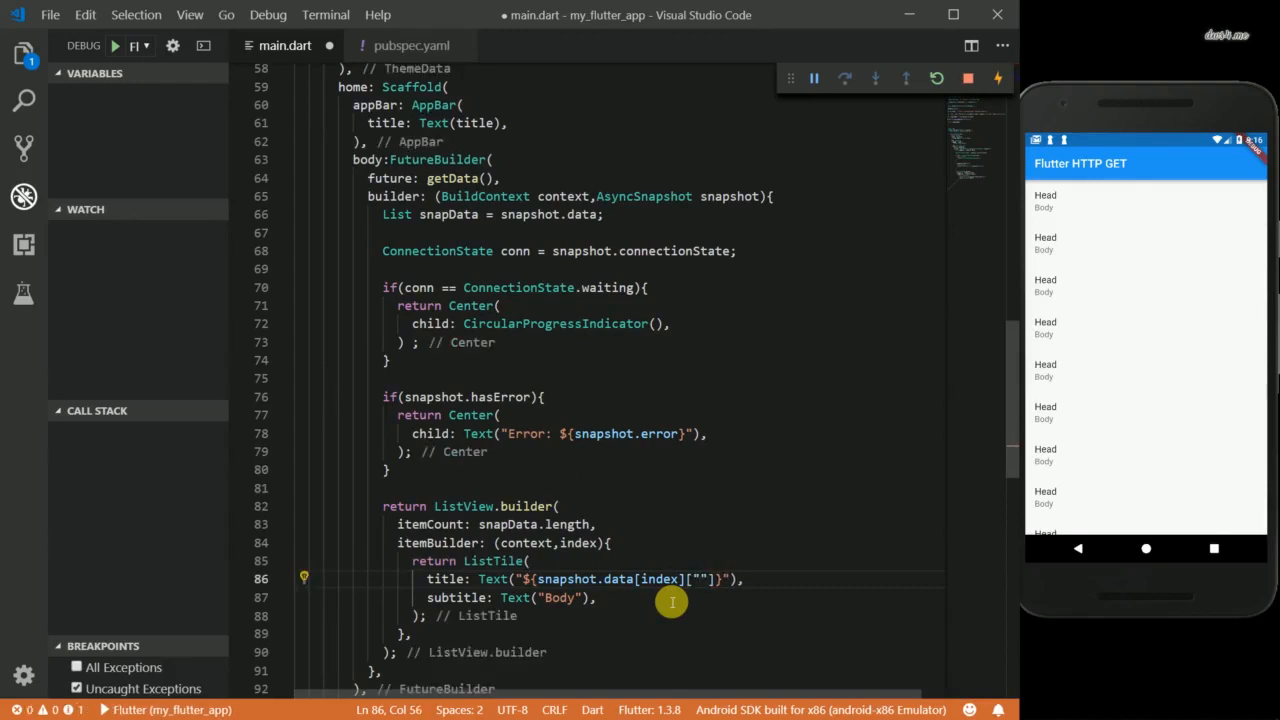
{"action": "type", "text": "title"}
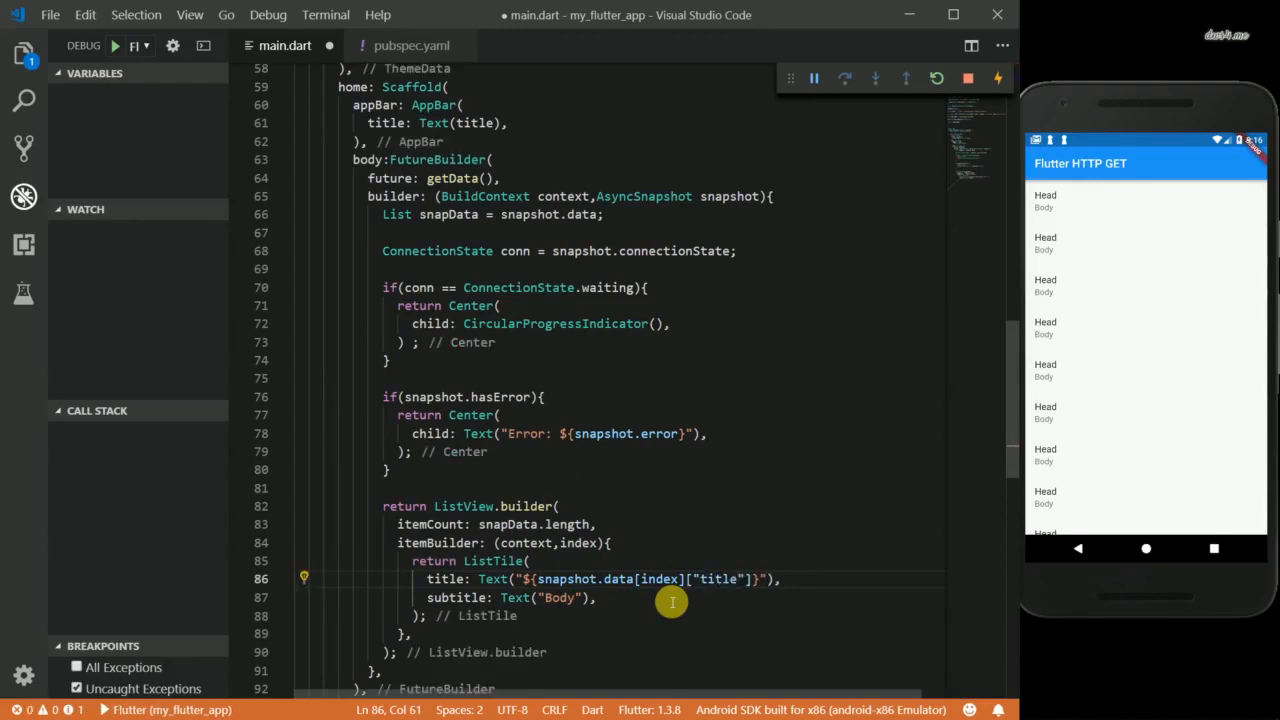
{"action": "double_click", "coordinate": [560, 596]}
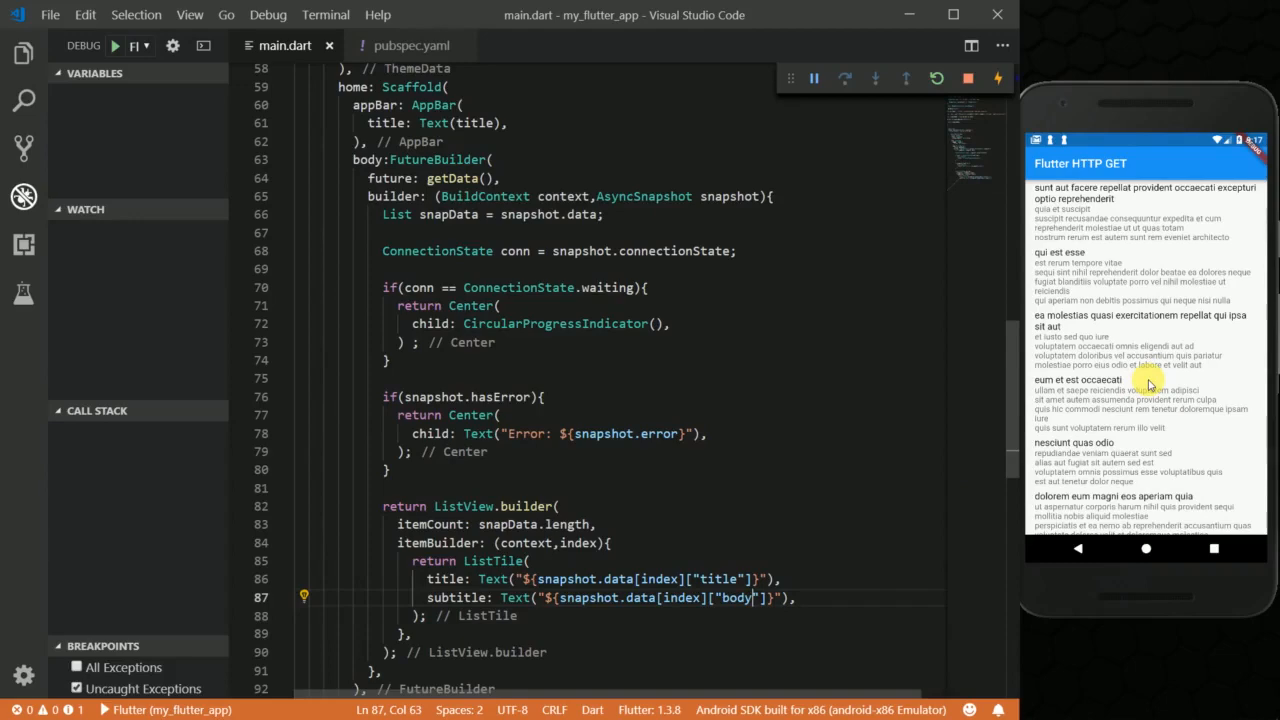
- Scroll through the emulator's fetched post list, then back up to getData's http.get request
{"action": "scroll", "scroll_direction": "down", "scroll_amount": 3}
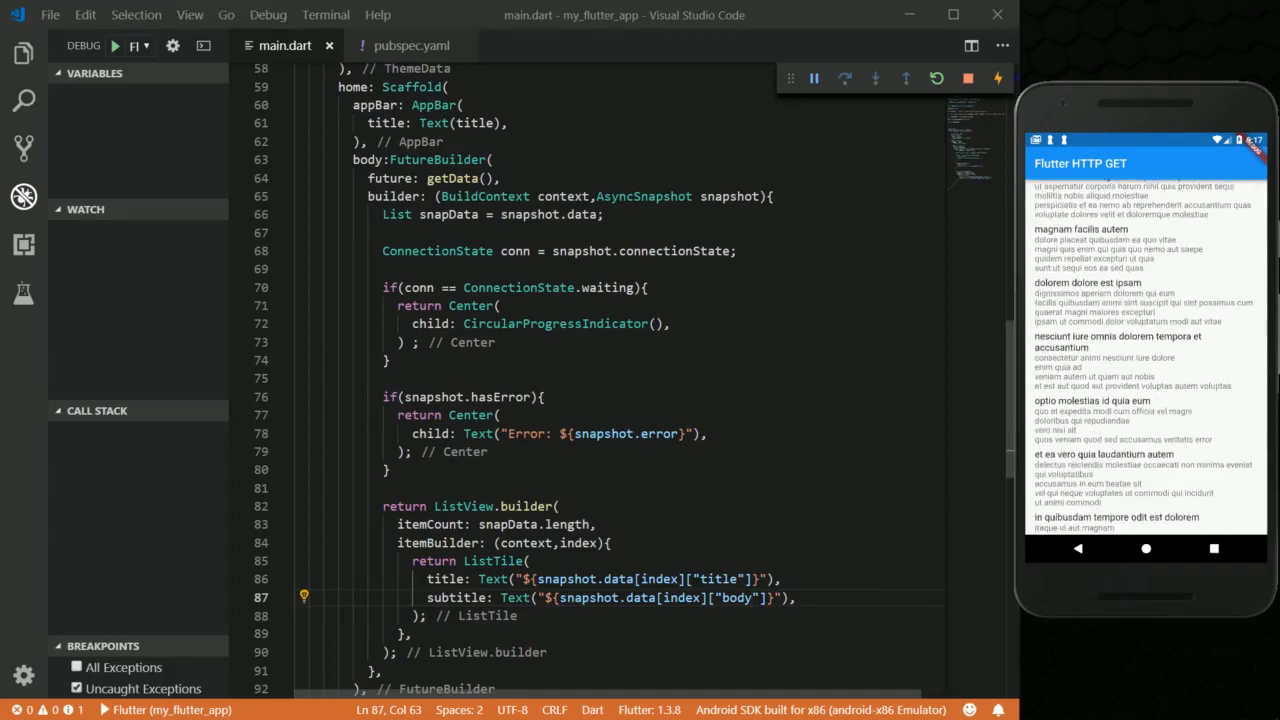
{"action": "scroll", "scroll_direction": "down", "scroll_amount": 3}
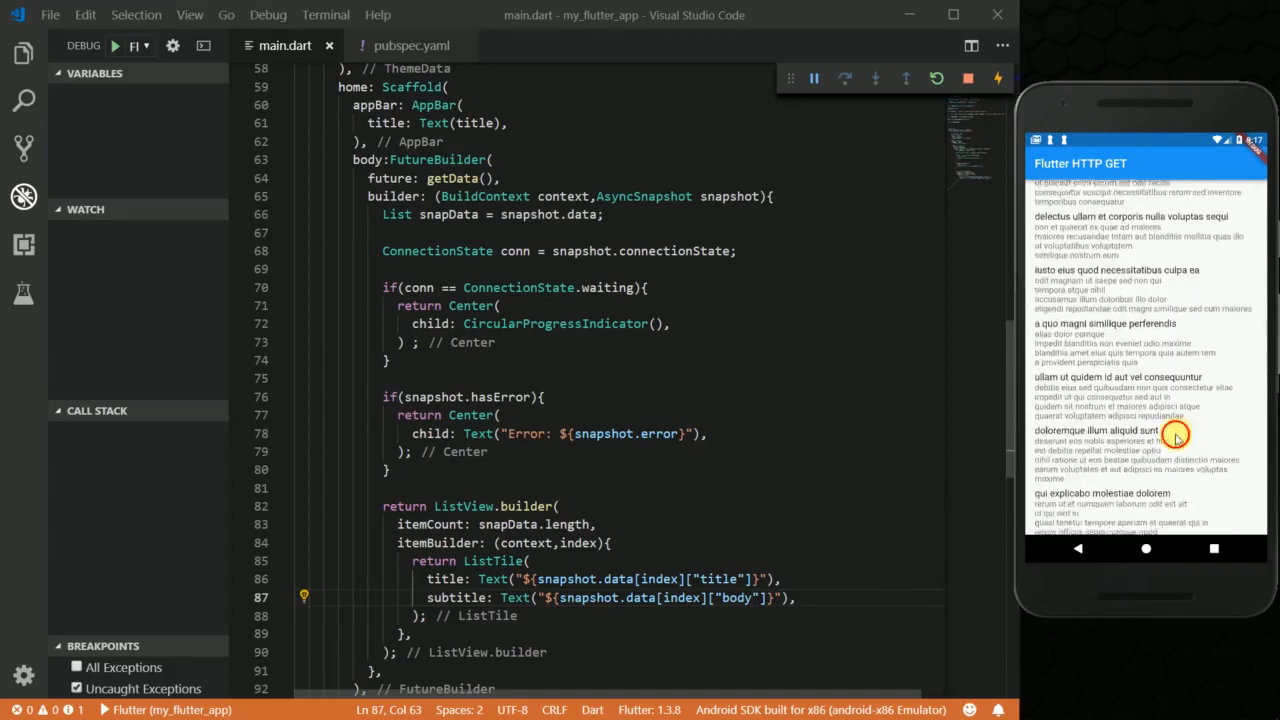
{"action": "scroll", "scroll_direction": "down", "scroll_amount": 3}
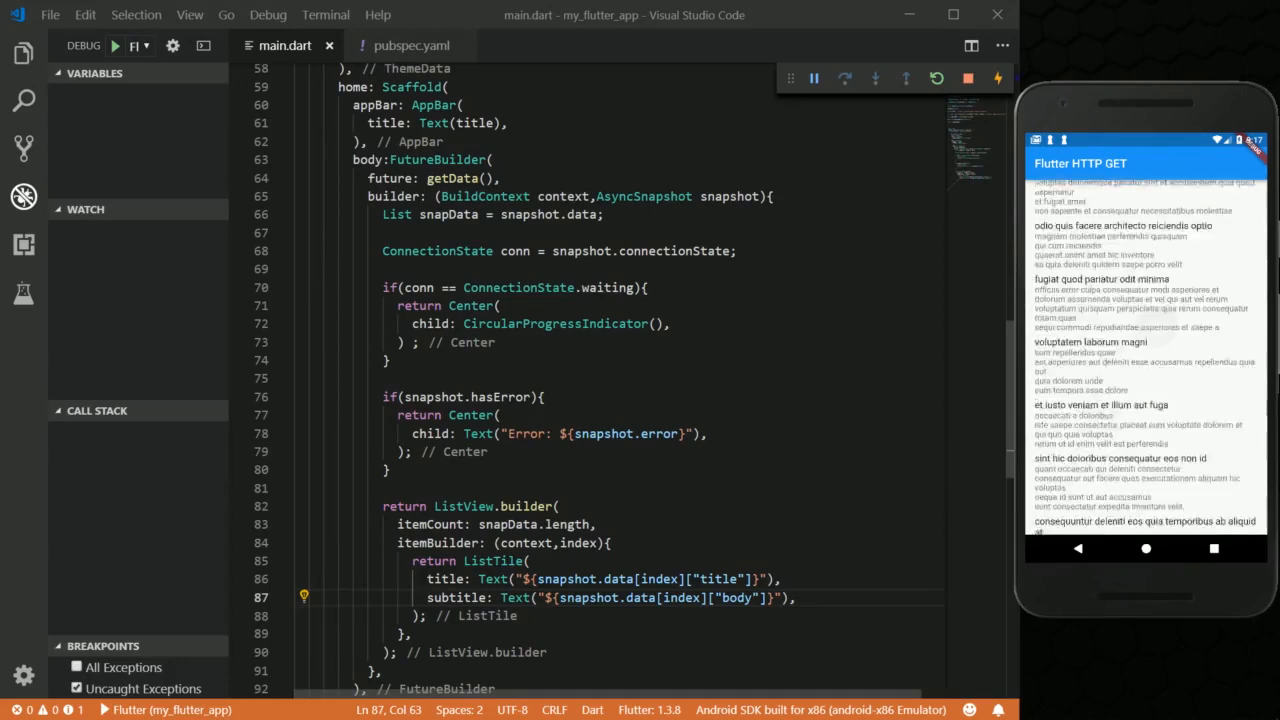
{"action": "scroll", "scroll_direction": "down", "scroll_amount": 3}
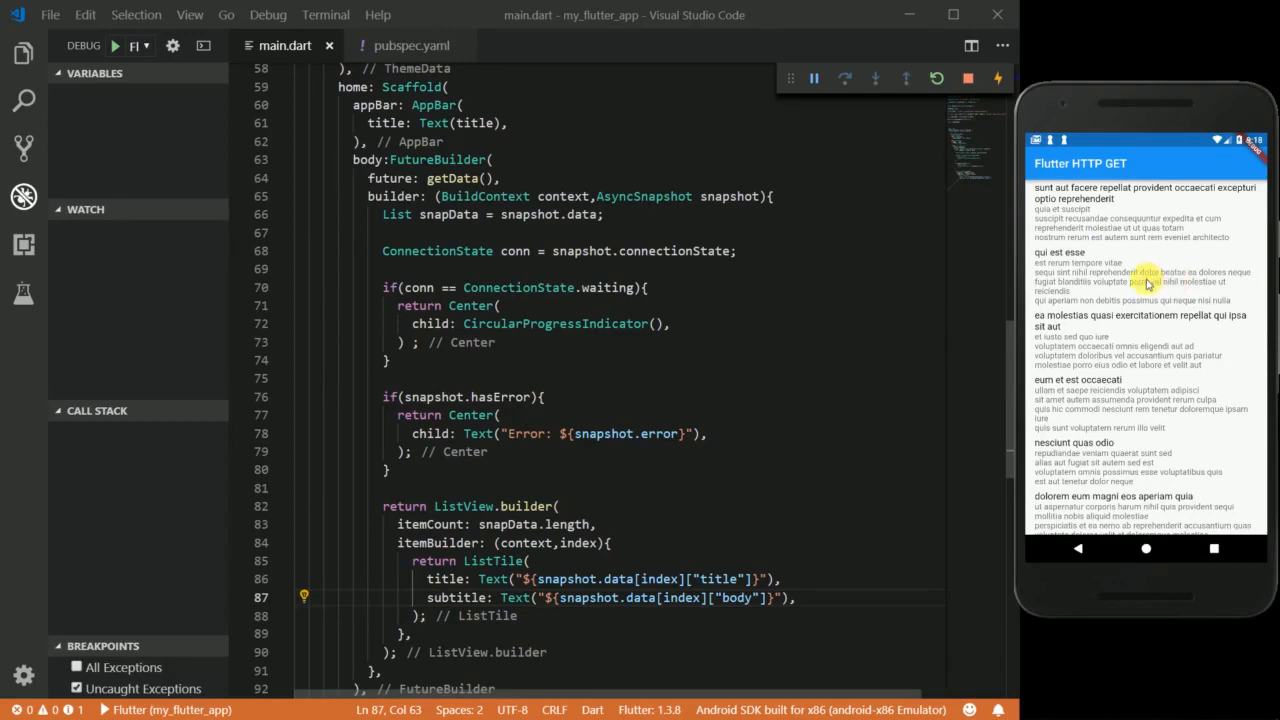
{"action": "mouse_move", "coordinate": [816, 328]}
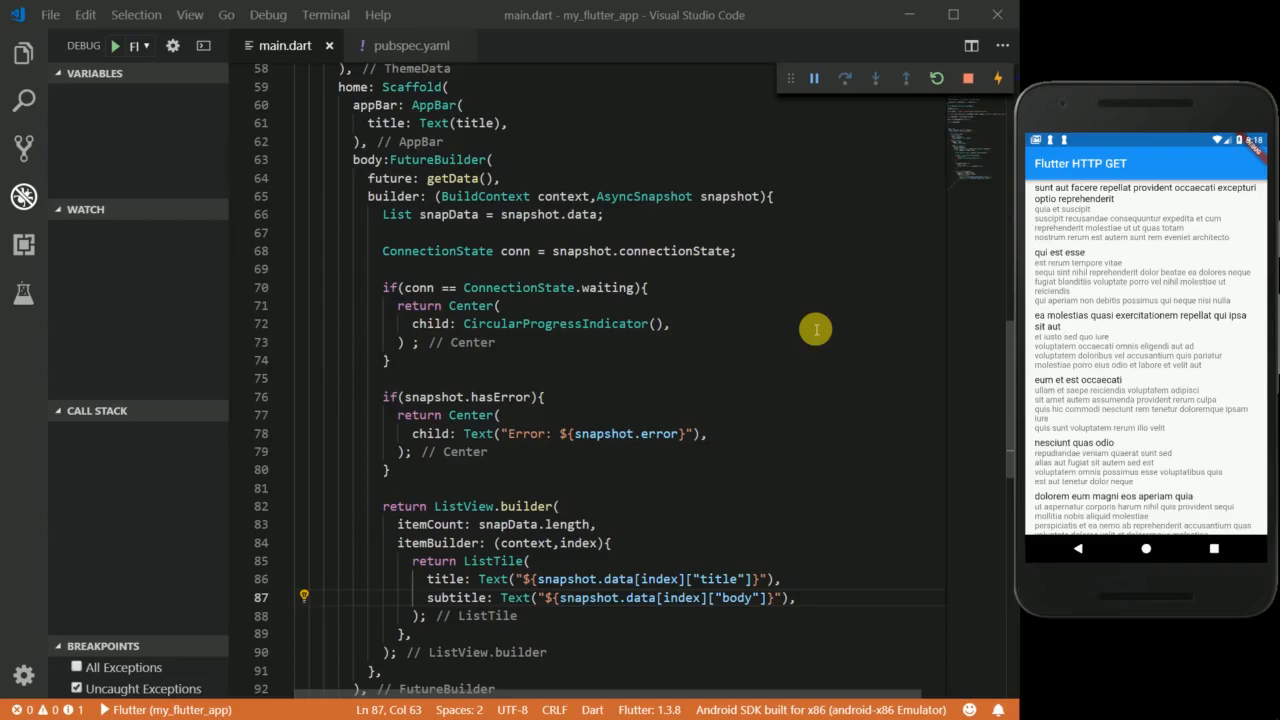
{"action": "mouse_move", "coordinate": [576, 278]}
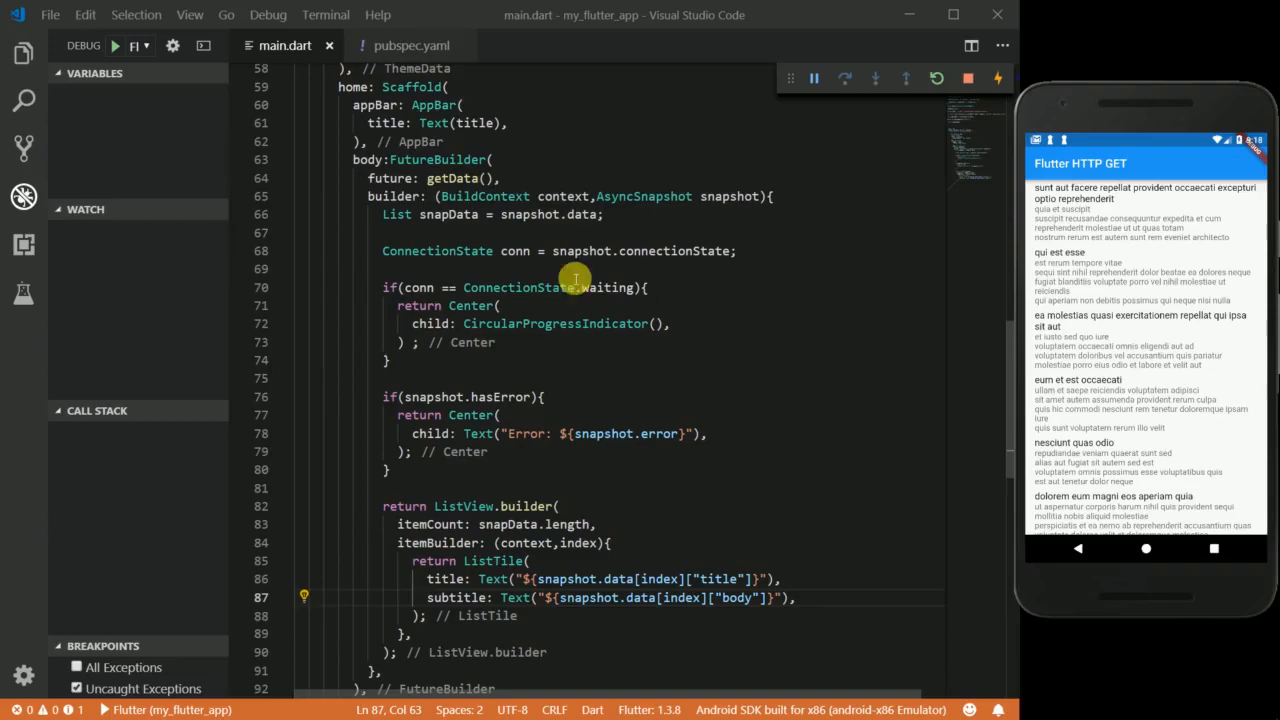
{"action": "scroll", "scroll_direction": "up", "scroll_amount": 3}
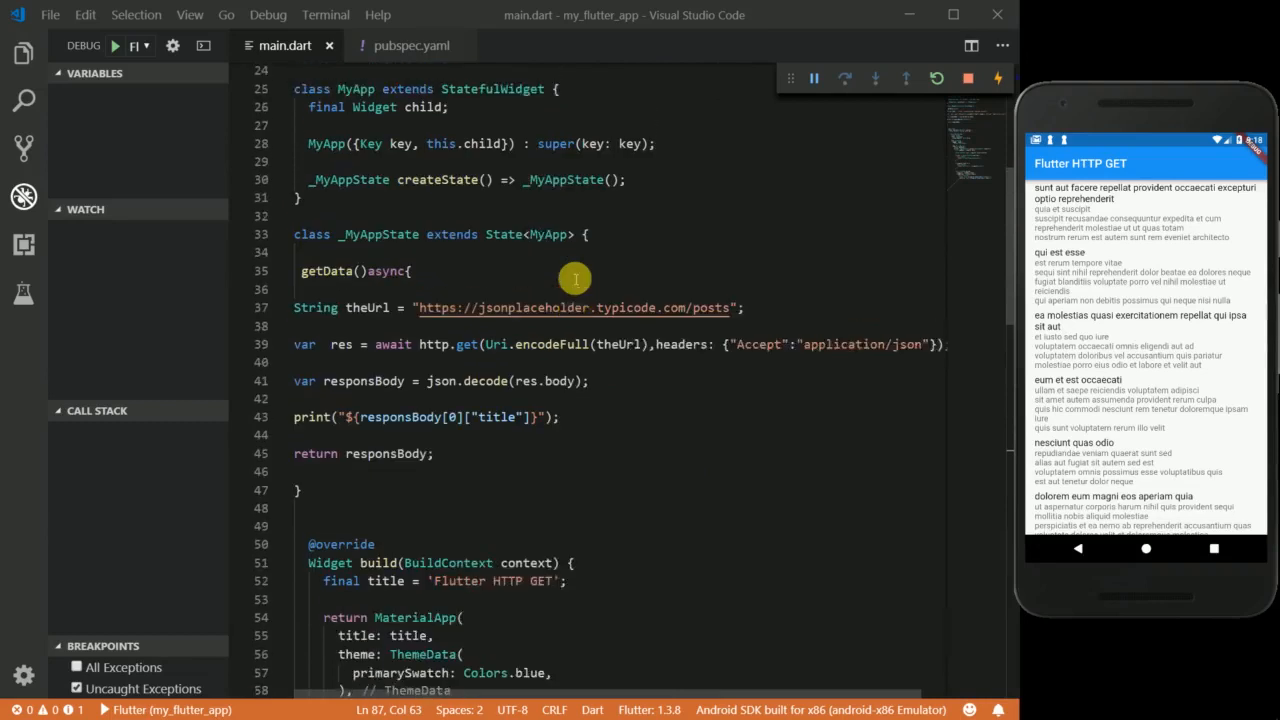
{"action": "double_click", "coordinate": [464, 344]}
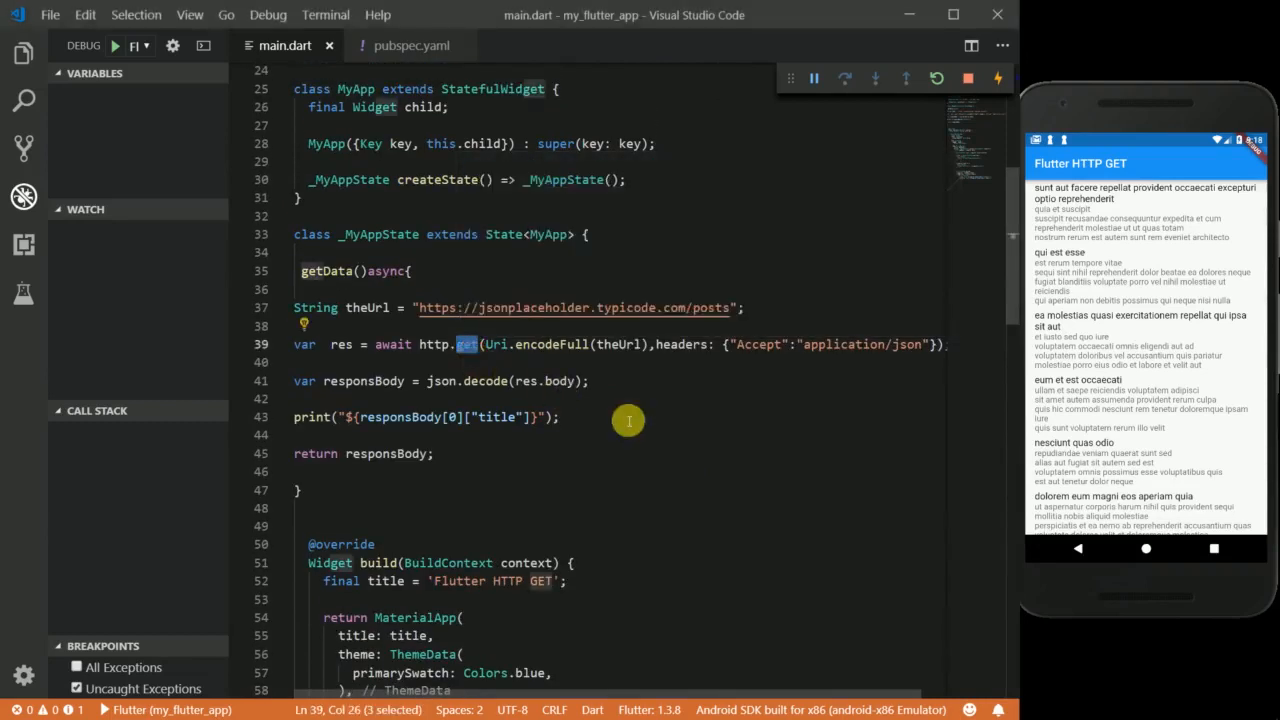